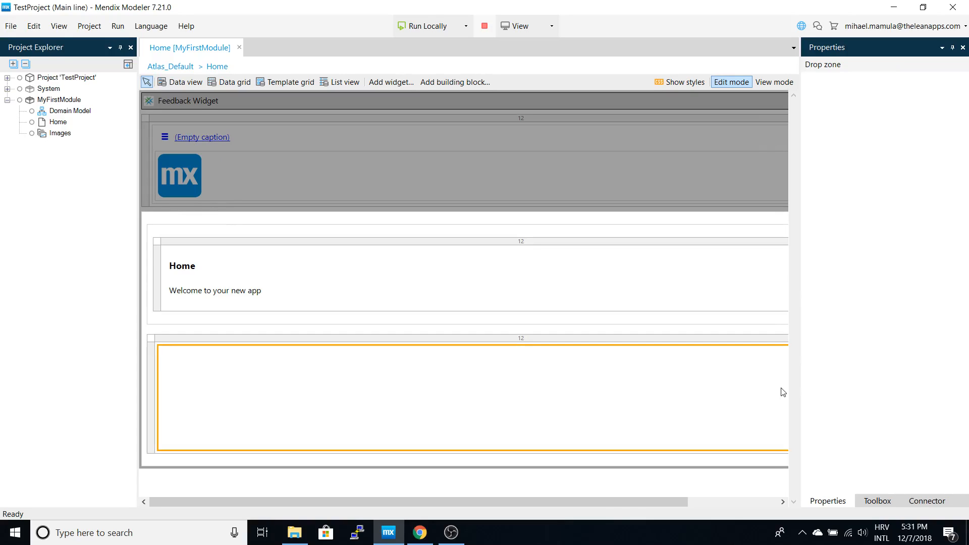
pyautogui.moveTo(830, 396)
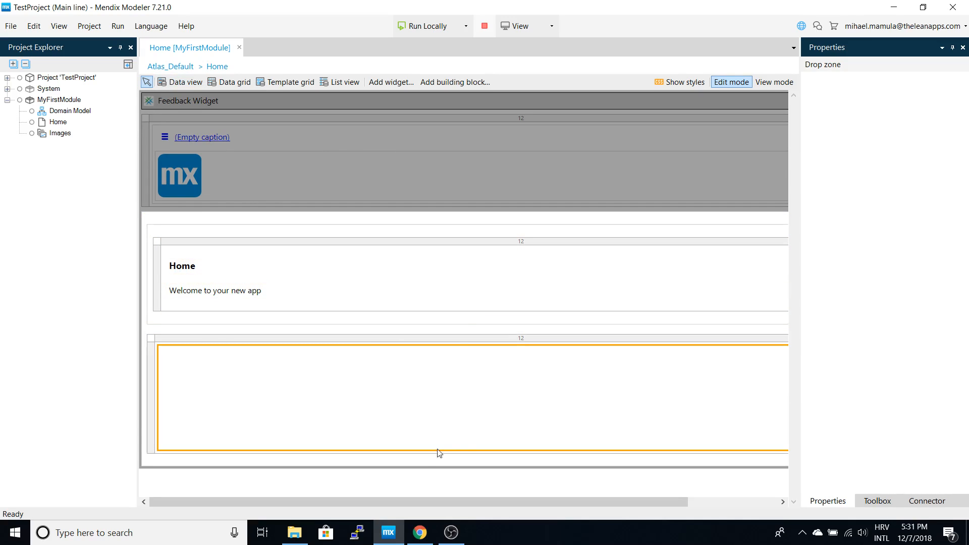
# Open MyFirstModule's domain model and place three new entities on it.
pyautogui.click(419, 532)
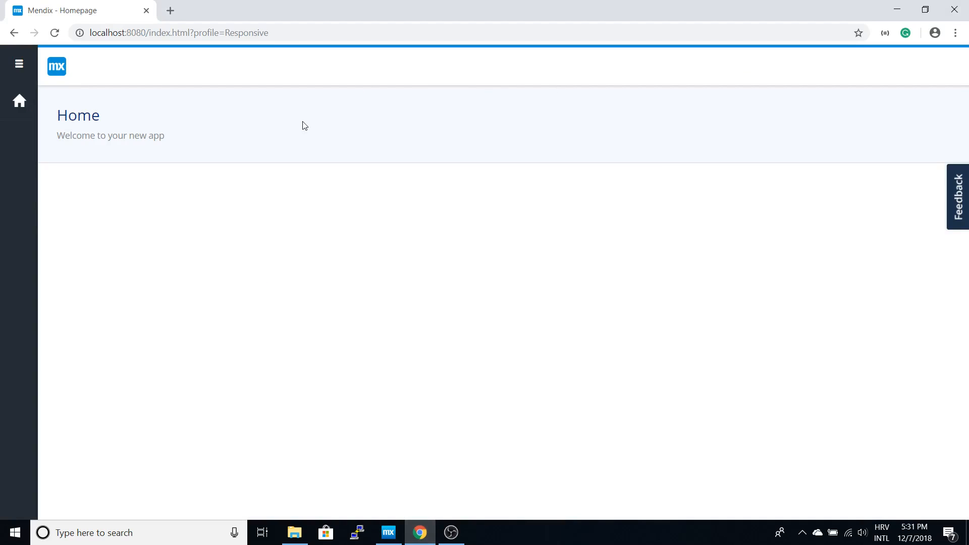
pyautogui.moveTo(433, 389)
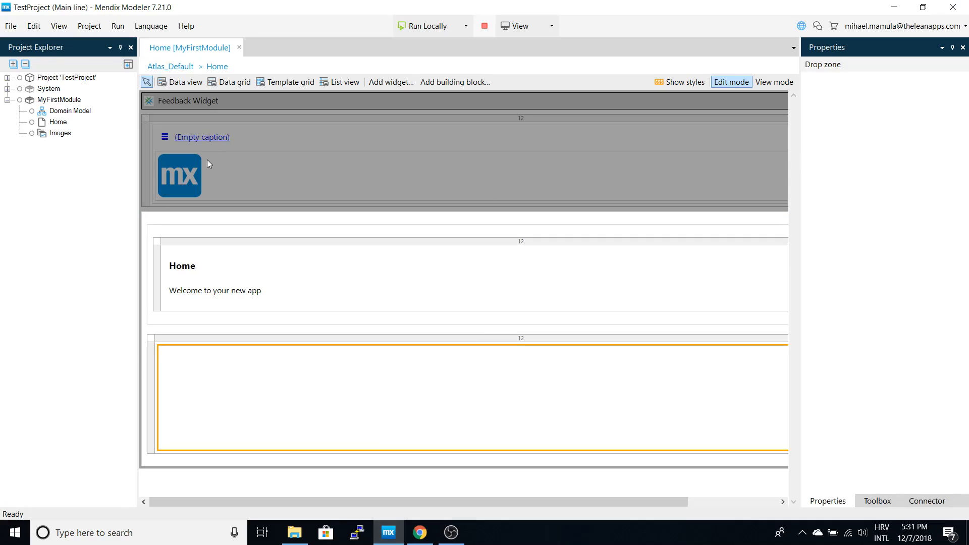
pyautogui.click(68, 110)
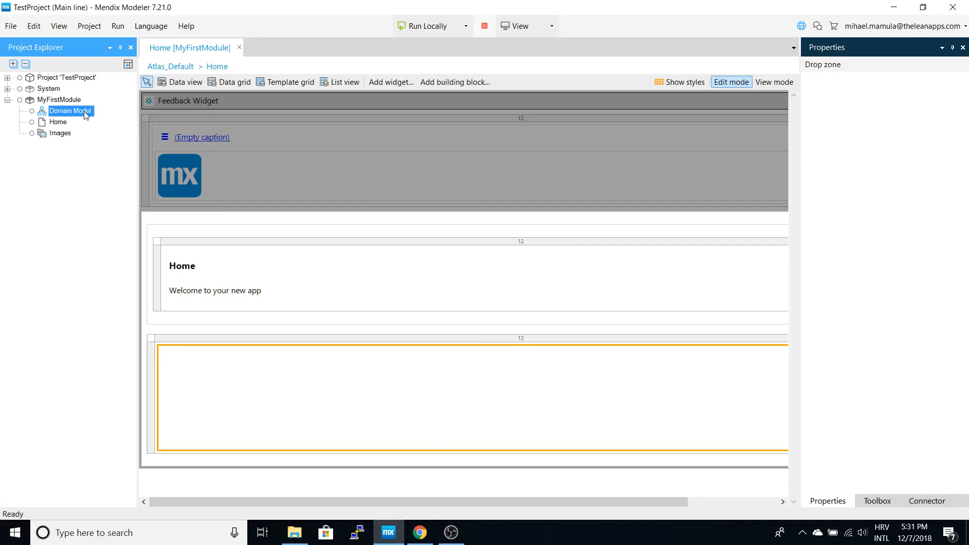
pyautogui.doubleClick(66, 110)
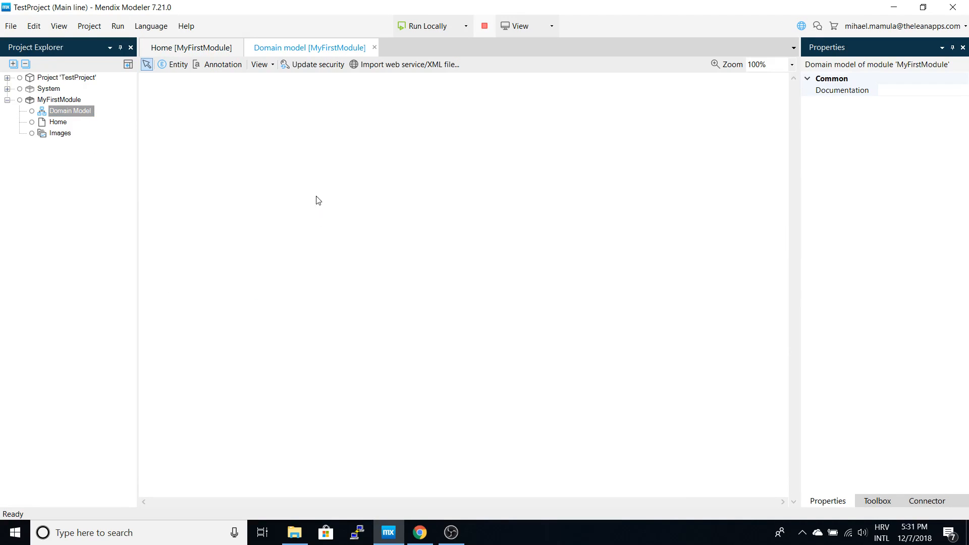
pyautogui.click(174, 64)
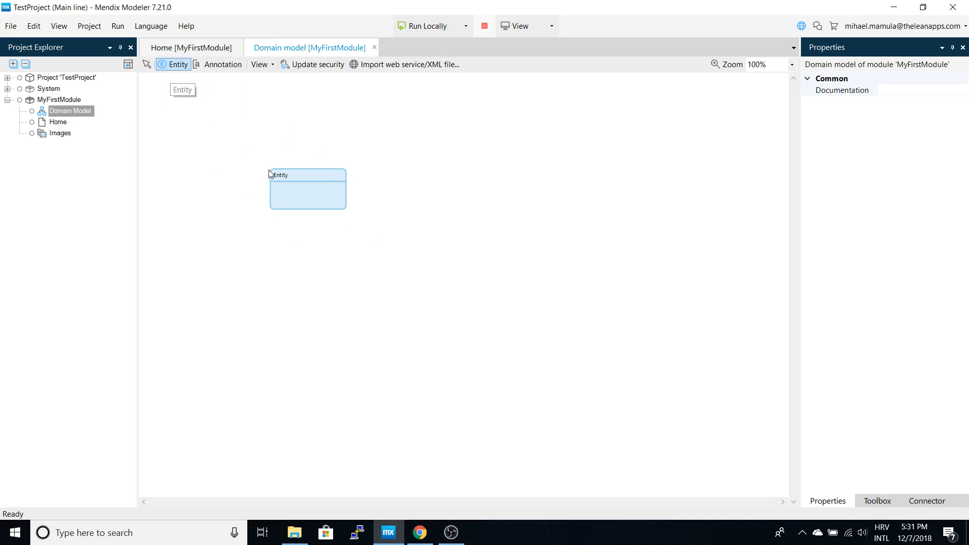
pyautogui.click(516, 192)
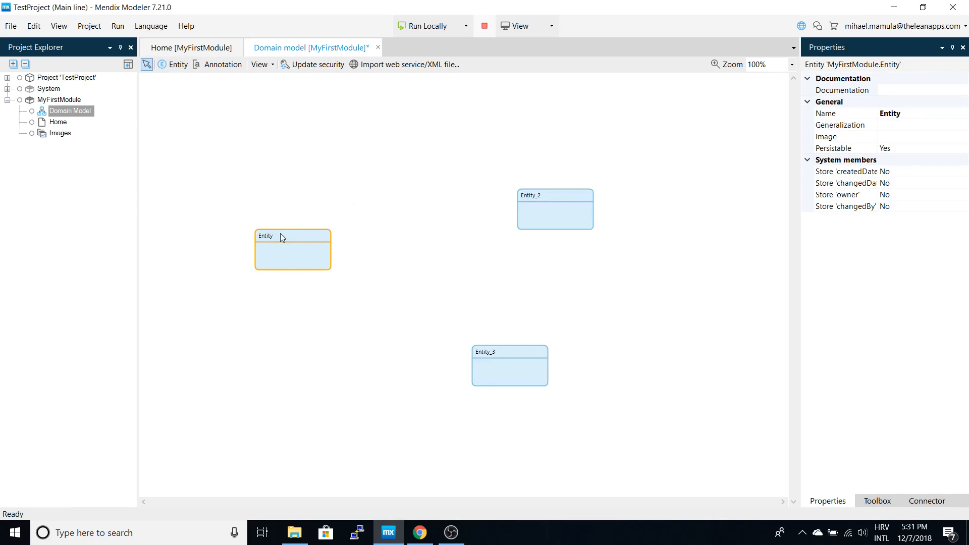
# Rename the first entity to Product.
pyautogui.doubleClick(281, 236)
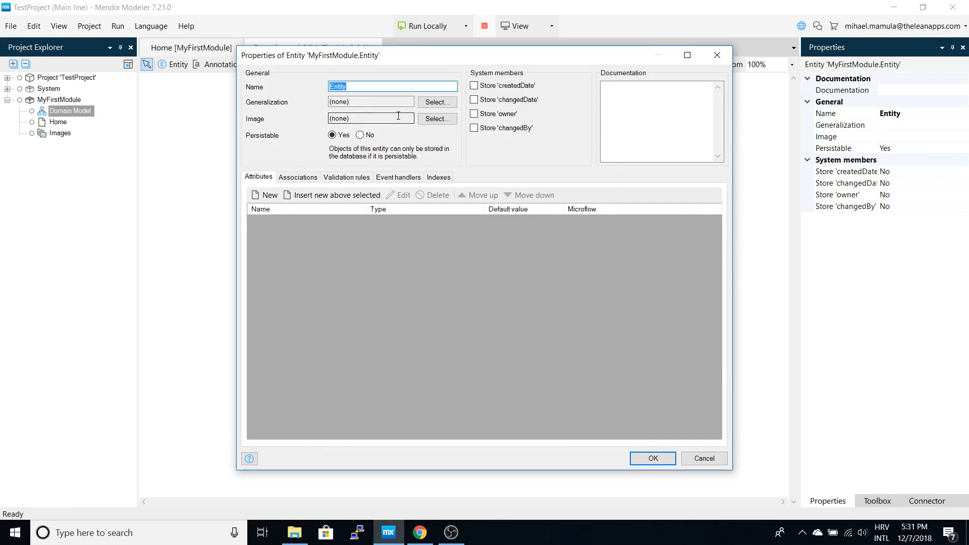
pyautogui.write('P')
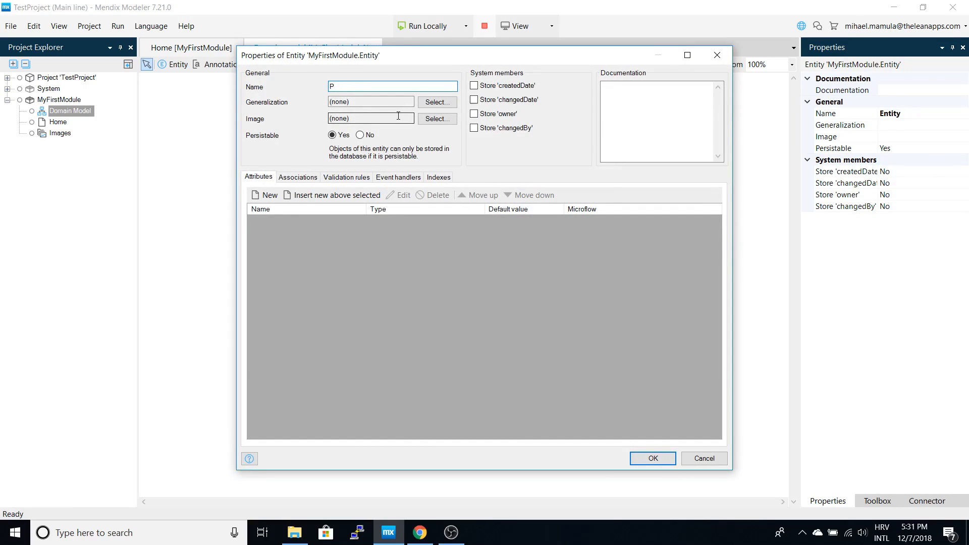
pyautogui.write('rodu')
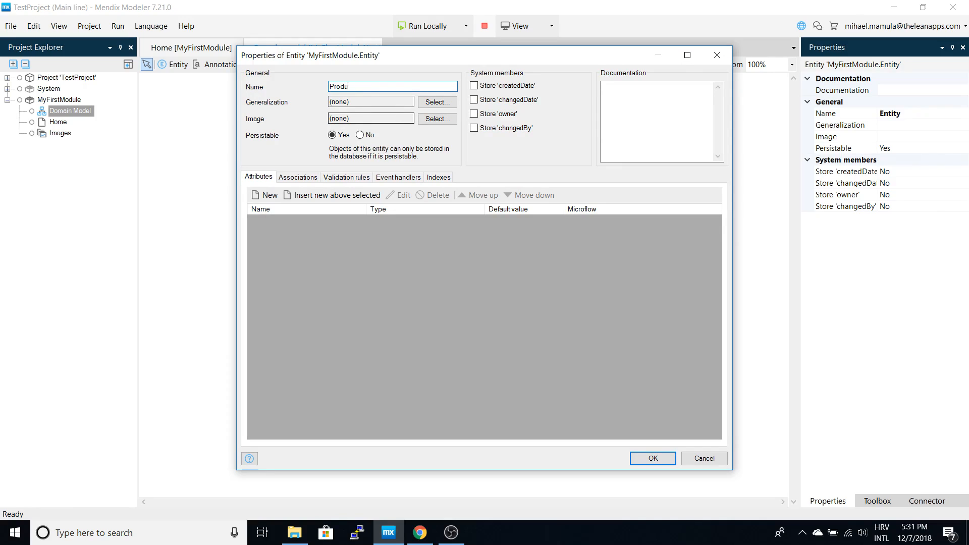
pyautogui.write('ct')
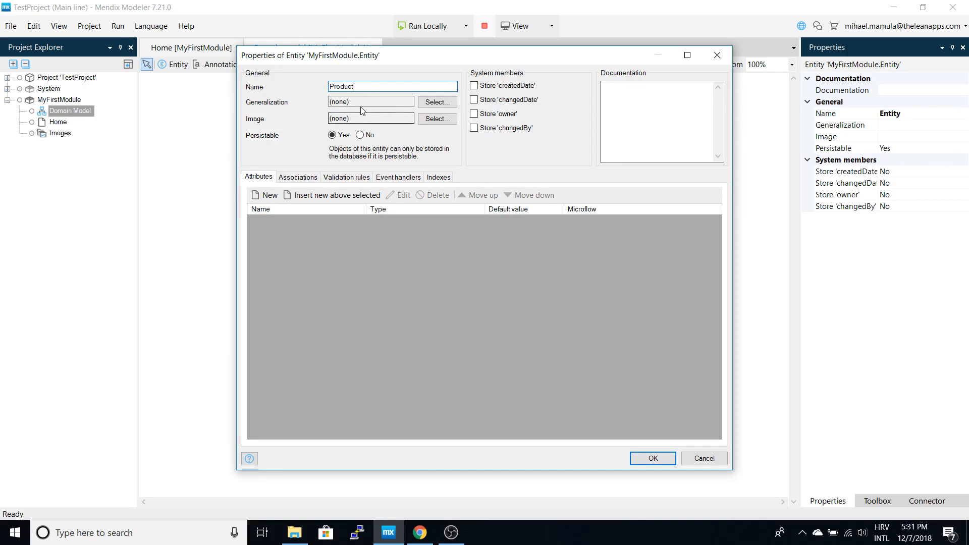
pyautogui.moveTo(622, 411)
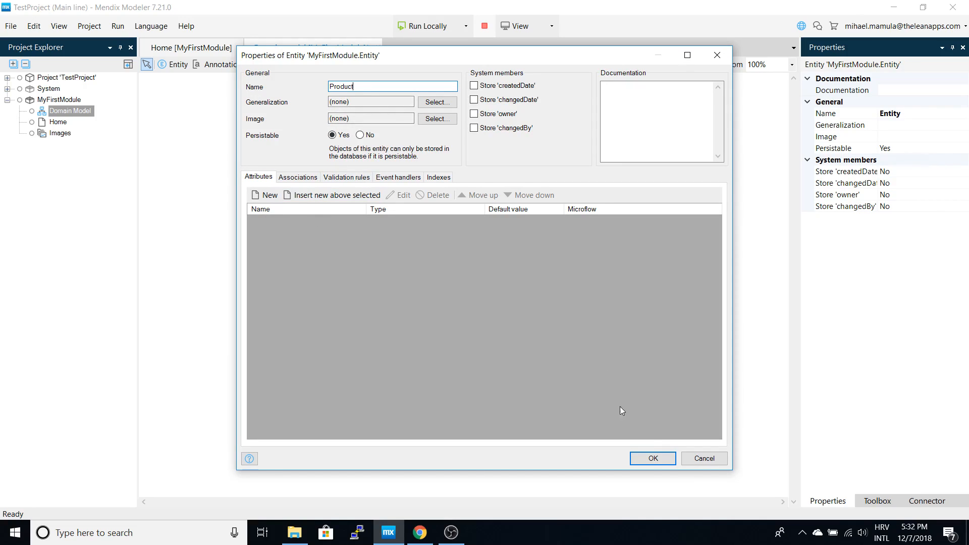
pyautogui.click(652, 458)
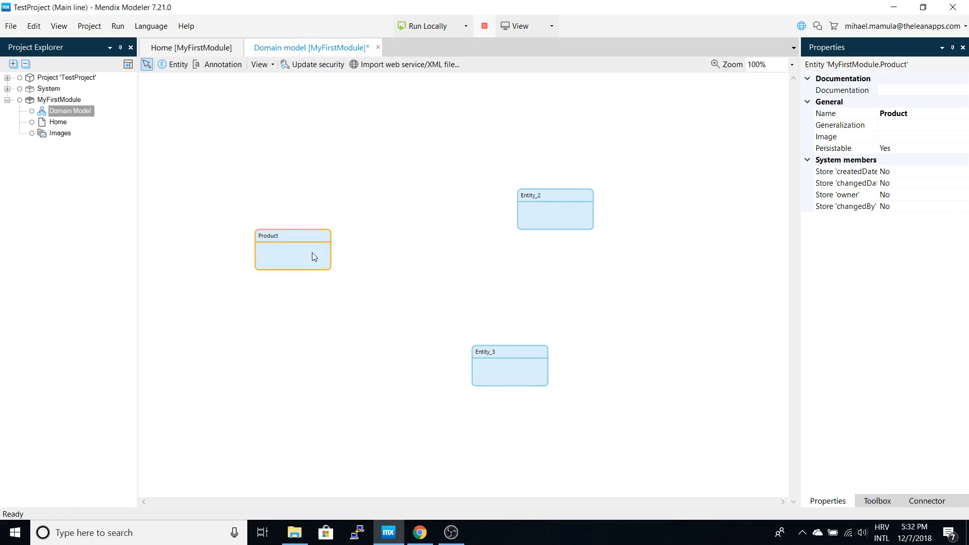
pyautogui.moveTo(461, 309)
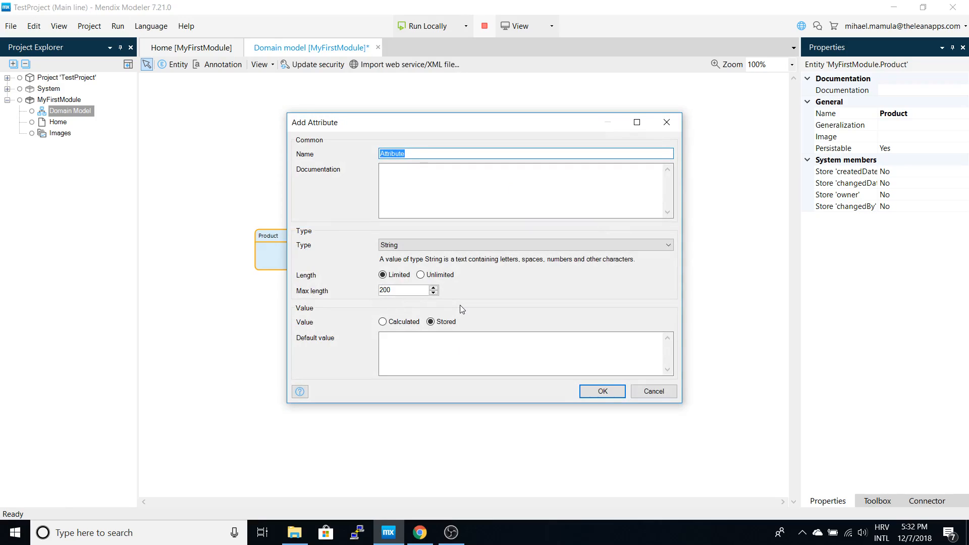
# Add a Name String attribute and a Price Decimal attribute to Product.
pyautogui.write('Name')
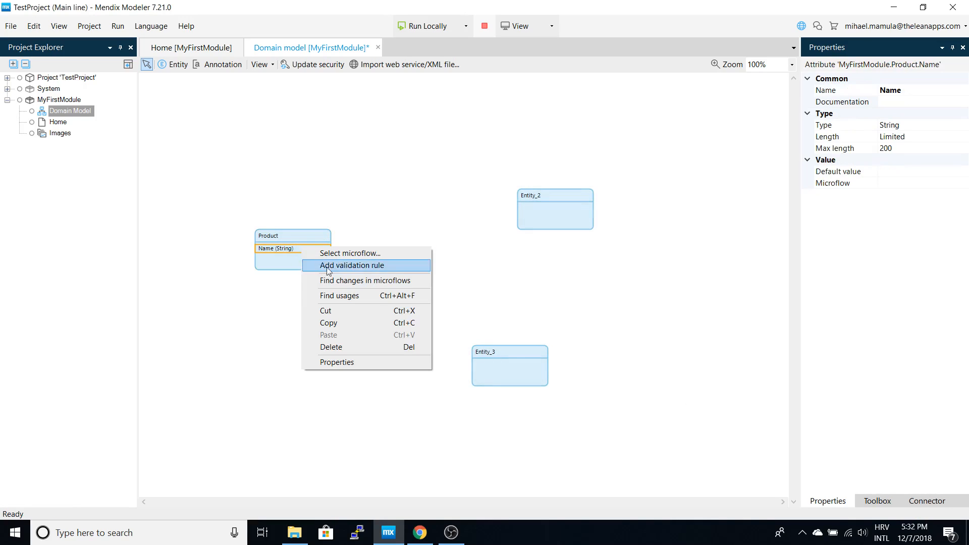
pyautogui.rightClick(268, 235)
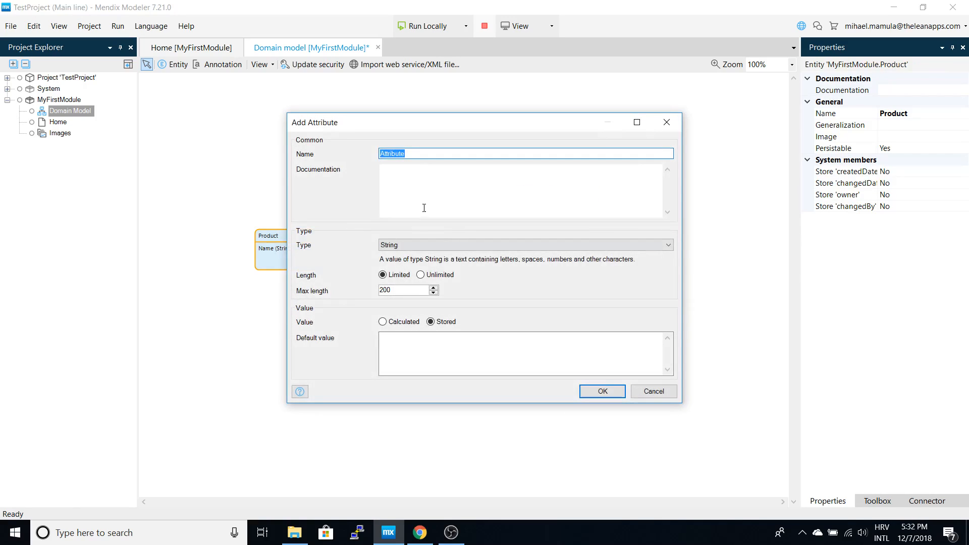
pyautogui.write('Price')
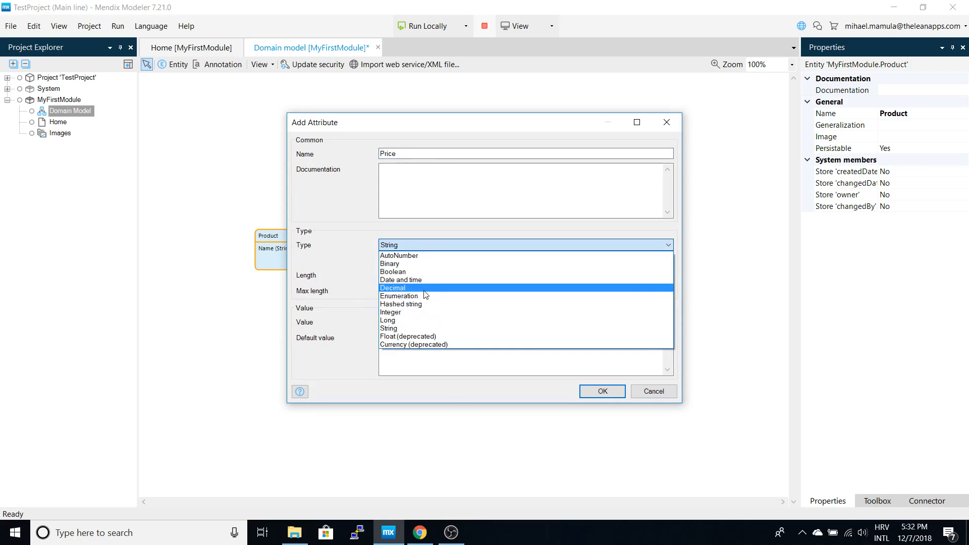
pyautogui.click(393, 288)
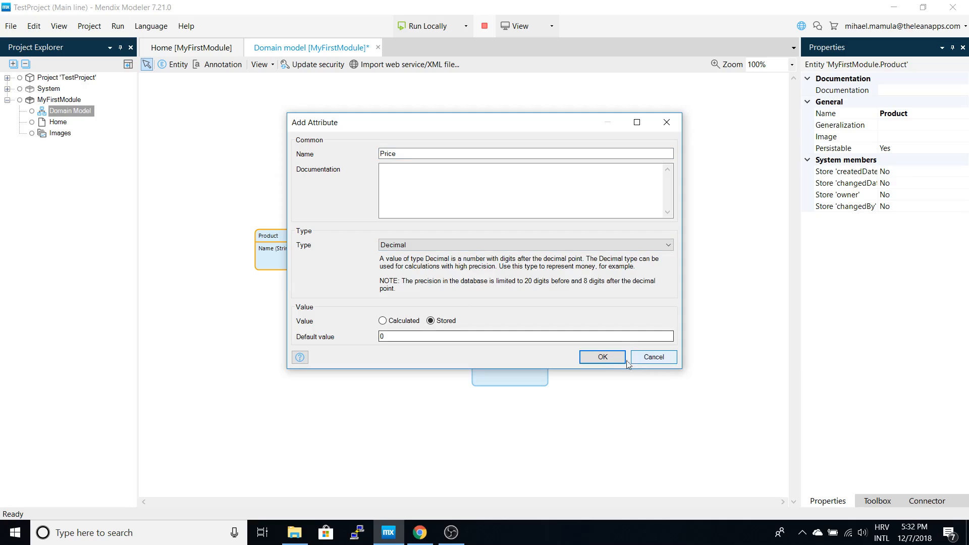
pyautogui.click(602, 357)
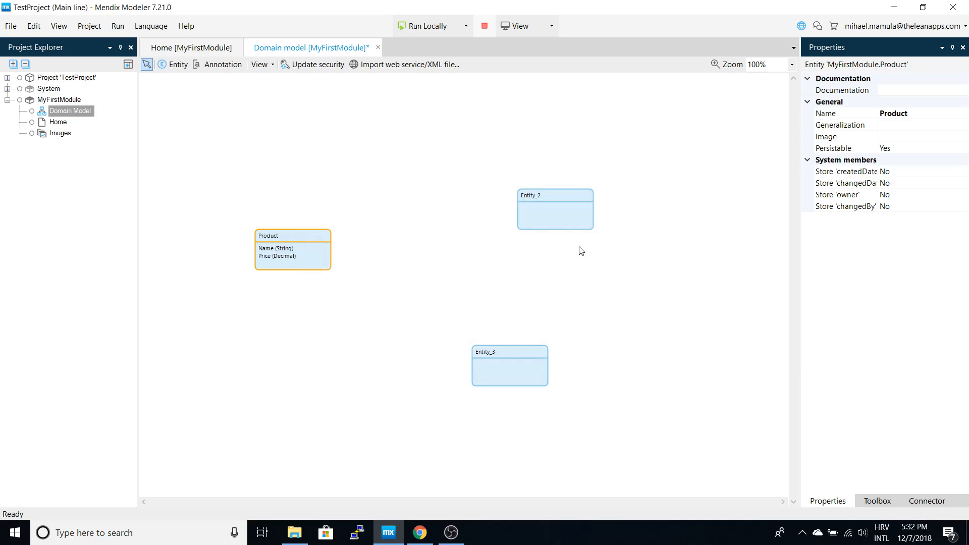
# Reposition Entity_2 and Entity_3, rename Entity_2 to Category, and add a Name attribute.
pyautogui.moveTo(554, 209); pyautogui.dragTo(504, 173)
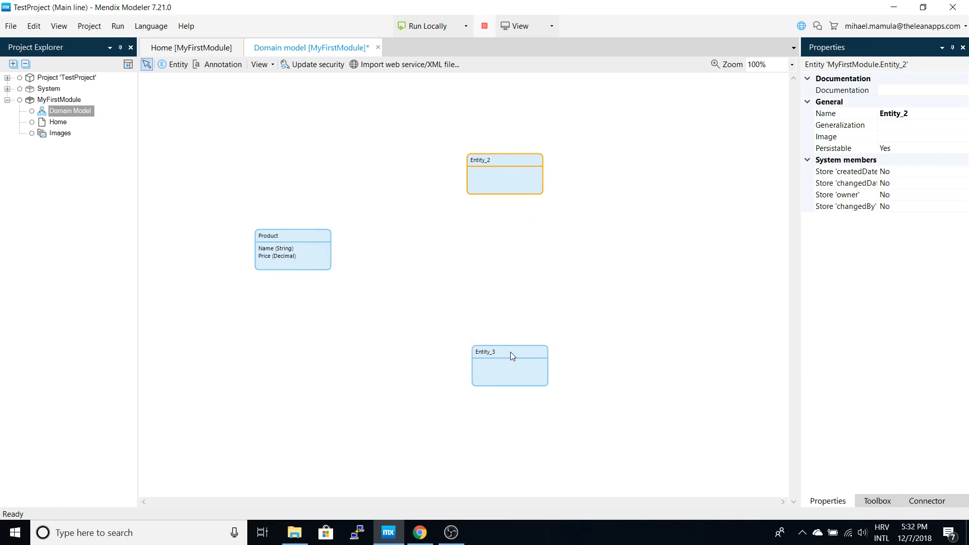
pyautogui.moveTo(508, 365); pyautogui.dragTo(428, 325)
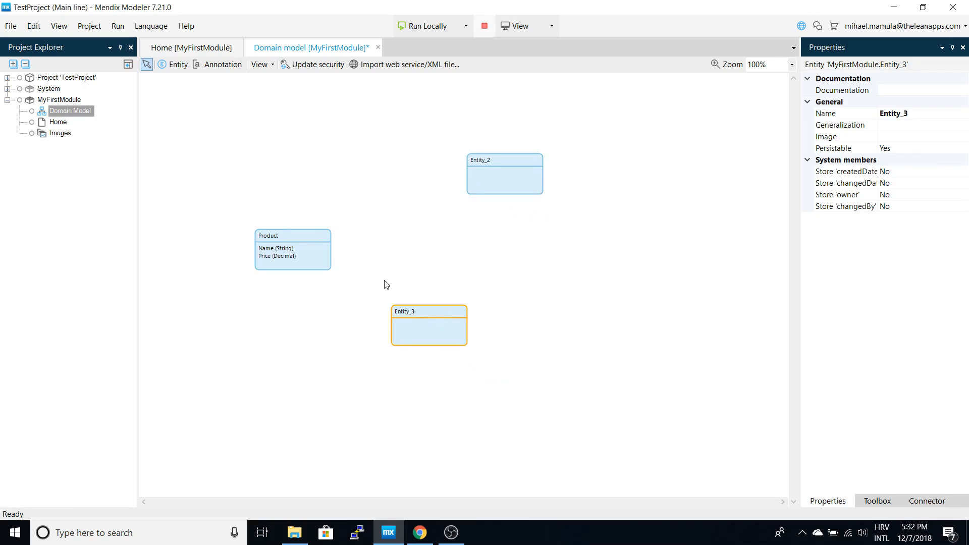
pyautogui.moveTo(367, 281)
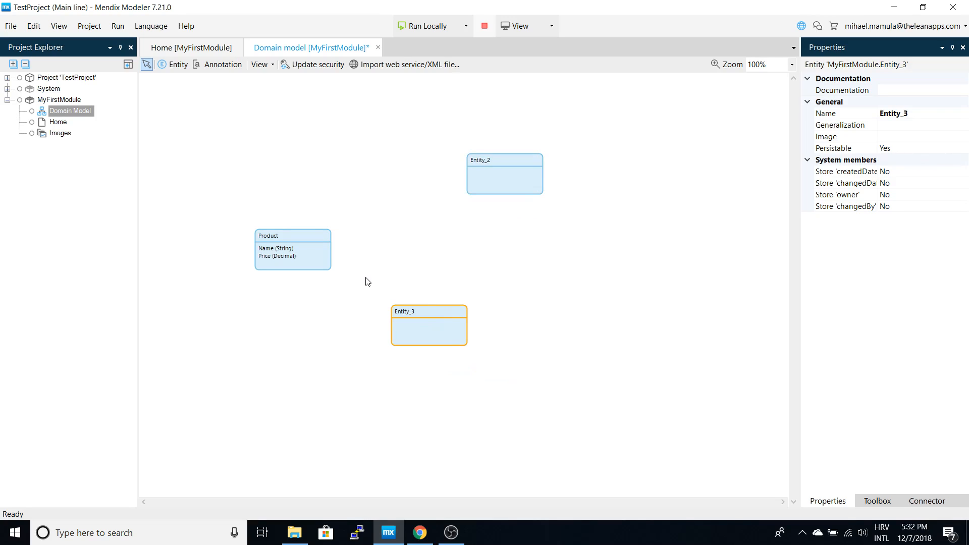
pyautogui.moveTo(402, 272)
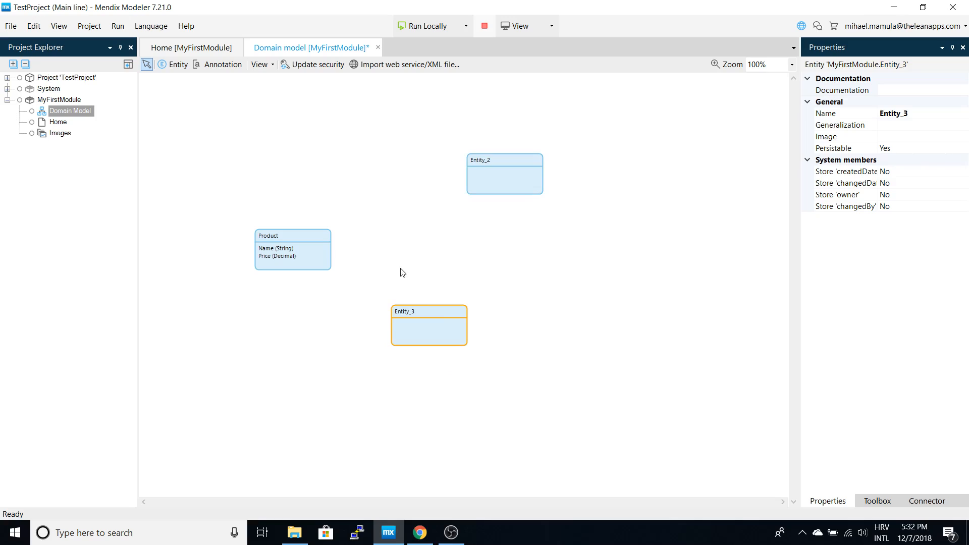
pyautogui.click(496, 164)
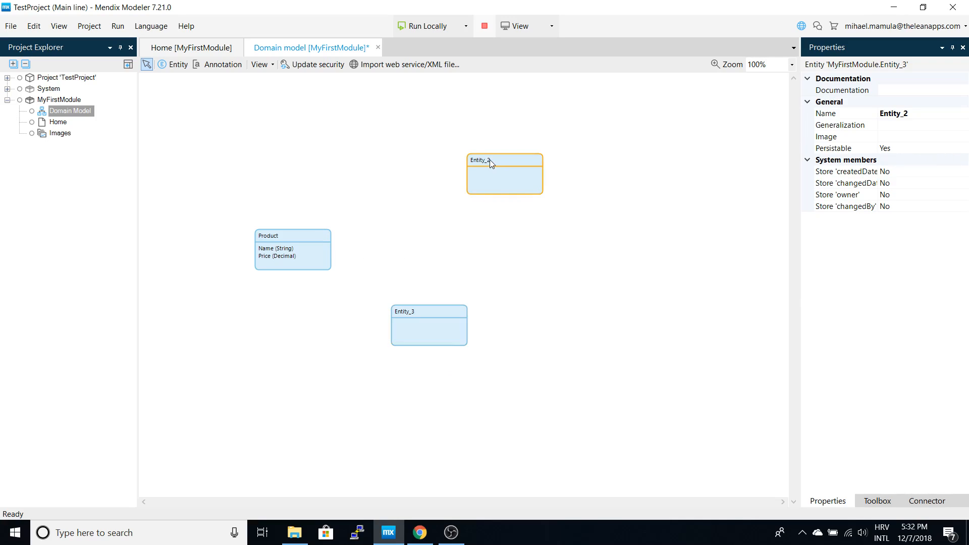
pyautogui.rightClick(492, 164)
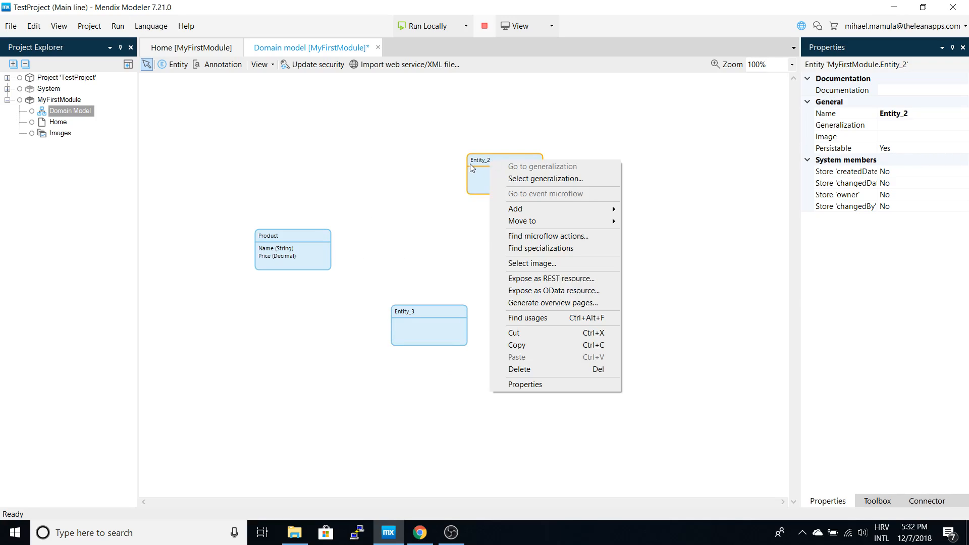
pyautogui.click(525, 384)
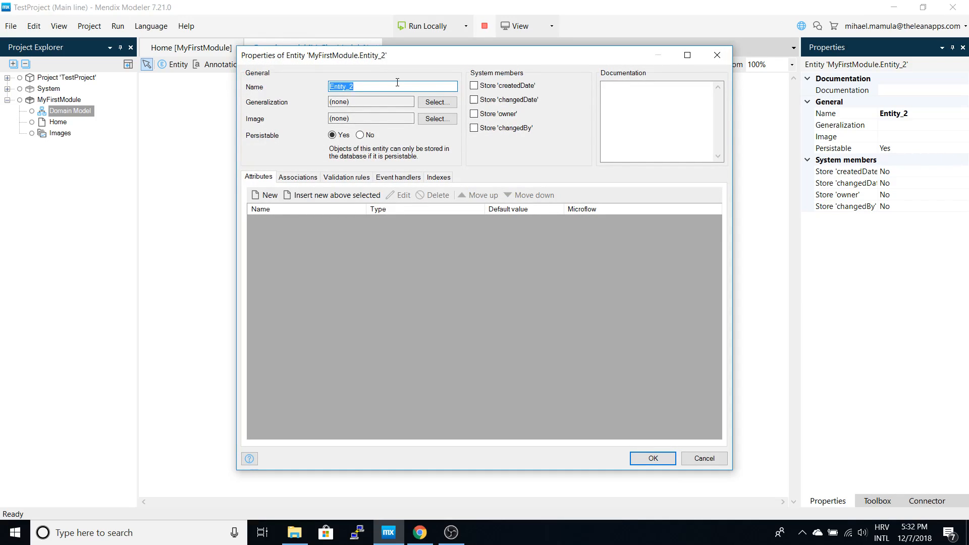
pyautogui.write('Category')
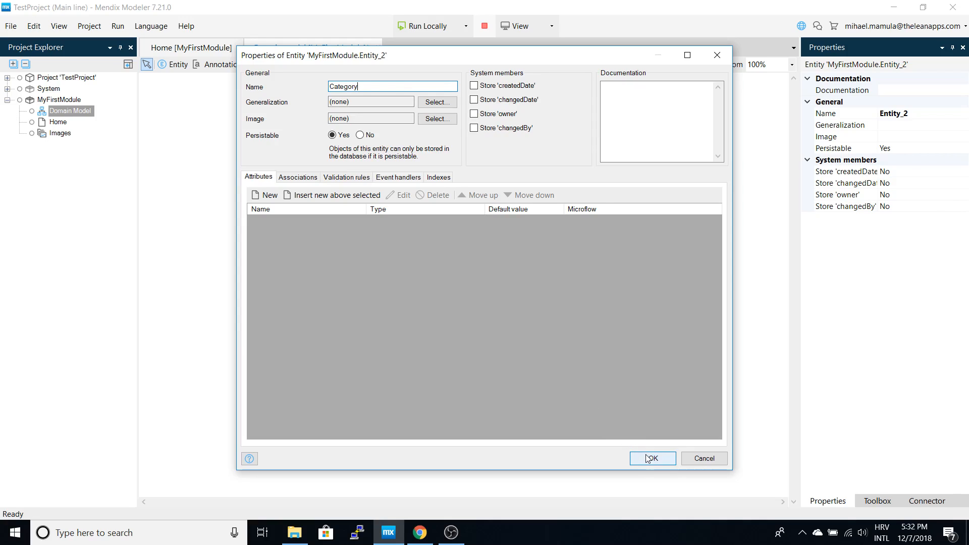
pyautogui.click(652, 458)
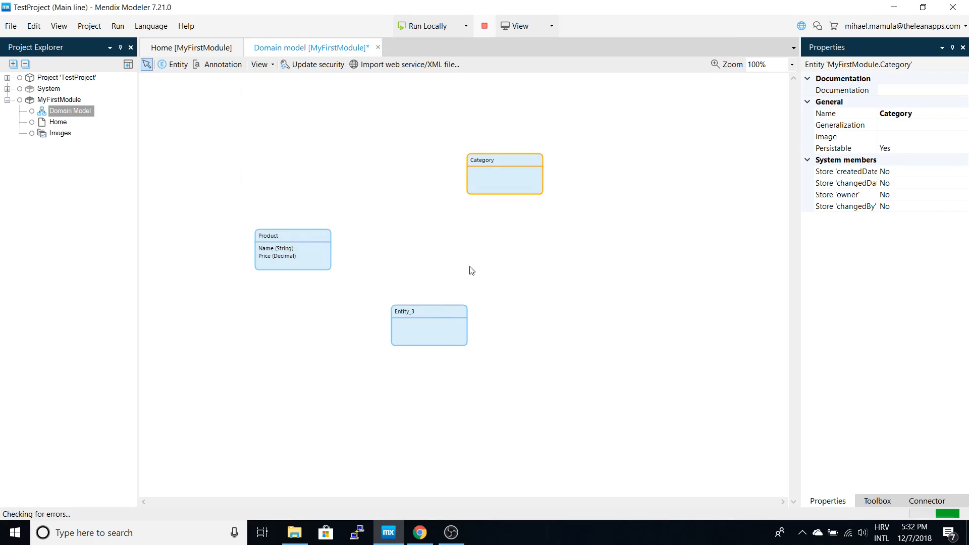
pyautogui.rightClick(500, 174)
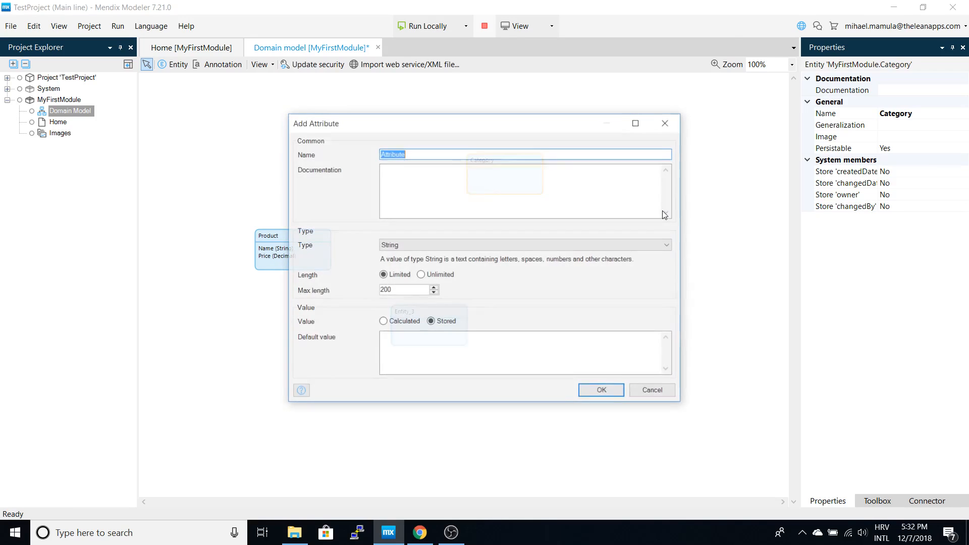
pyautogui.write('Name')
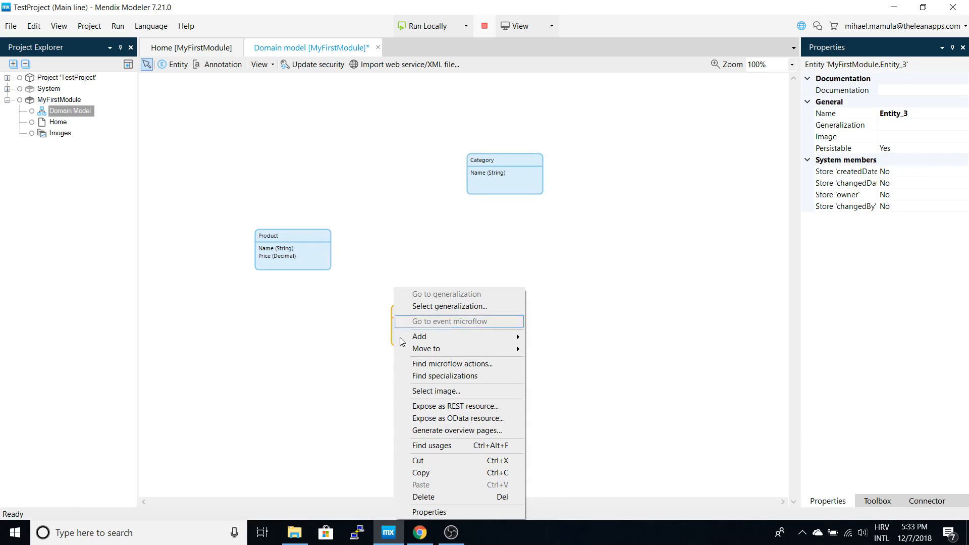
# Rename Entity_3 to Tag.
pyautogui.click(429, 512)
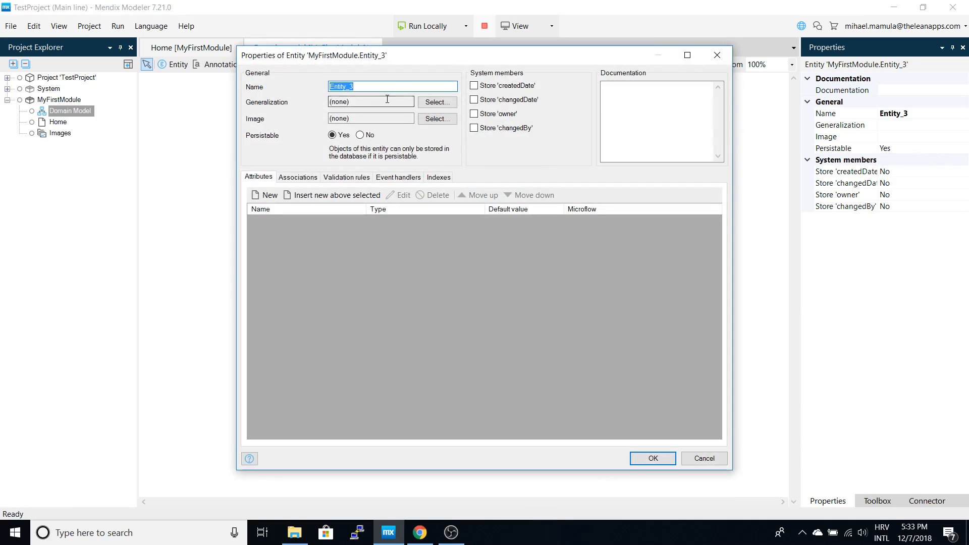
pyautogui.write('T')
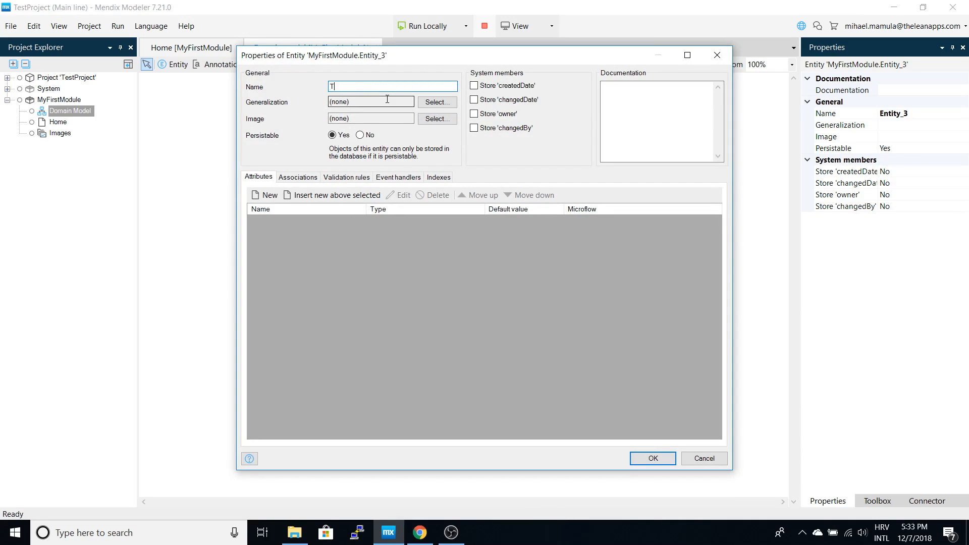
pyautogui.write('ag')
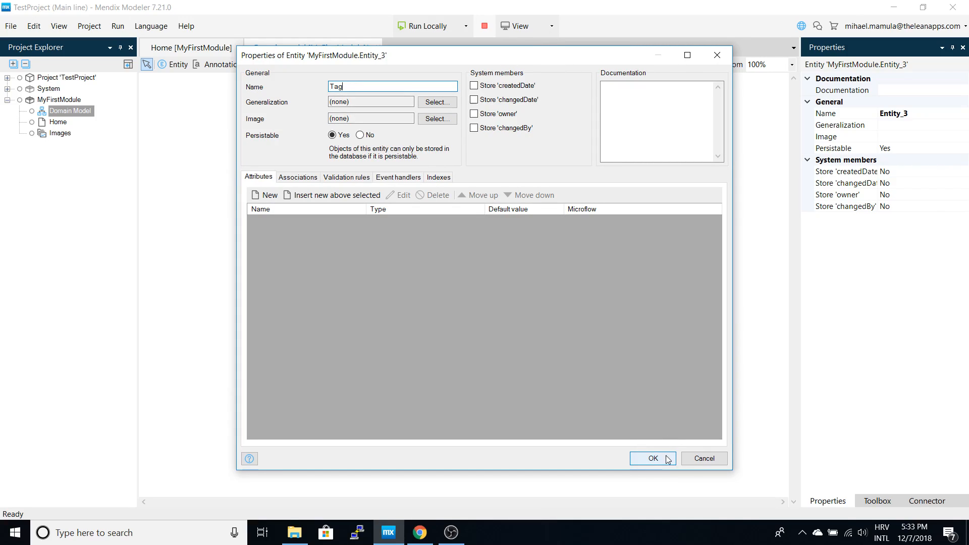
pyautogui.click(653, 458)
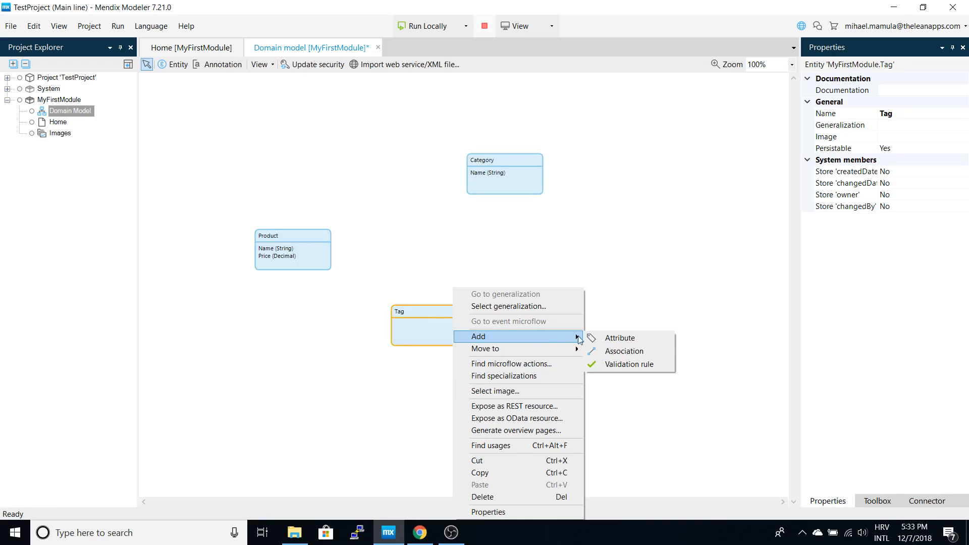
# Add a Name String attribute to the Tag entity.
pyautogui.click(619, 337)
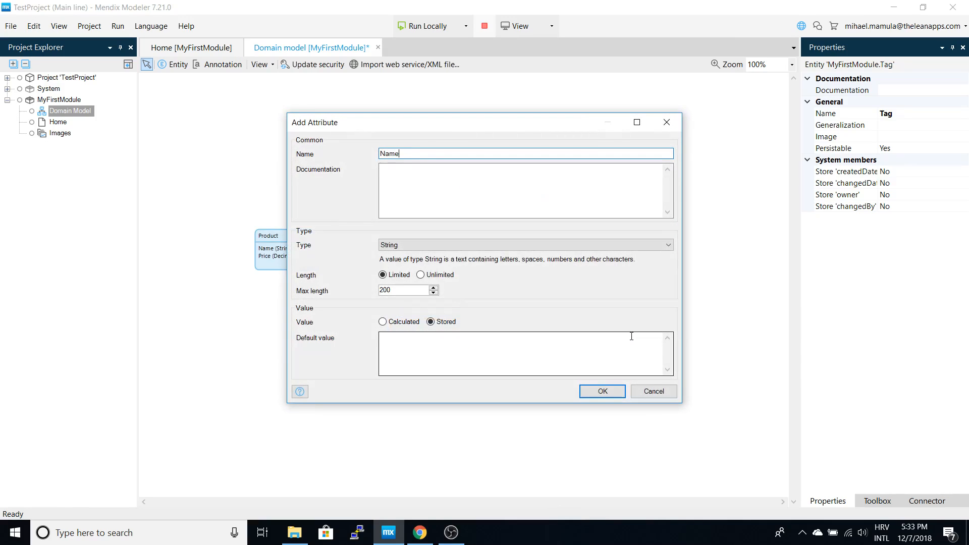
pyautogui.click(602, 391)
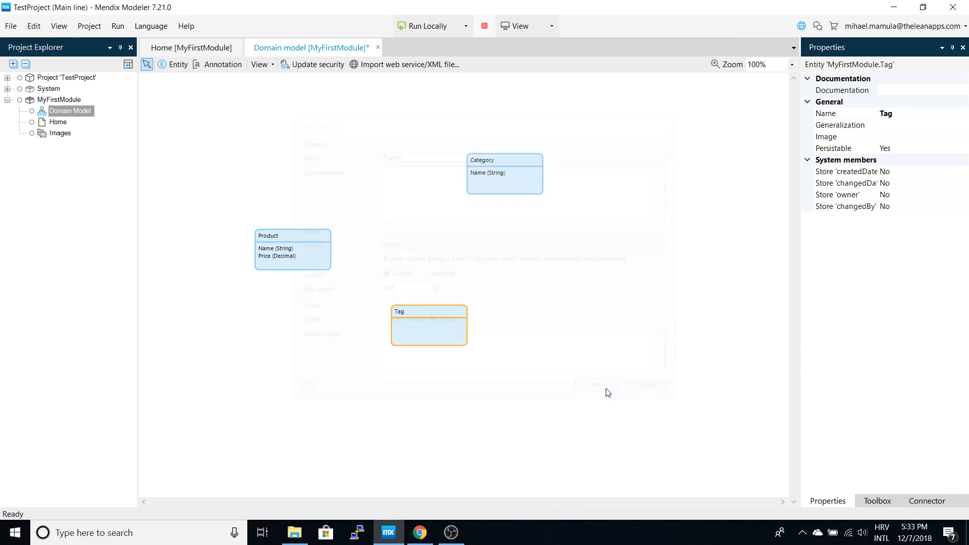
pyautogui.click(596, 385)
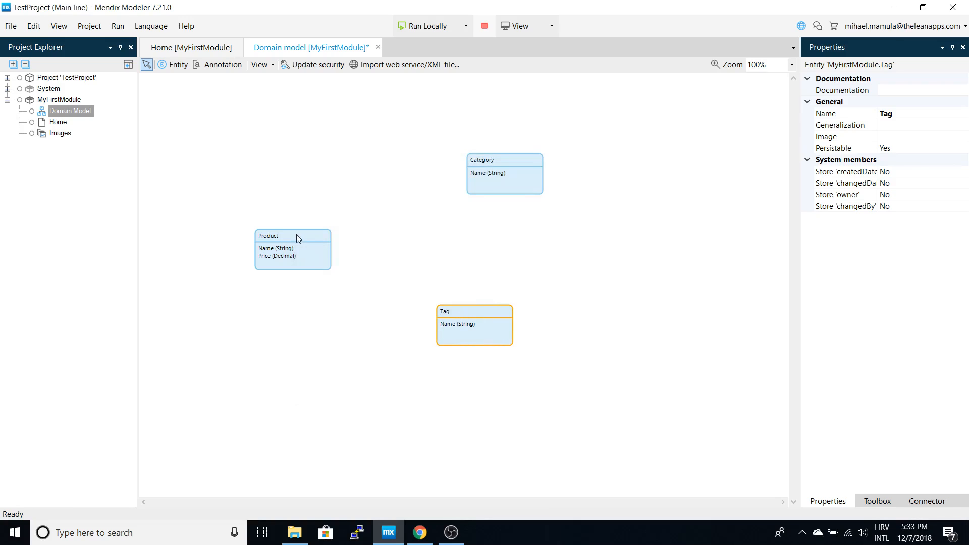
# Add a Product_Category association from Product to Category.
pyautogui.rightClick(292, 249)
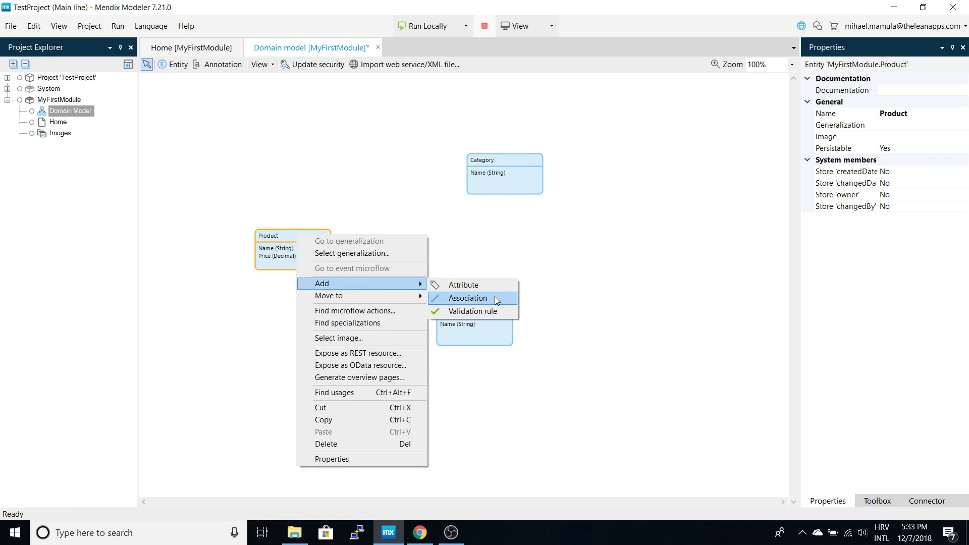
pyautogui.click(466, 298)
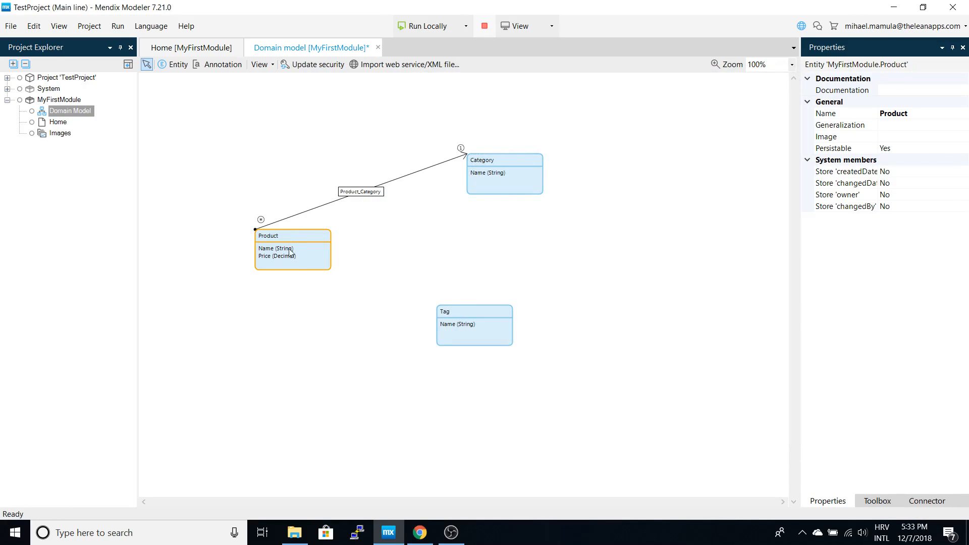
pyautogui.moveTo(296, 245)
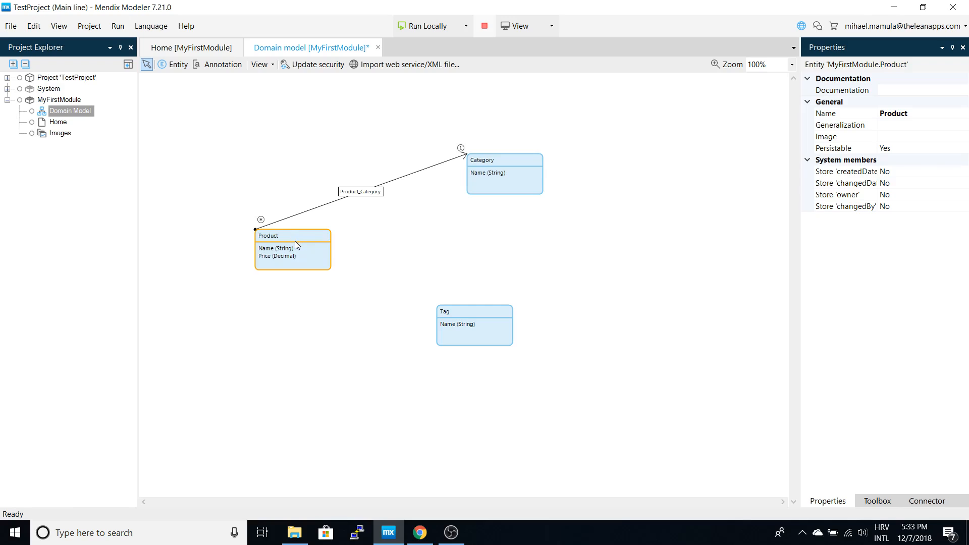
pyautogui.moveTo(302, 260)
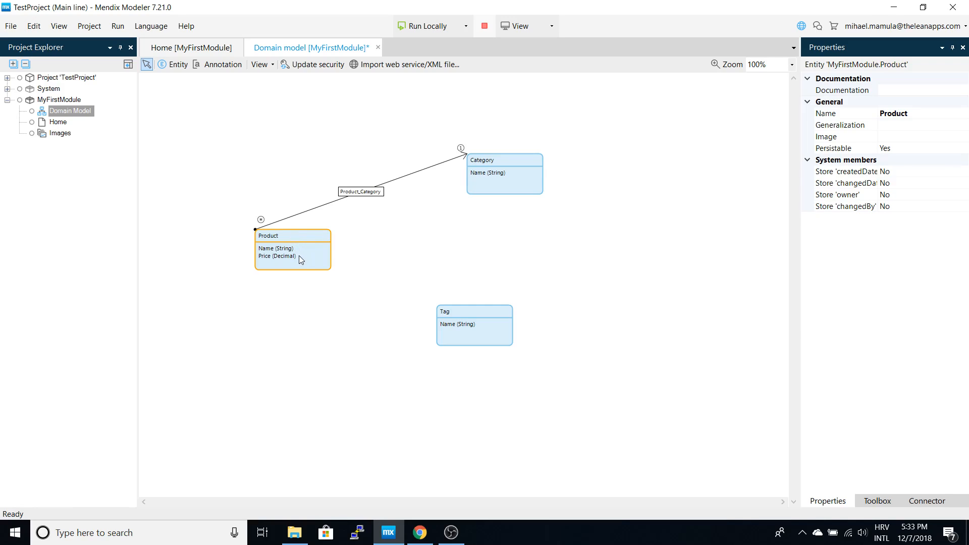
pyautogui.moveTo(506, 165)
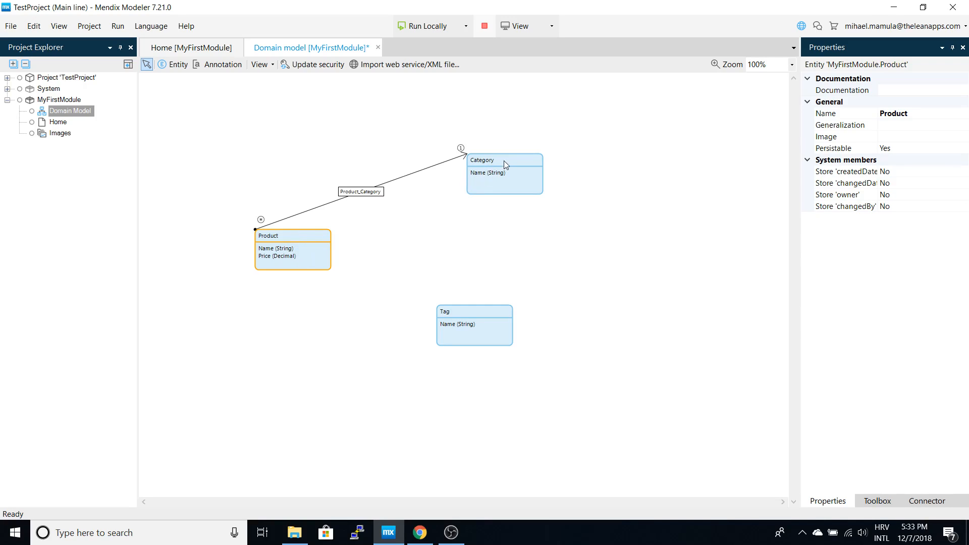
pyautogui.moveTo(493, 166)
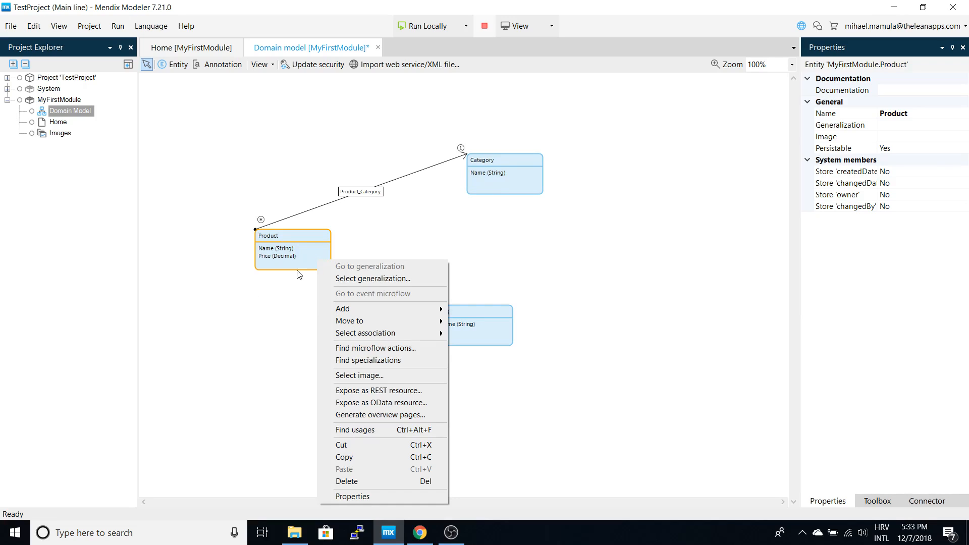
pyautogui.moveTo(372, 324)
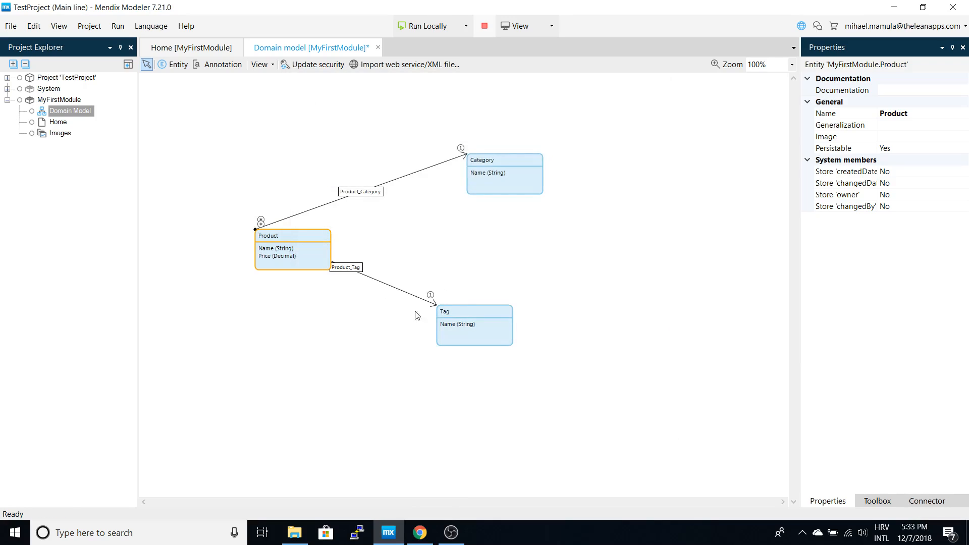
# Move Tag further right and set the Product_Tag association to many-to-many.
pyautogui.moveTo(473, 325); pyautogui.dragTo(635, 289)
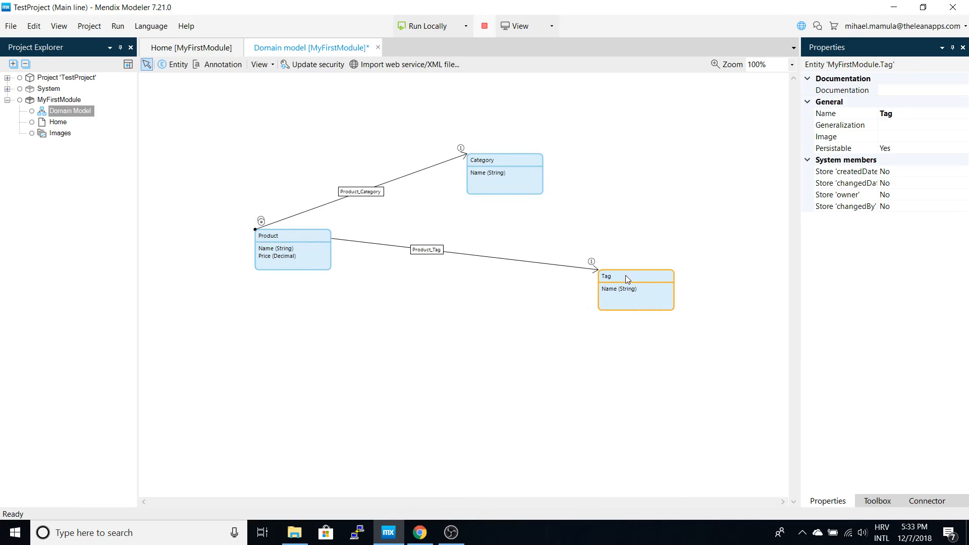
pyautogui.rightClick(426, 249)
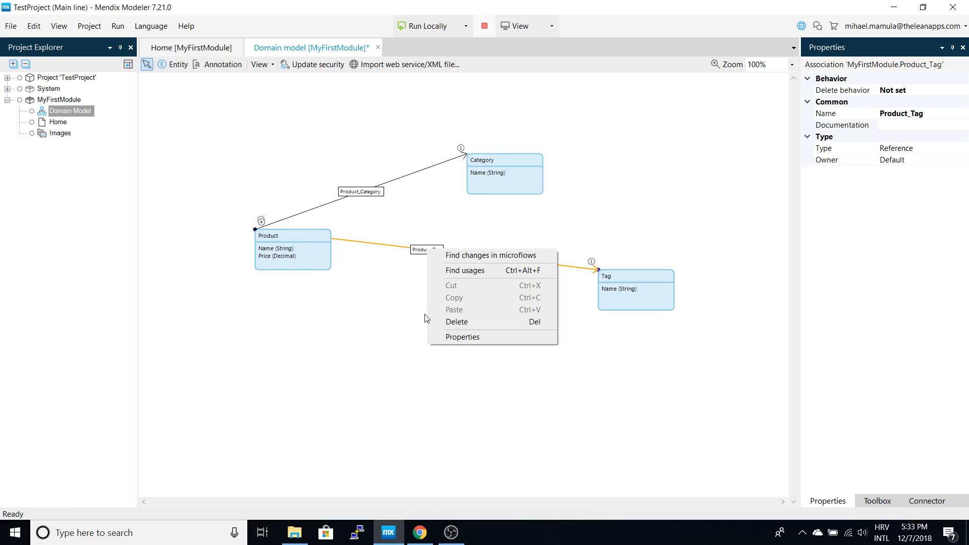
pyautogui.click(462, 337)
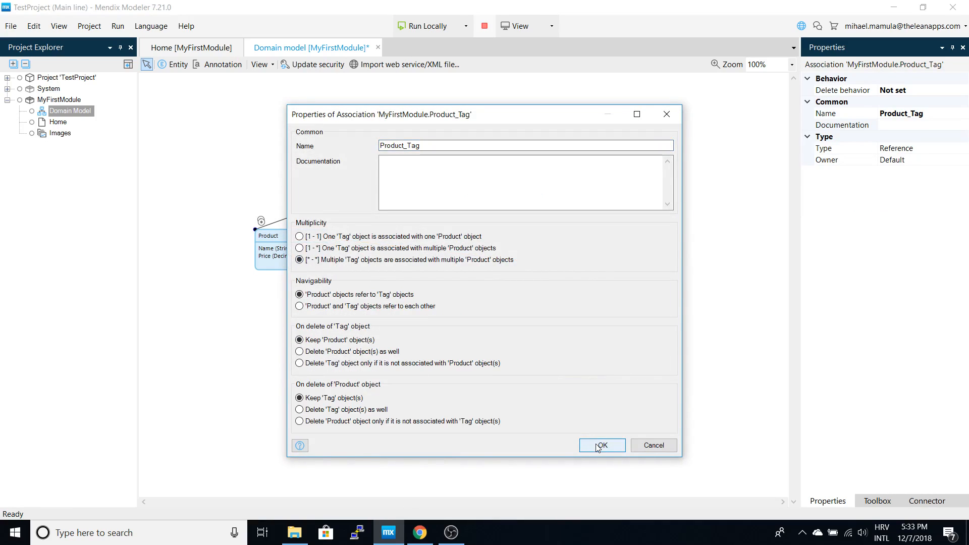
pyautogui.click(602, 445)
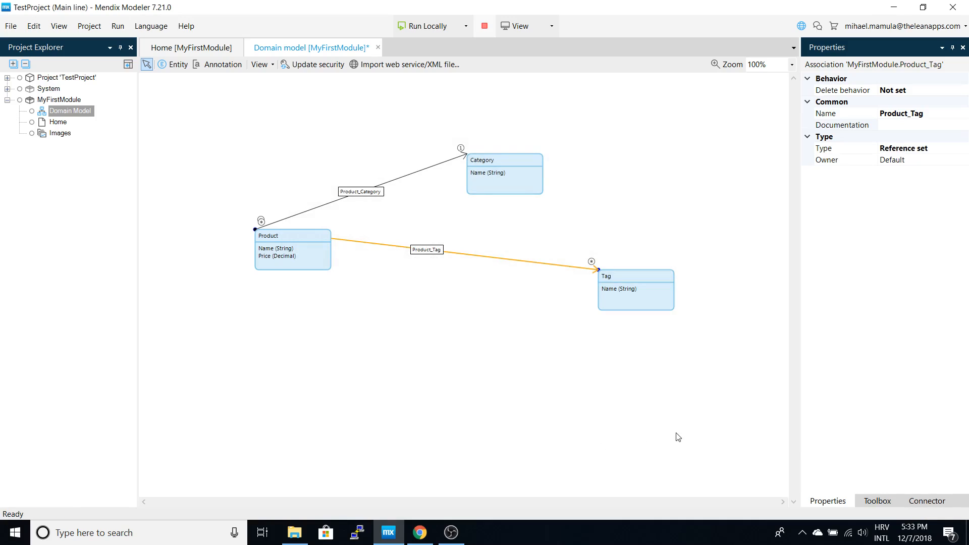
pyautogui.moveTo(142, 131)
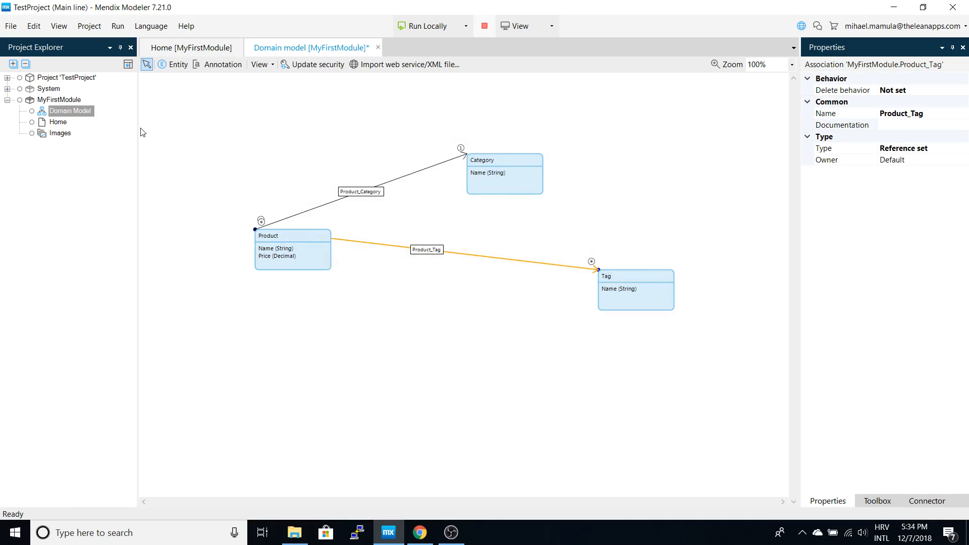
pyautogui.moveTo(454, 298)
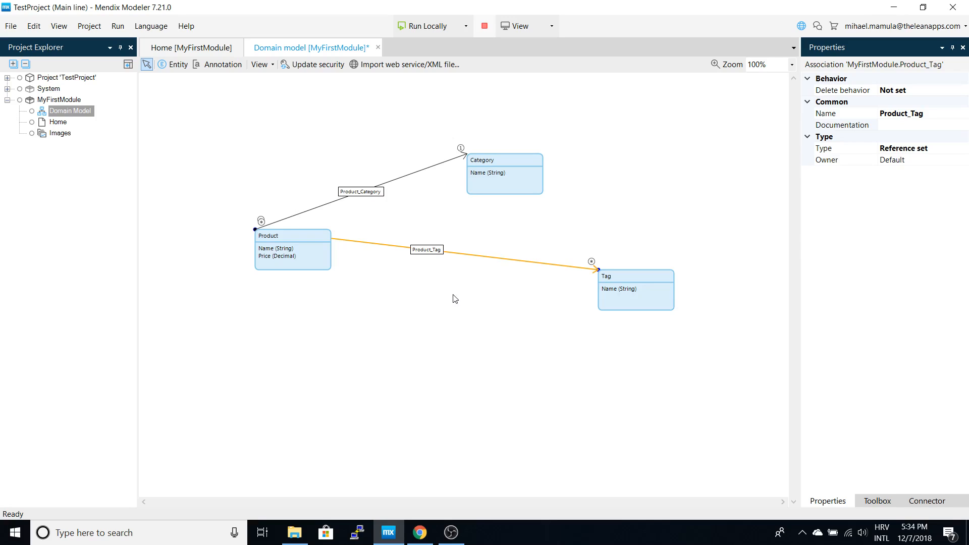
# Add a CategoryGrid page to MyFirstModule using the Grids > Datagrid Default template.
pyautogui.click(163, 229)
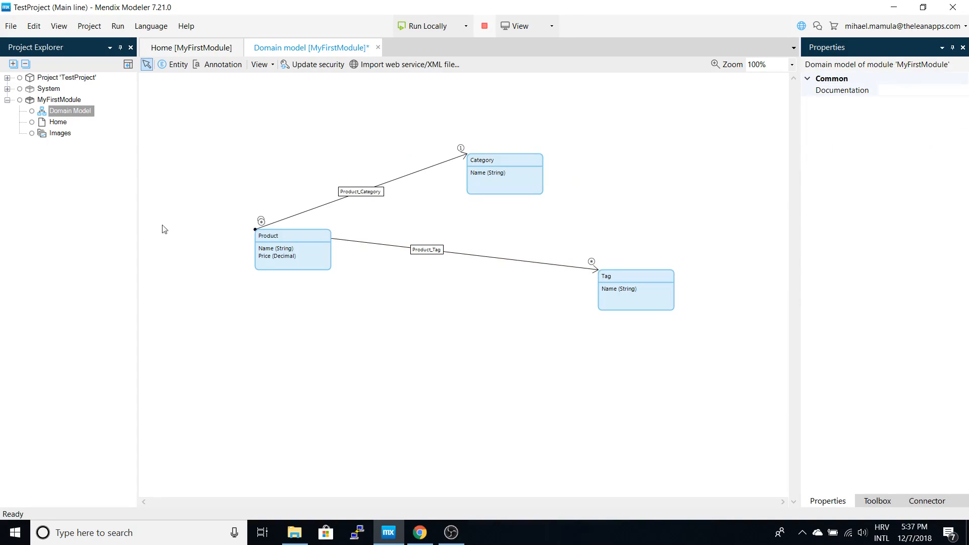
pyautogui.moveTo(115, 149)
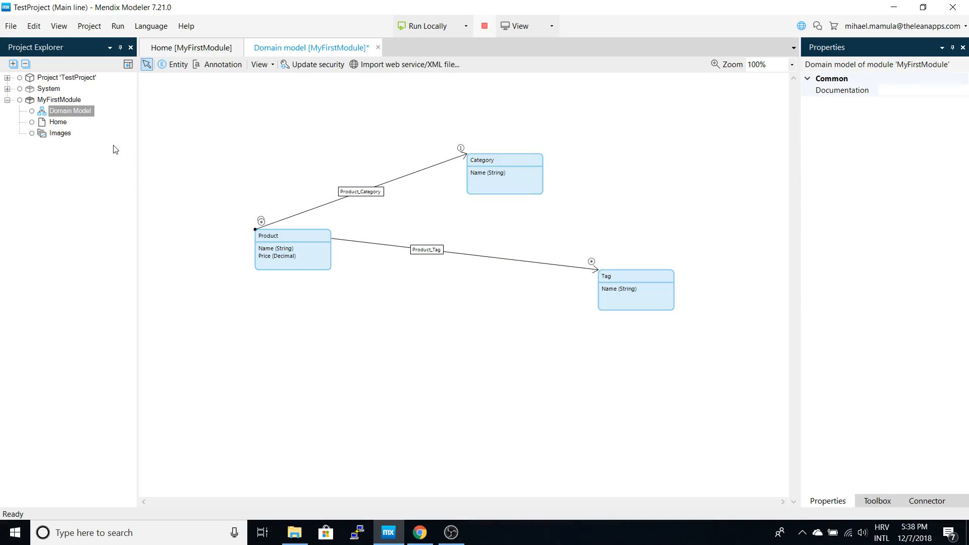
pyautogui.rightClick(50, 99)
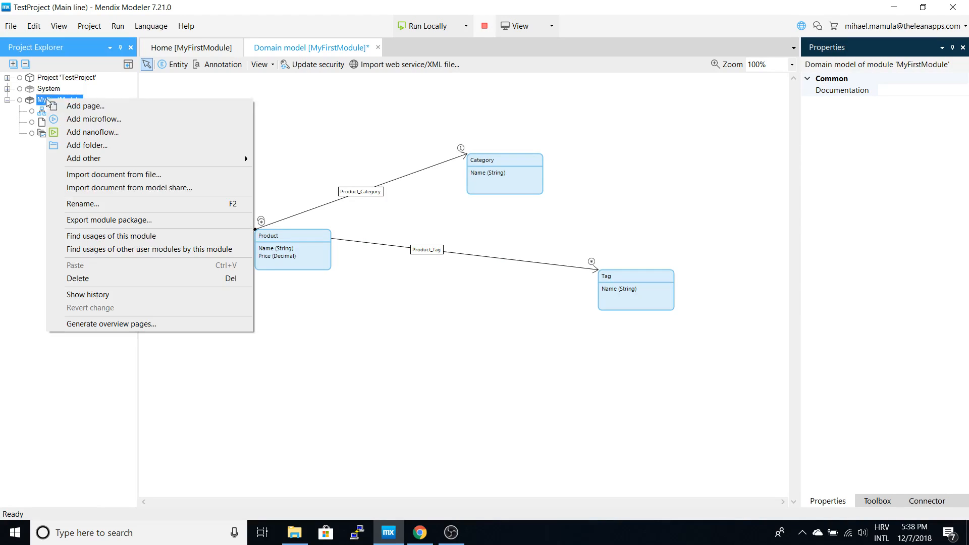
pyautogui.click(85, 106)
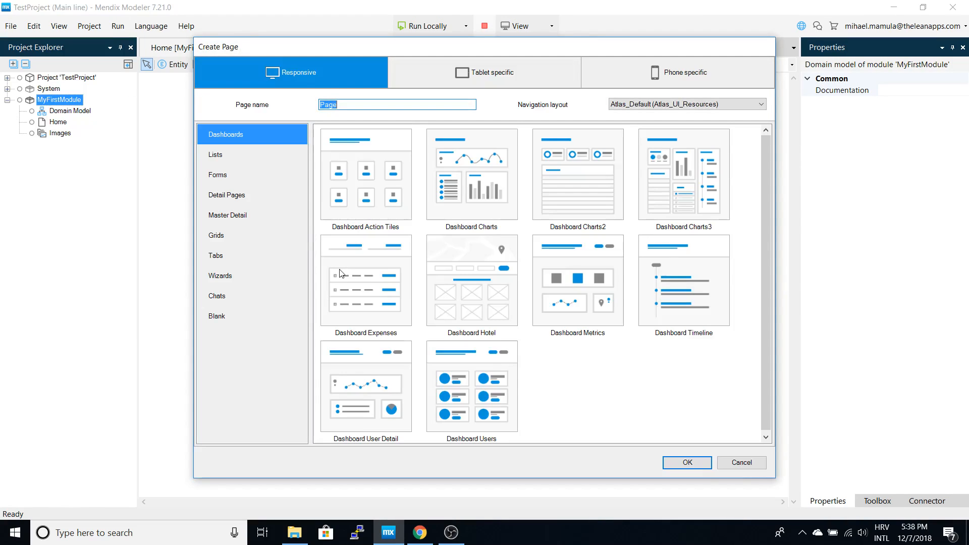
pyautogui.click(216, 236)
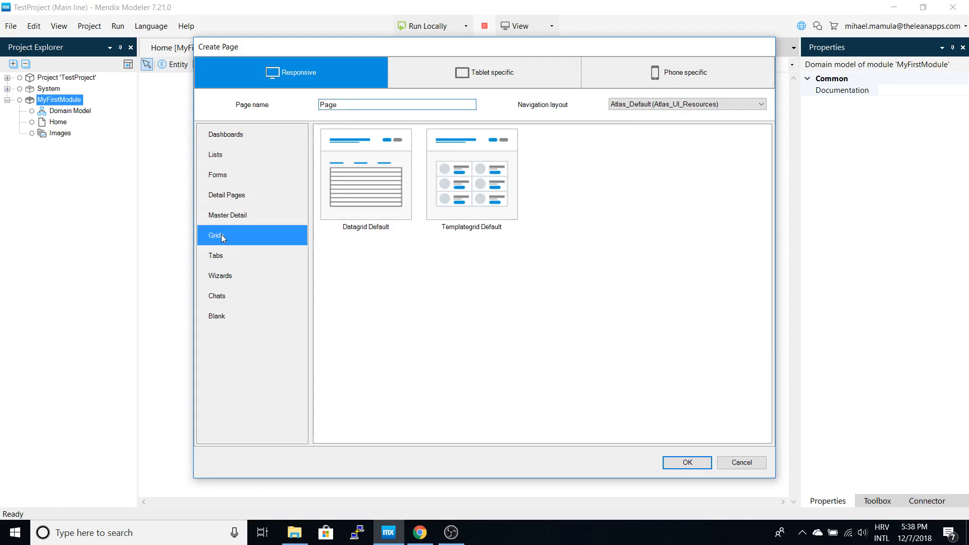
pyautogui.click(366, 174)
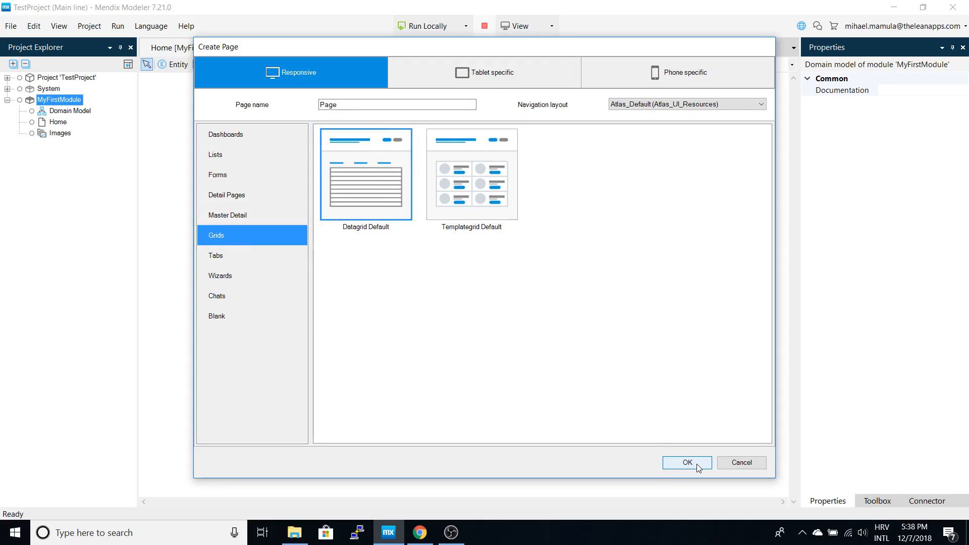
pyautogui.click(396, 104)
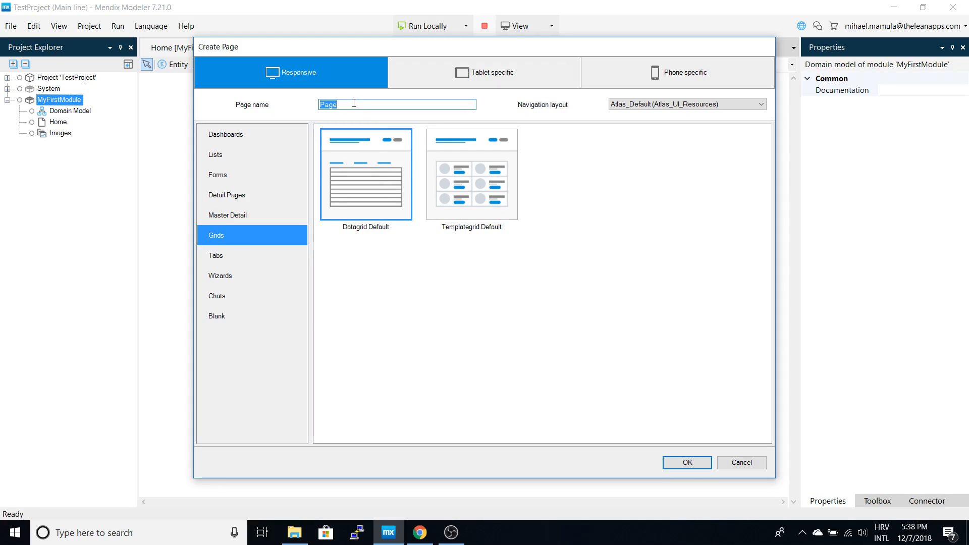
pyautogui.write('CategoryGrid')
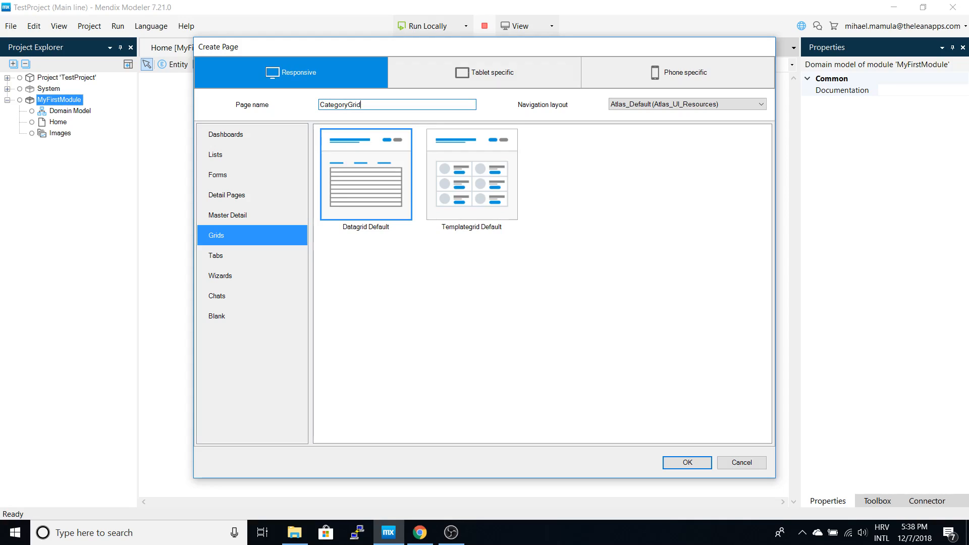
pyautogui.click(687, 462)
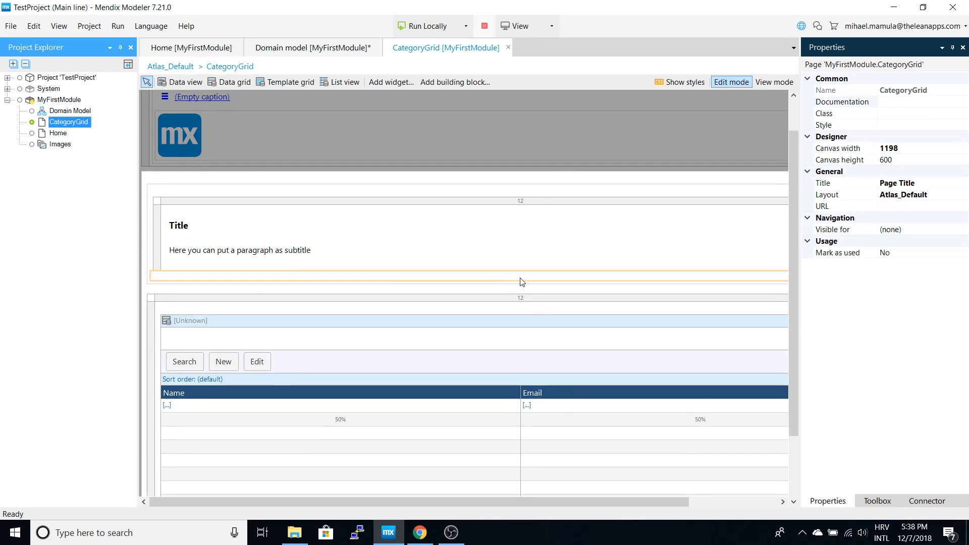
# Set the CategoryGrid data grid's entity to MyFirstModule > Category.
pyautogui.click(200, 321)
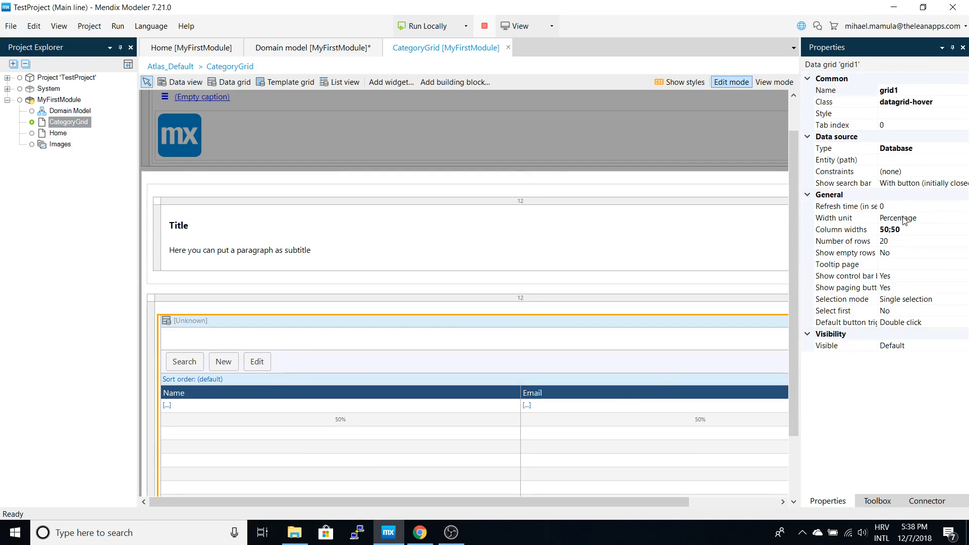
pyautogui.click(920, 160)
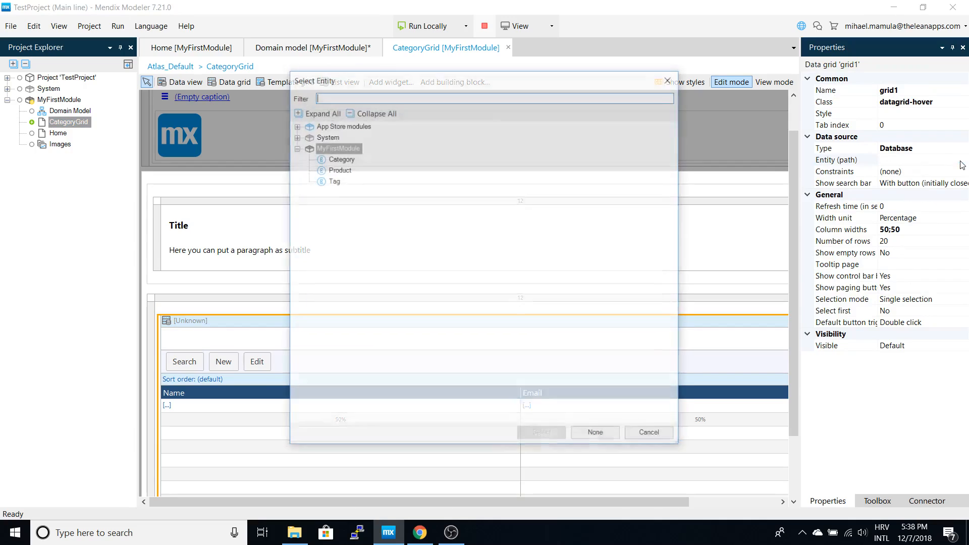
pyautogui.click(341, 159)
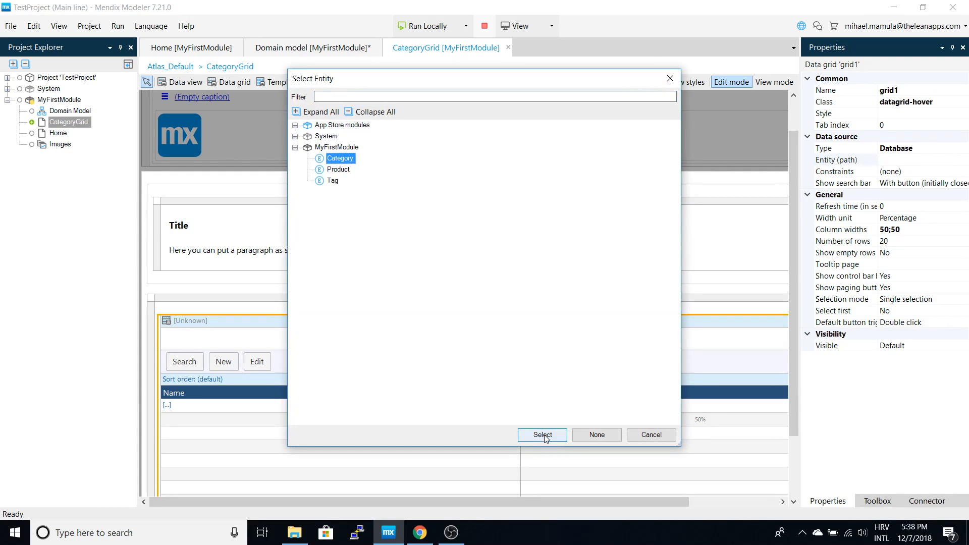
pyautogui.click(542, 434)
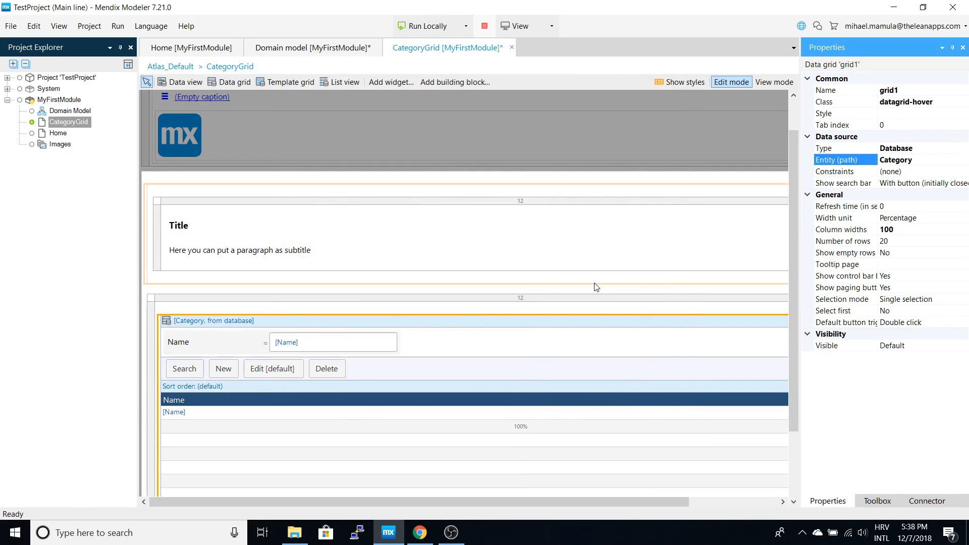
pyautogui.scroll(-3)
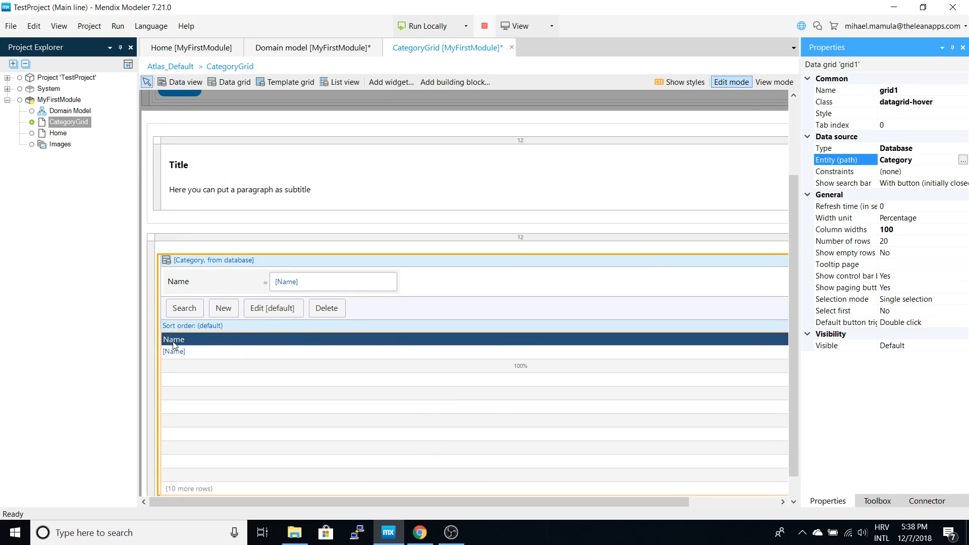
pyautogui.moveTo(234, 353)
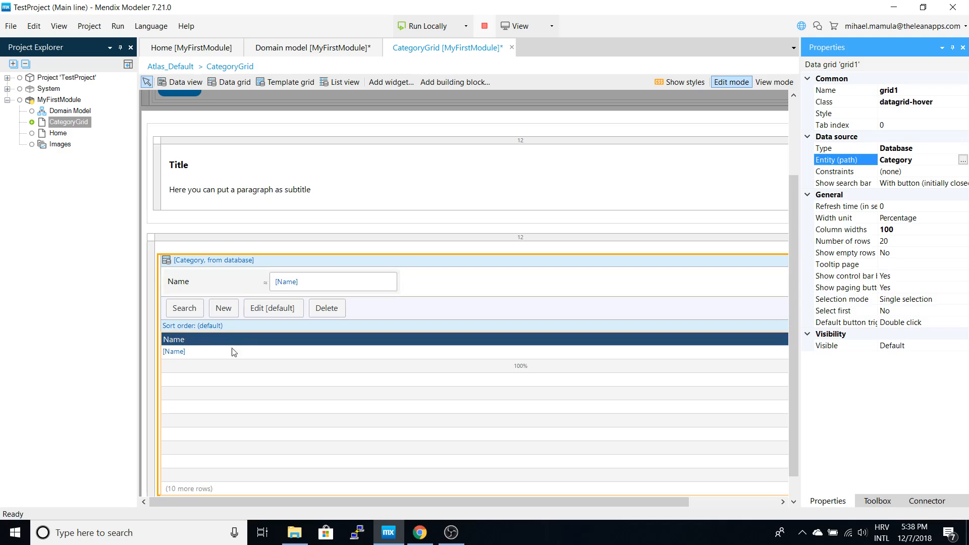
pyautogui.click(333, 282)
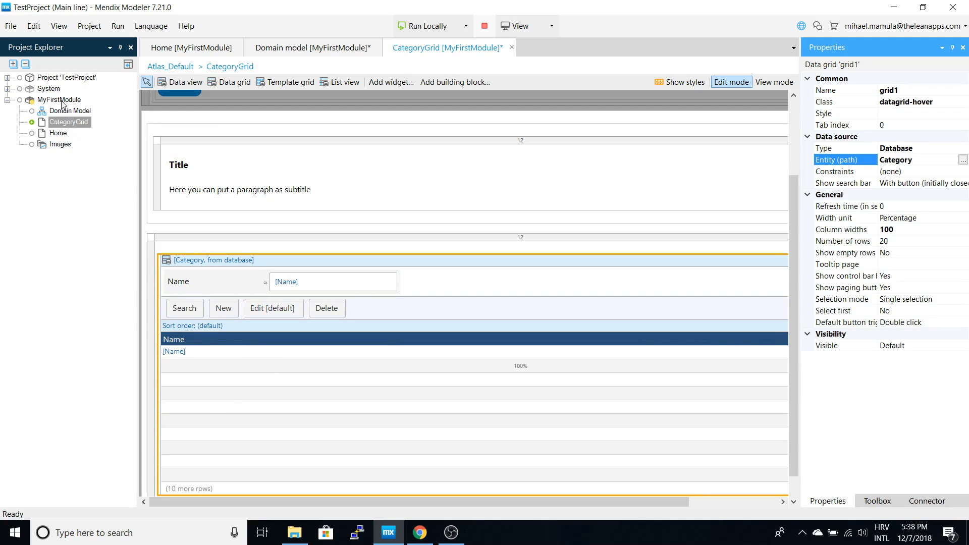
# Add a CategoryForm page to MyFirstModule using the Forms > Form Vertical template.
pyautogui.rightClick(60, 100)
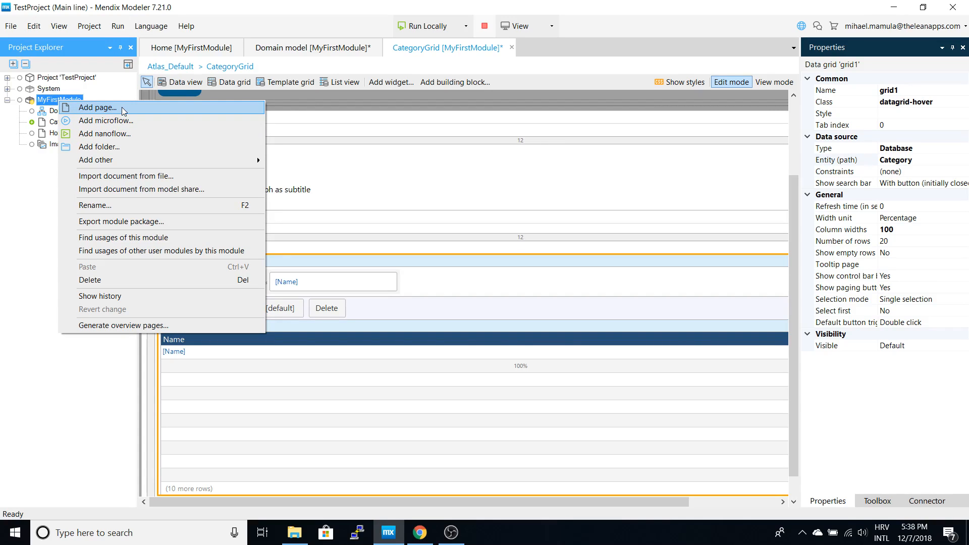
pyautogui.click(97, 108)
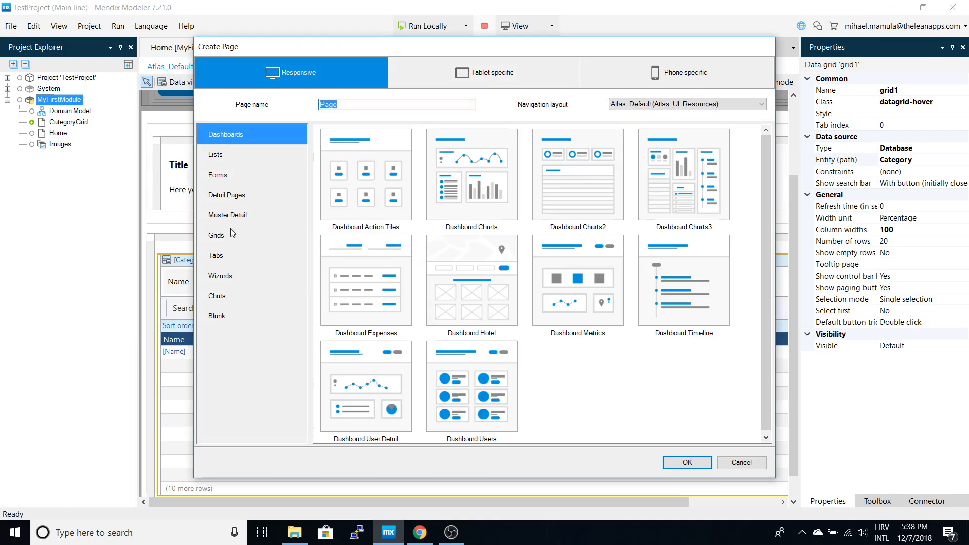
pyautogui.moveTo(223, 187)
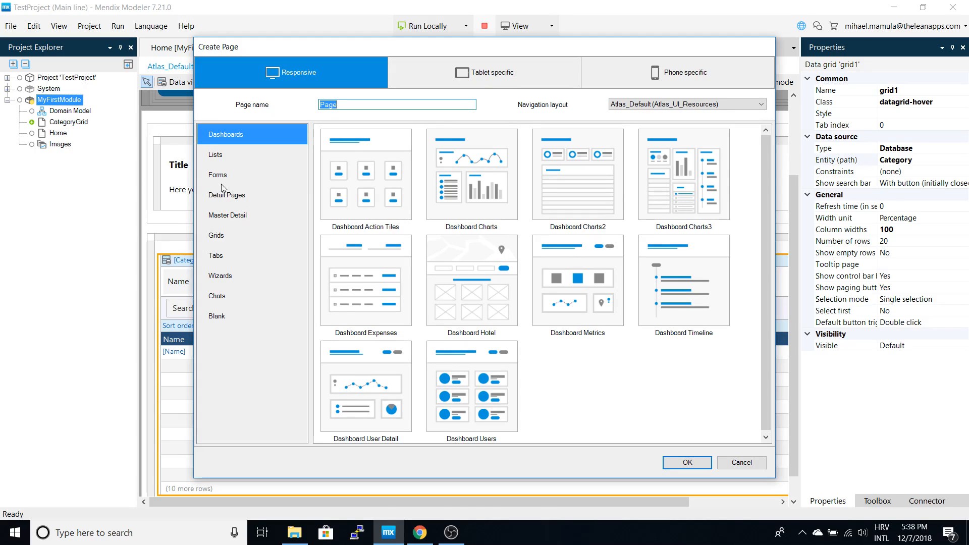
pyautogui.click(217, 174)
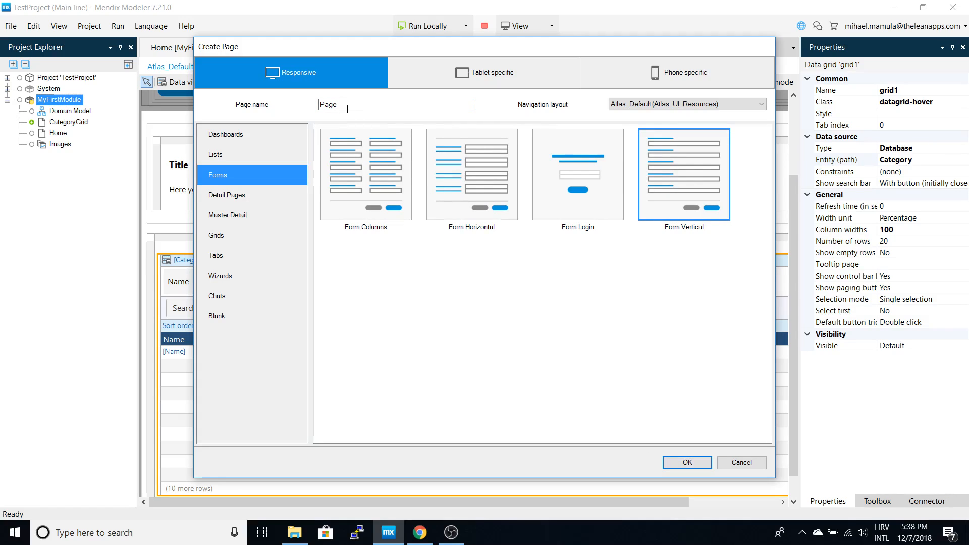
pyautogui.write('CategoryForm')
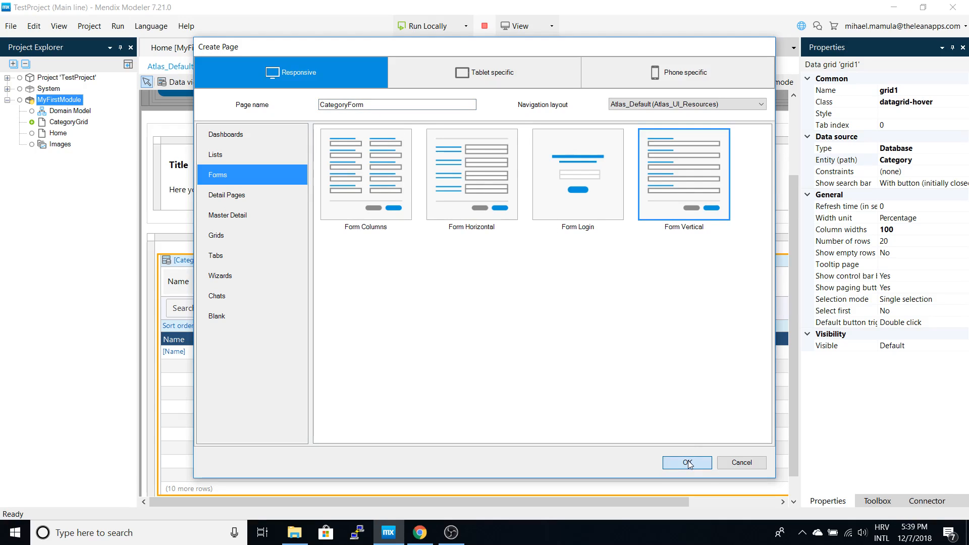
pyautogui.click(686, 463)
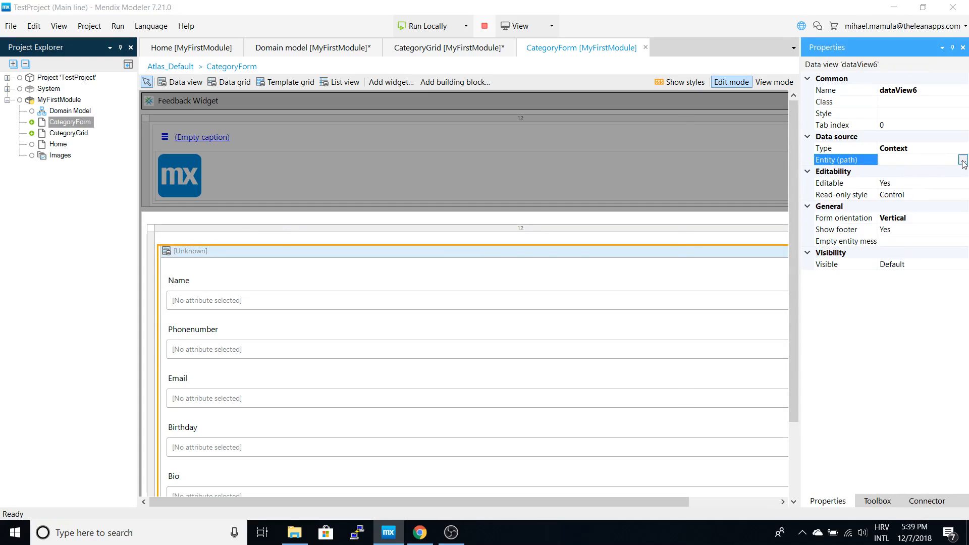
# Set the CategoryForm data view entity to Category and auto-fill its fields.
pyautogui.click(961, 162)
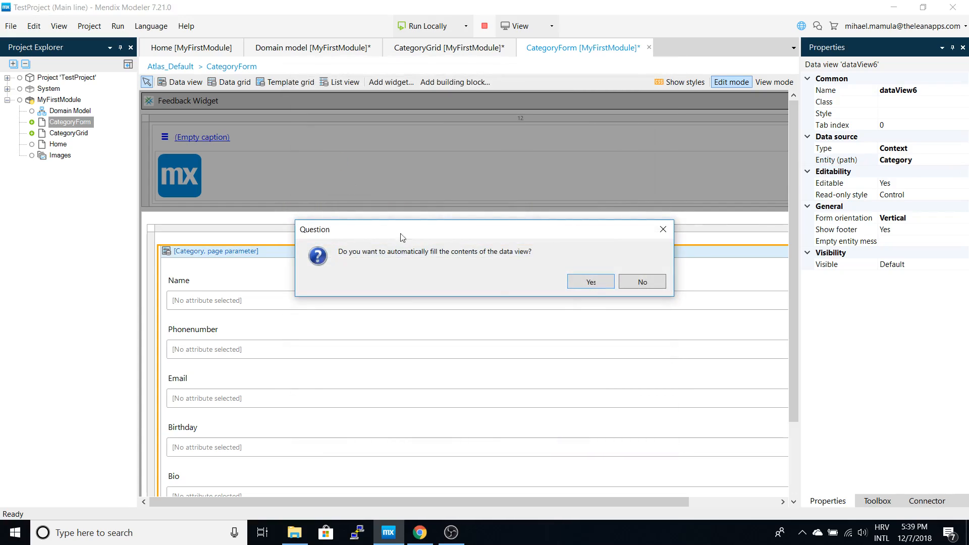
pyautogui.click(590, 282)
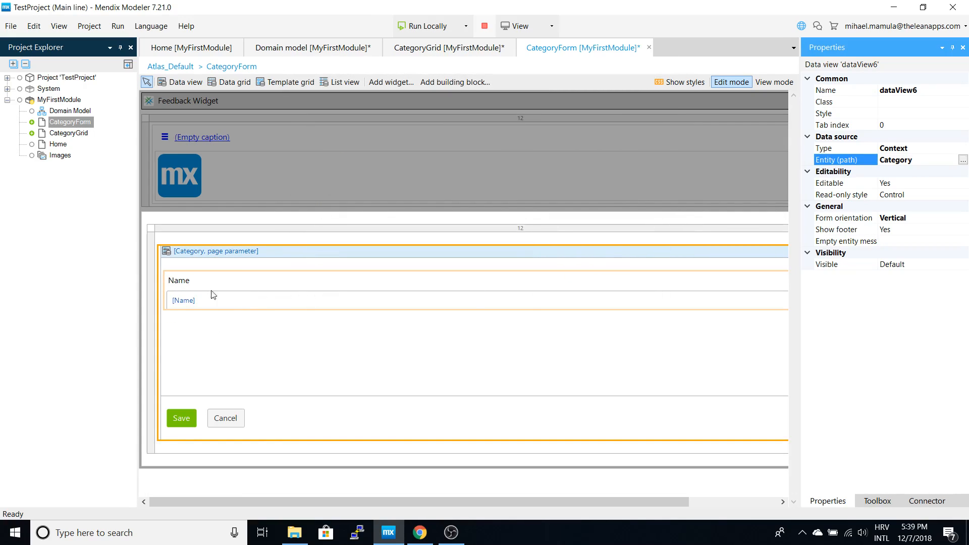
pyautogui.moveTo(474, 283)
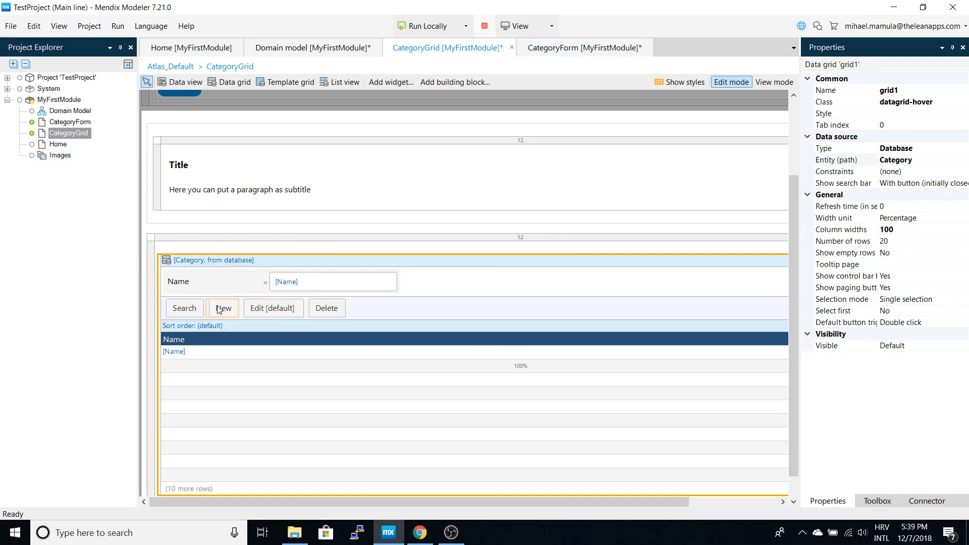
# Make CategoryGrid's New button open the CategoryForm page.
pyautogui.click(222, 308)
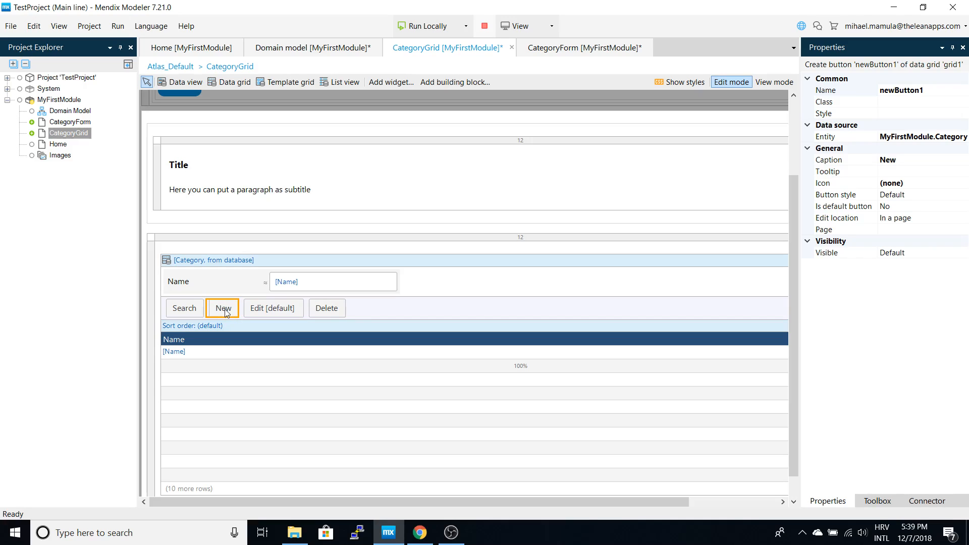
pyautogui.moveTo(917, 232)
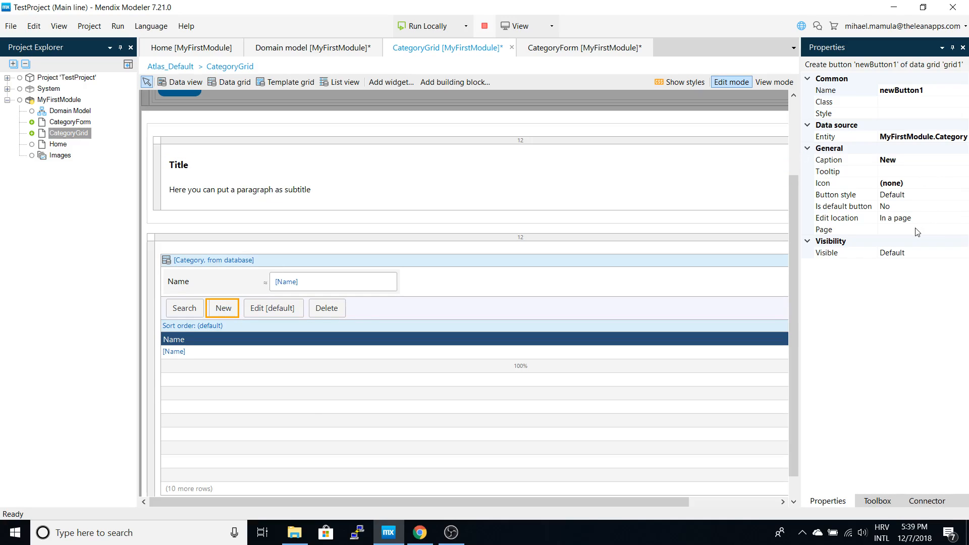
pyautogui.click(927, 229)
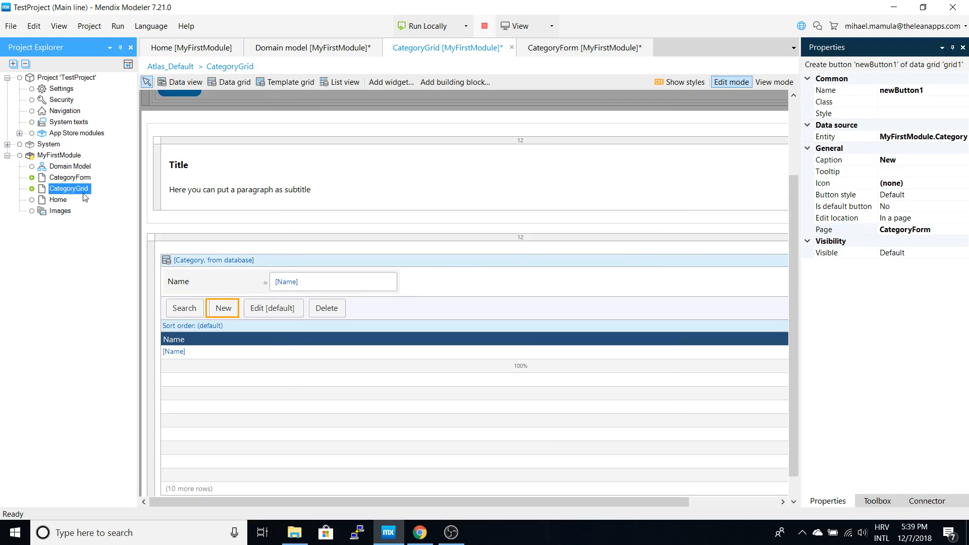
pyautogui.click(53, 111)
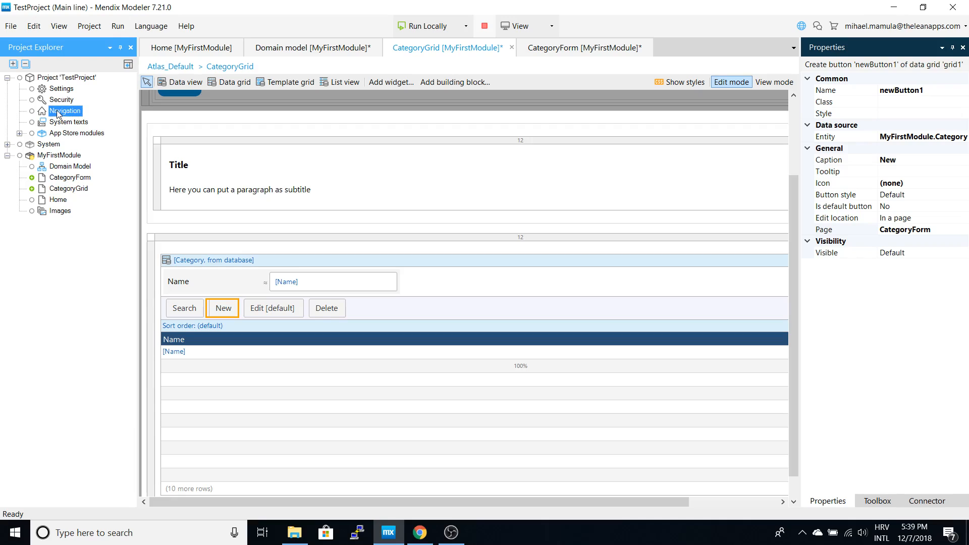
# Add a 'Category' menu item with the 'th' glyph icon that shows CategoryGrid.
pyautogui.doubleClick(64, 110)
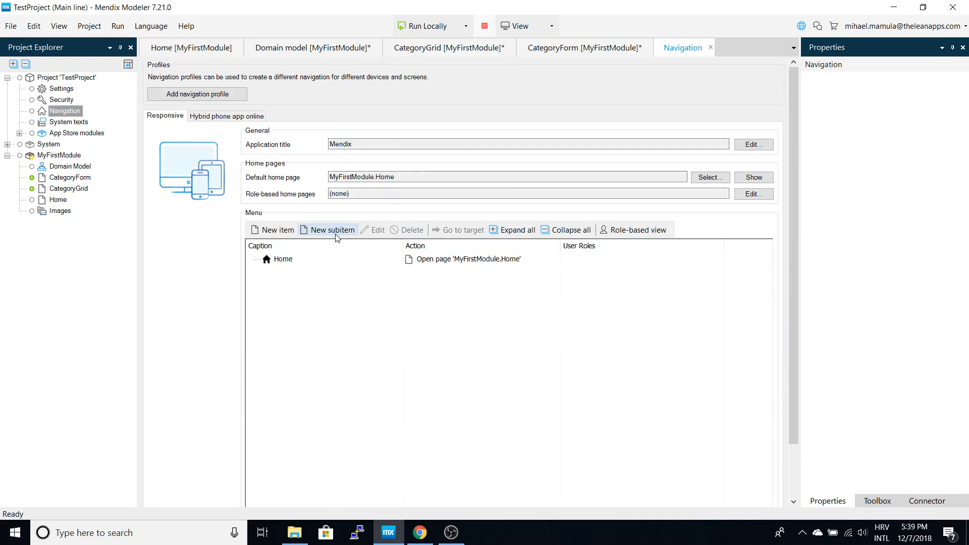
pyautogui.moveTo(281, 235)
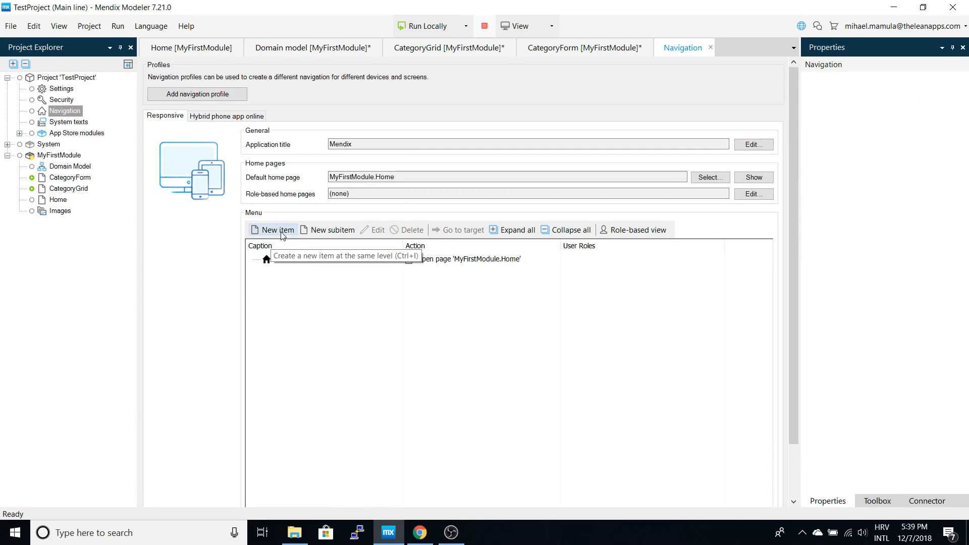
pyautogui.click(277, 229)
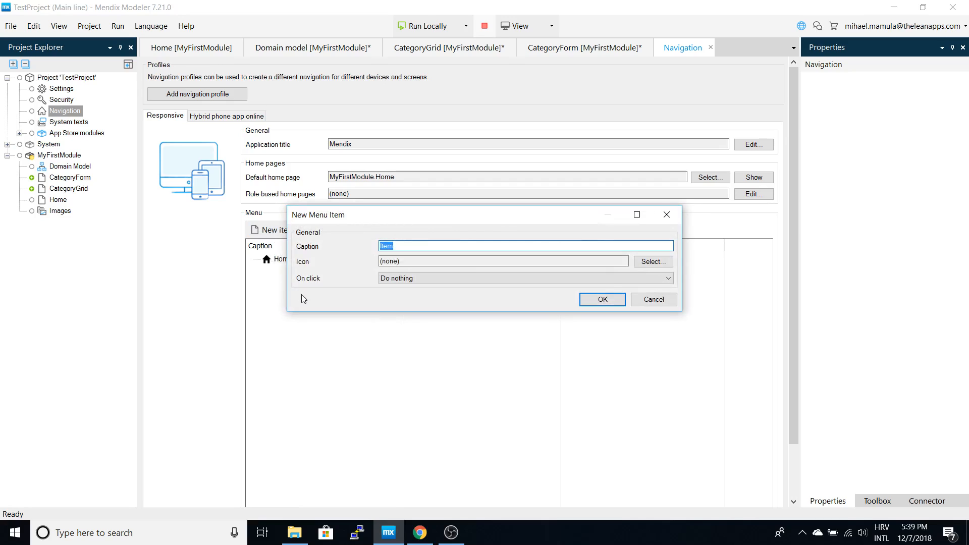
pyautogui.write('Category')
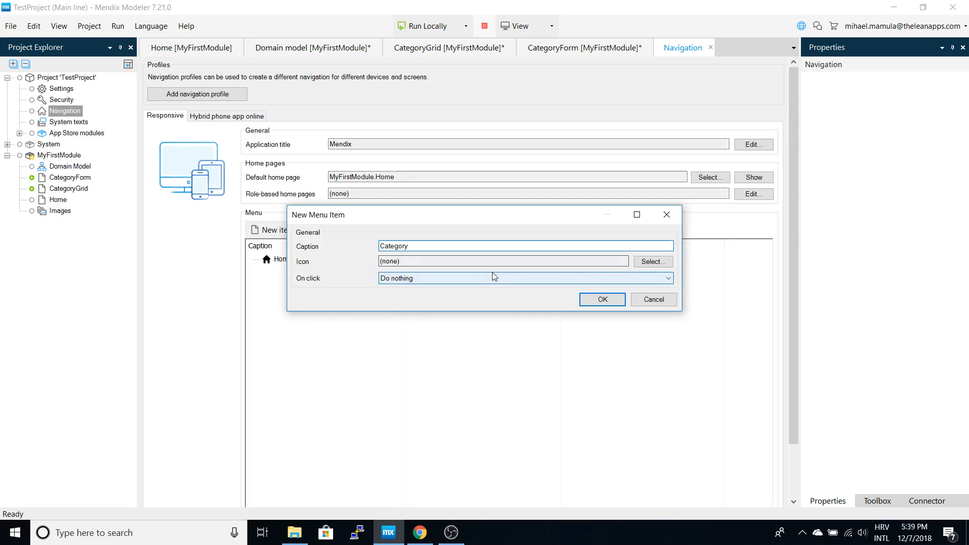
pyautogui.click(652, 261)
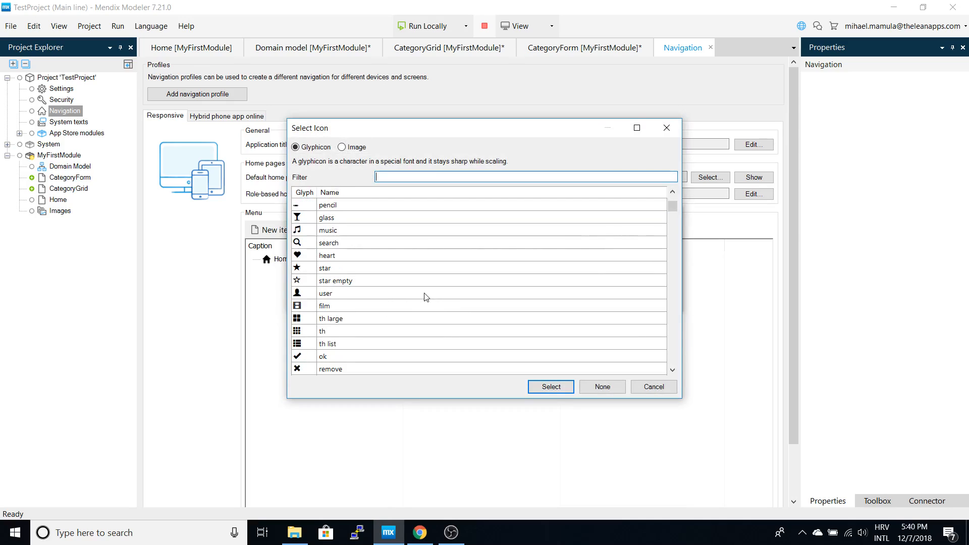
pyautogui.moveTo(389, 283)
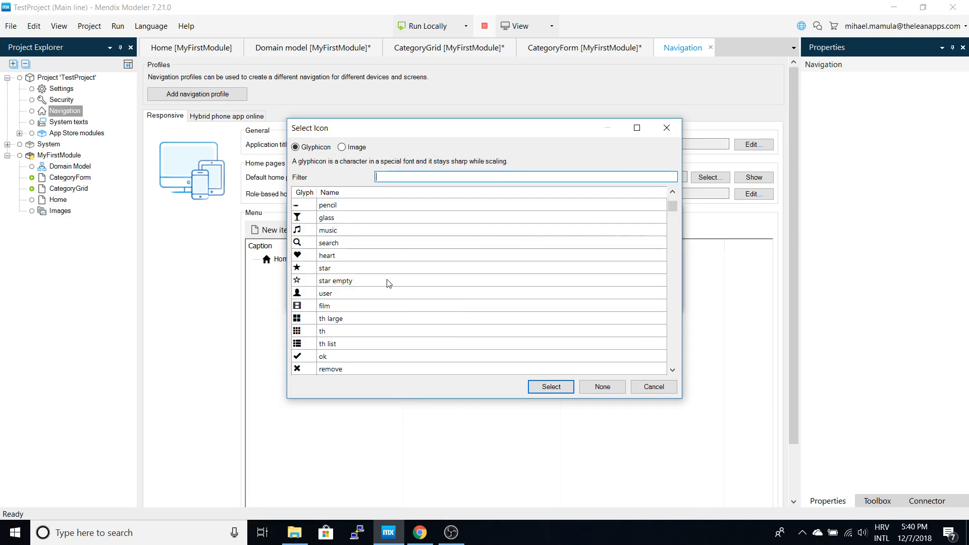
pyautogui.click(335, 280)
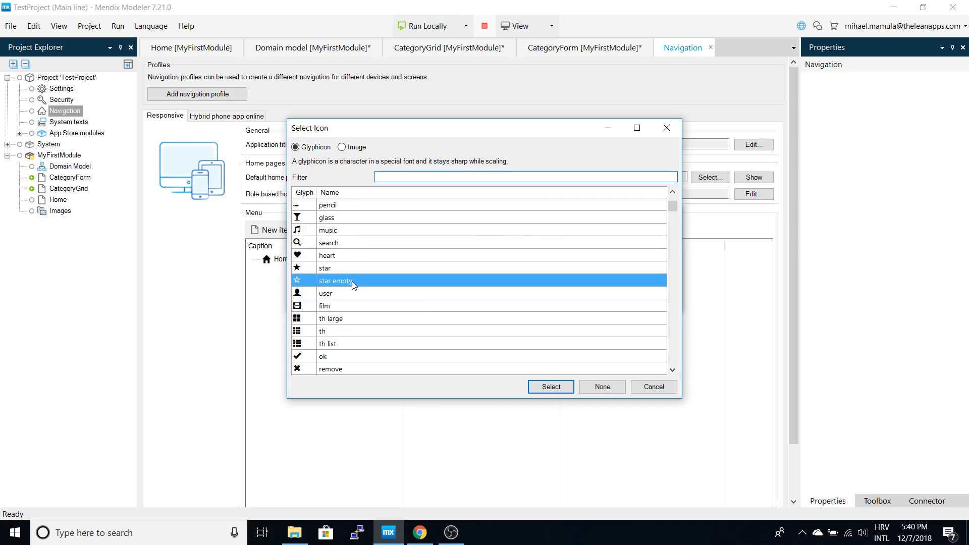
pyautogui.moveTo(357, 357)
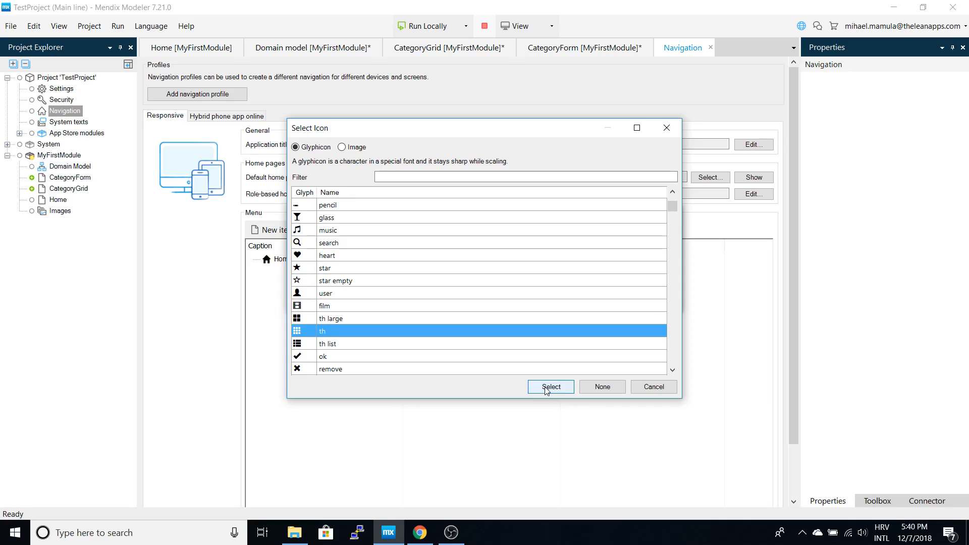
pyautogui.click(551, 387)
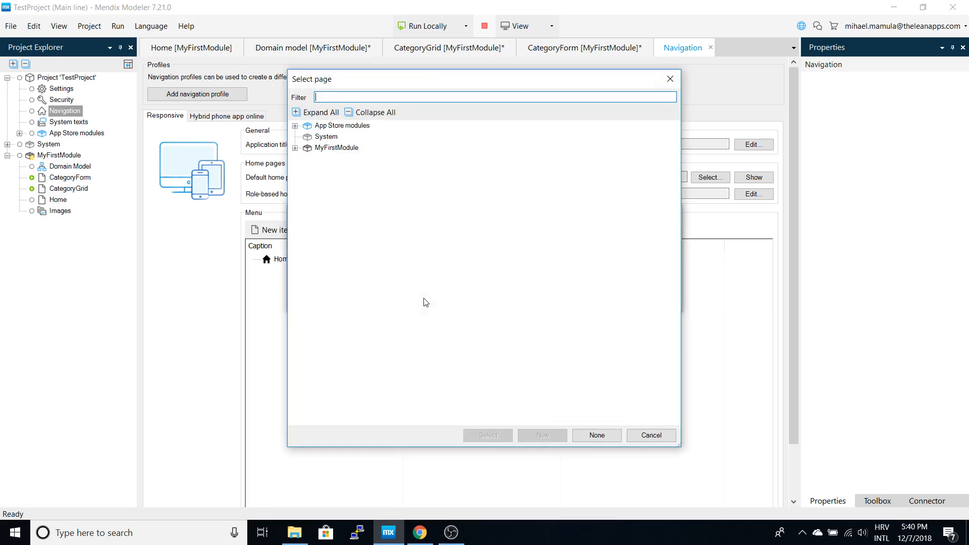
pyautogui.click(295, 148)
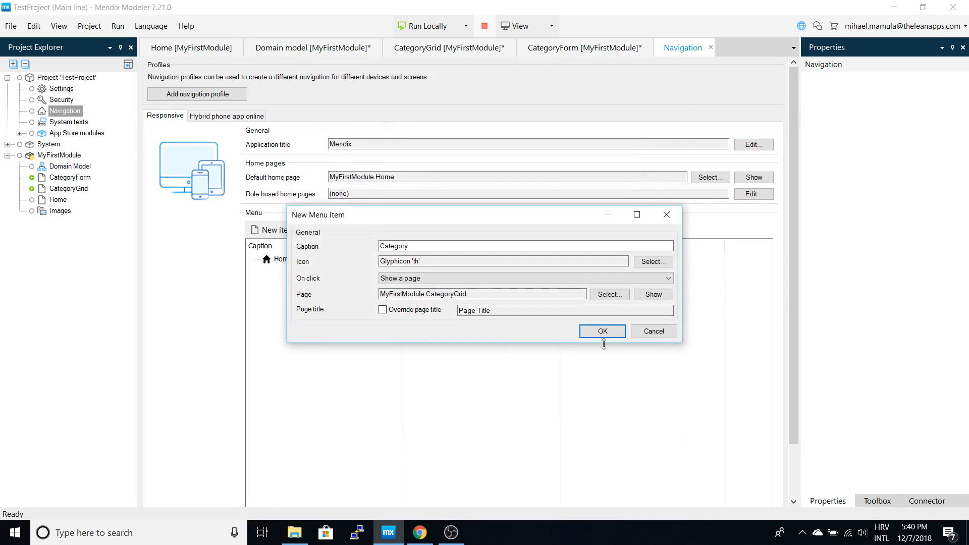
pyautogui.click(602, 331)
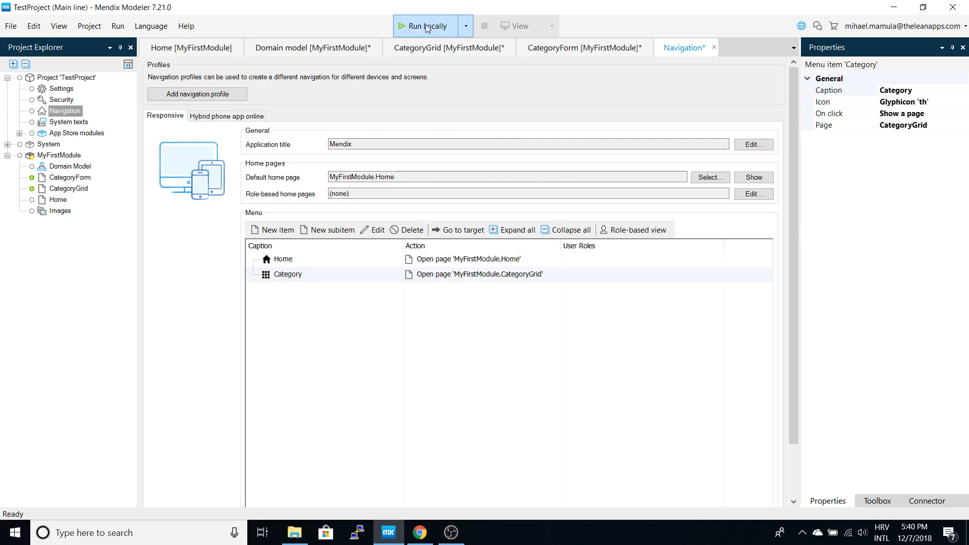
# Run the app locally and switch to the browser to view it.
pyautogui.click(426, 26)
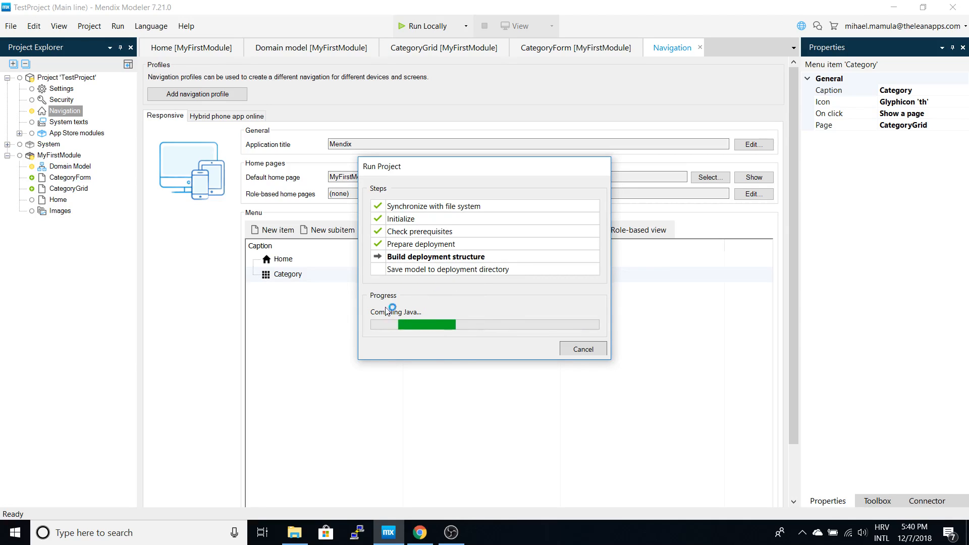
pyautogui.moveTo(425, 360)
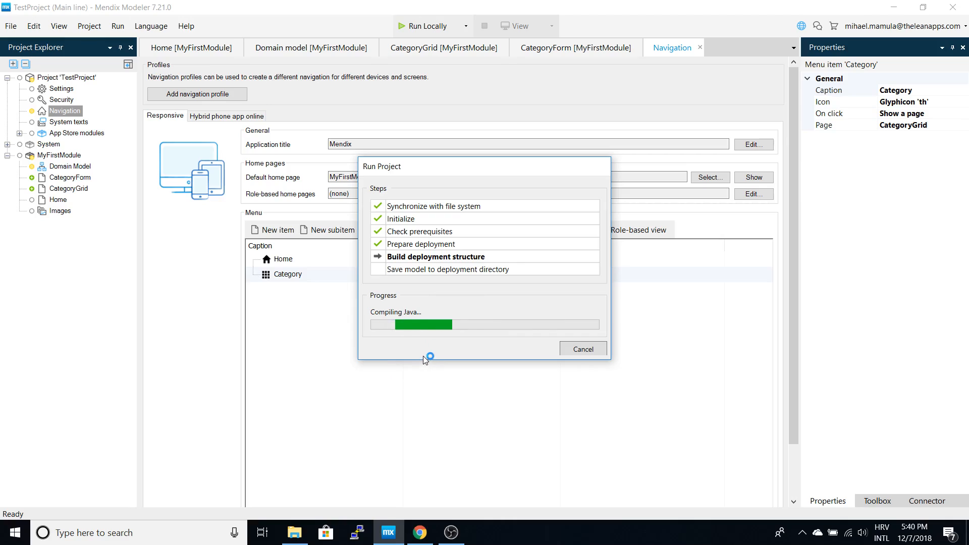
pyautogui.moveTo(420, 385)
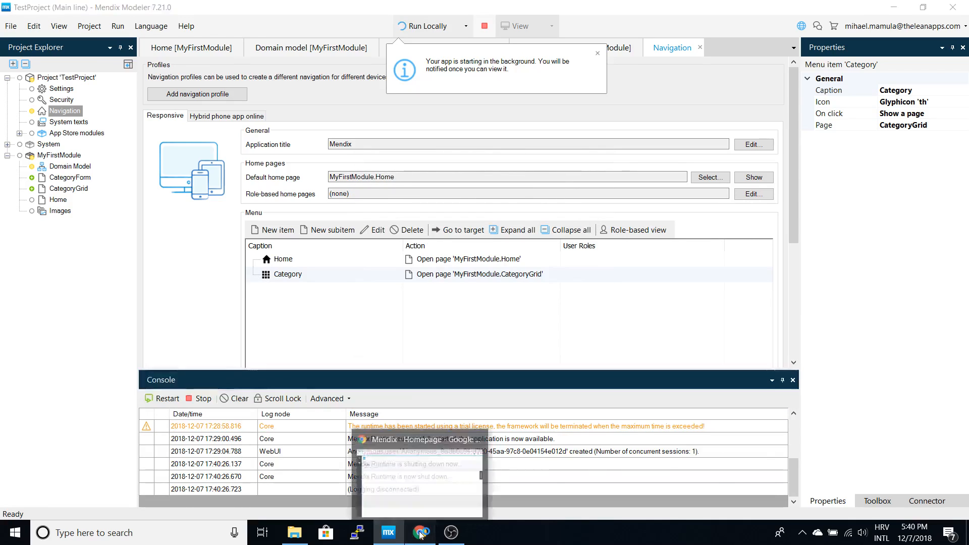
pyautogui.click(419, 532)
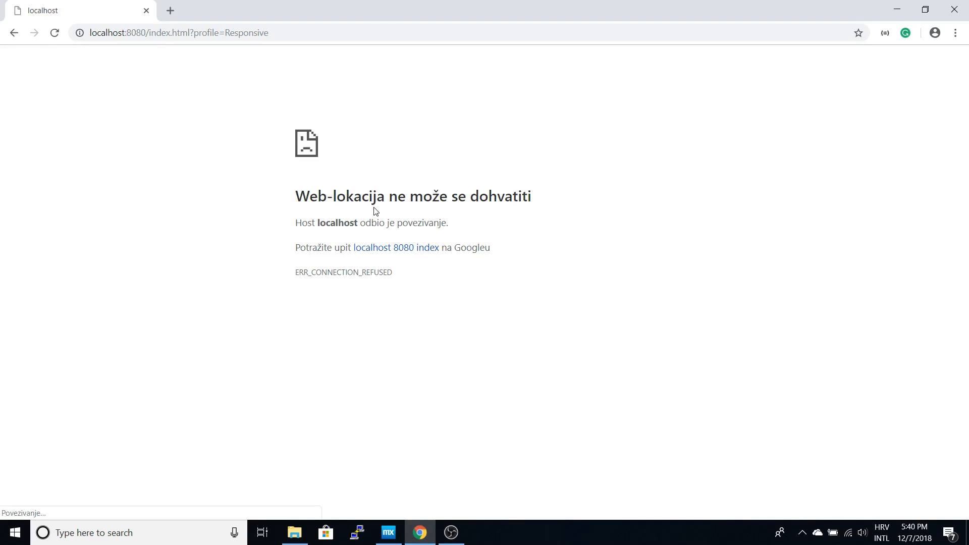
# Synchronize the database in Modeler, then reload localhost:8080 in Chrome.
pyautogui.click(55, 33)
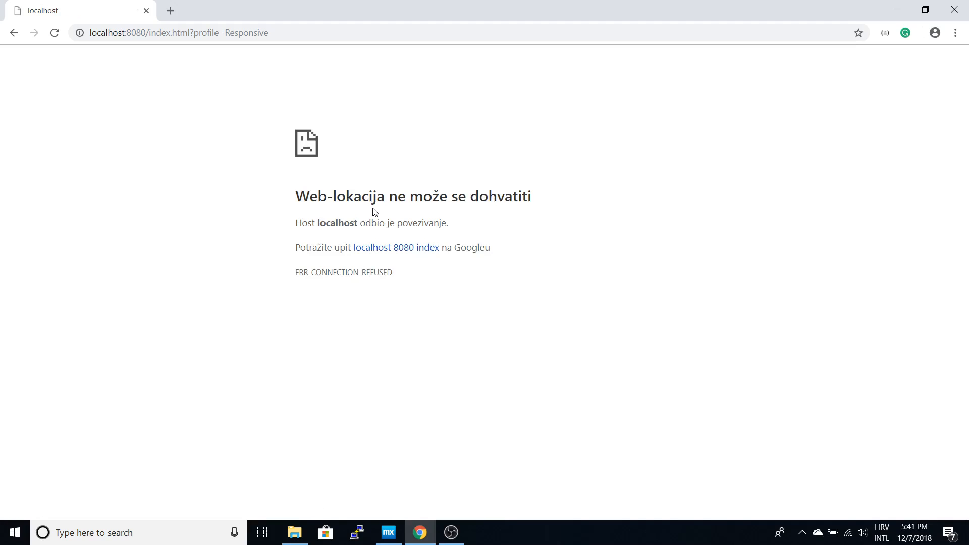
pyautogui.click(388, 531)
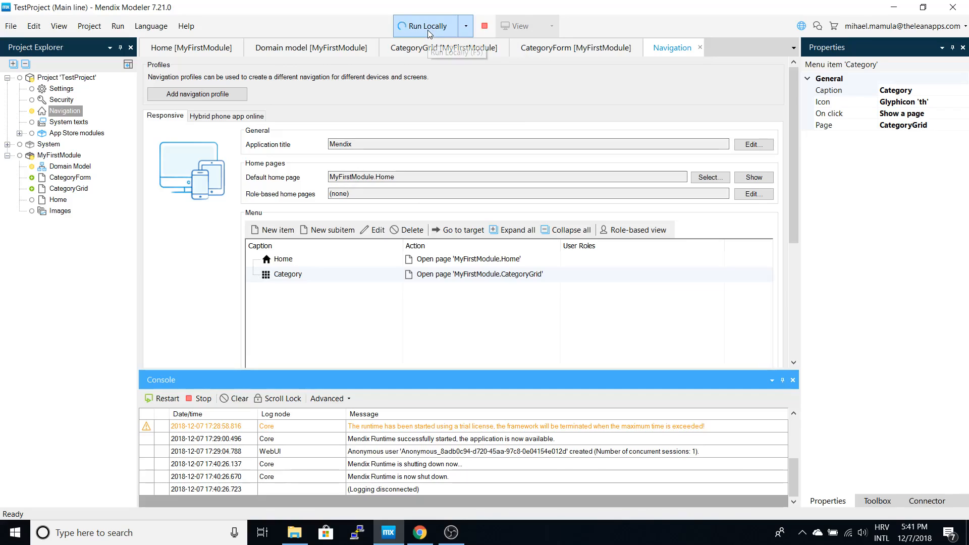
pyautogui.moveTo(543, 467)
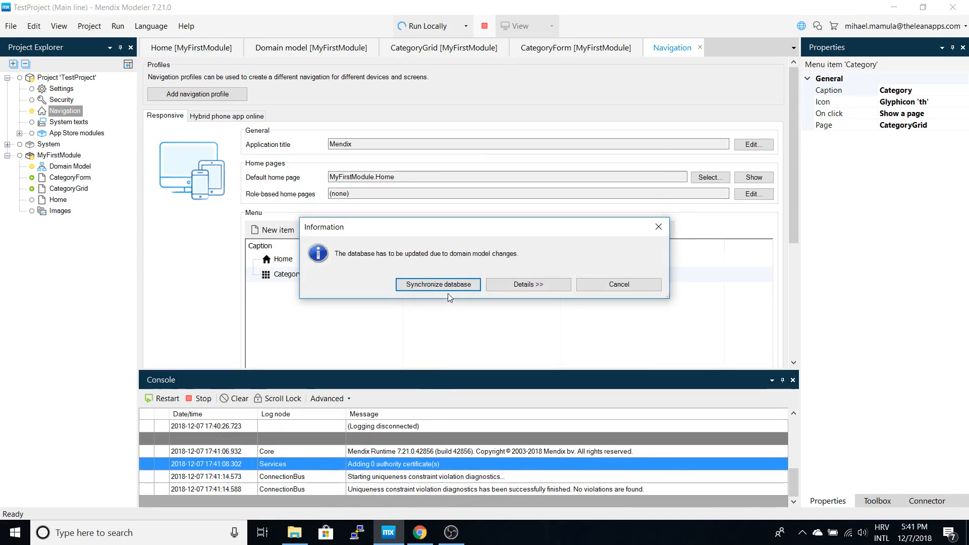
pyautogui.click(438, 284)
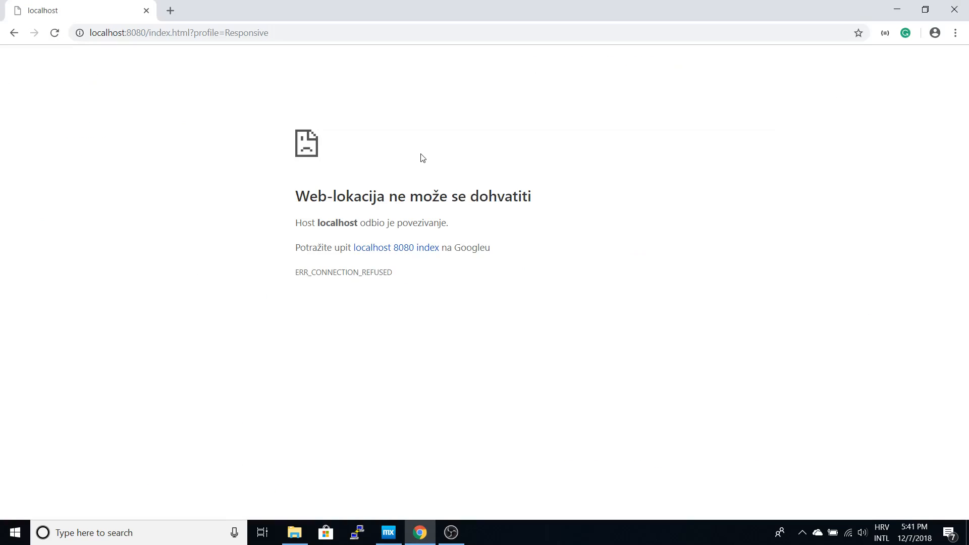
pyautogui.click(55, 33)
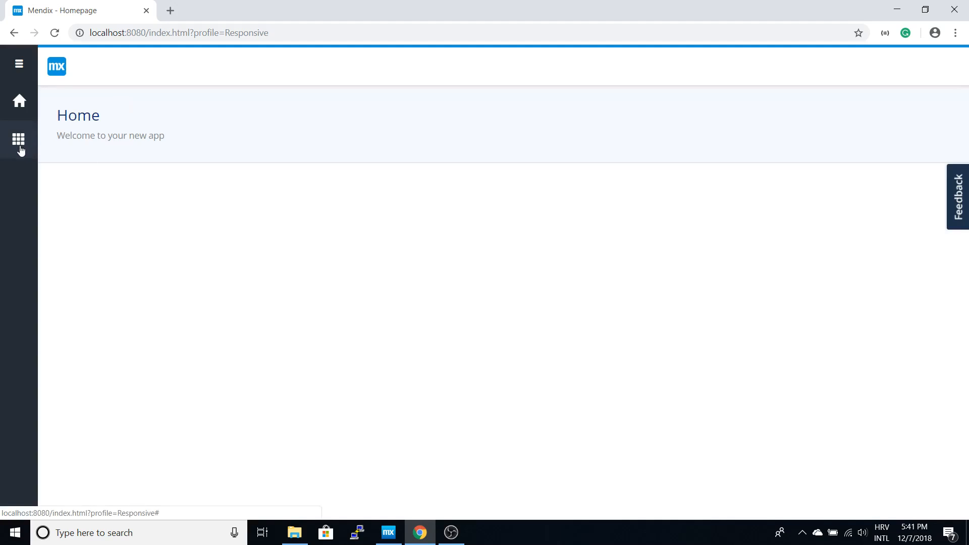
# On the Category page, create and save the categories Car, Food and IT.
pyautogui.click(18, 140)
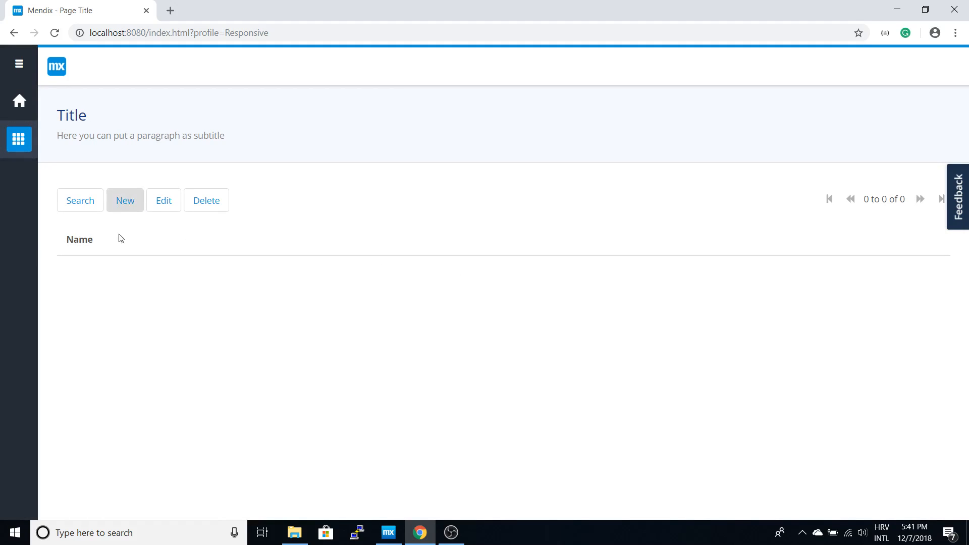
pyautogui.click(125, 200)
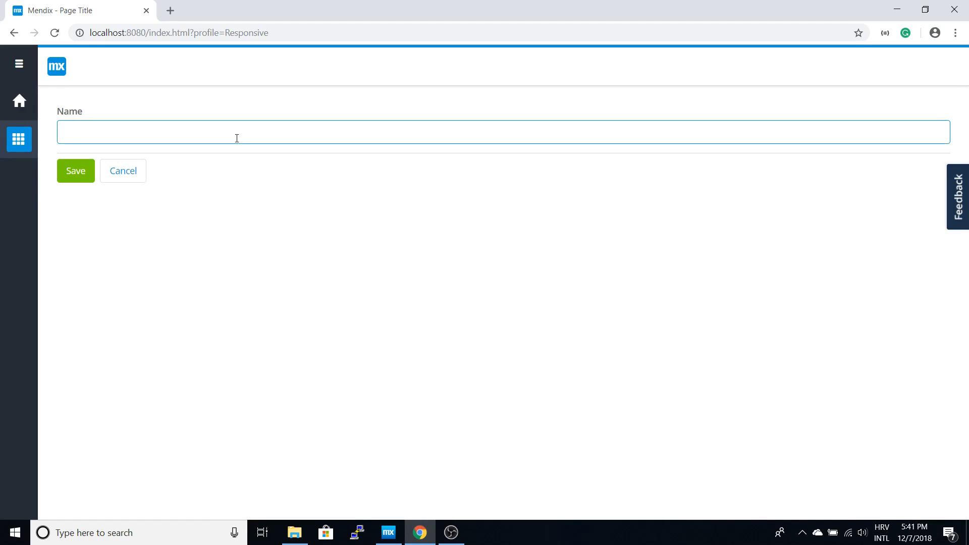
pyautogui.write('Car')
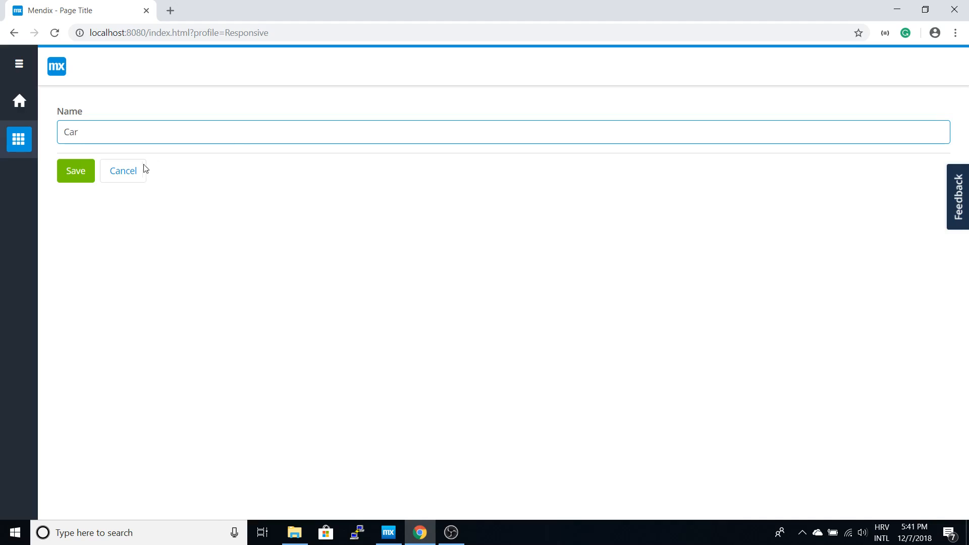
pyautogui.click(76, 171)
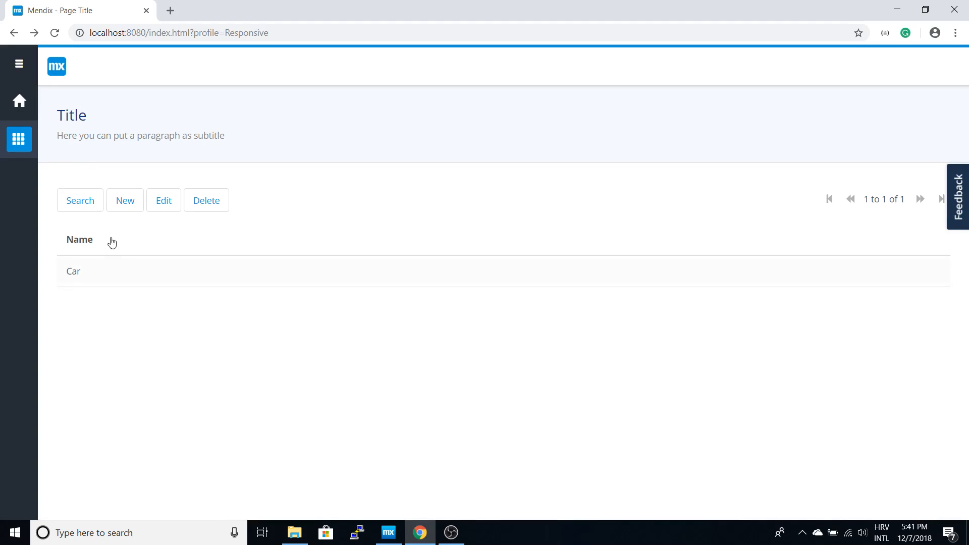
pyautogui.click(125, 201)
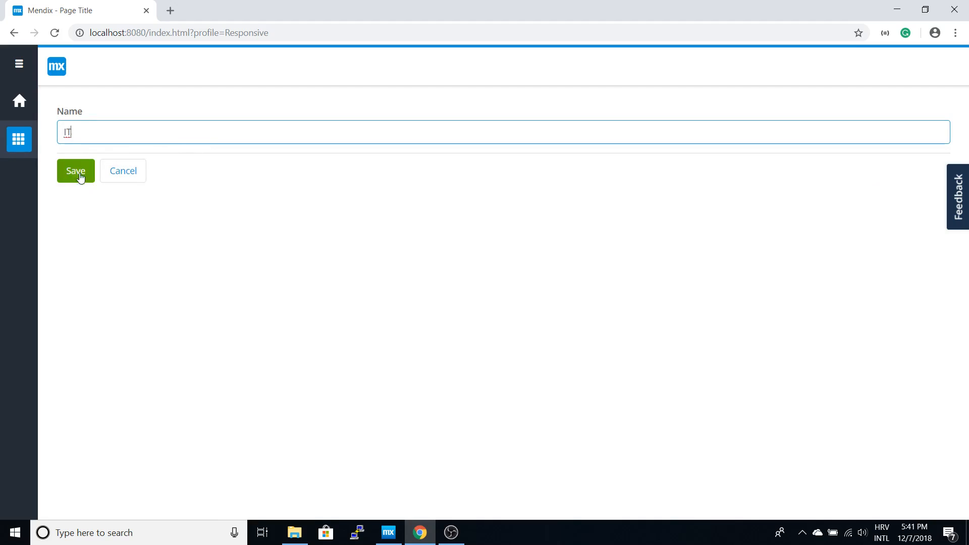
pyautogui.click(75, 170)
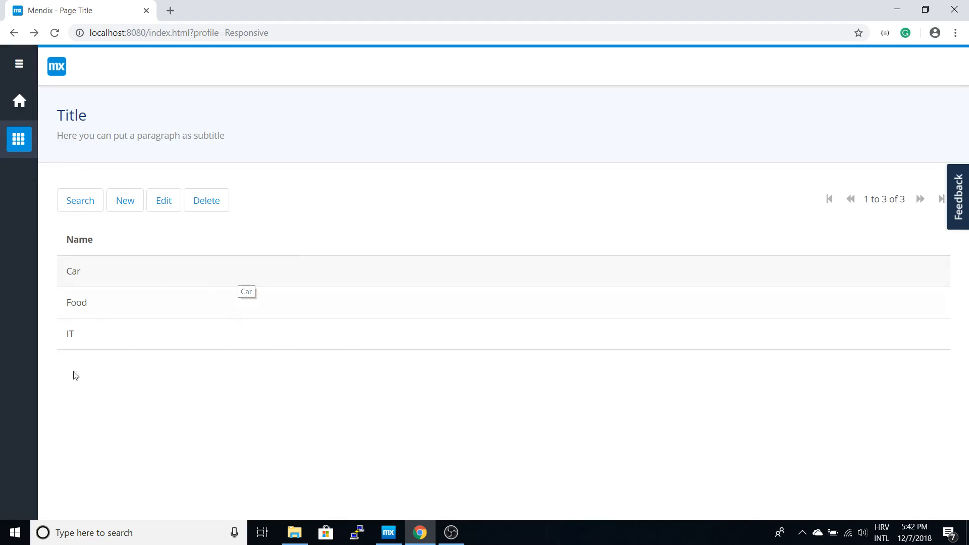
pyautogui.moveTo(765, 142)
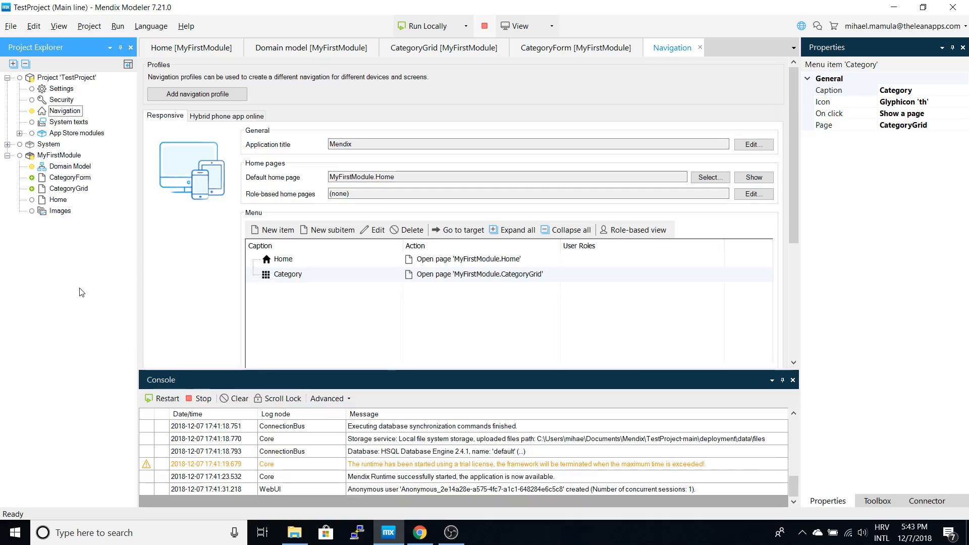
pyautogui.moveTo(115, 215)
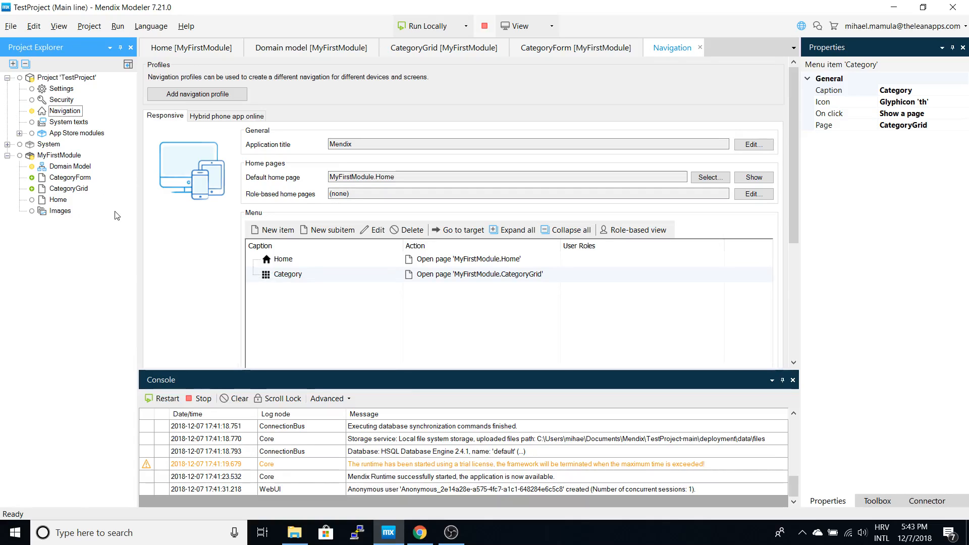
pyautogui.moveTo(61, 157)
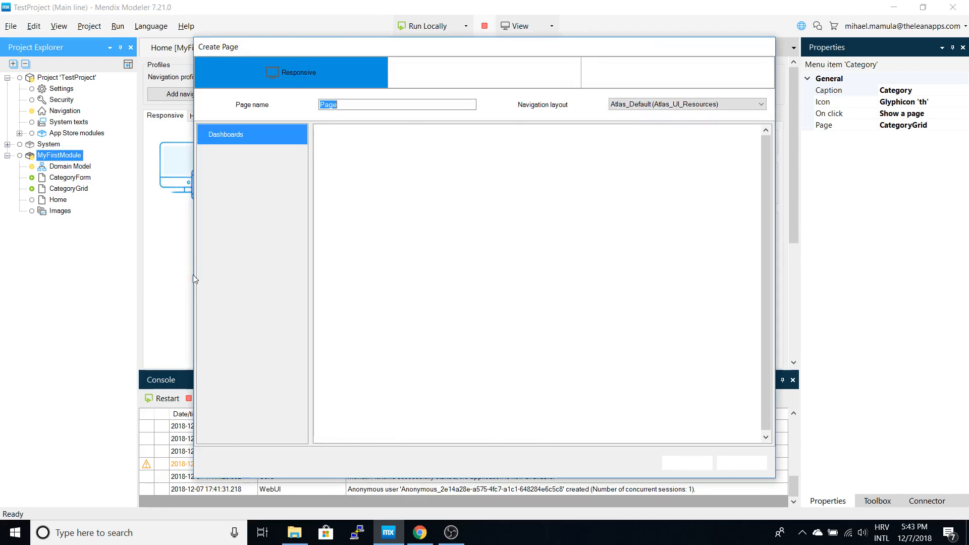
# Create the 'ProductGrid' Datagrid page on Product, auto-filled with Name and Price.
pyautogui.write('ProductGrid')
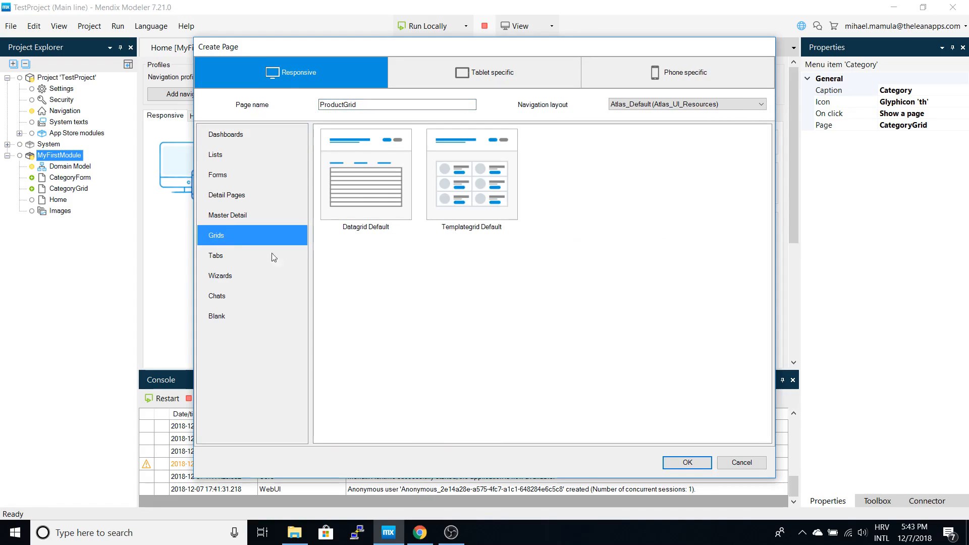
pyautogui.click(687, 462)
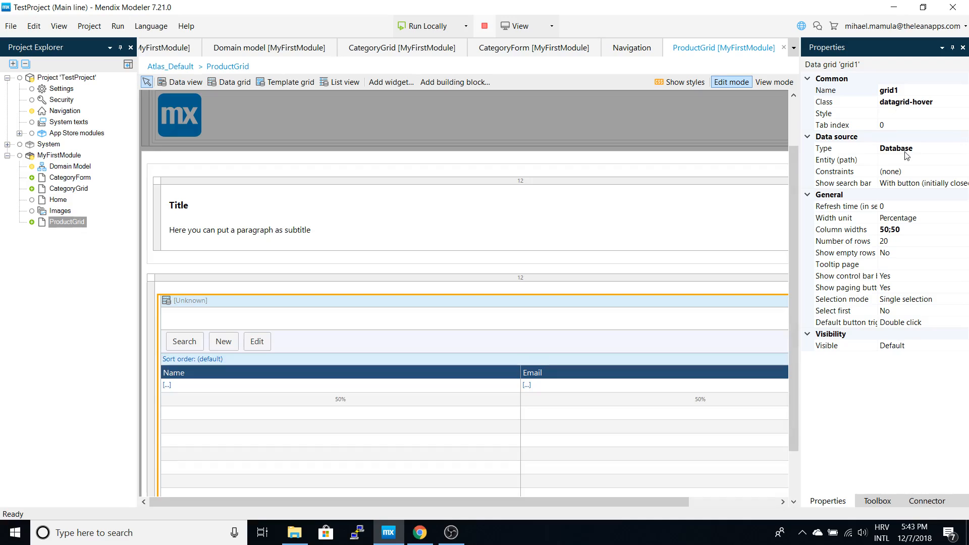
pyautogui.click(923, 159)
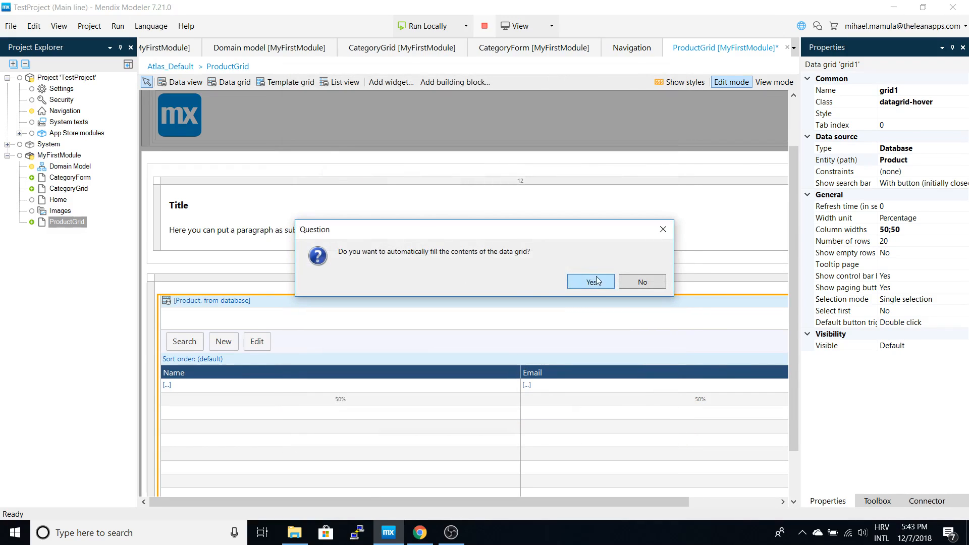
pyautogui.click(589, 281)
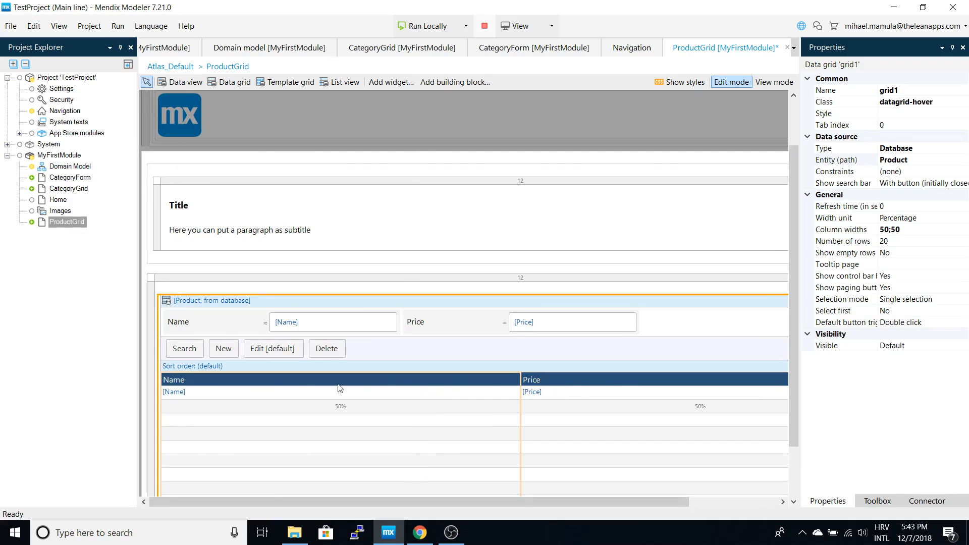
# Add a column after Price showing Category Name via Product_Category.
pyautogui.hscroll(3)
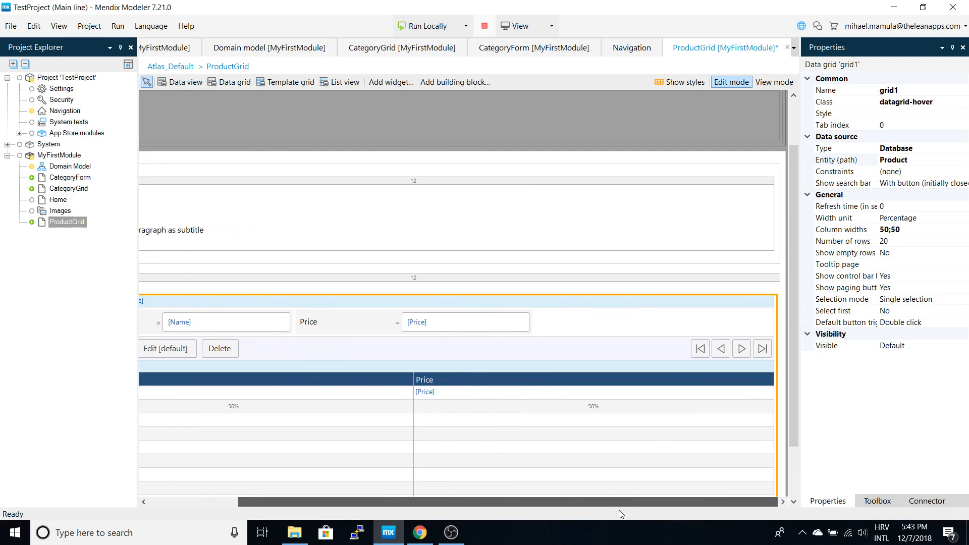
pyautogui.rightClick(476, 379)
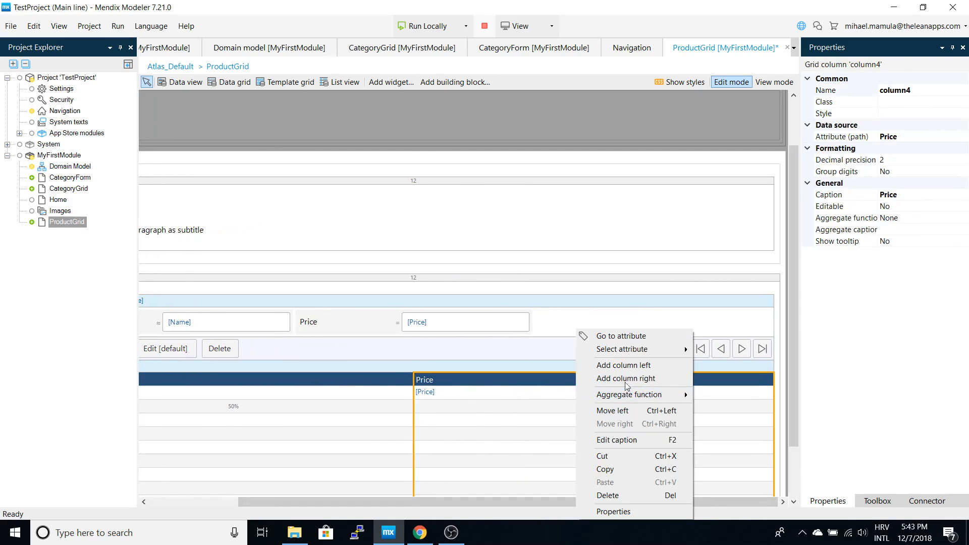
pyautogui.click(625, 378)
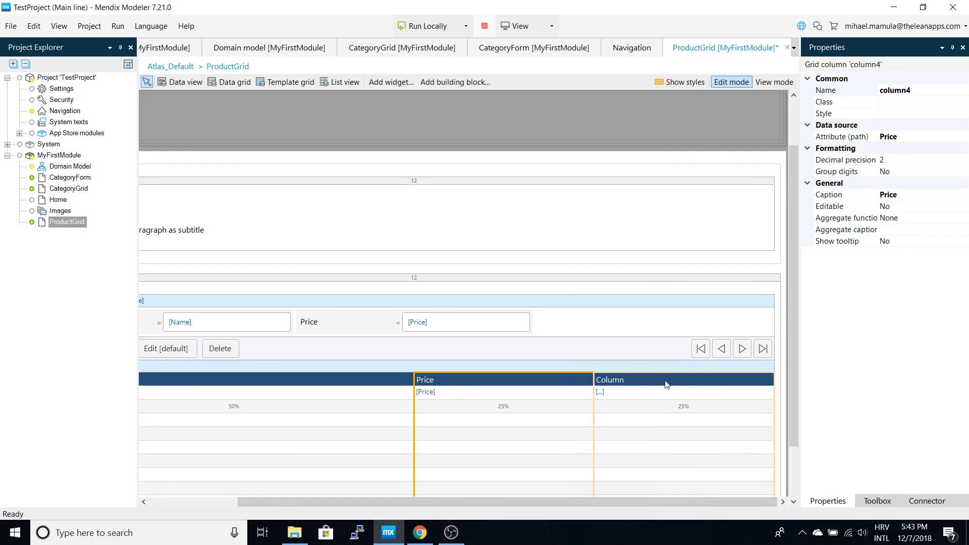
pyautogui.click(667, 379)
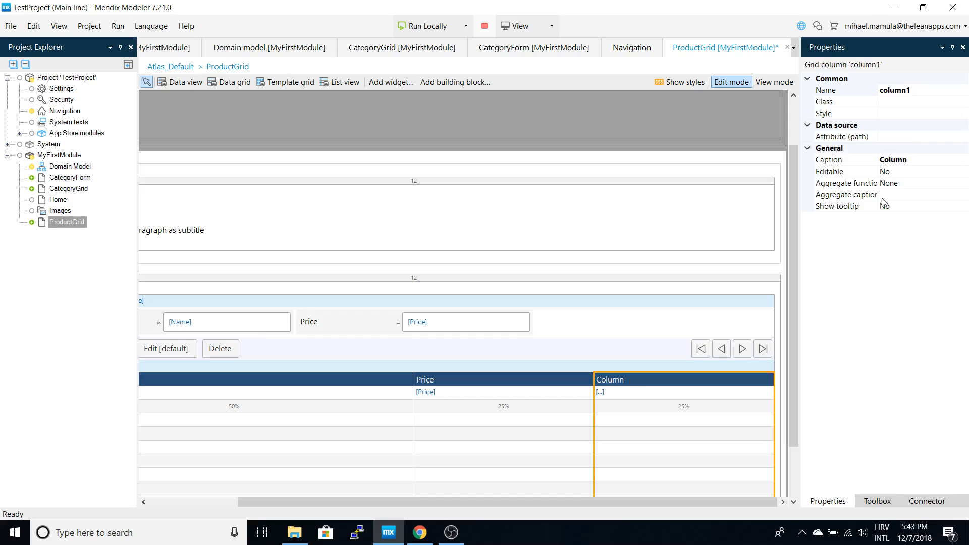
pyautogui.moveTo(607, 397)
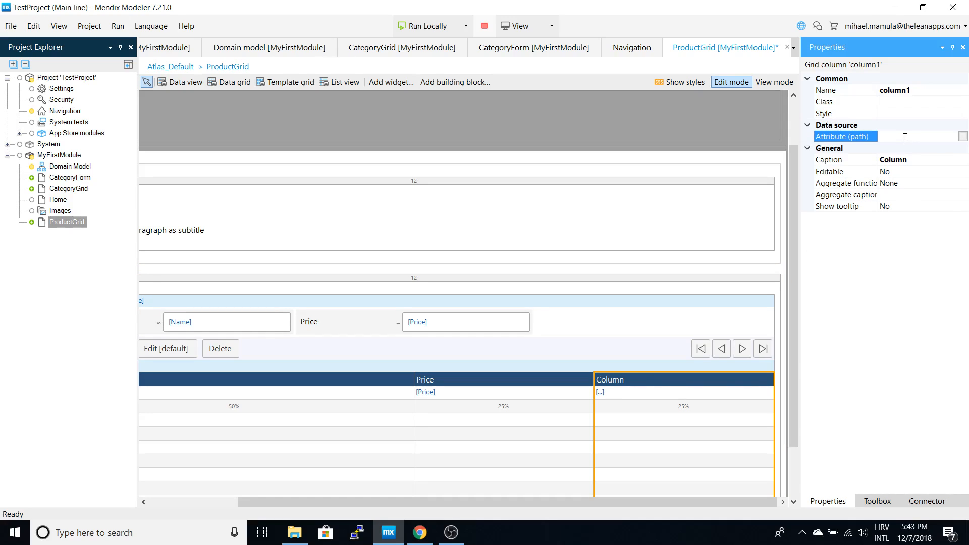
pyautogui.click(963, 137)
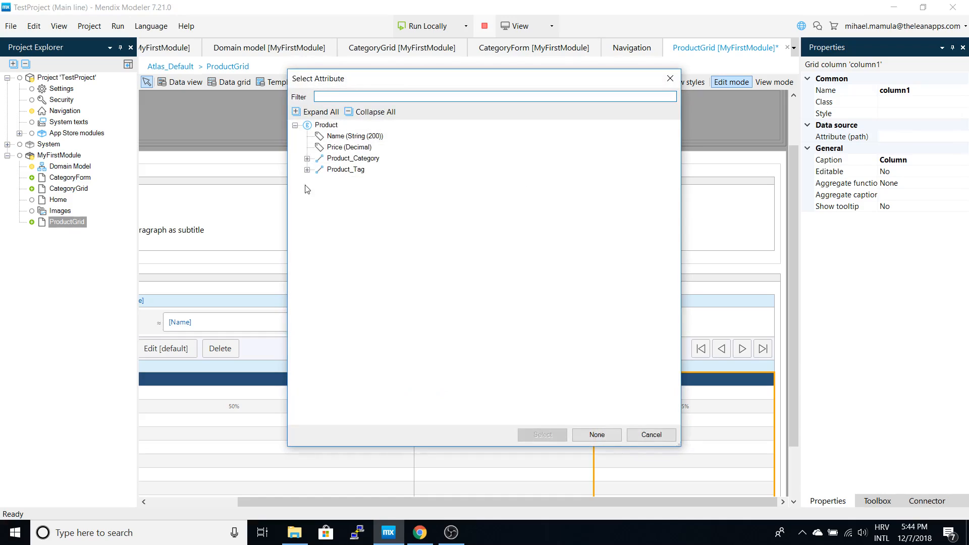
pyautogui.click(307, 158)
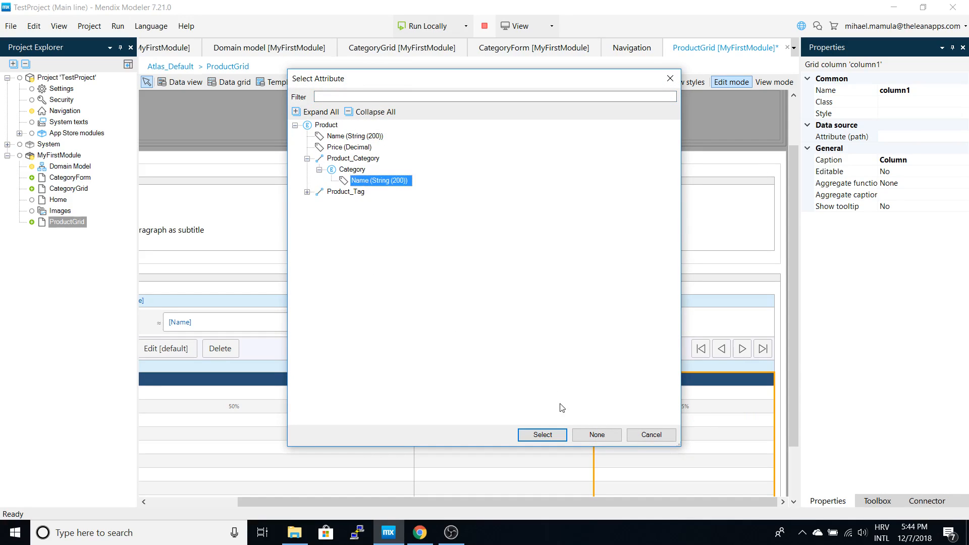
pyautogui.click(542, 434)
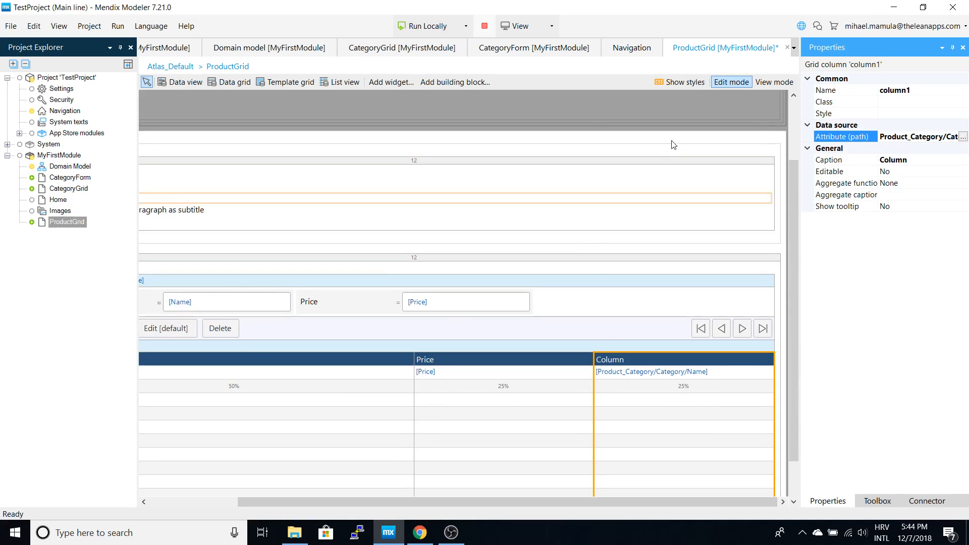
pyautogui.rightClick(60, 155)
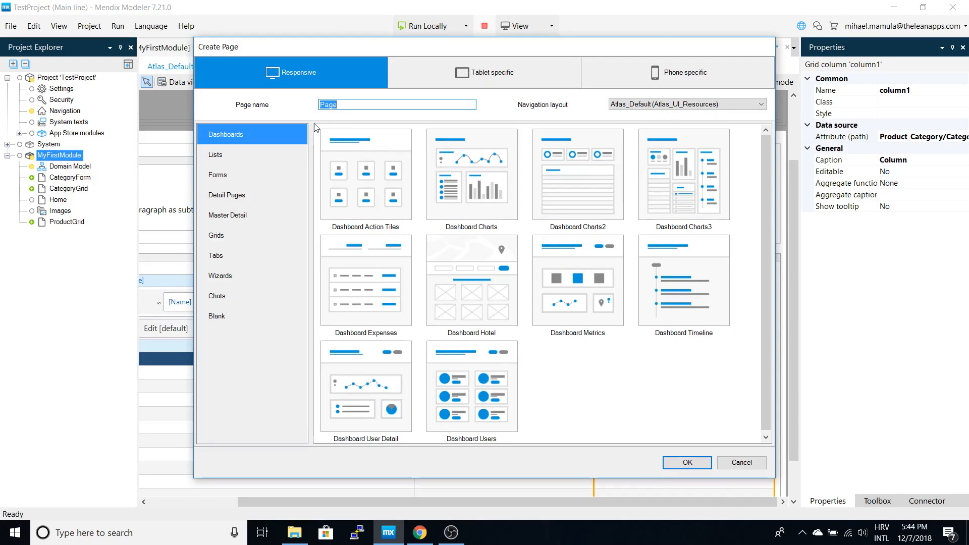
# Create the 'ProductForm' page from the Form Vertical template and open it.
pyautogui.write('ProductF')
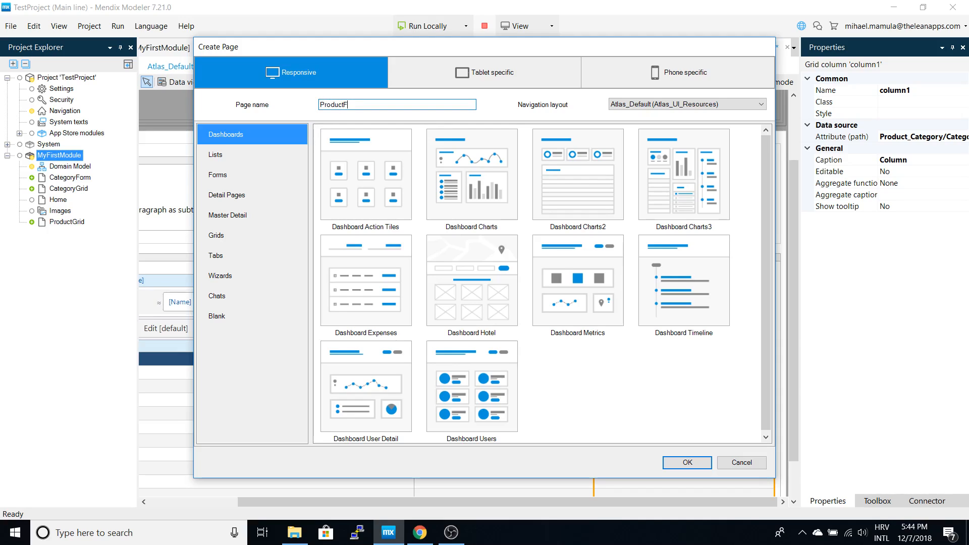
pyautogui.write('orm')
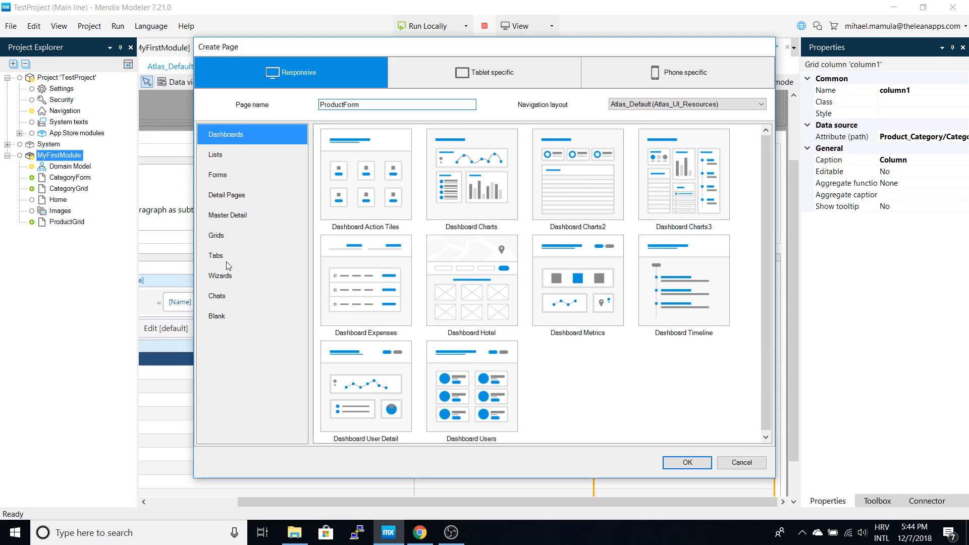
pyautogui.click(217, 175)
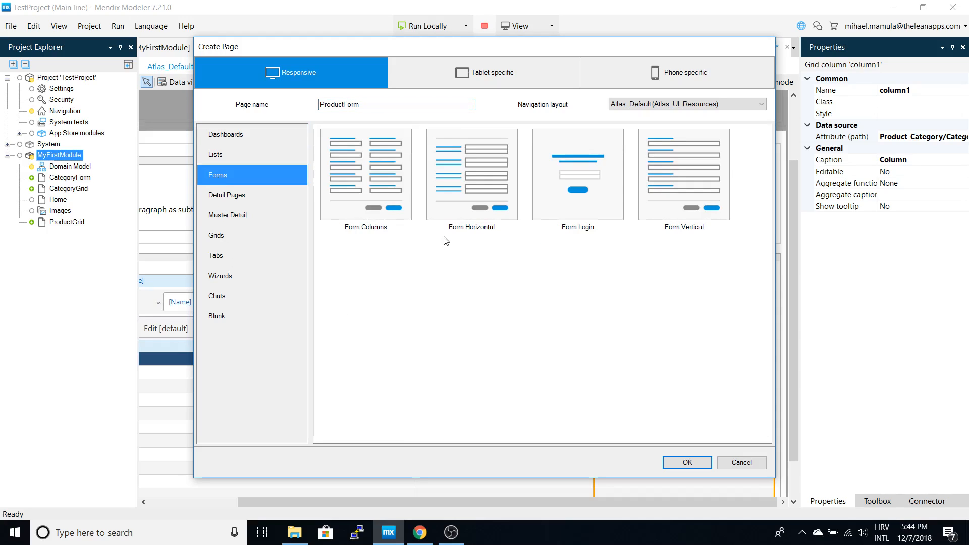
pyautogui.click(686, 462)
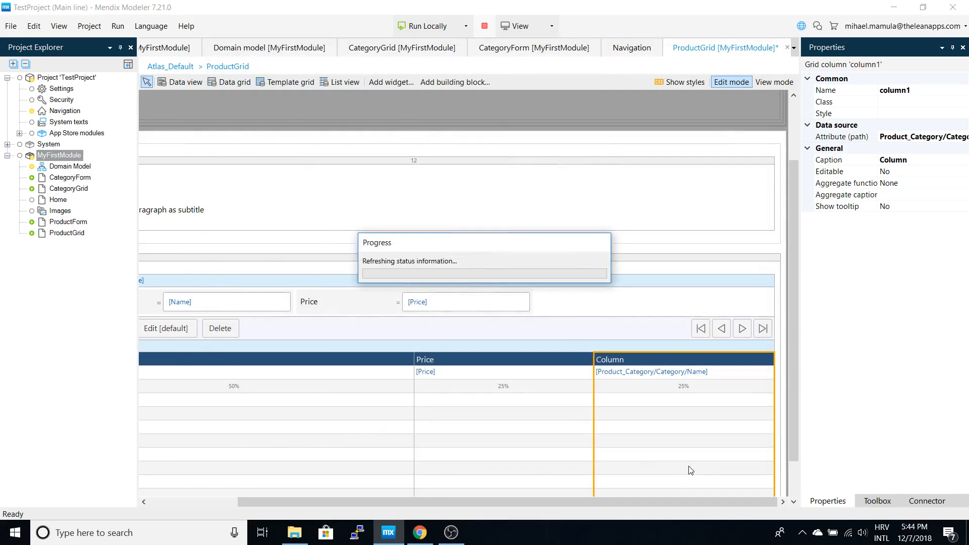
pyautogui.doubleClick(68, 221)
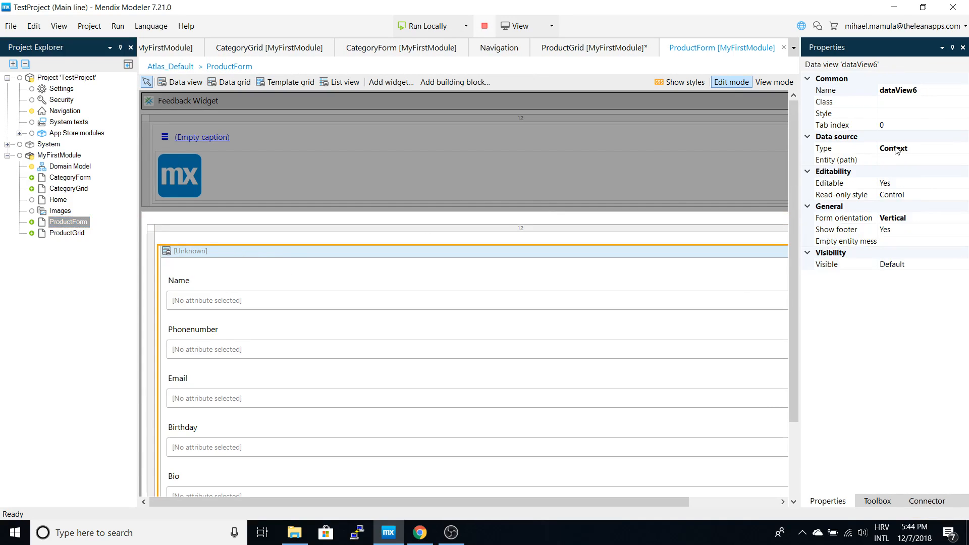
# Set the ProductForm data view entity to Product and auto-fill its fields.
pyautogui.click(846, 160)
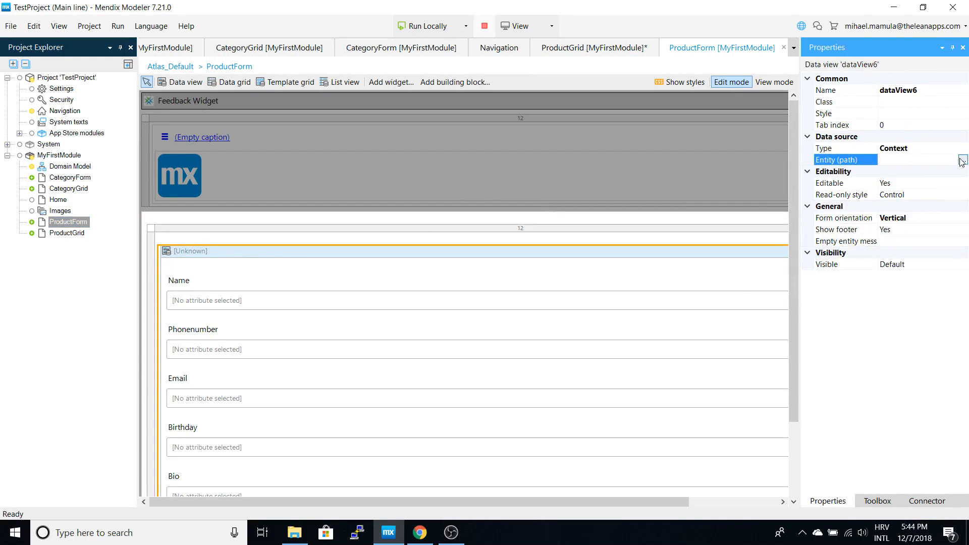
pyautogui.click(961, 160)
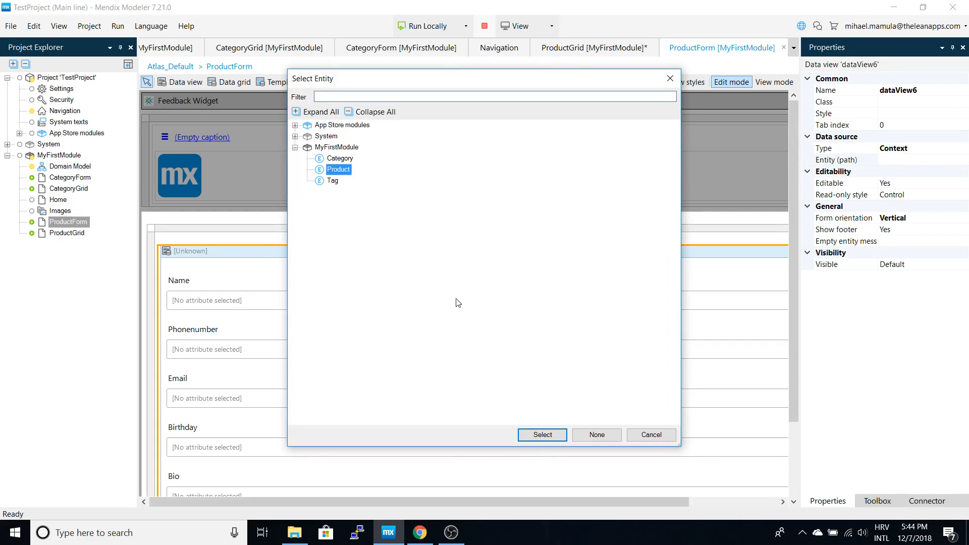
pyautogui.click(542, 434)
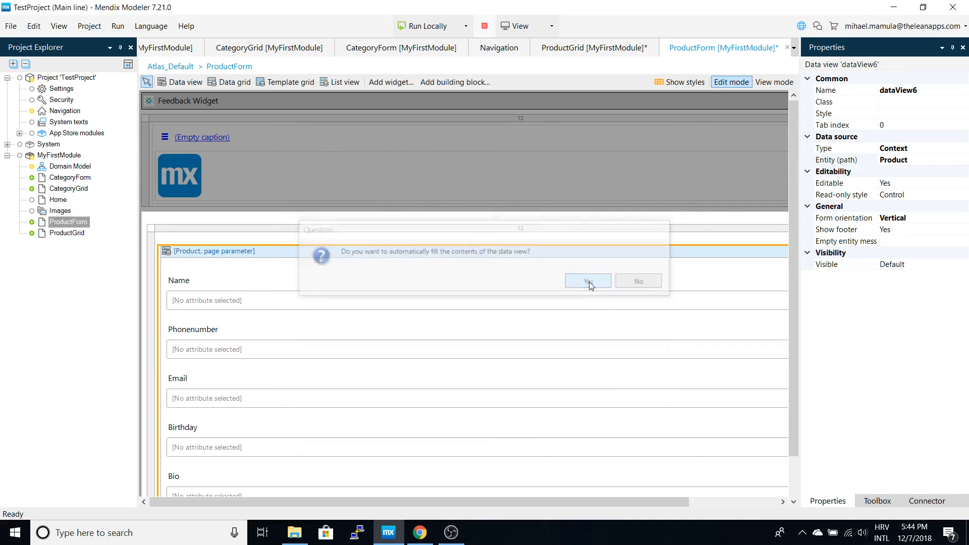
pyautogui.click(588, 281)
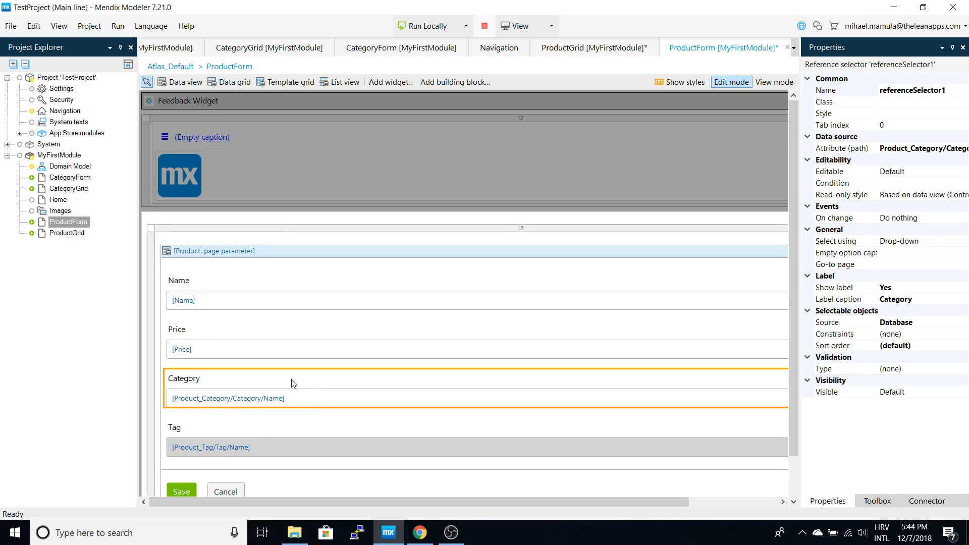
pyautogui.moveTo(58, 113)
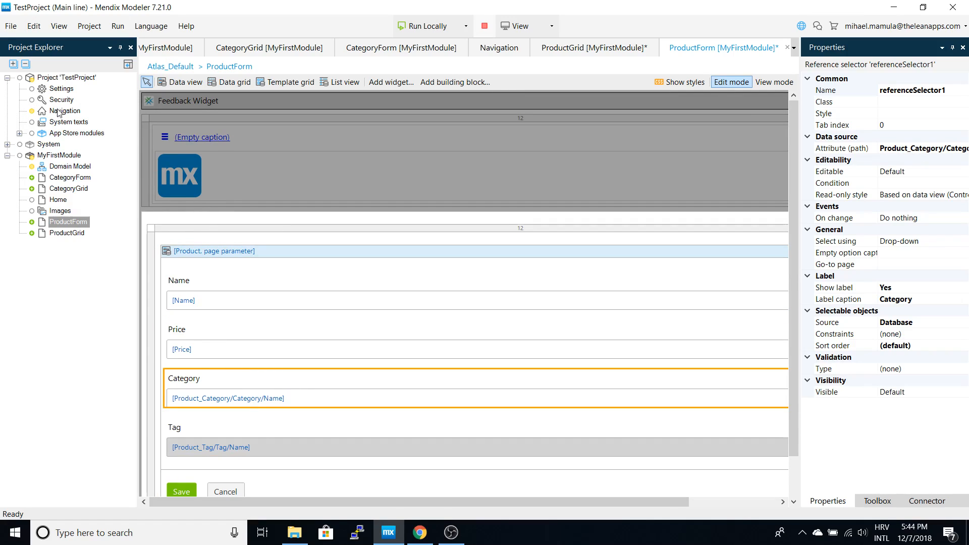
# Add a new 'Product' navigation menu item with the 'list alt' icon.
pyautogui.click(499, 47)
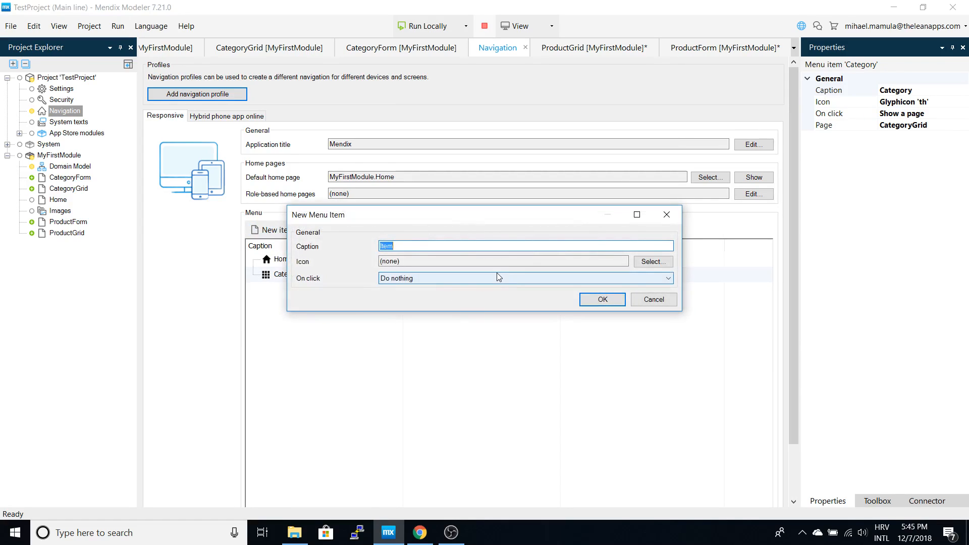
pyautogui.write('Product')
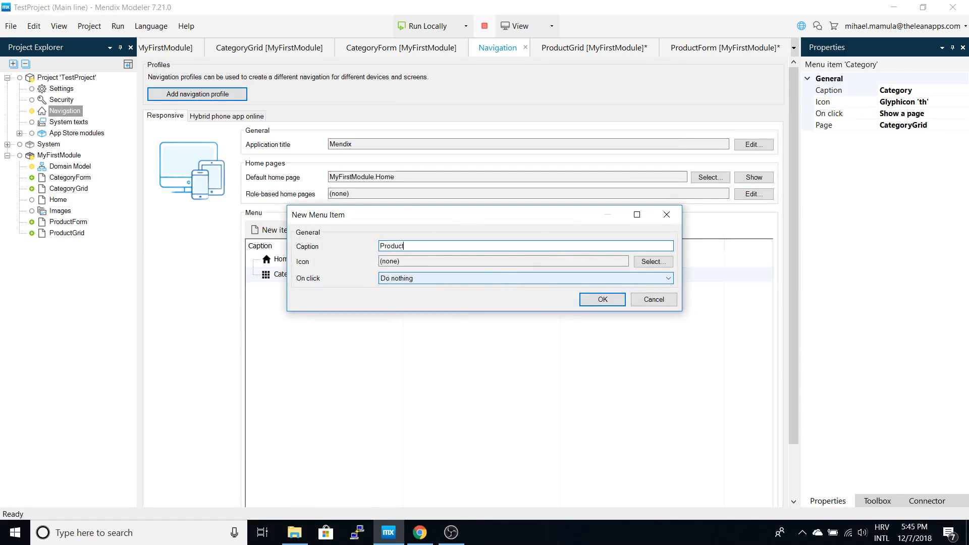
pyautogui.click(652, 262)
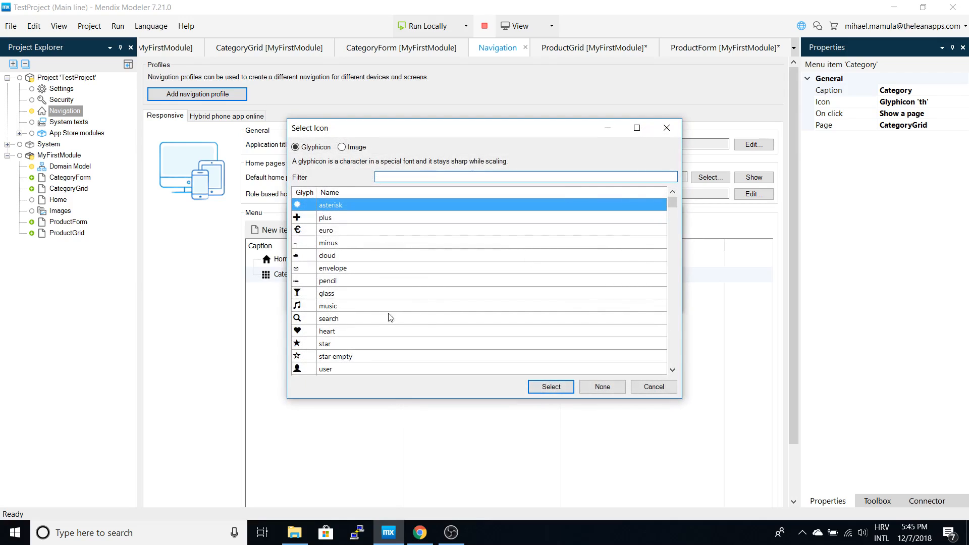
pyautogui.scroll(-3)
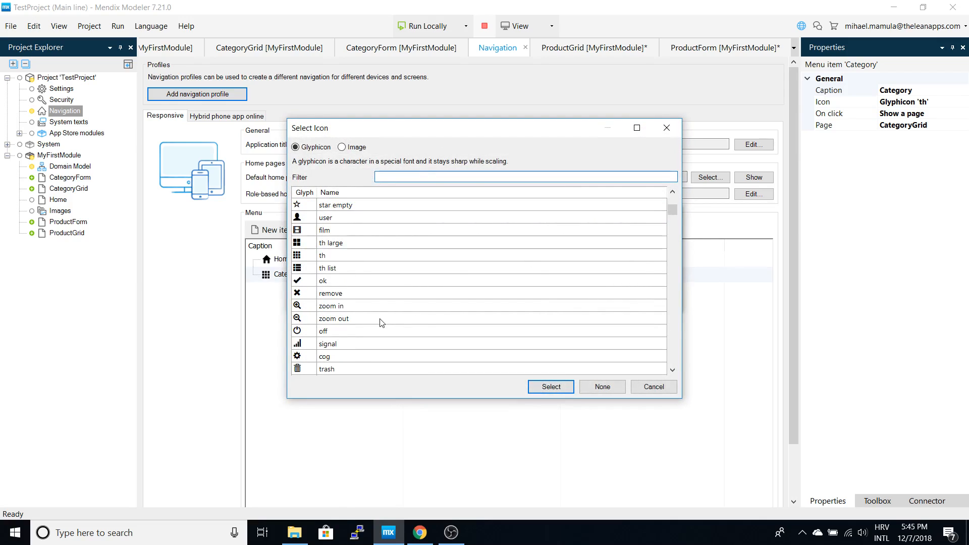
pyautogui.scroll(-3)
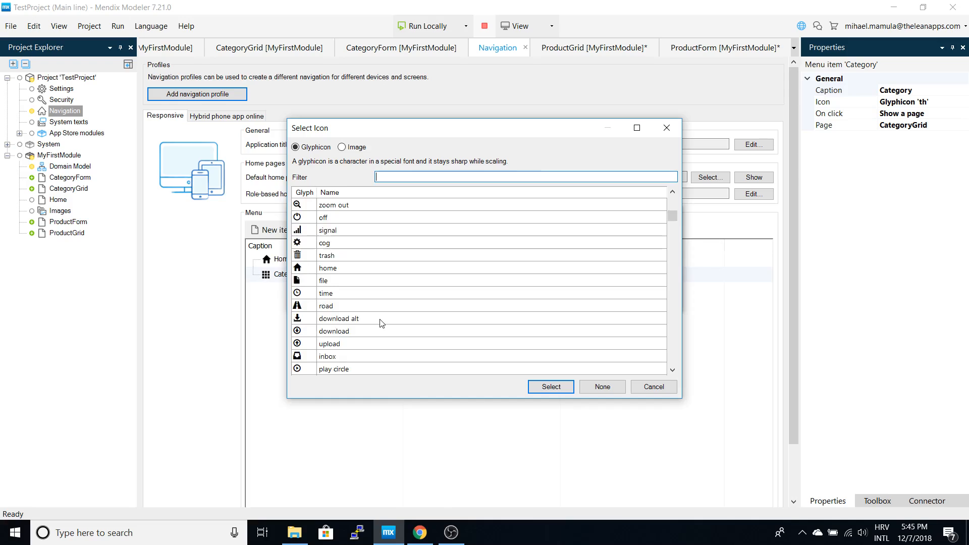
pyautogui.scroll(-3)
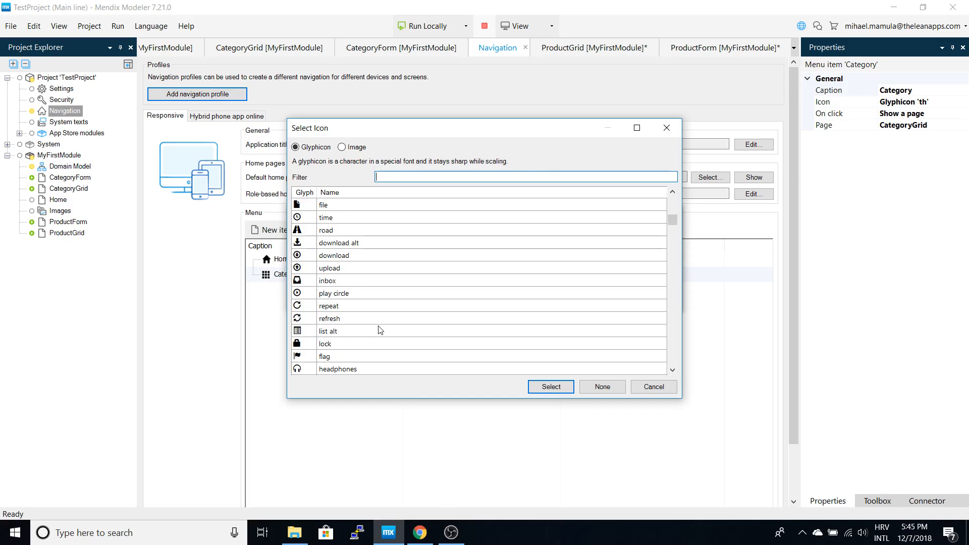
pyautogui.scroll(-3)
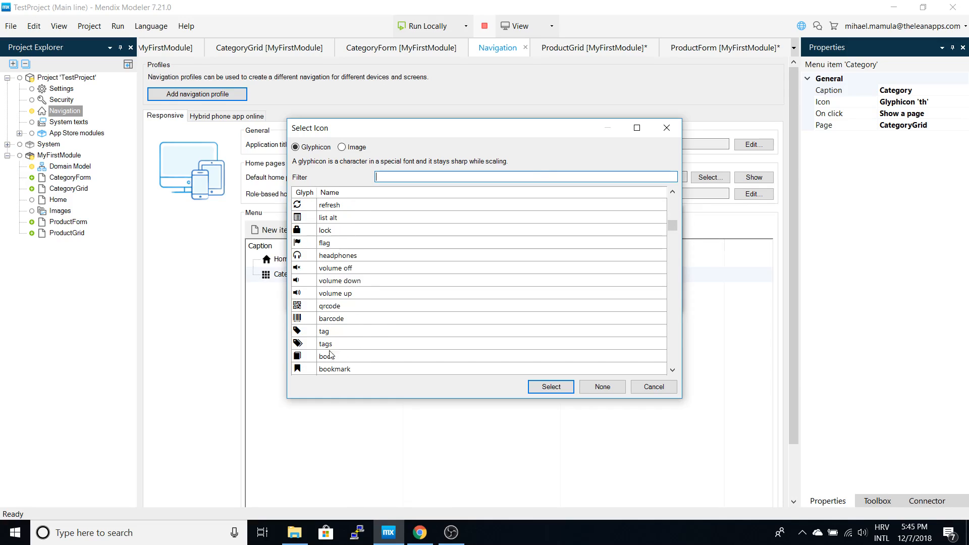
pyautogui.moveTo(353, 266)
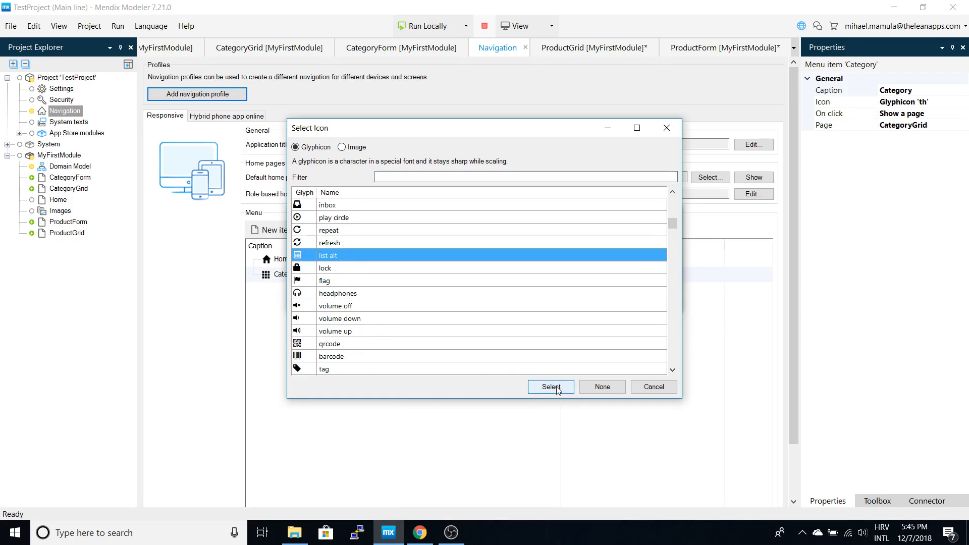
pyautogui.click(549, 386)
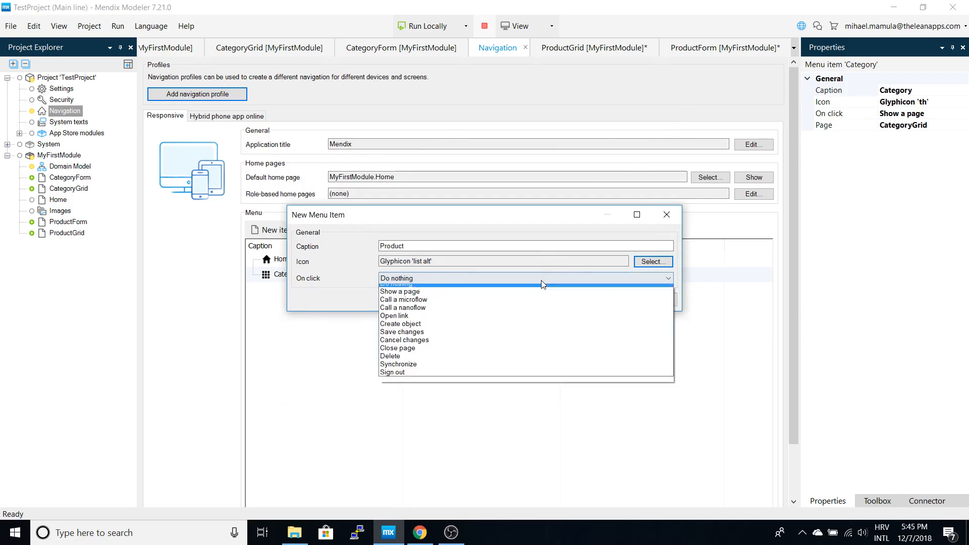
pyautogui.moveTo(440, 321)
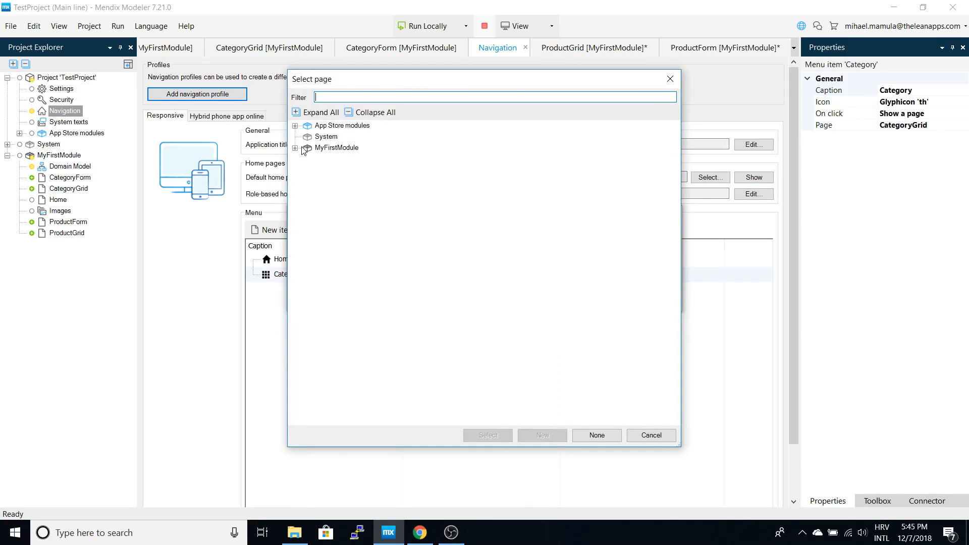
# Make the Product menu item show the MyFirstModule.ProductGrid page.
pyautogui.click(296, 147)
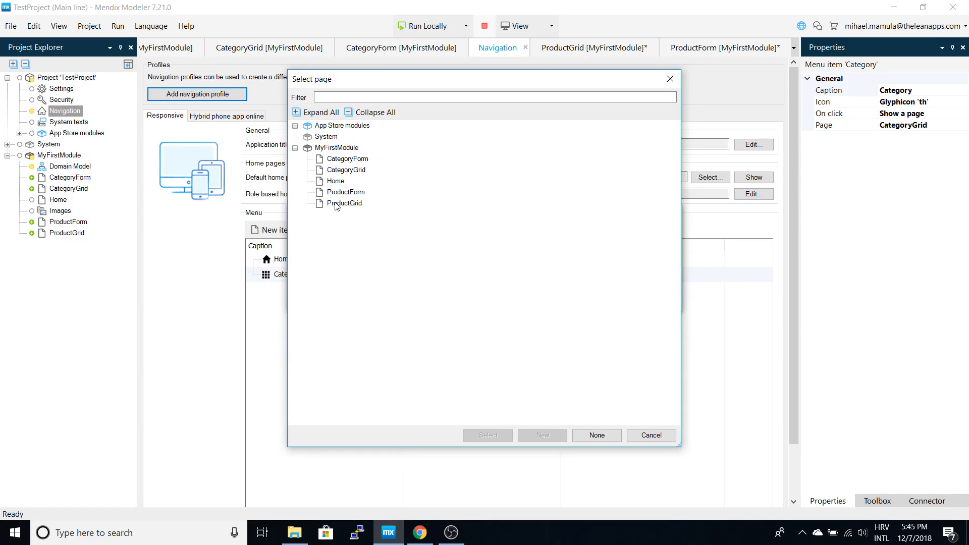
pyautogui.click(344, 203)
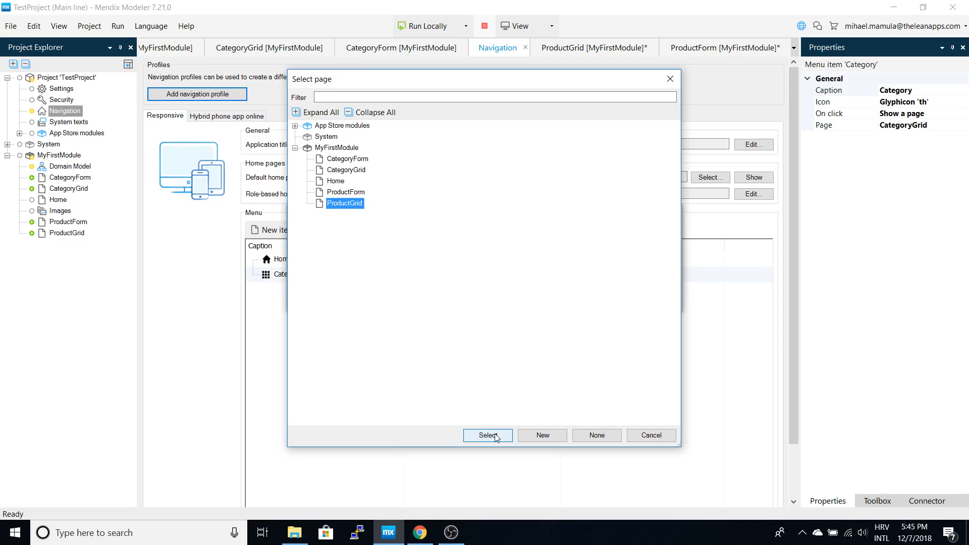
pyautogui.click(487, 436)
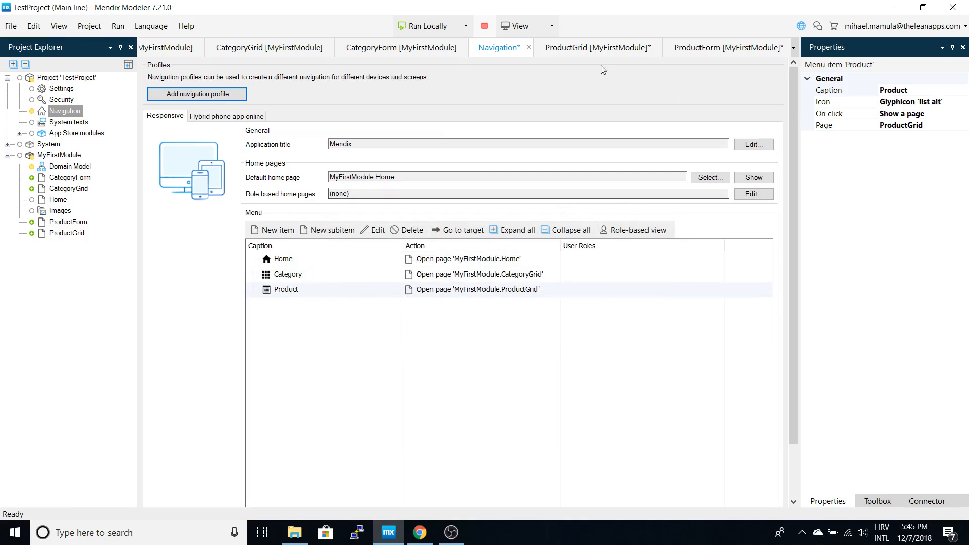
pyautogui.click(595, 47)
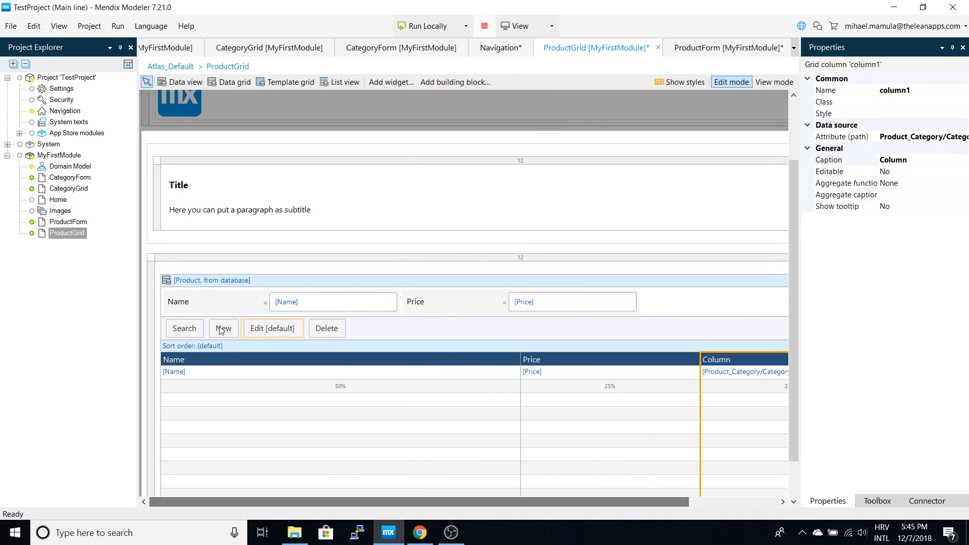
# Point the product grid's New button at ProductForm and stop the running app.
pyautogui.click(222, 328)
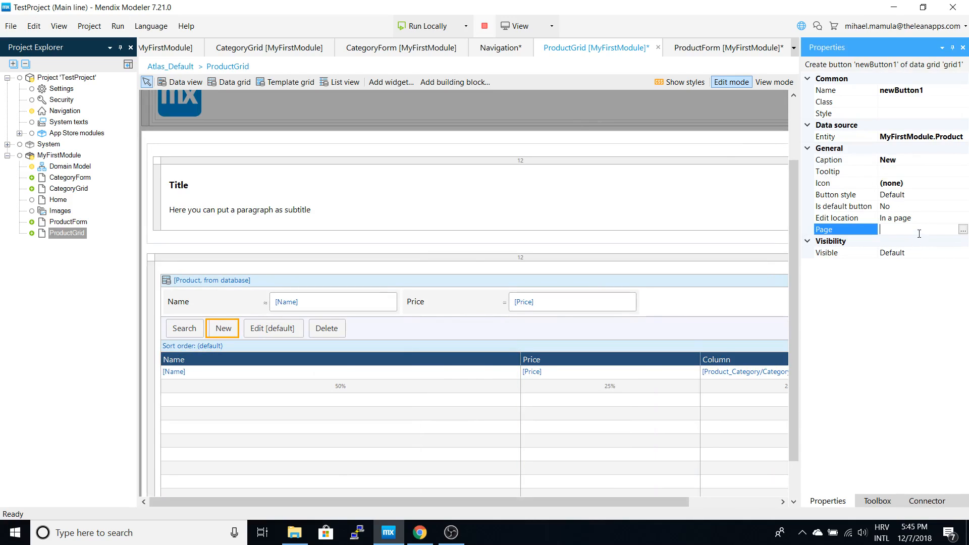
pyautogui.click(962, 229)
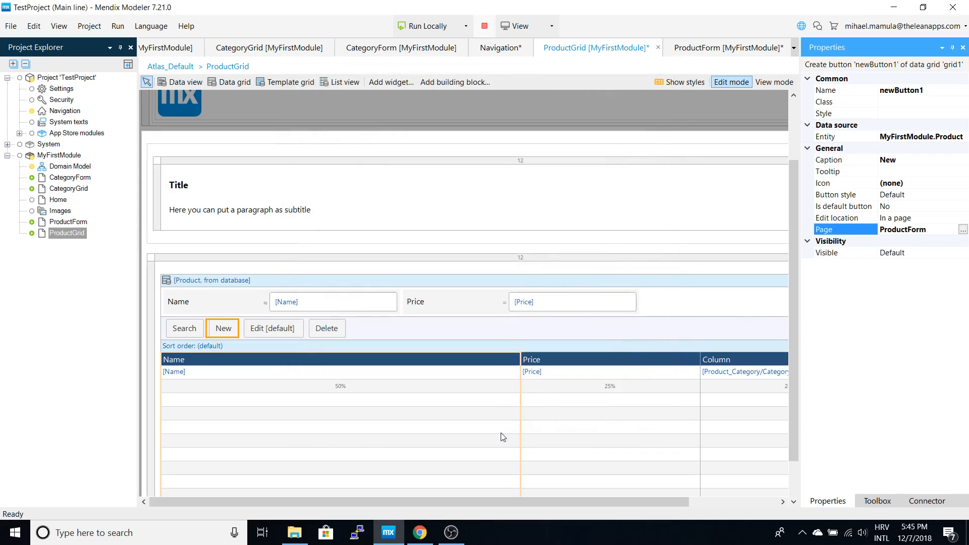
pyautogui.moveTo(366, 381)
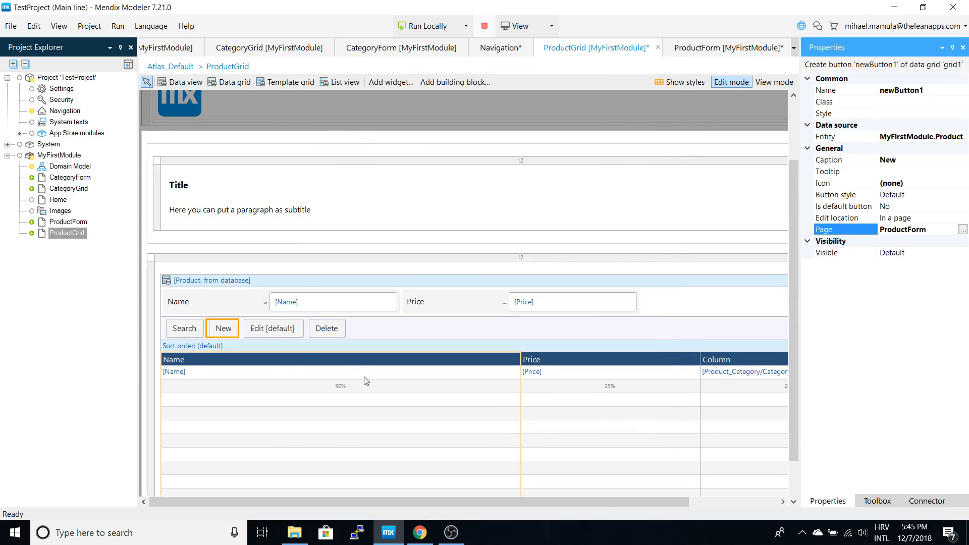
pyautogui.scroll(-3)
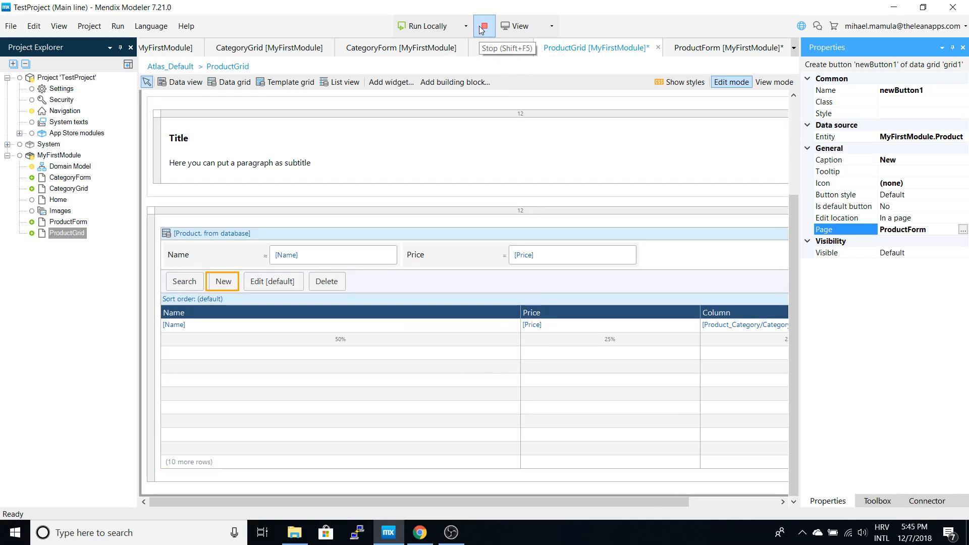
pyautogui.click(484, 26)
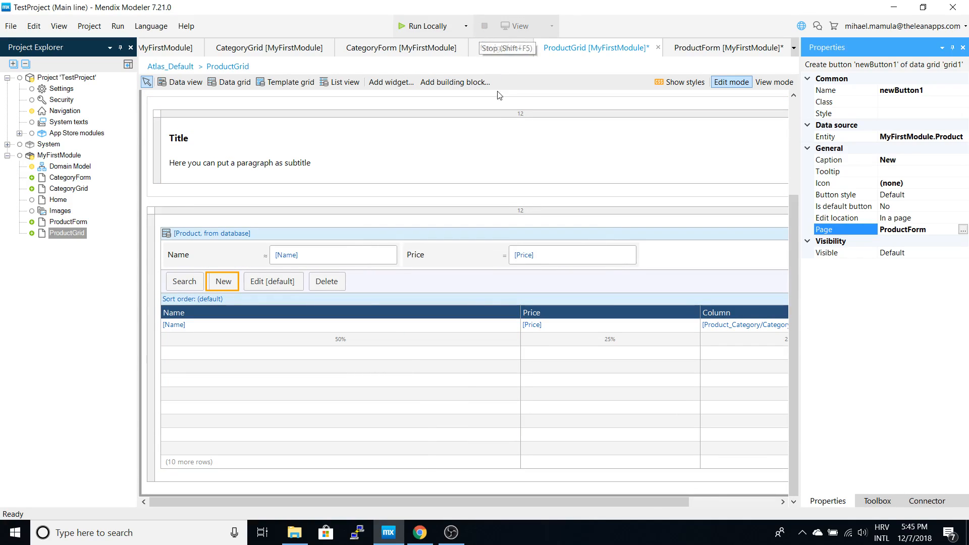
pyautogui.moveTo(441, 26)
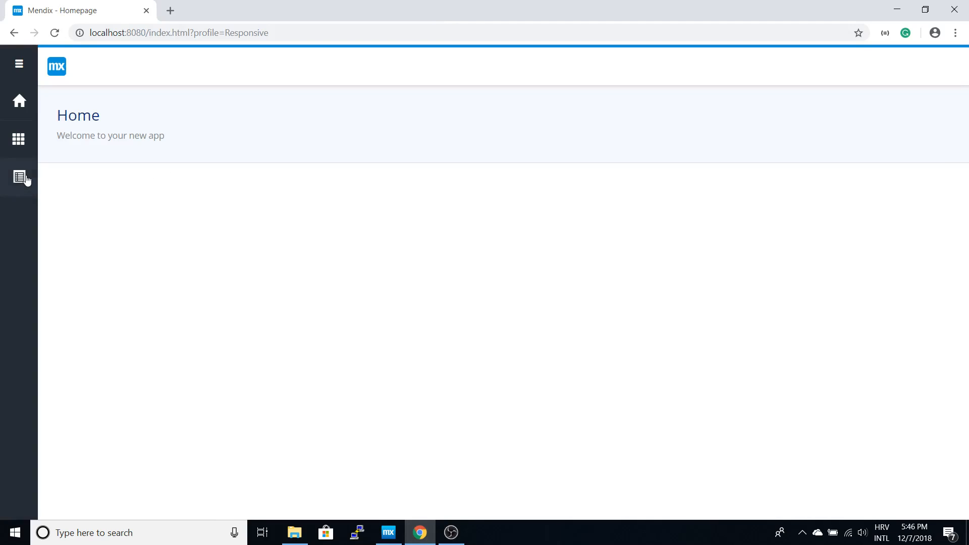
# Create and save product Audi, priced 10000.00, in the Car category.
pyautogui.click(18, 177)
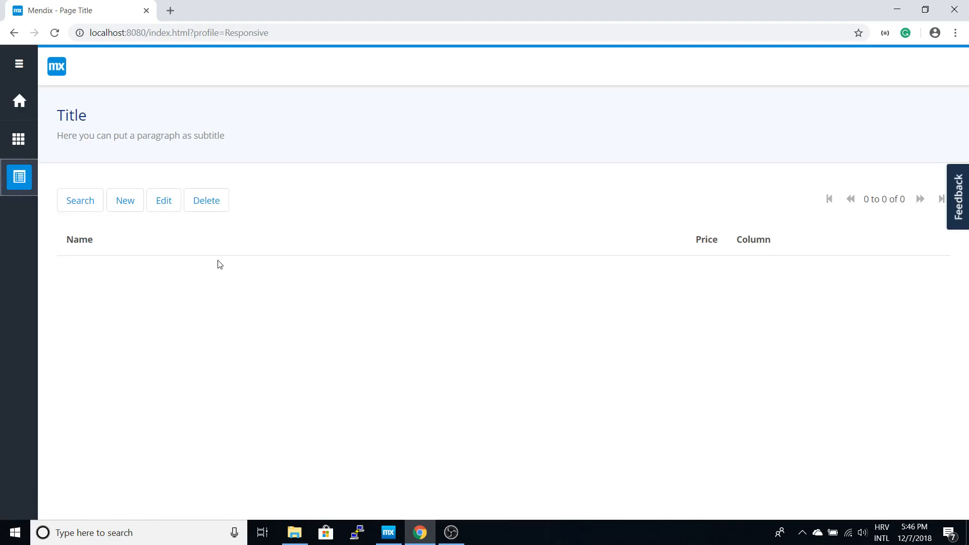
pyautogui.click(124, 200)
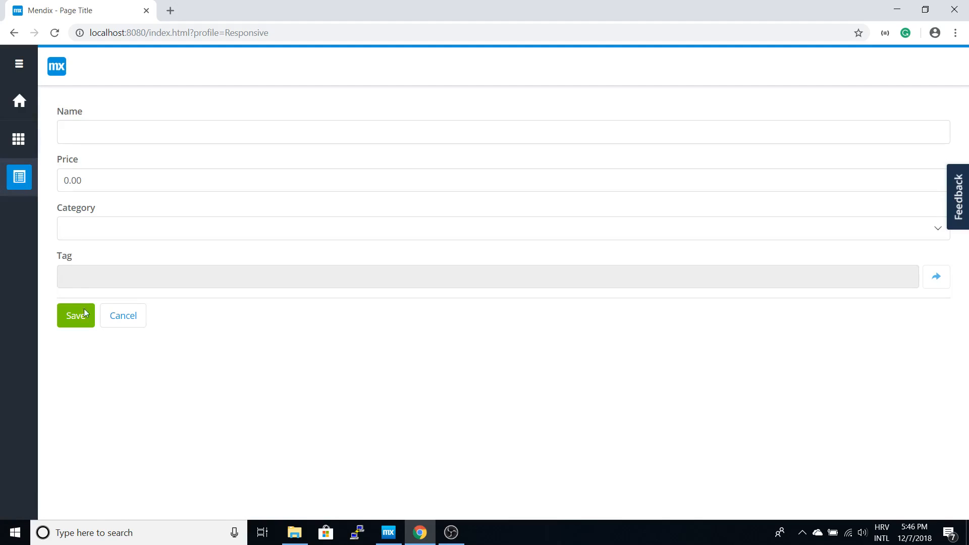
pyautogui.write('A')
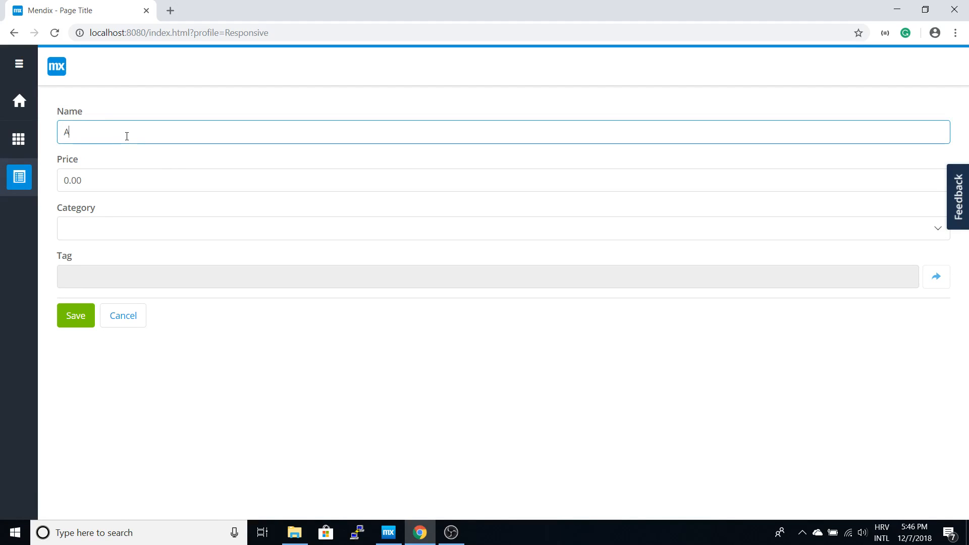
pyautogui.write('udi')
pyautogui.click(503, 180)
pyautogui.write('10000')
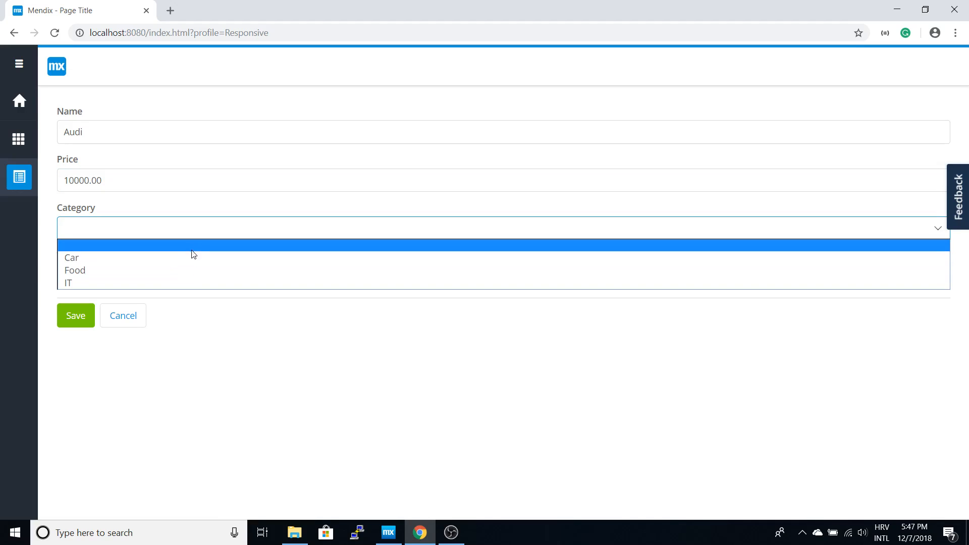
pyautogui.moveTo(168, 271)
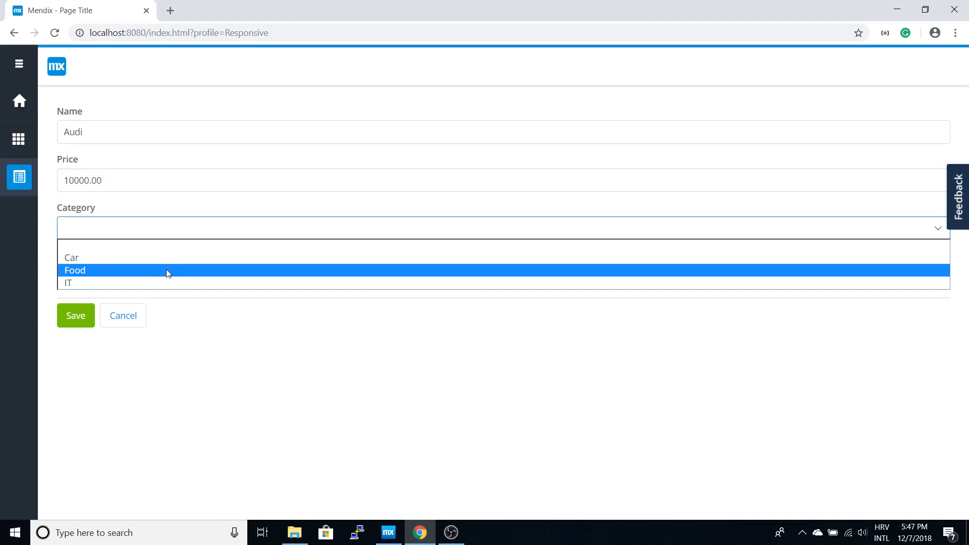
pyautogui.click(71, 257)
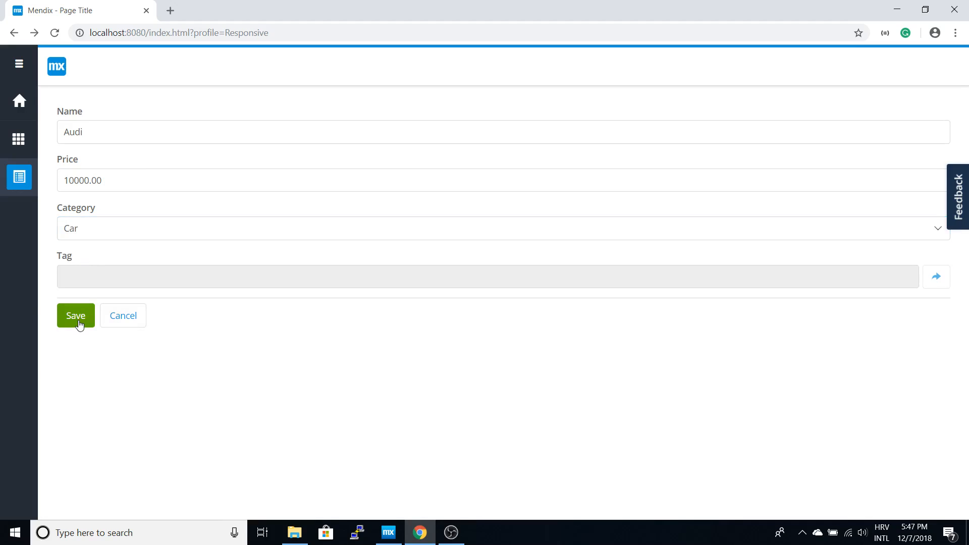
pyautogui.click(75, 316)
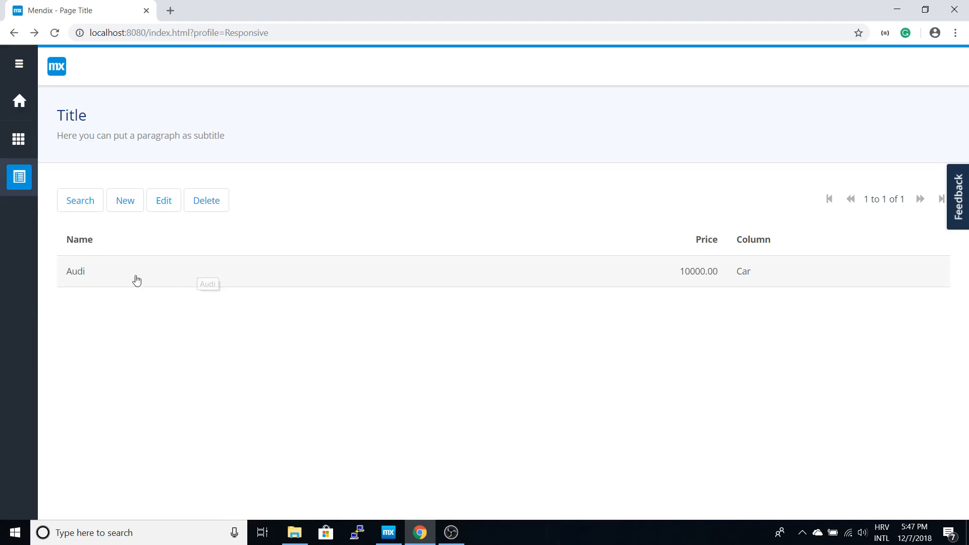
pyautogui.moveTo(169, 281)
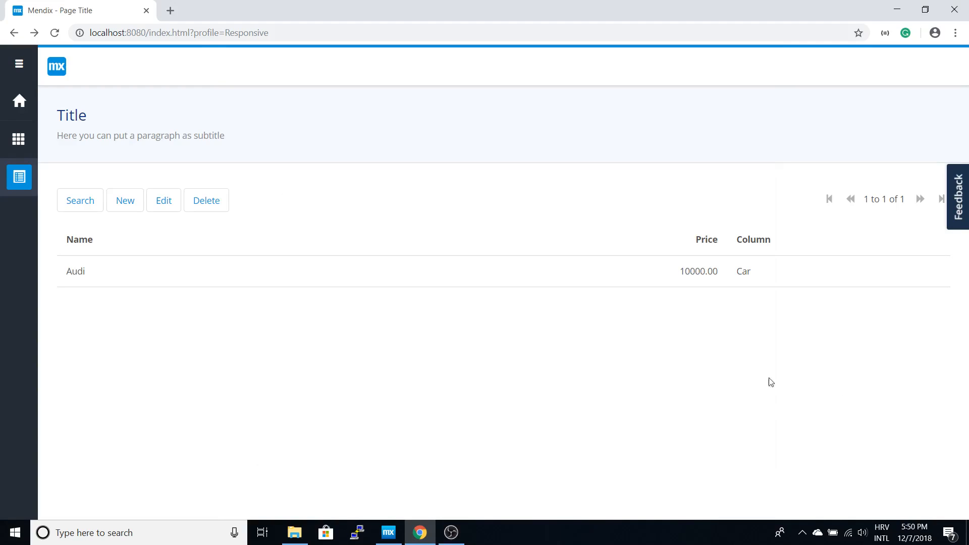
pyautogui.moveTo(443, 393)
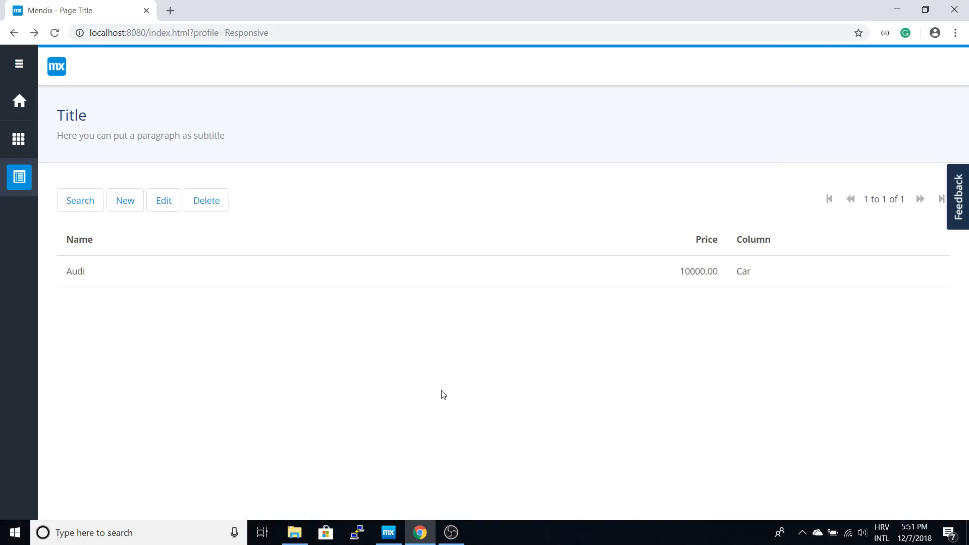
pyautogui.moveTo(156, 324)
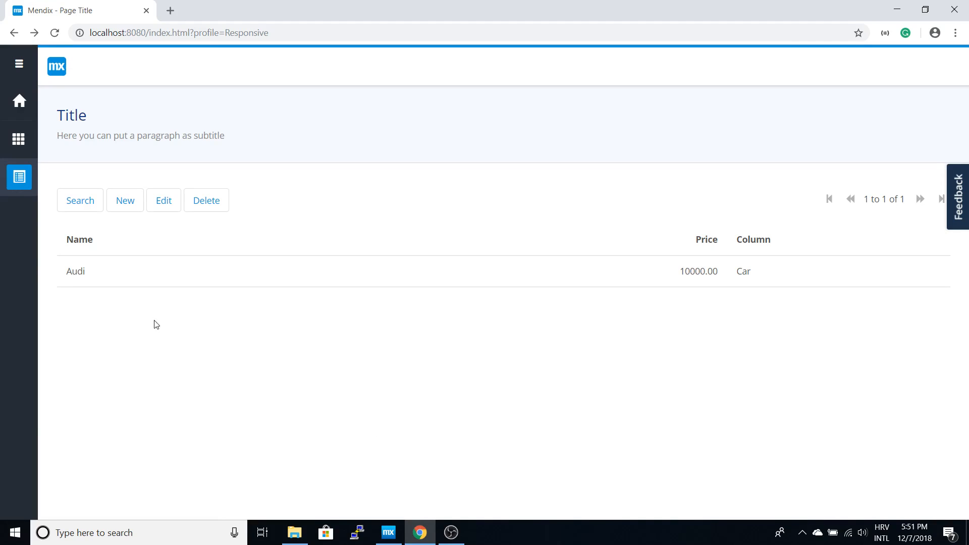
pyautogui.moveTo(389, 532)
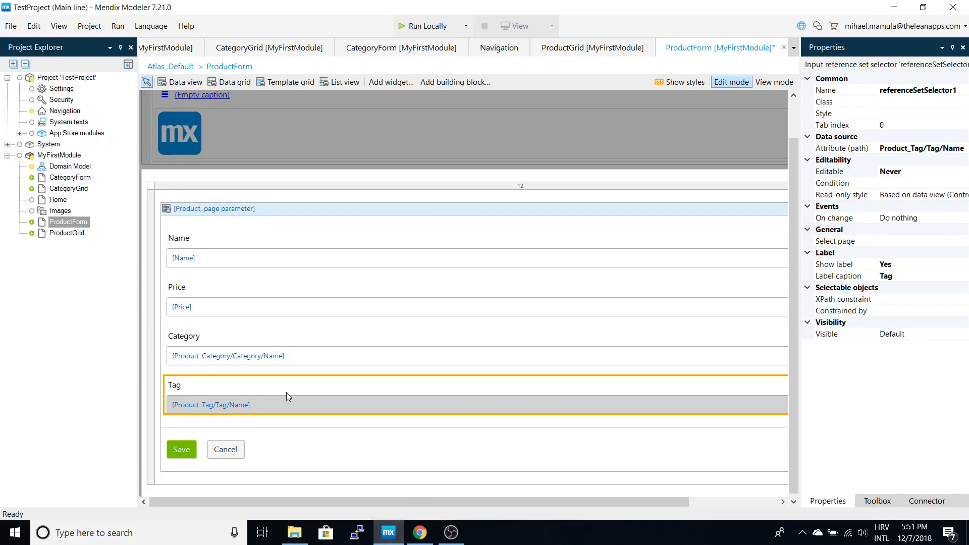
# Add a TagGrid page to MyFirstModule from the default data grid template.
pyautogui.rightClick(59, 155)
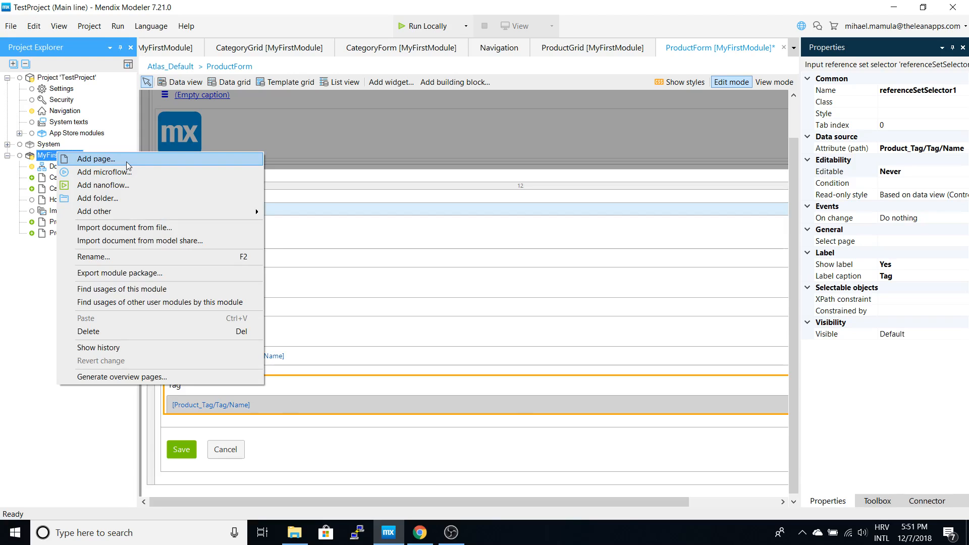
pyautogui.click(96, 159)
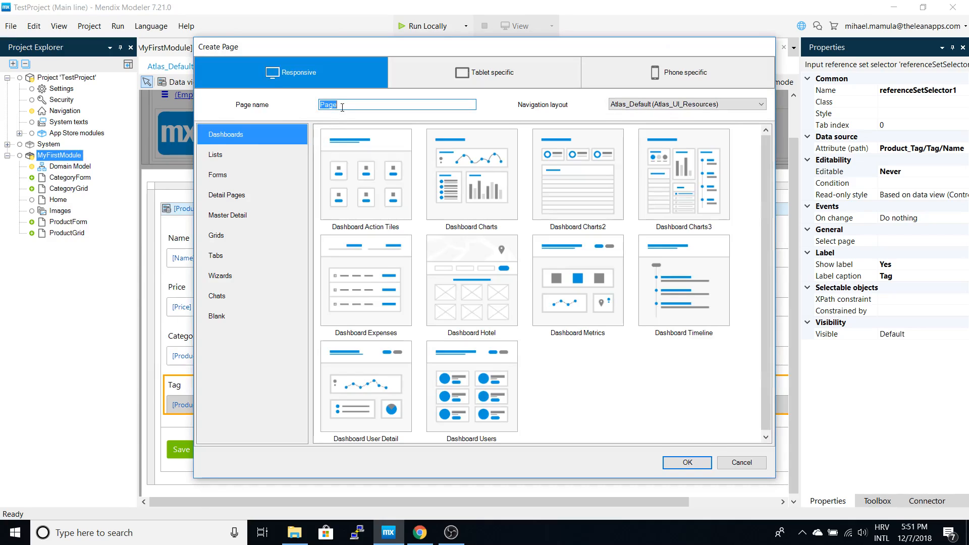
pyautogui.write('TagGrid')
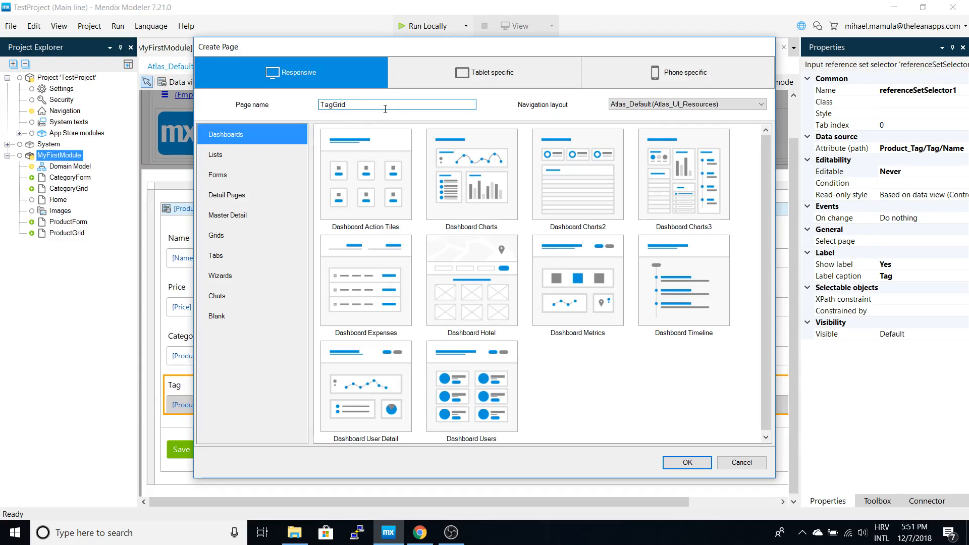
pyautogui.moveTo(422, 302)
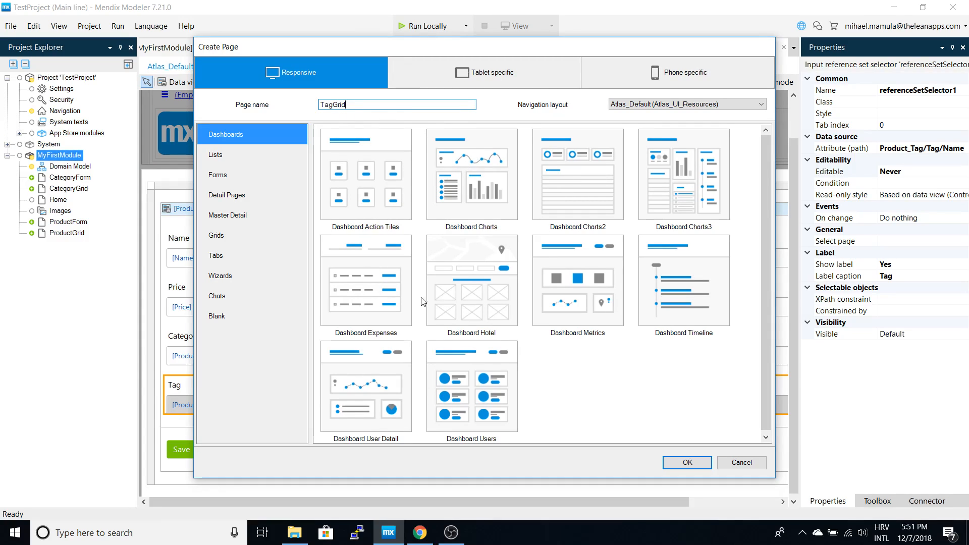
pyautogui.moveTo(393, 253)
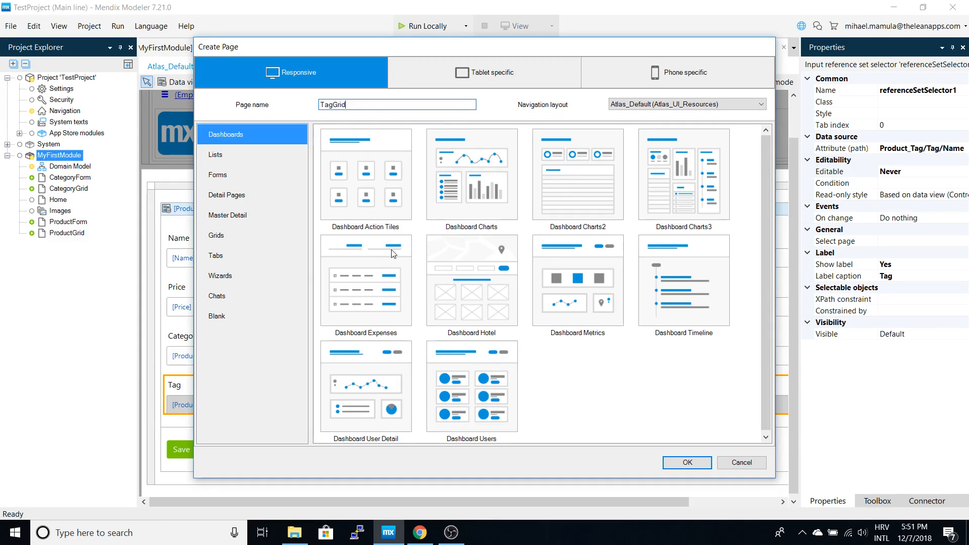
pyautogui.moveTo(347, 275)
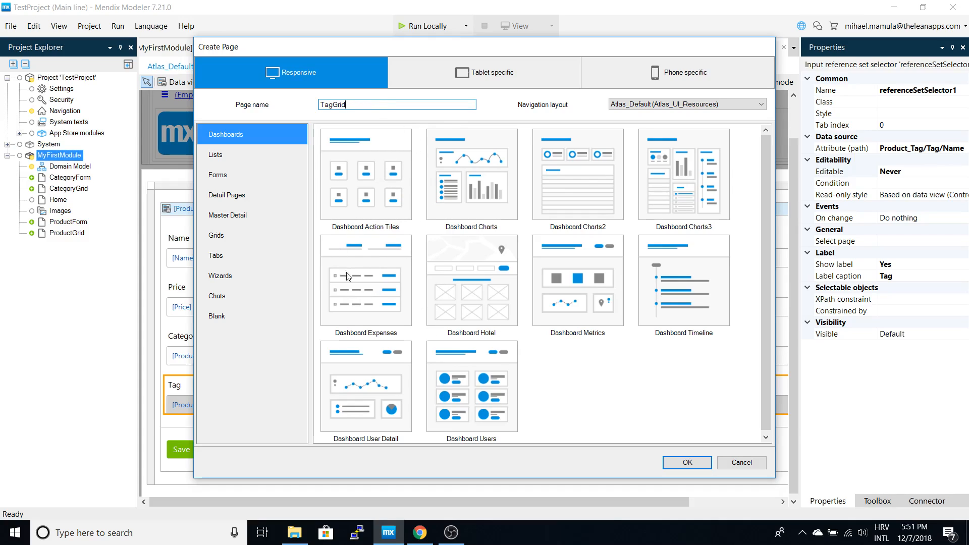
pyautogui.click(216, 235)
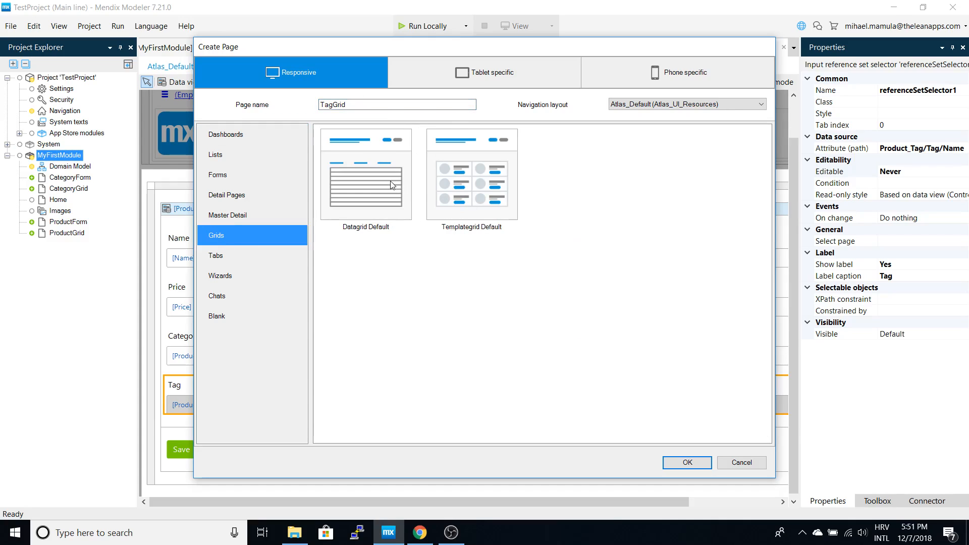
pyautogui.click(687, 462)
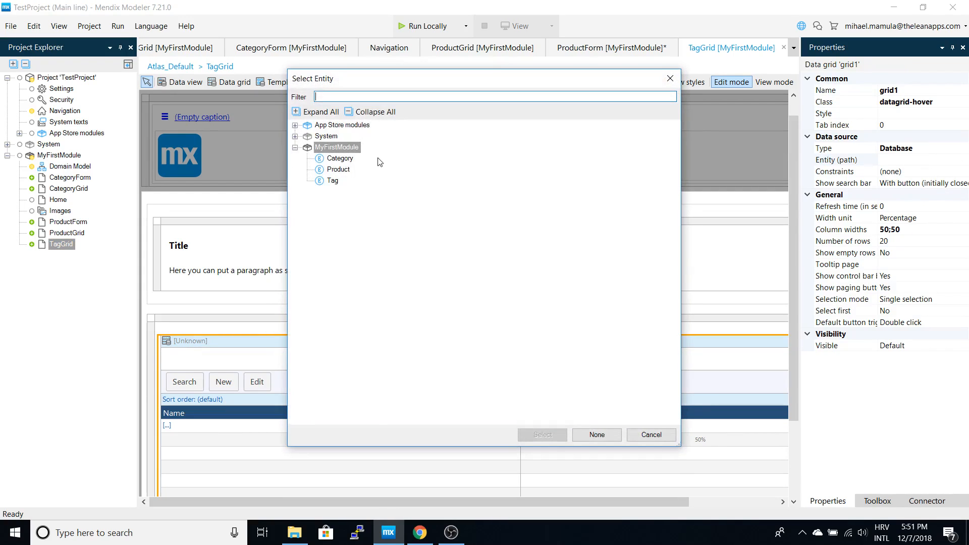
# Bind the grid's data source to the Tag entity and auto-fill its columns.
pyautogui.click(332, 180)
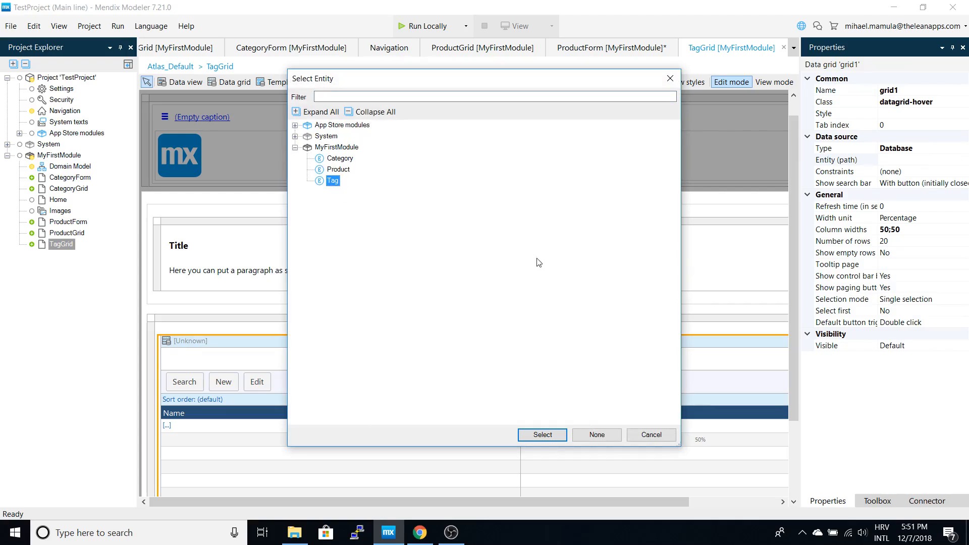
pyautogui.click(542, 435)
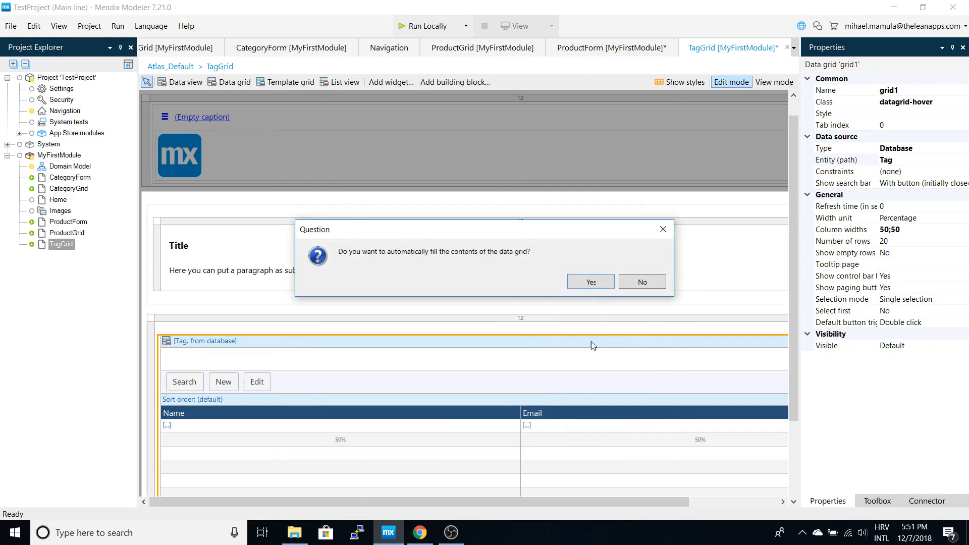
pyautogui.click(591, 282)
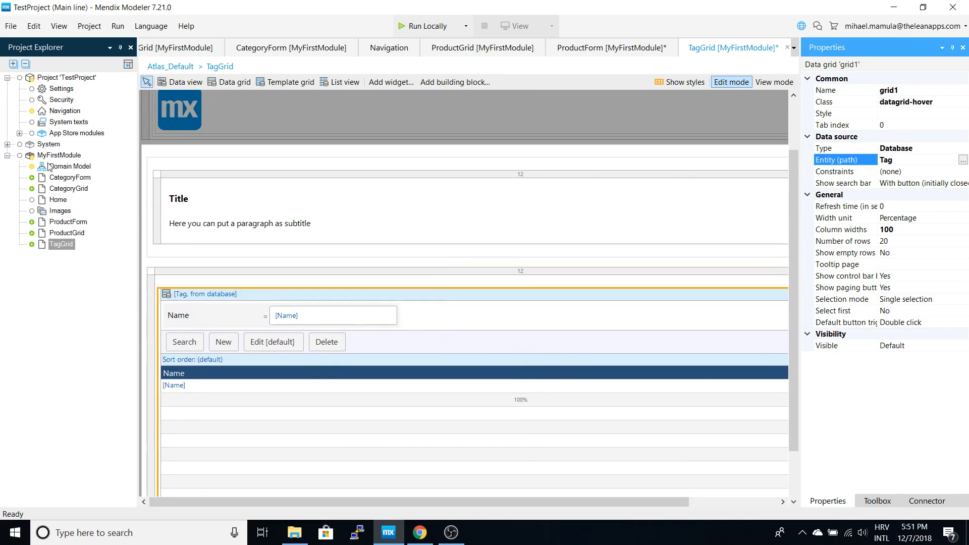
pyautogui.click(59, 155)
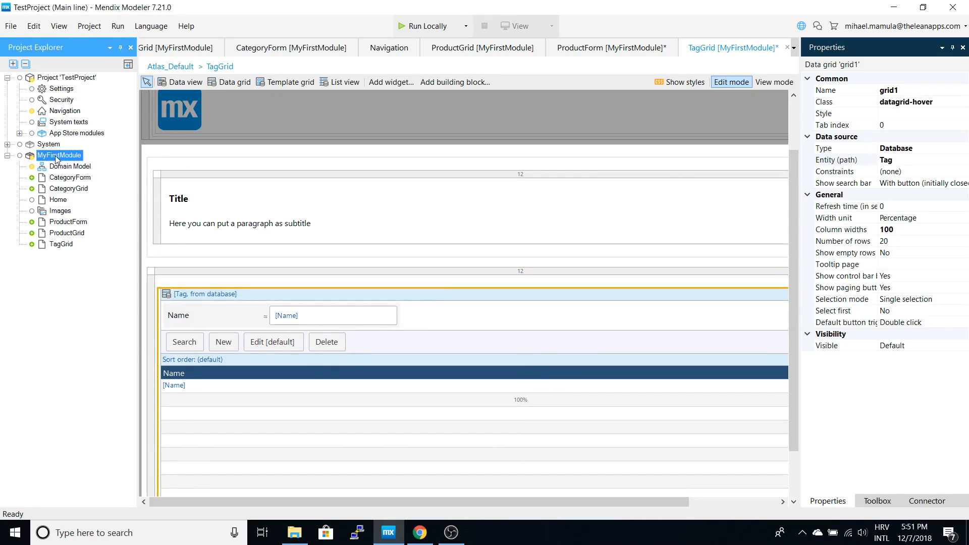
# Add a TagForm page to MyFirstModule using a Forms template.
pyautogui.rightClick(59, 155)
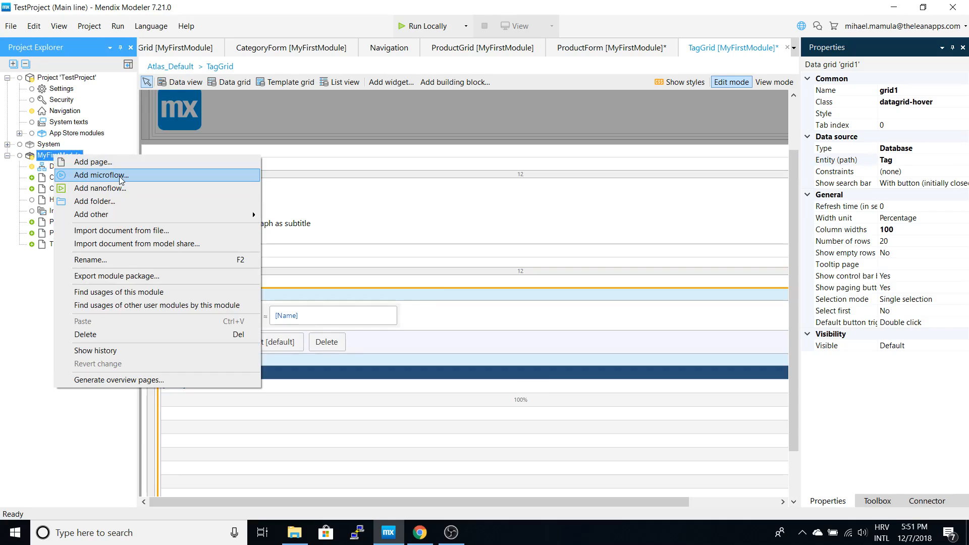
pyautogui.click(92, 161)
pyautogui.write('Tag')
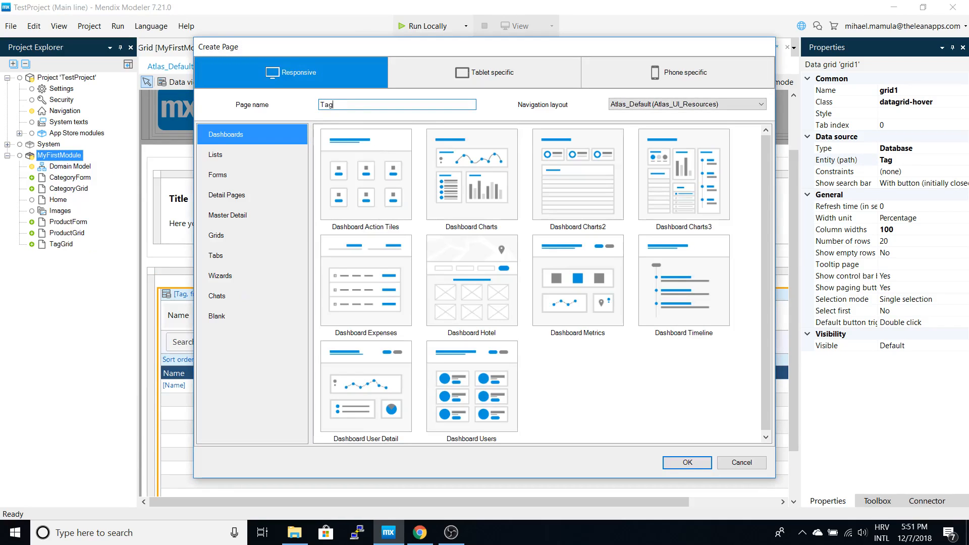
pyautogui.write('Form')
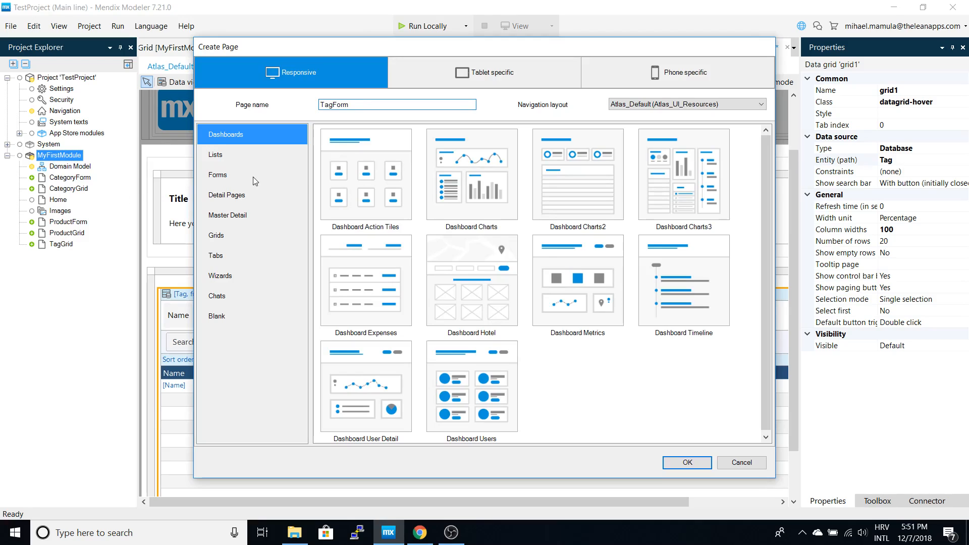
pyautogui.click(687, 462)
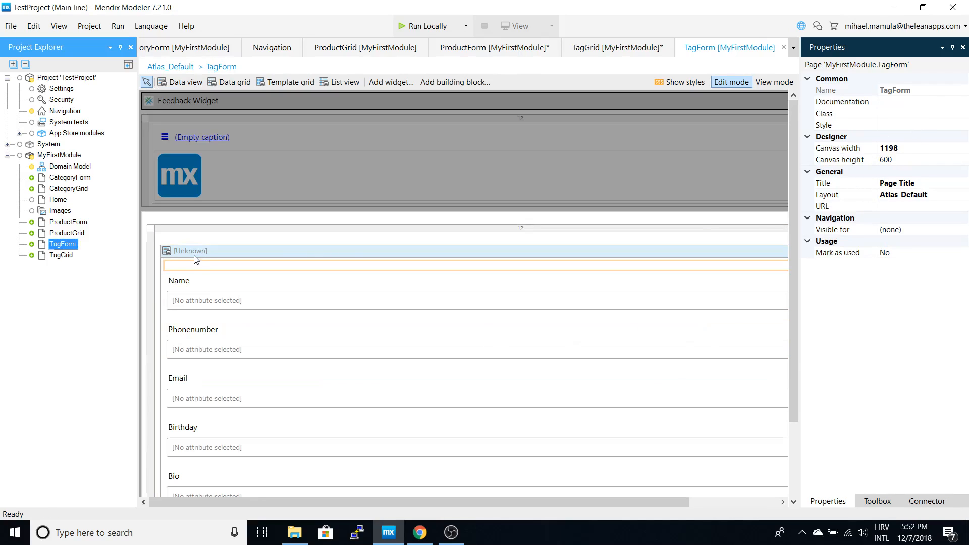
# Bind the TagForm data view to Tag and auto-fill its fields.
pyautogui.click(189, 251)
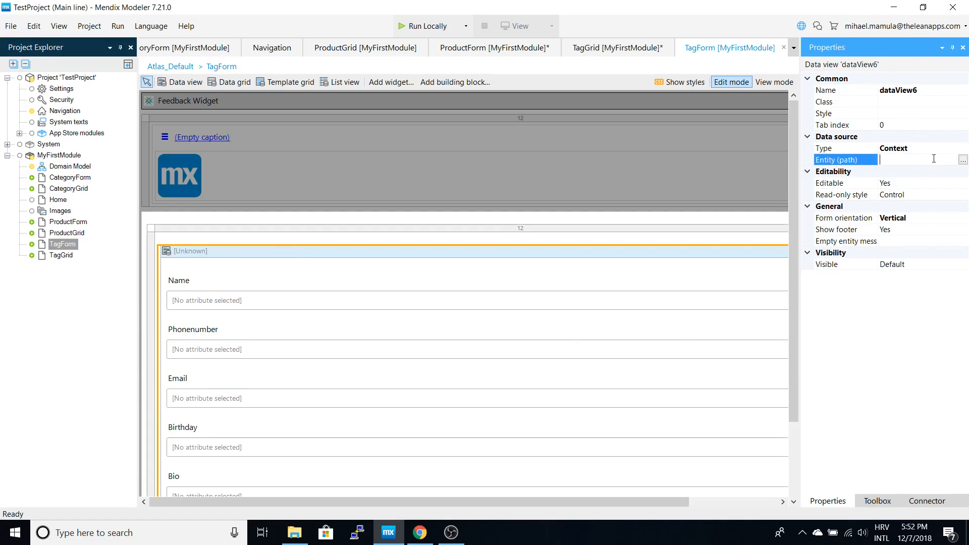
pyautogui.click(962, 159)
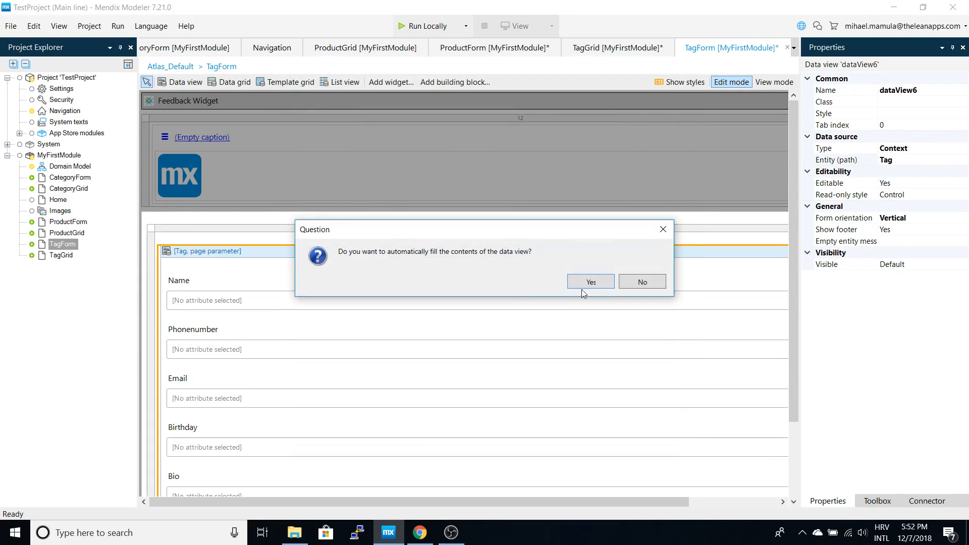
pyautogui.click(591, 282)
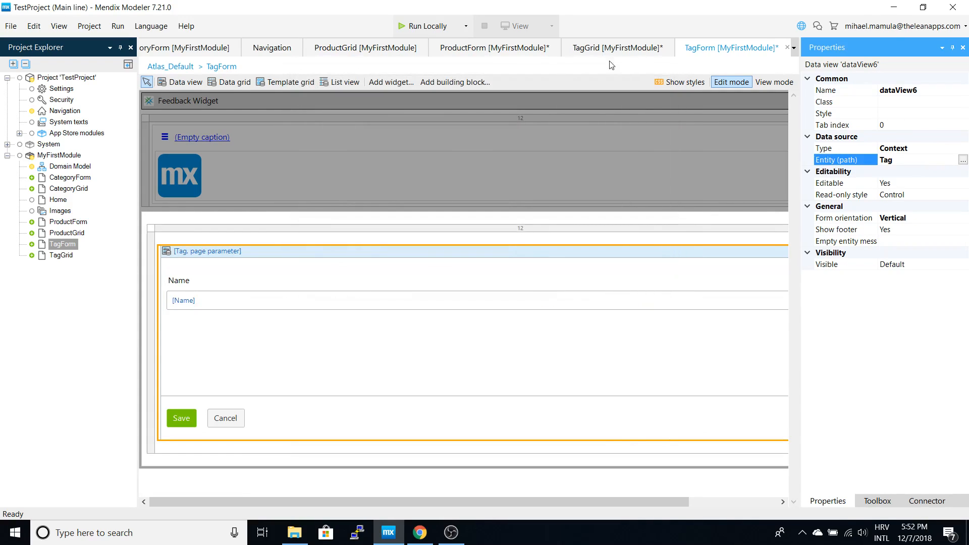
# Set the TagGrid New button's Page property to TagForm.
pyautogui.click(614, 48)
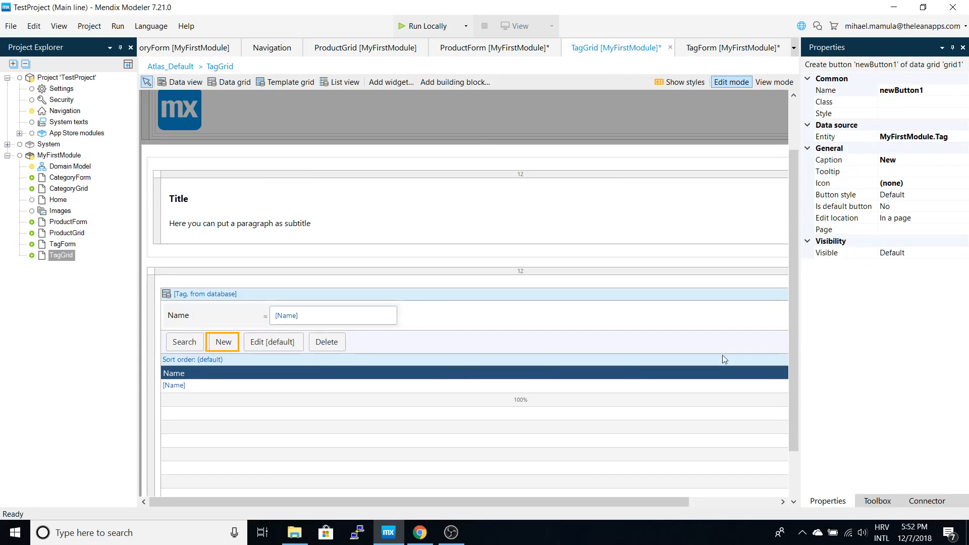
pyautogui.click(845, 229)
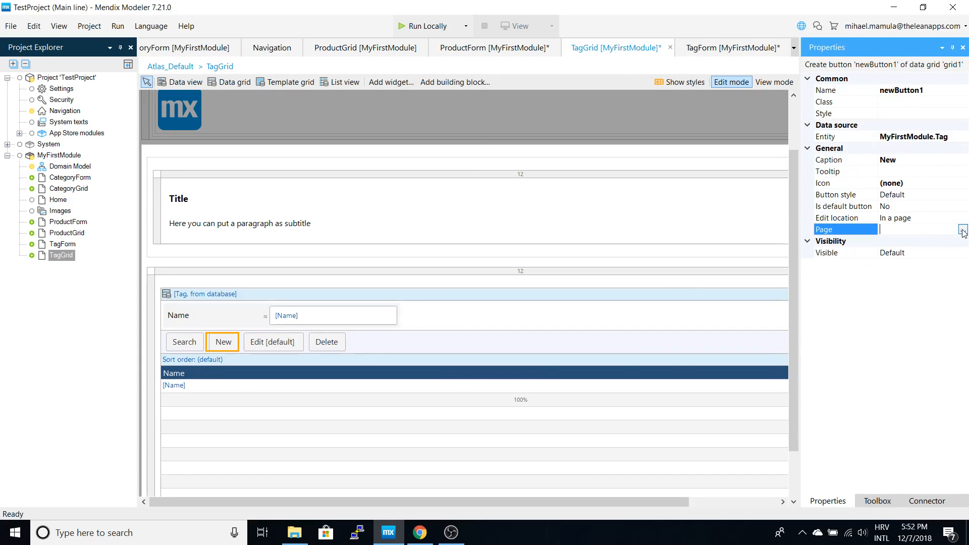
pyautogui.click(962, 230)
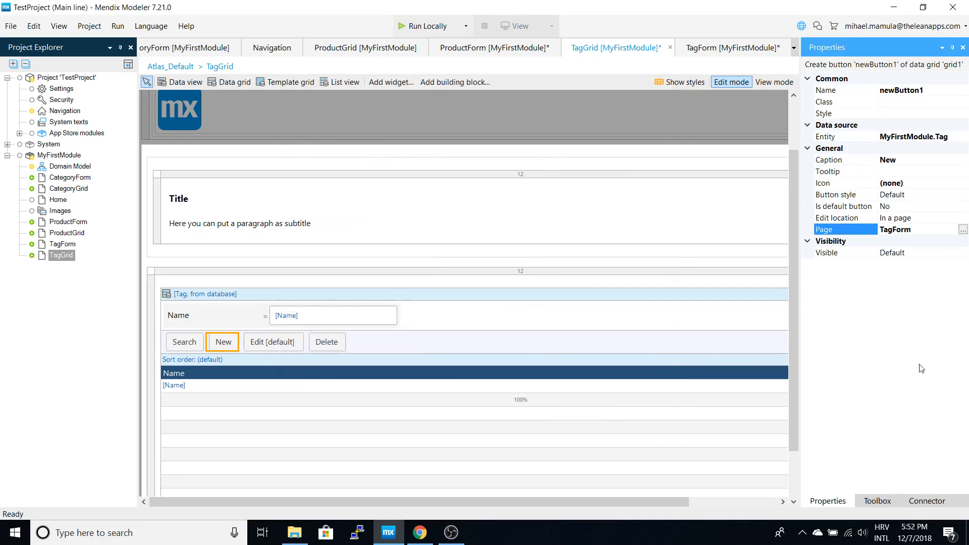
pyautogui.moveTo(896, 377)
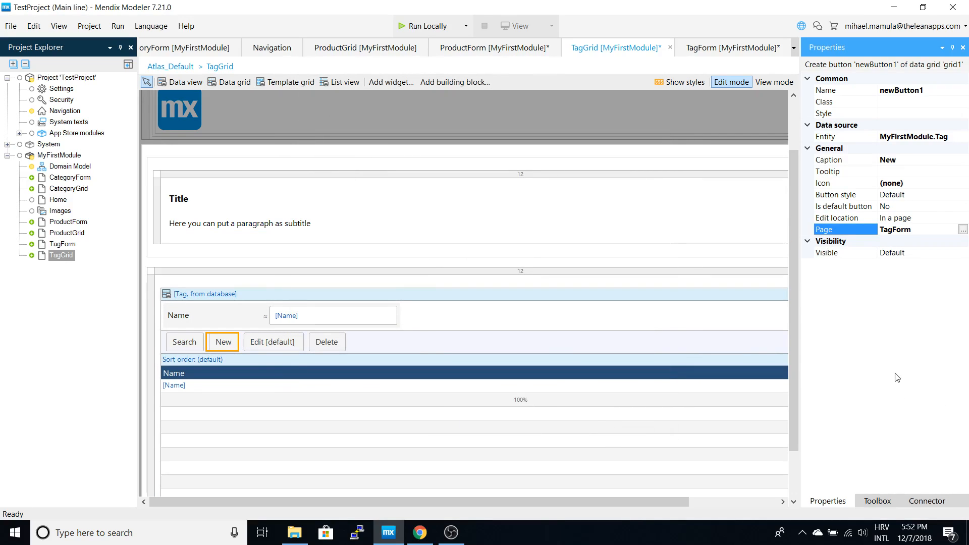
pyautogui.moveTo(888, 374)
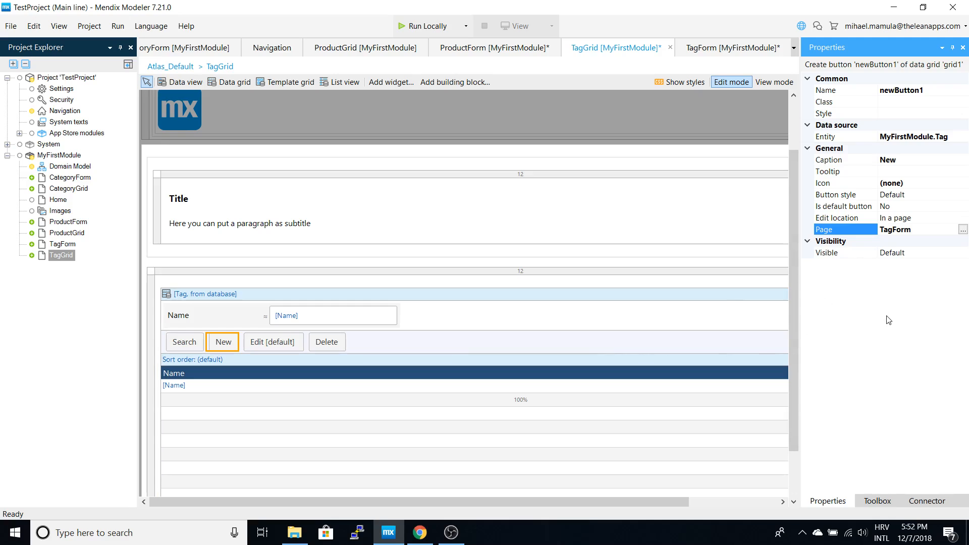
pyautogui.moveTo(75, 285)
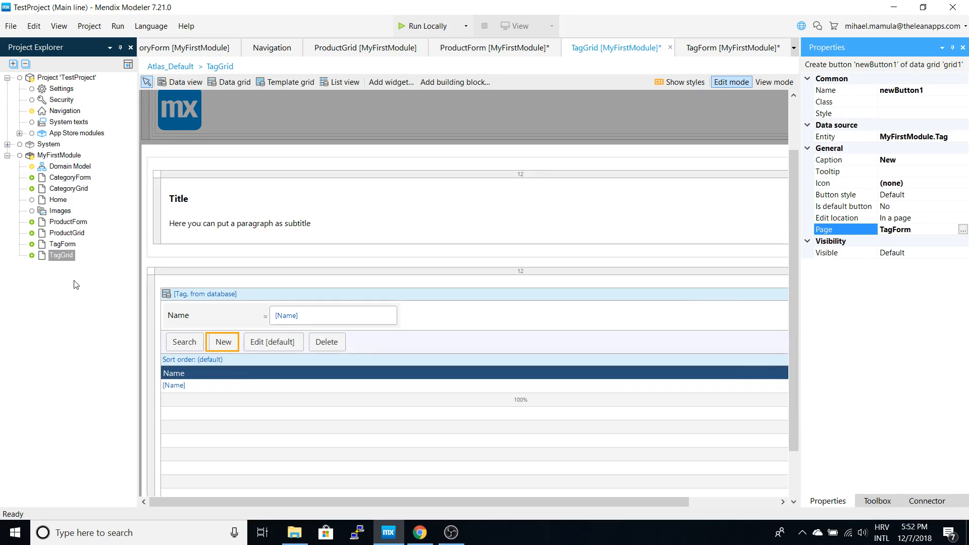
pyautogui.moveTo(92, 257)
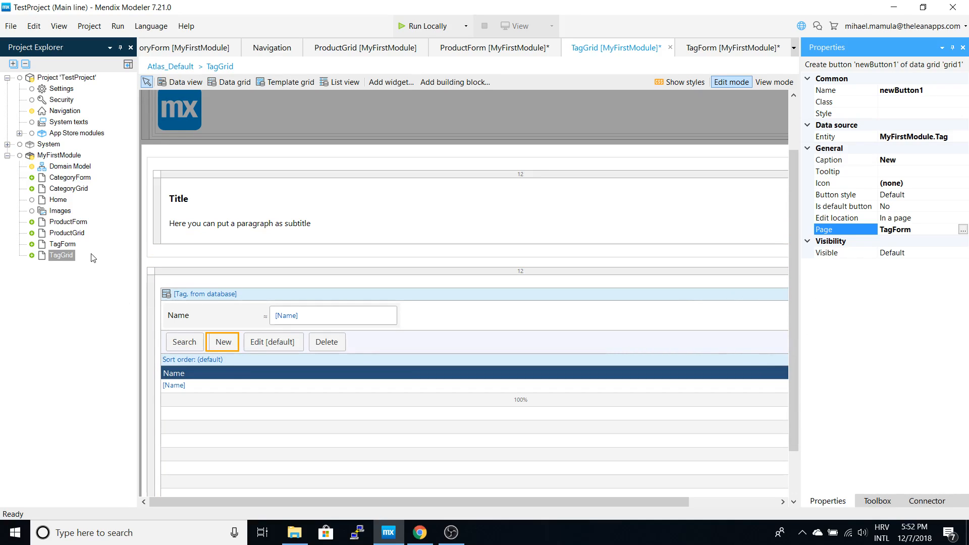
pyautogui.moveTo(58, 273)
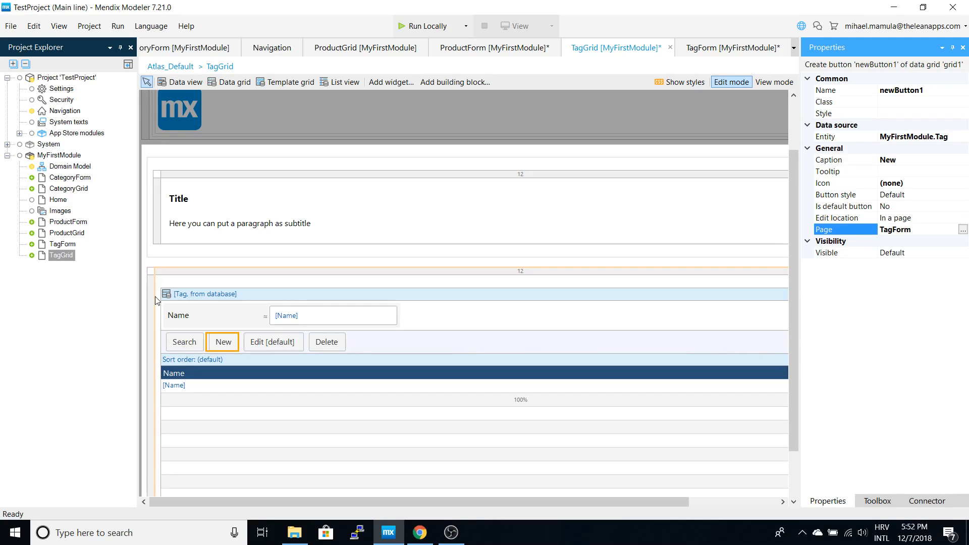
pyautogui.moveTo(67, 282)
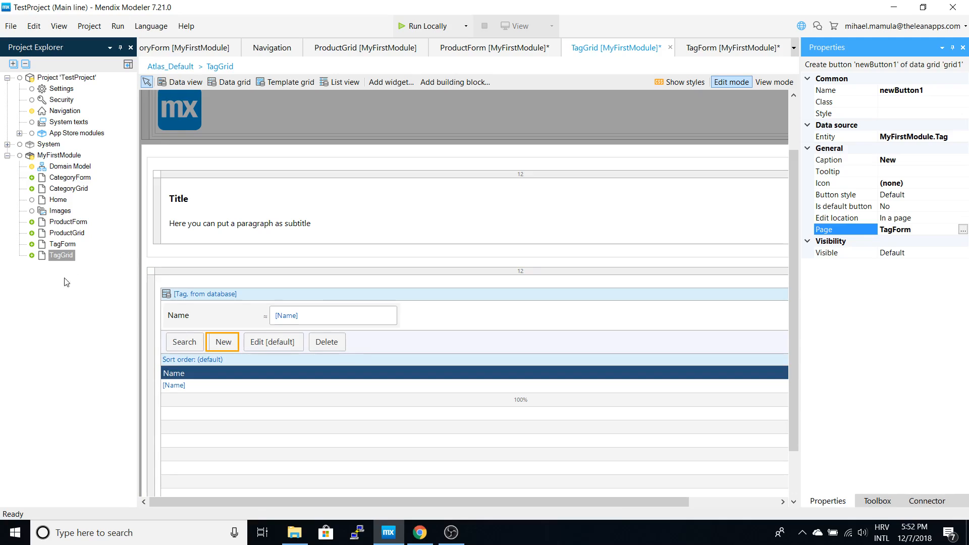
pyautogui.moveTo(70, 265)
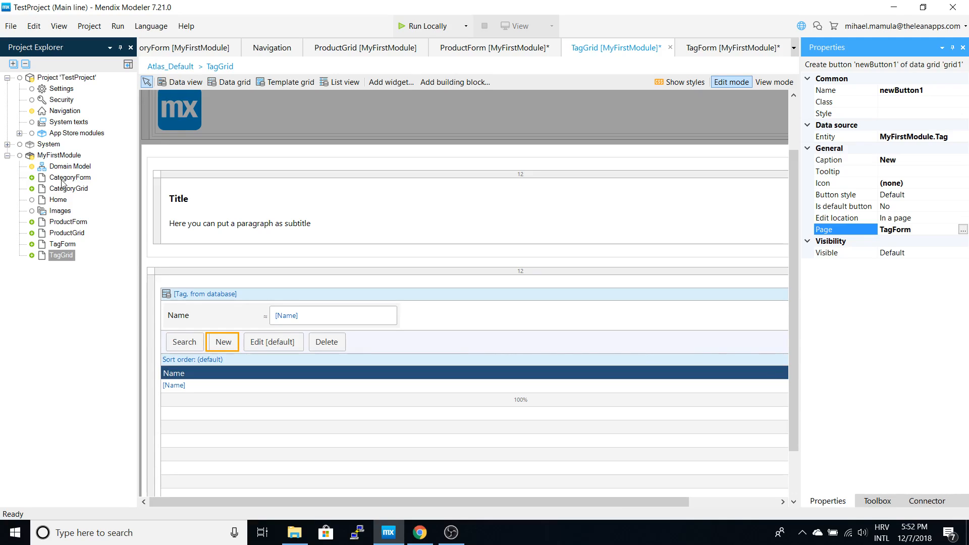
pyautogui.click(59, 155)
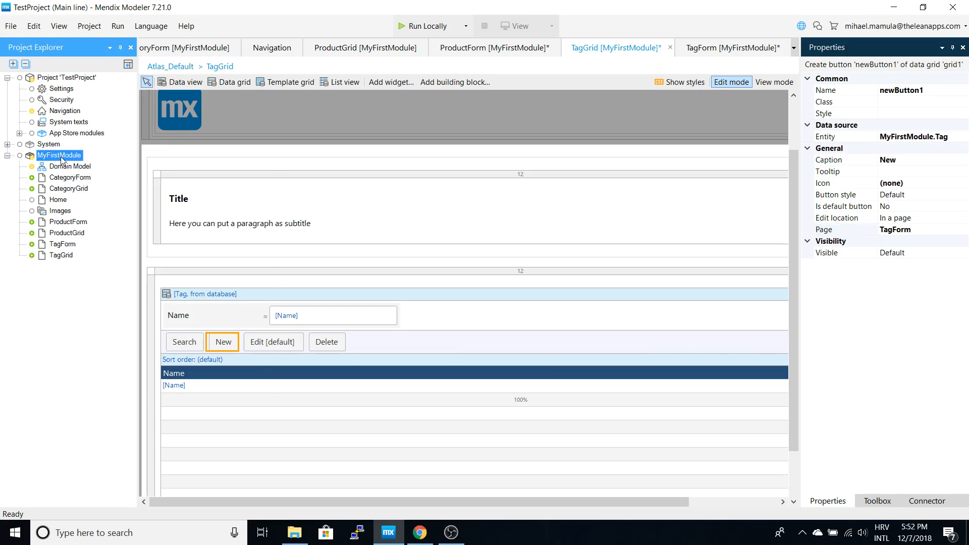
# Add a TagGridSelect page to MyFirstModule with the Grids > Datagrid Default template.
pyautogui.rightClick(59, 156)
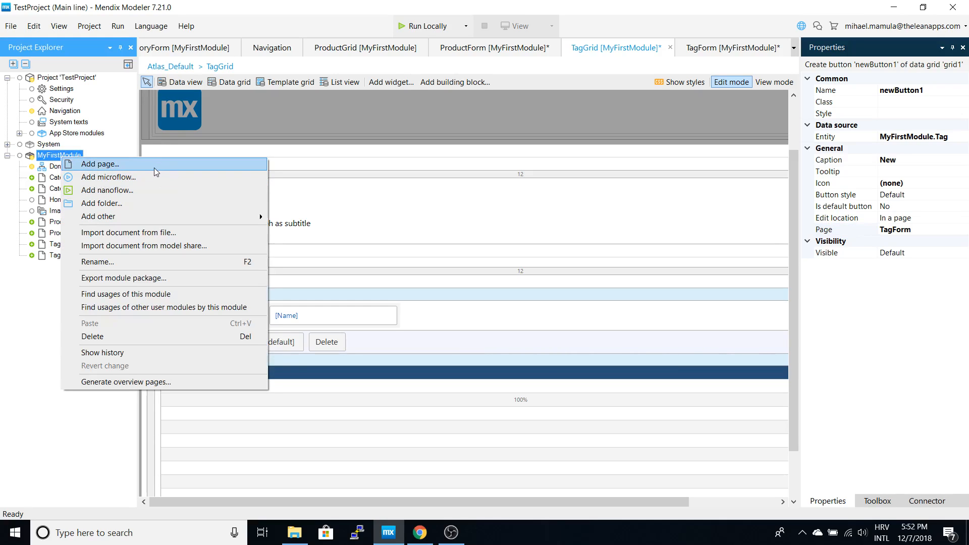
pyautogui.click(100, 163)
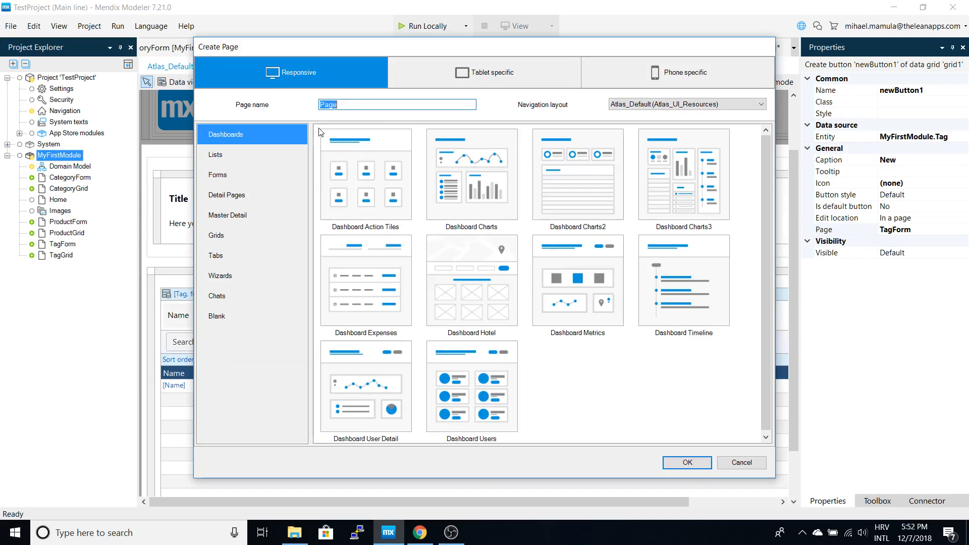
pyautogui.write('TagGridSelect')
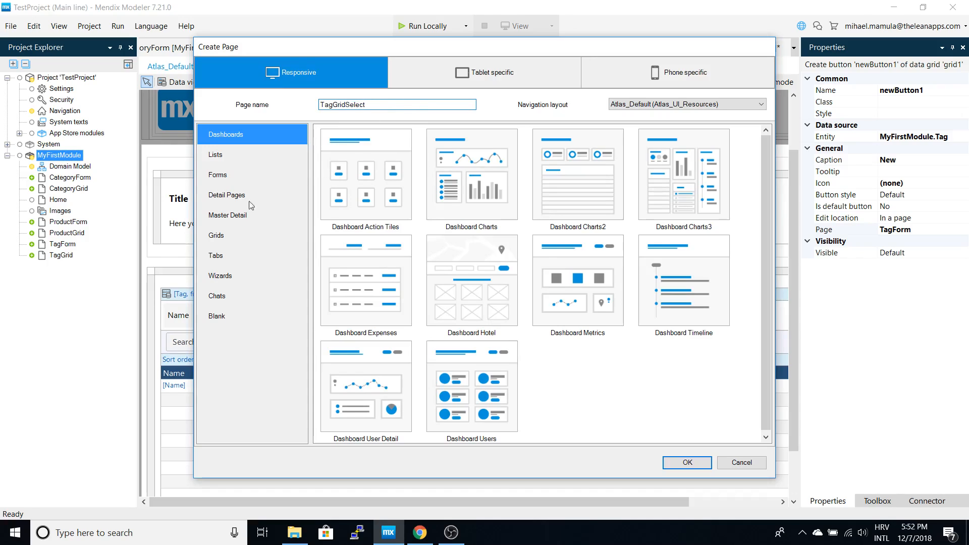
pyautogui.moveTo(312, 296)
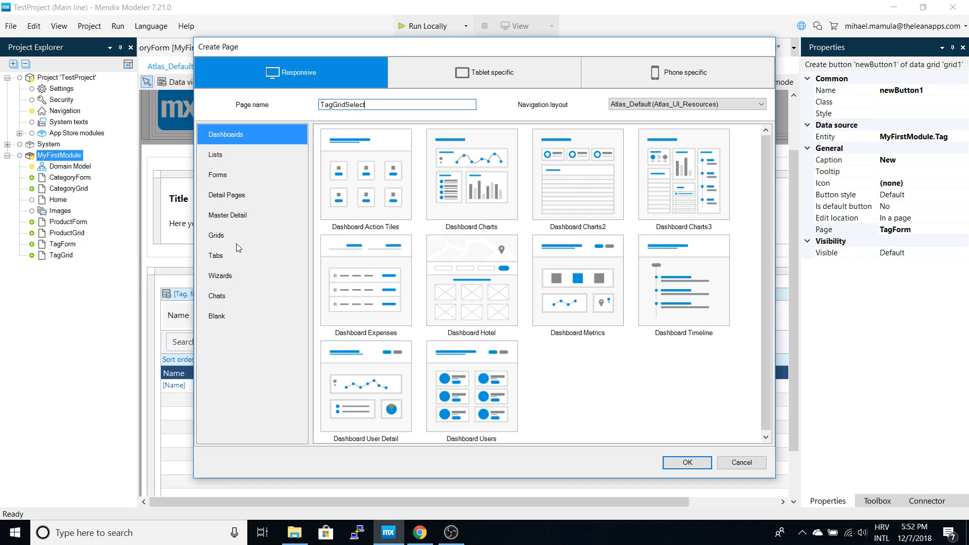
pyautogui.click(216, 235)
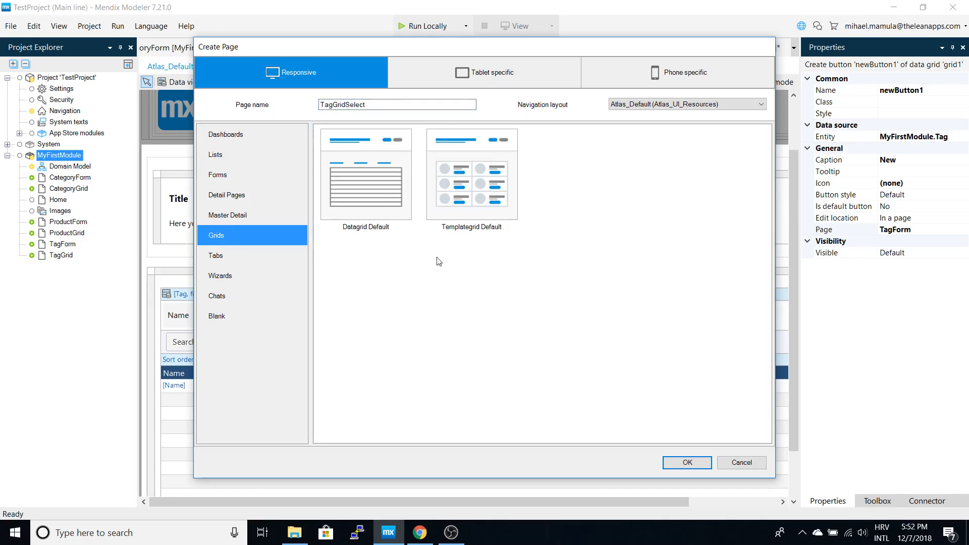
pyautogui.click(365, 175)
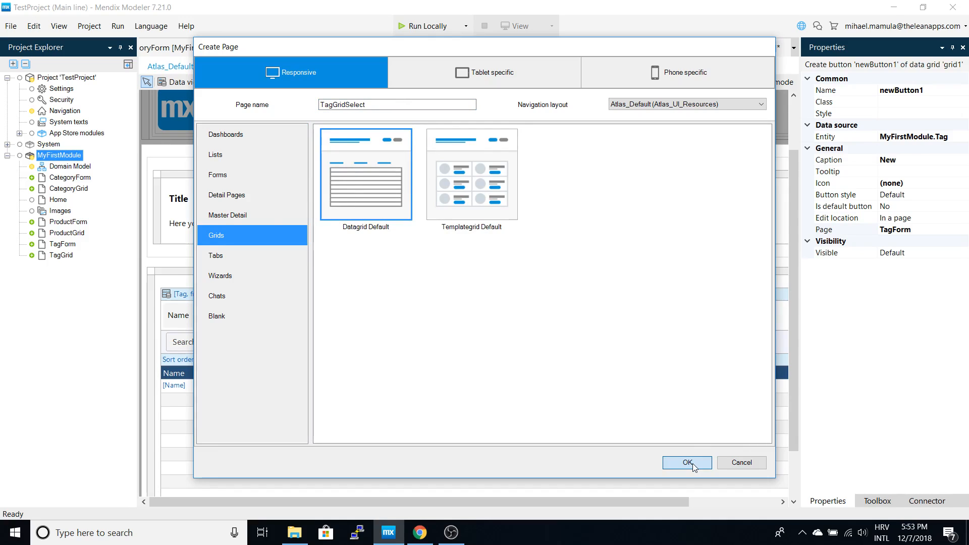
pyautogui.click(687, 462)
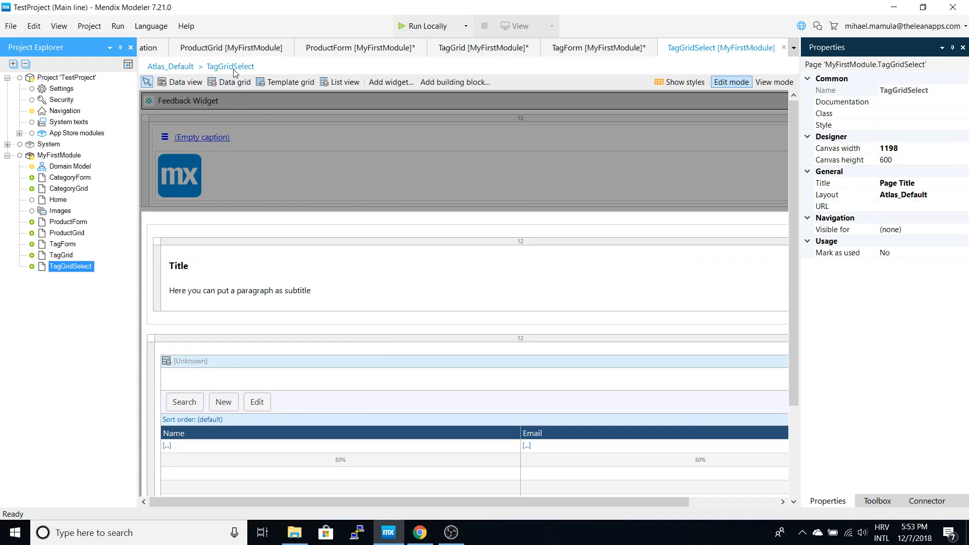
pyautogui.moveTo(917, 153)
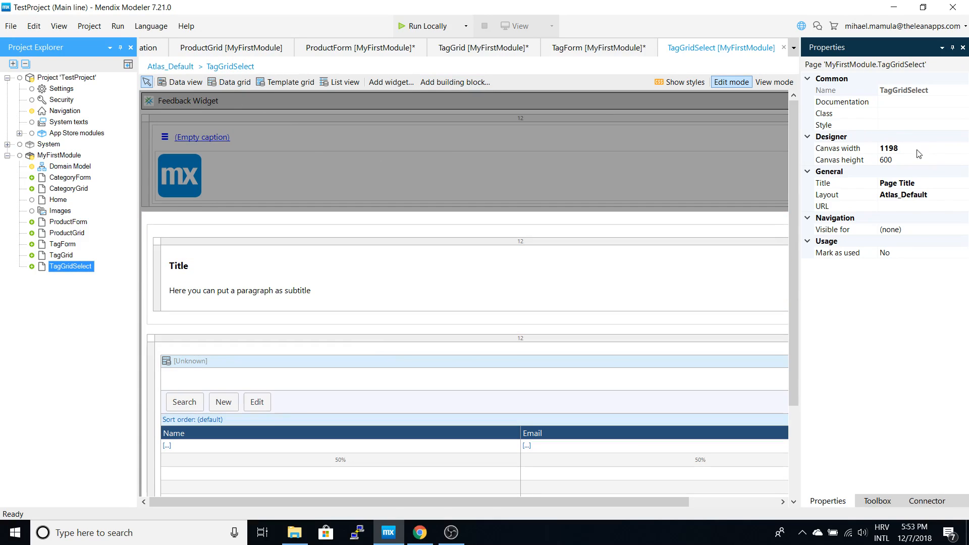
# Auto-fill TagGridSelect's grid with Tag columns and set its New button to TagForm.
pyautogui.click(190, 361)
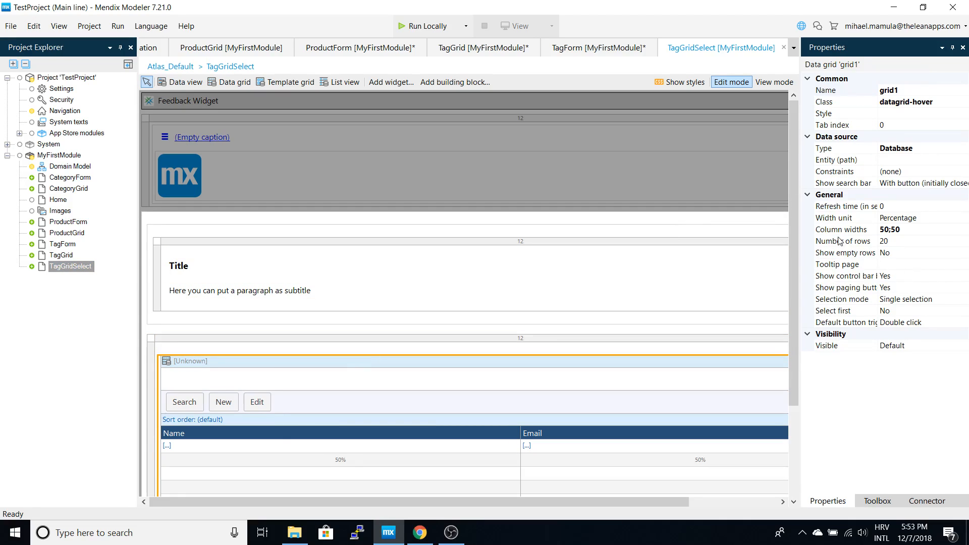
pyautogui.moveTo(886, 190)
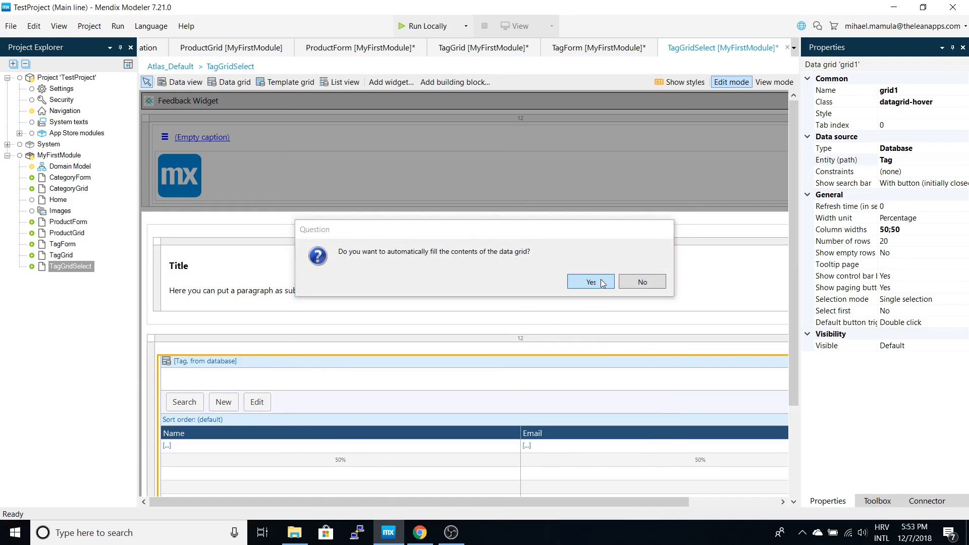
pyautogui.click(590, 281)
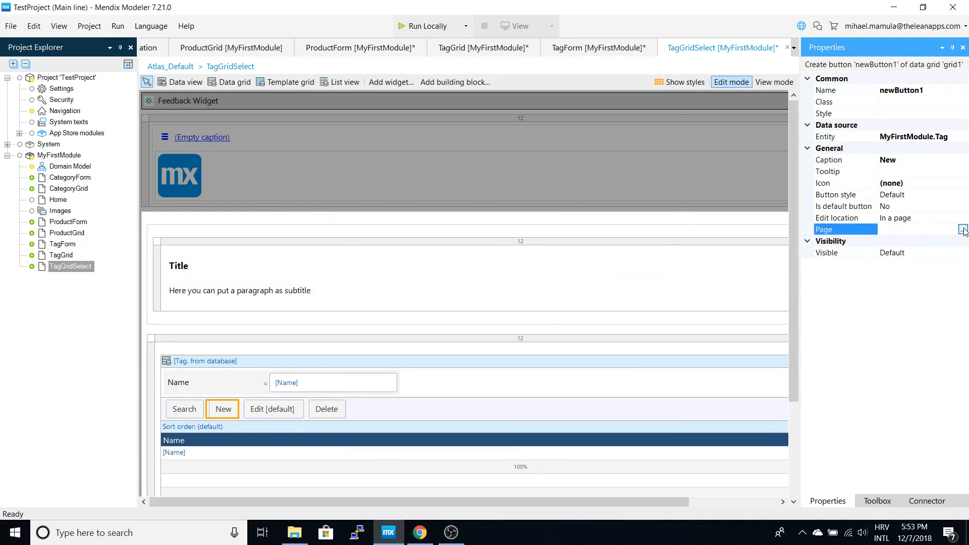
pyautogui.click(962, 229)
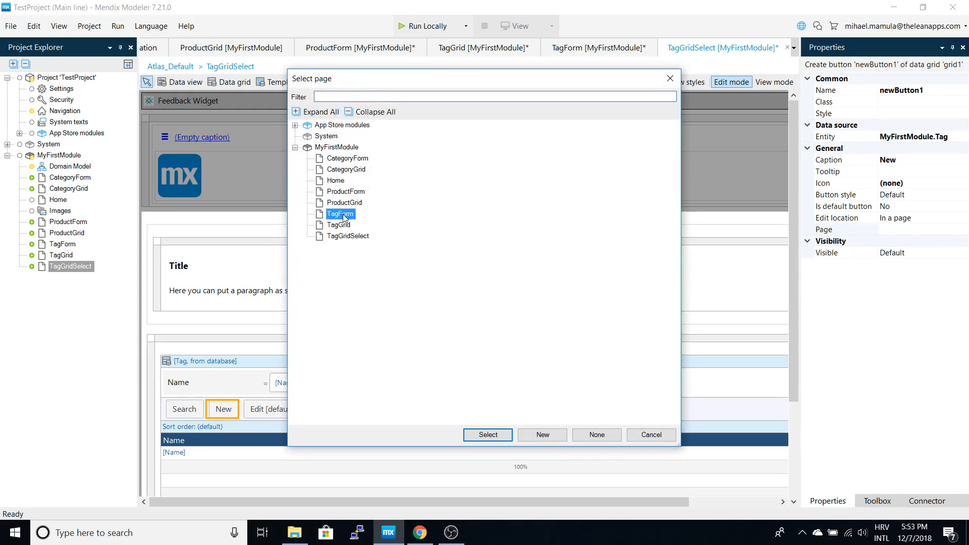
pyautogui.click(487, 434)
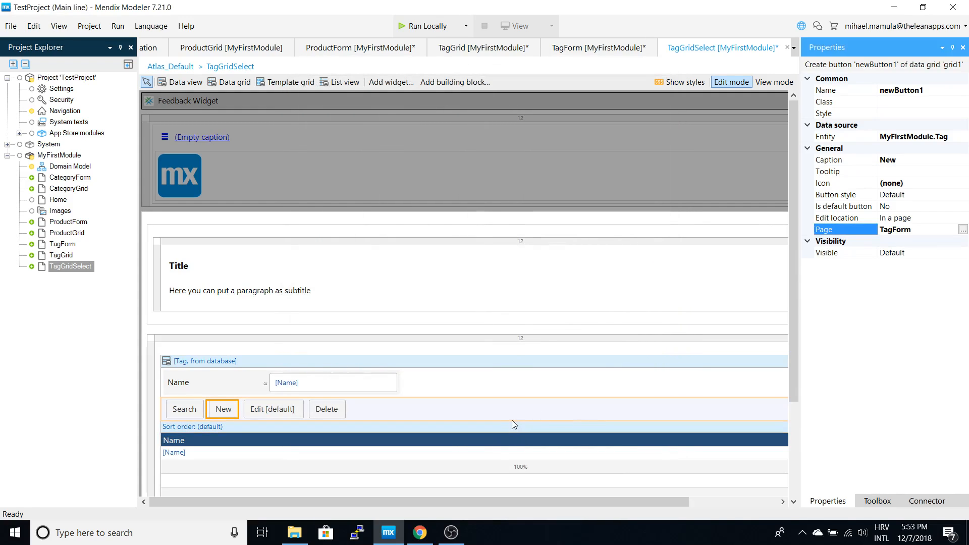
pyautogui.scroll(-3)
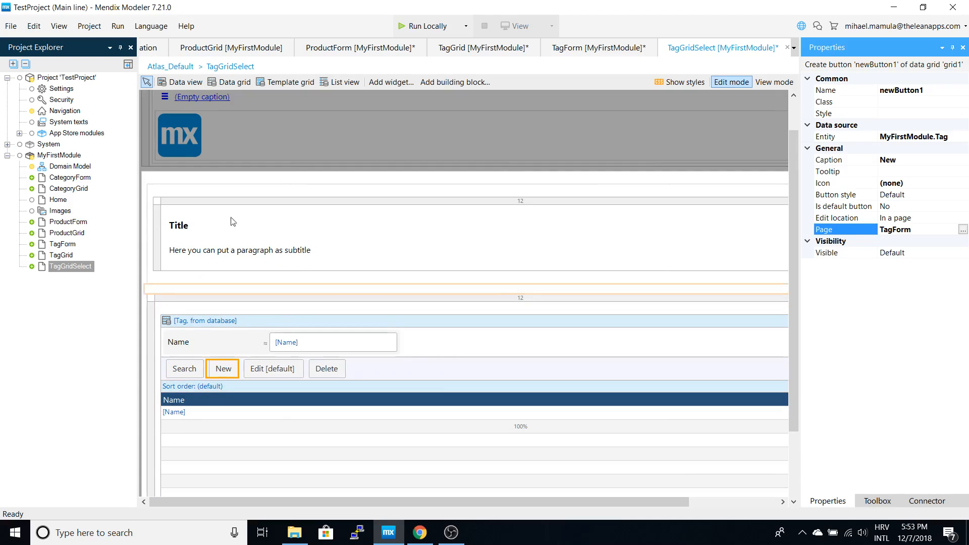
pyautogui.click(160, 177)
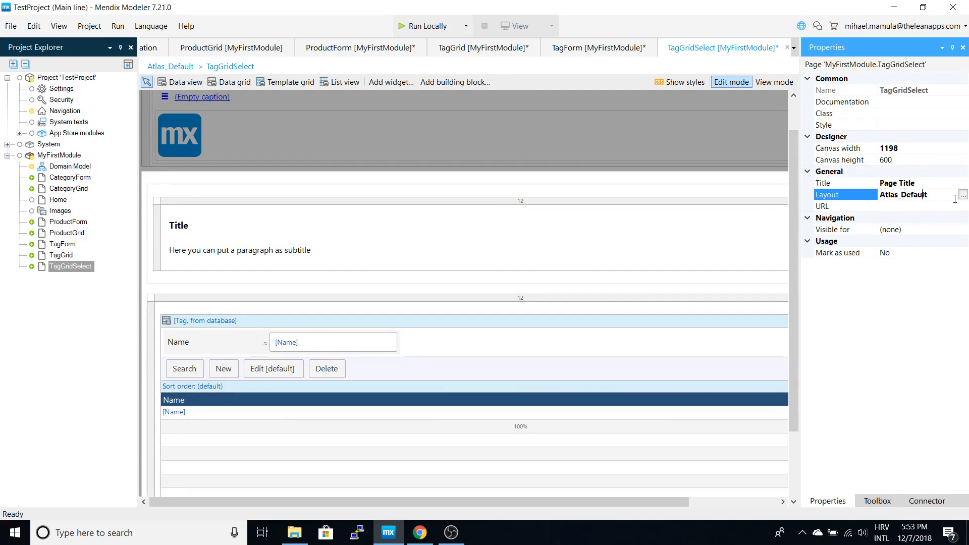
# Set the TagGridSelect page layout to PopupLayout.
pyautogui.click(963, 194)
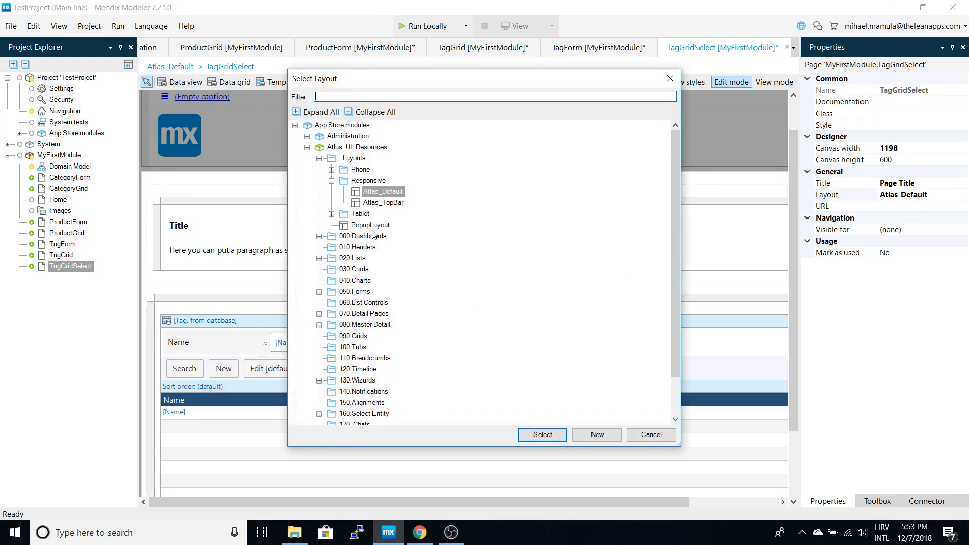
pyautogui.click(371, 224)
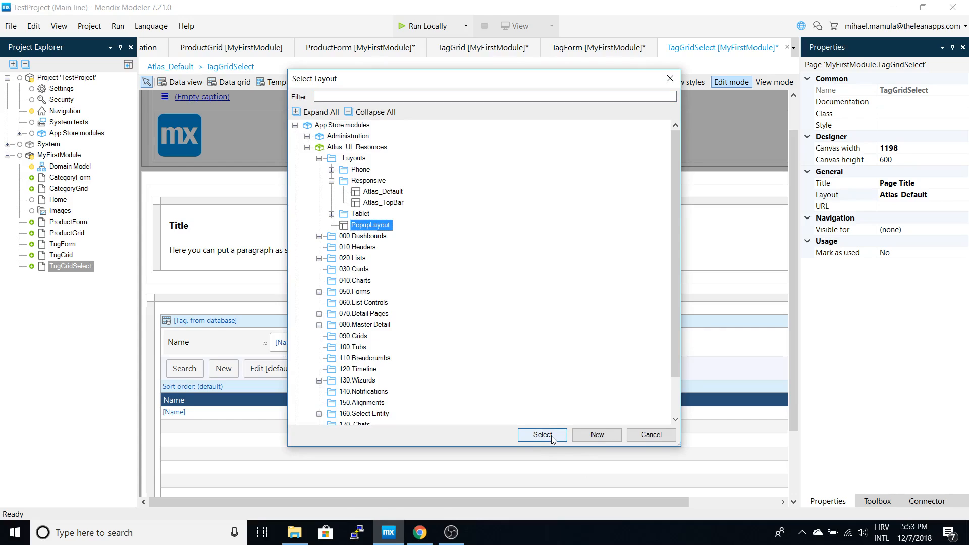
pyautogui.click(542, 434)
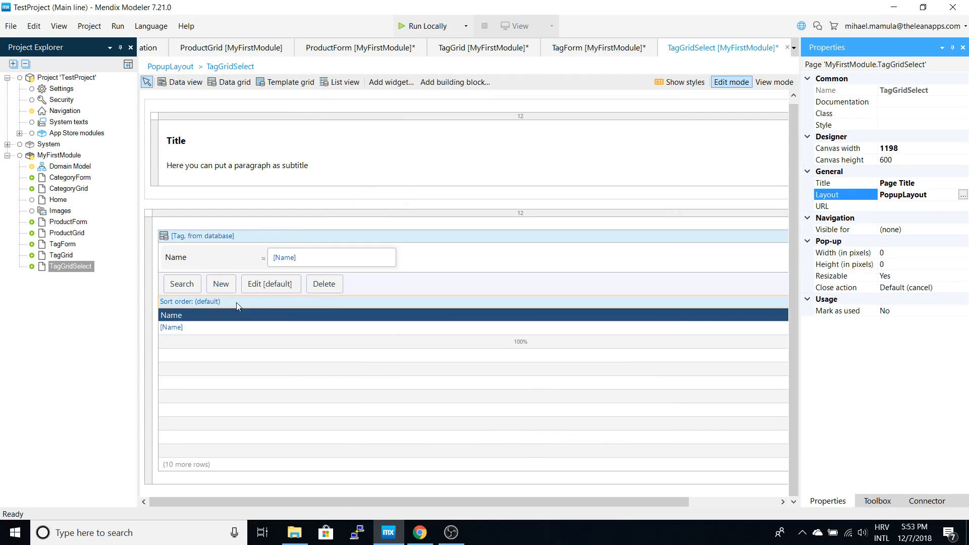
pyautogui.moveTo(553, 95)
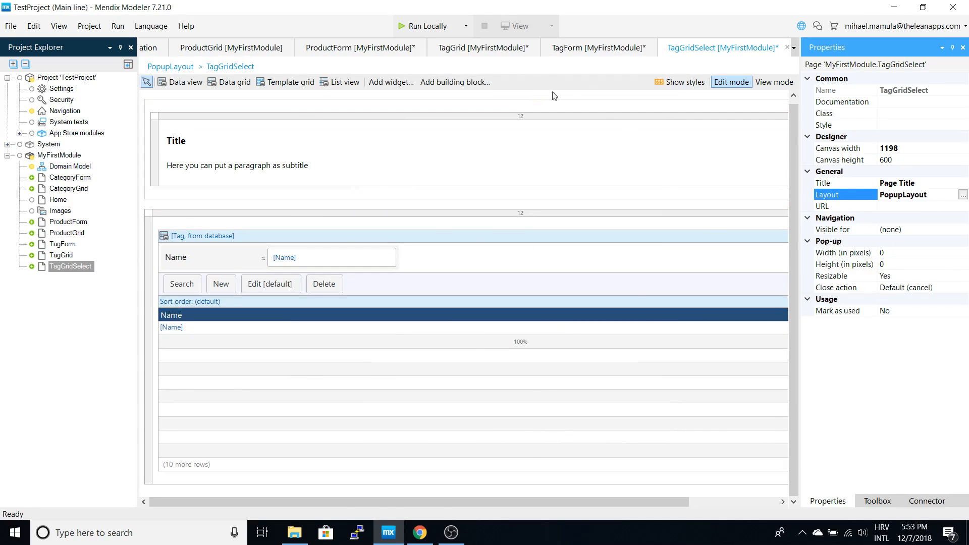
pyautogui.moveTo(366, 55)
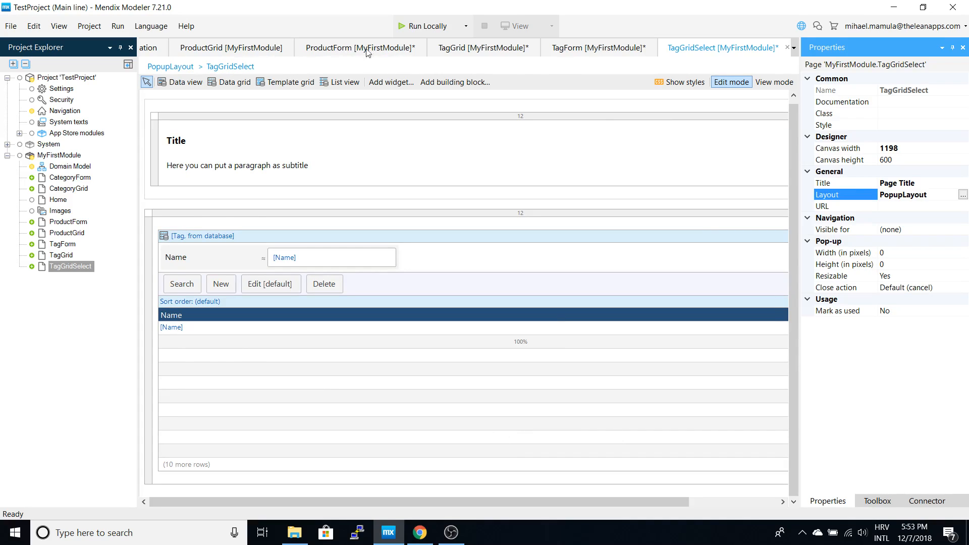
# On ProductForm, make the Tag selector editable with TagGridSelect as its select page.
pyautogui.click(358, 47)
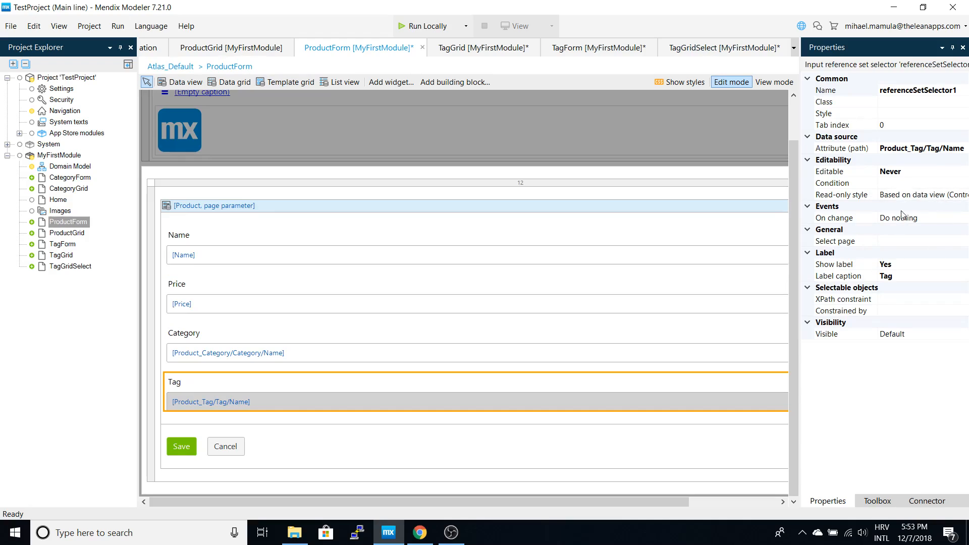
pyautogui.click(962, 173)
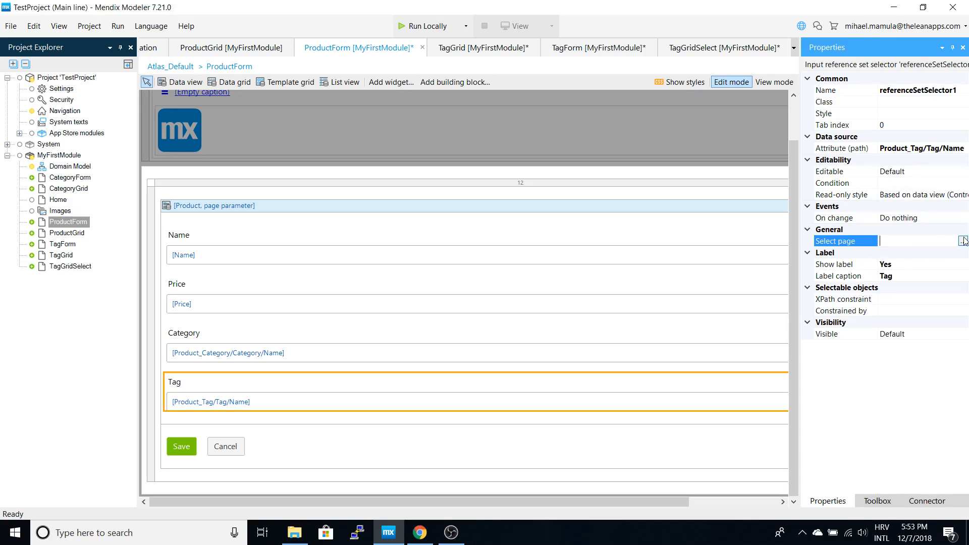
pyautogui.click(963, 241)
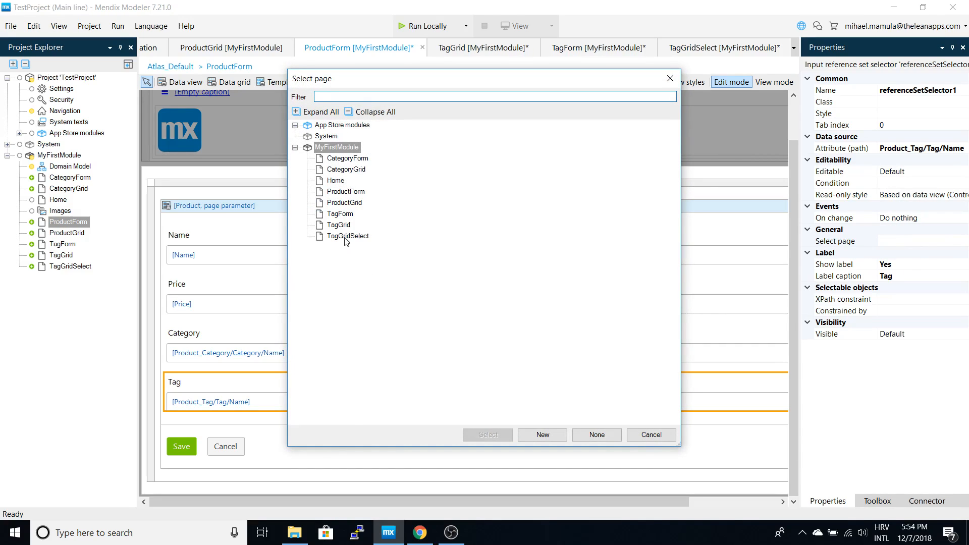
pyautogui.click(348, 237)
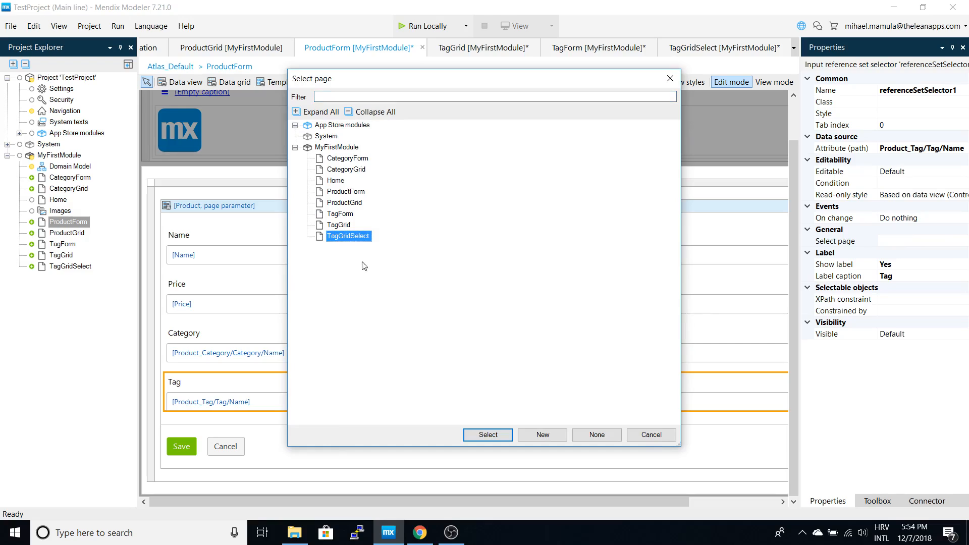
pyautogui.moveTo(491, 441)
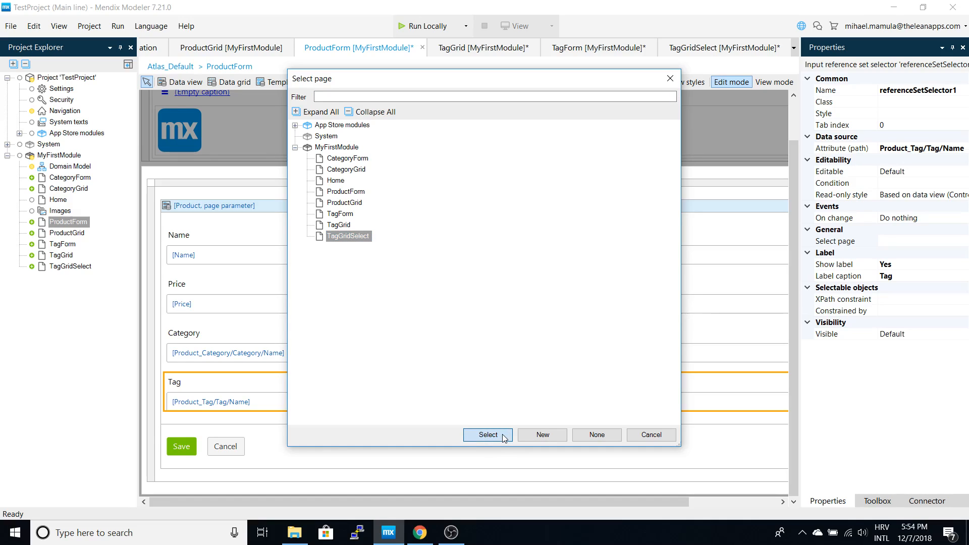
pyautogui.click(487, 435)
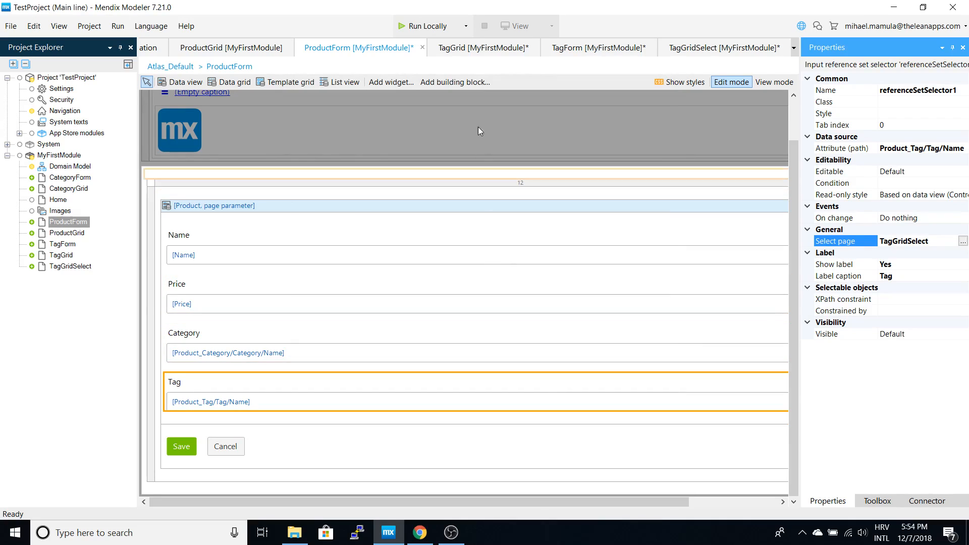
pyautogui.moveTo(441, 28)
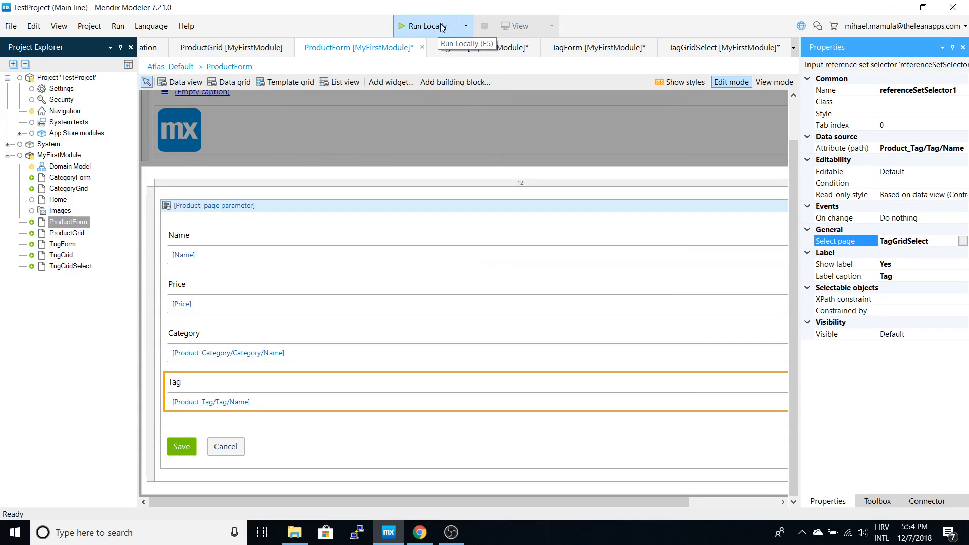
# Save all pages and run locally, then jump to TagGridSelect's missing Select button error.
pyautogui.click(423, 26)
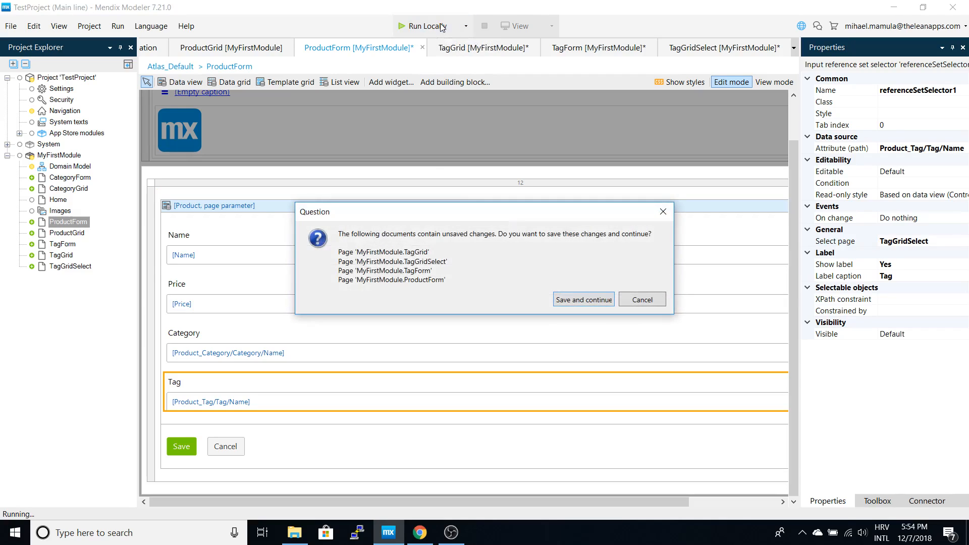
pyautogui.click(583, 299)
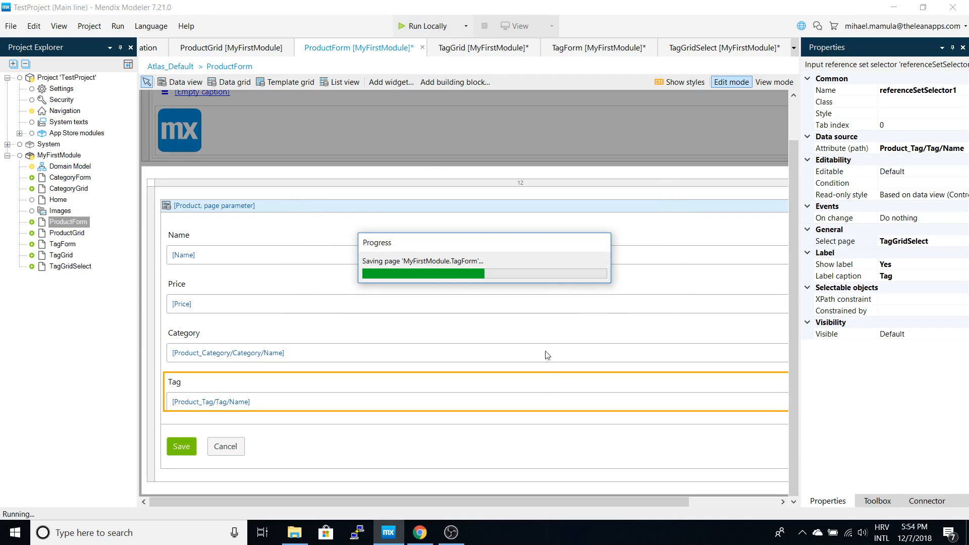
pyautogui.moveTo(458, 538)
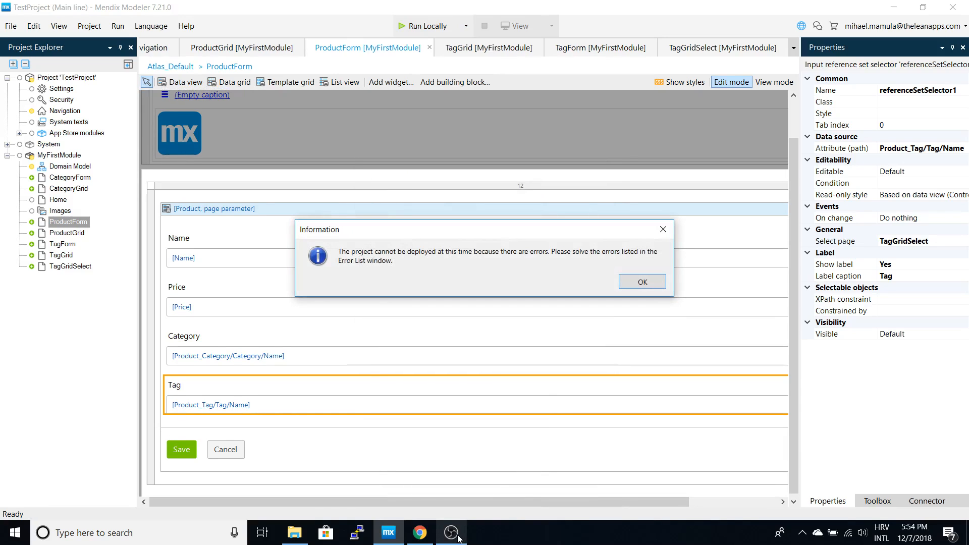
pyautogui.click(642, 282)
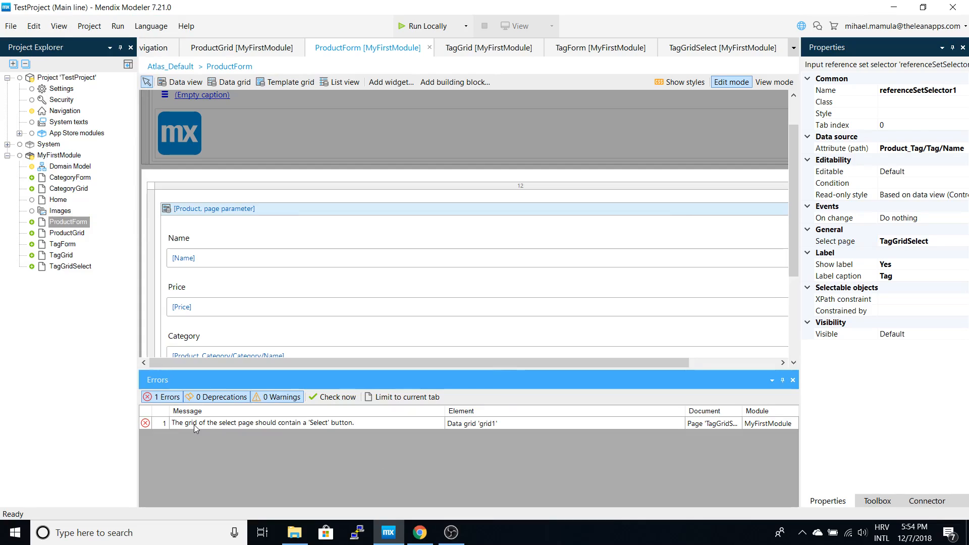
pyautogui.click(262, 422)
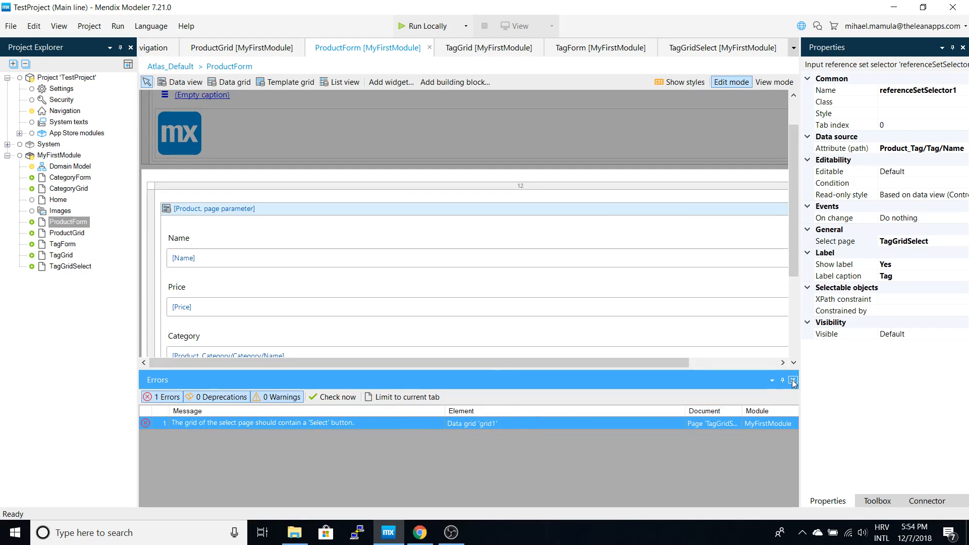
pyautogui.click(793, 381)
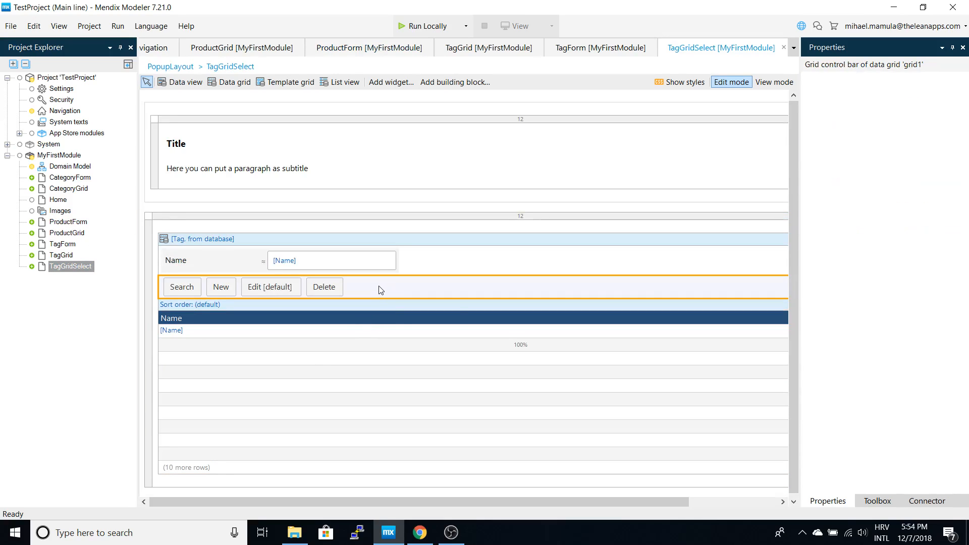
pyautogui.rightClick(379, 289)
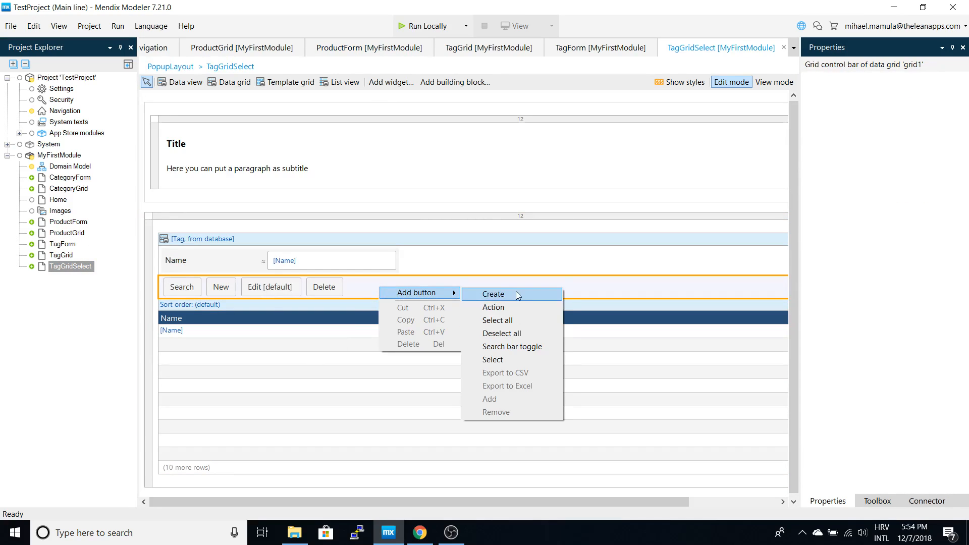
pyautogui.moveTo(517, 320)
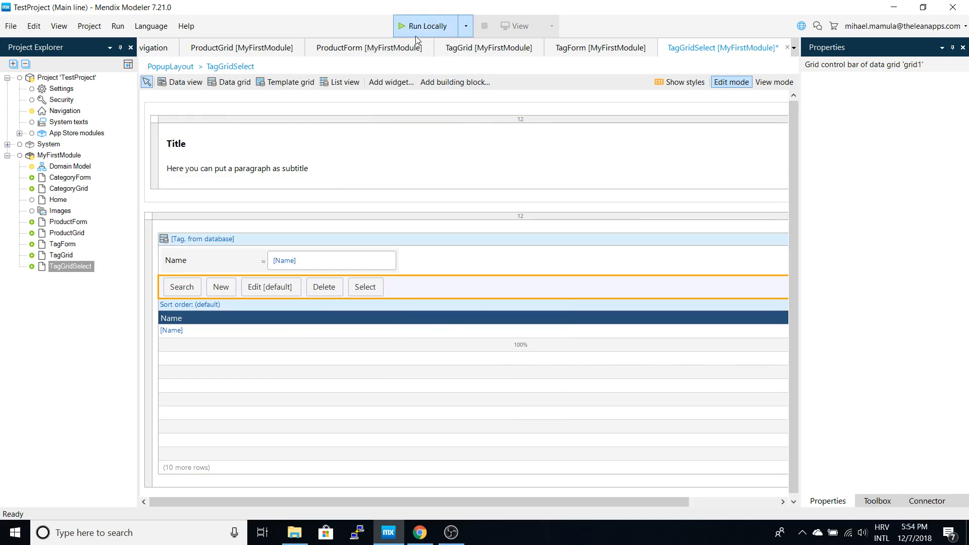
pyautogui.click(426, 25)
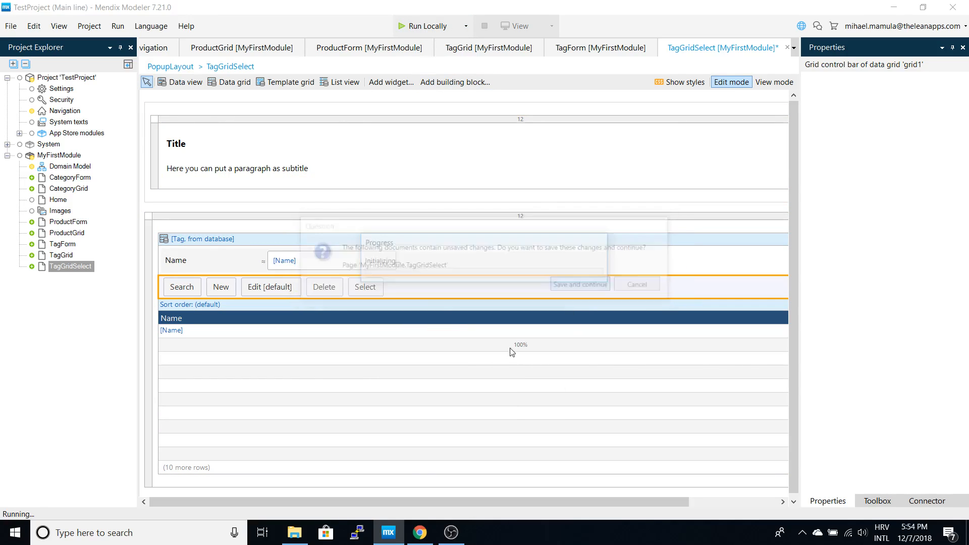
pyautogui.click(580, 284)
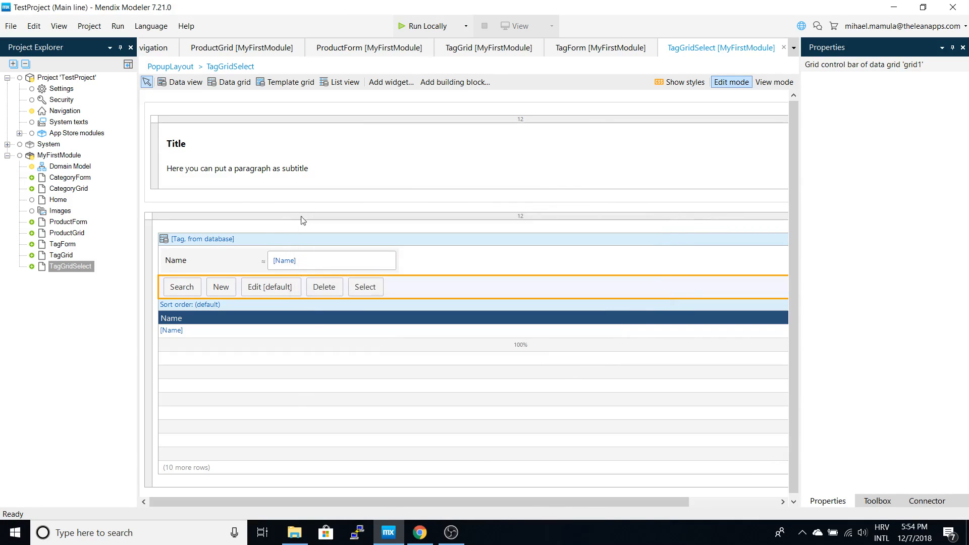
pyautogui.click(59, 25)
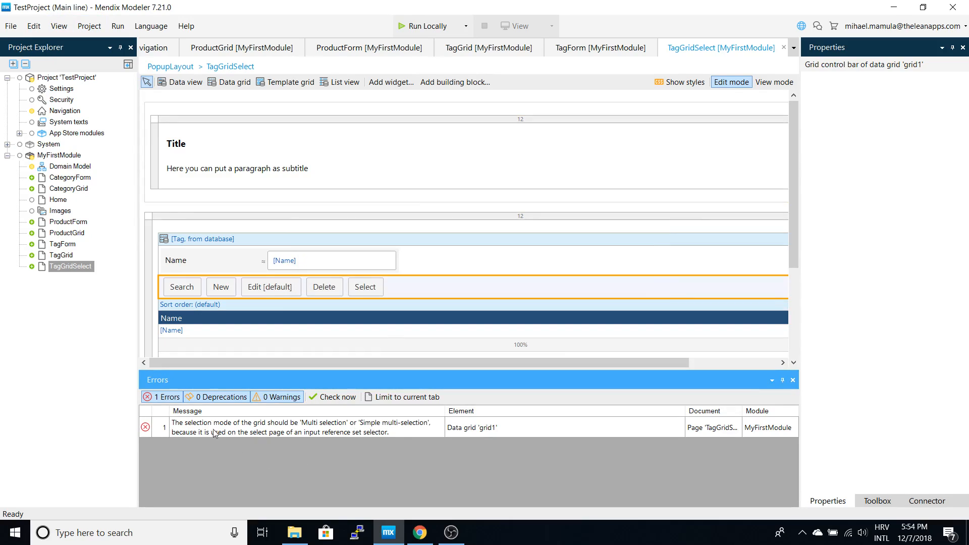
pyautogui.moveTo(423, 438)
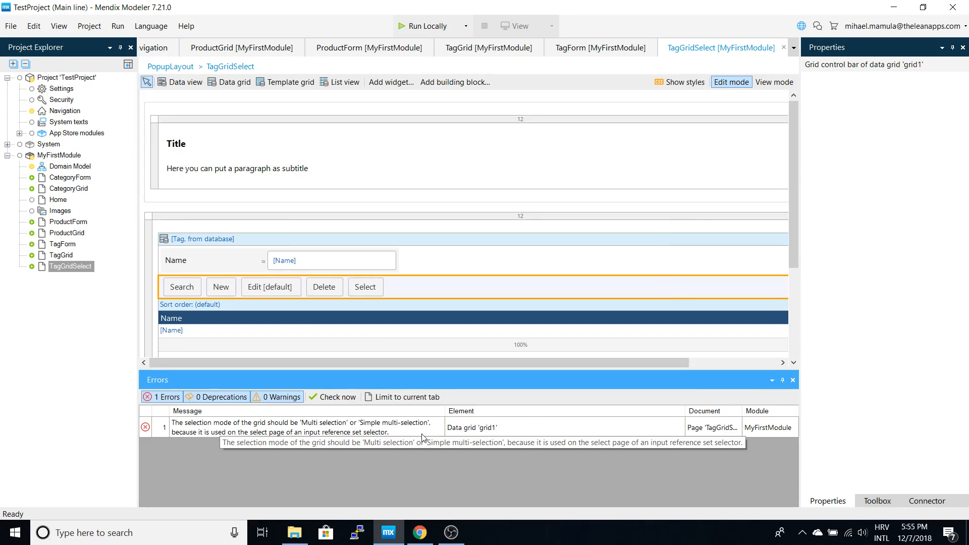
pyautogui.moveTo(384, 333)
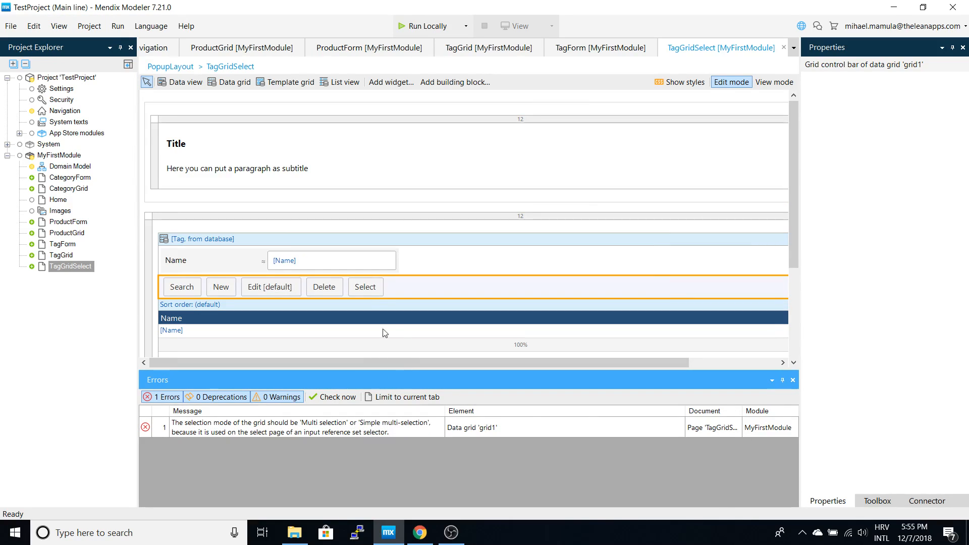
pyautogui.click(366, 287)
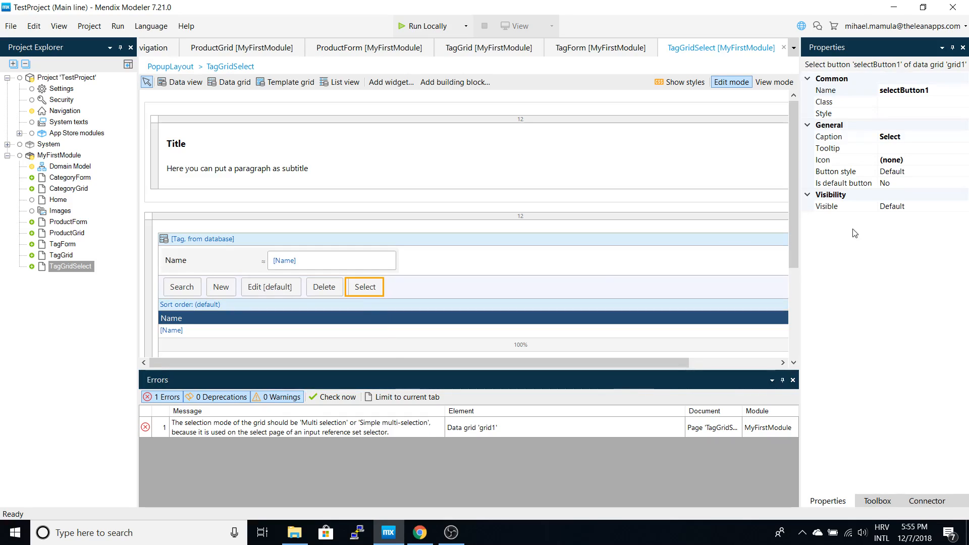
pyautogui.moveTo(919, 191)
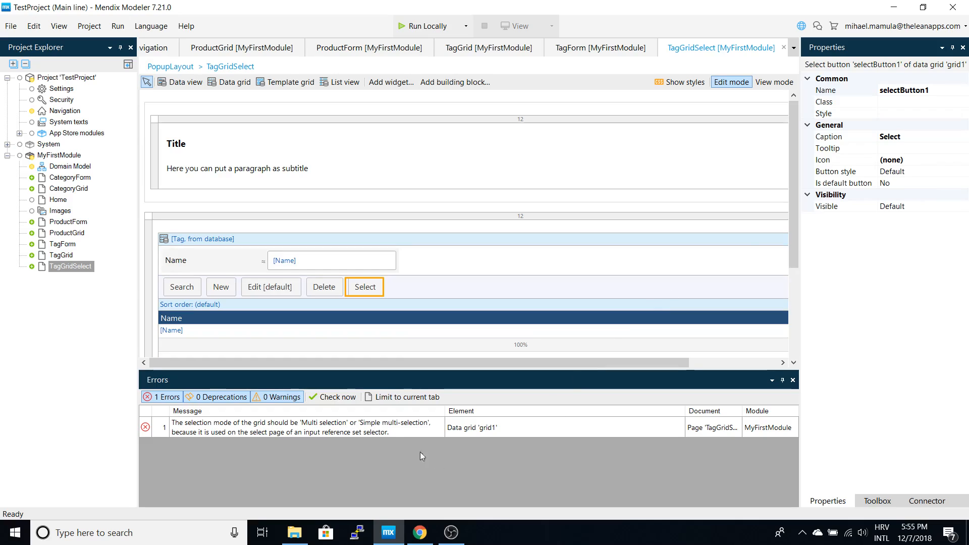
pyautogui.moveTo(240, 428)
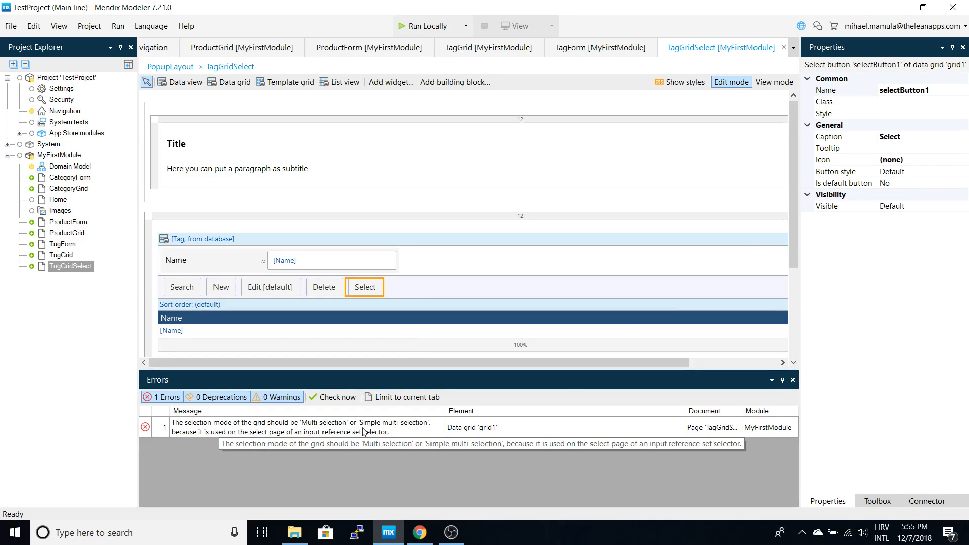
pyautogui.moveTo(406, 467)
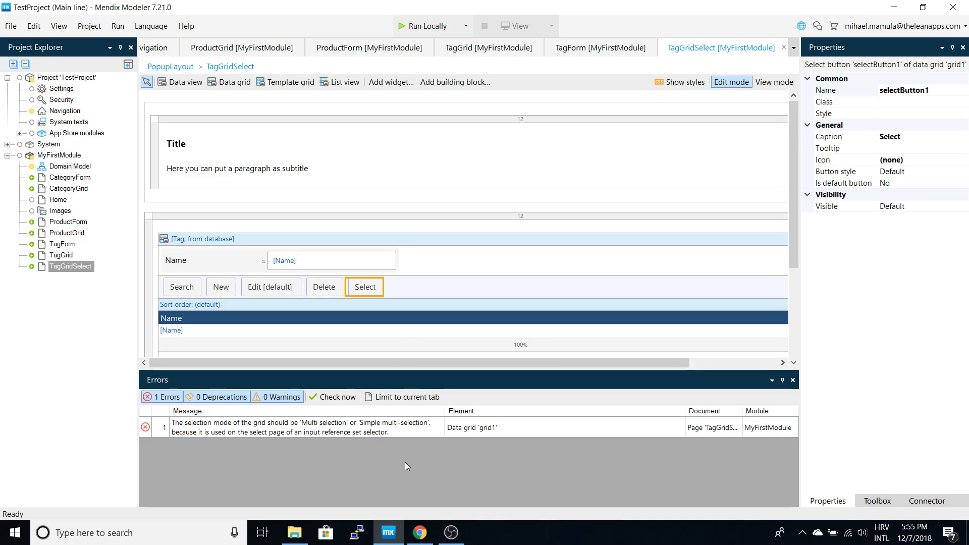
pyautogui.scroll(-3)
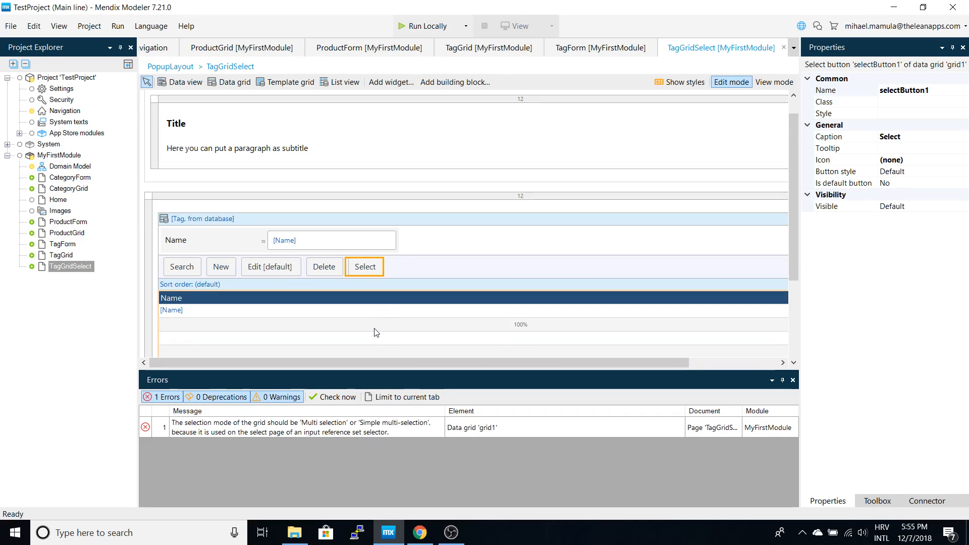
# Set data grid 'grid1' Selection mode to Multi-selection, then run the app locally.
pyautogui.click(193, 199)
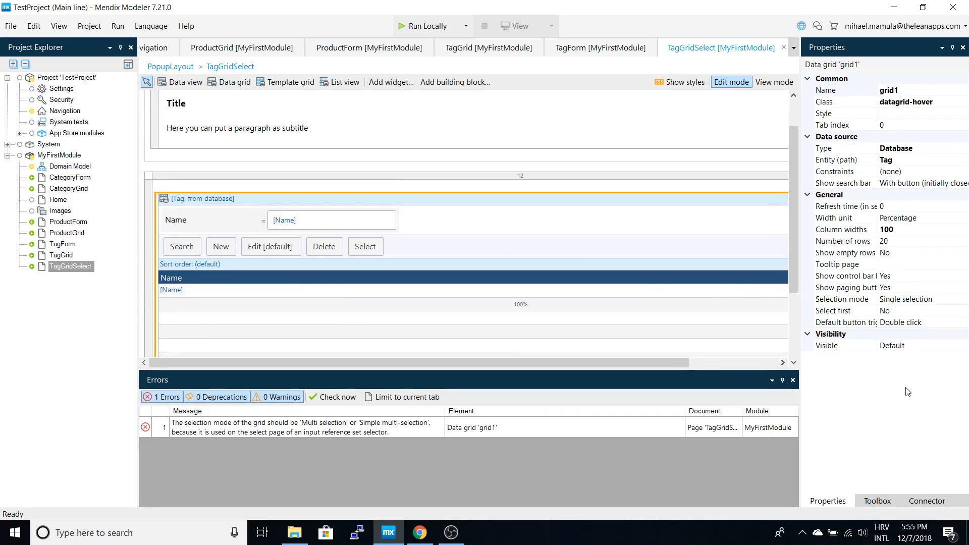
pyautogui.click(962, 299)
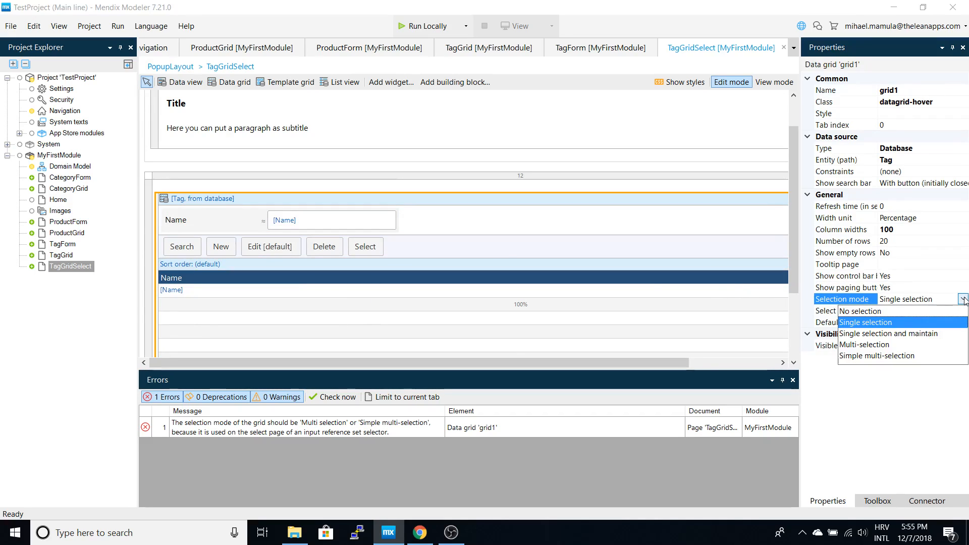
pyautogui.moveTo(939, 343)
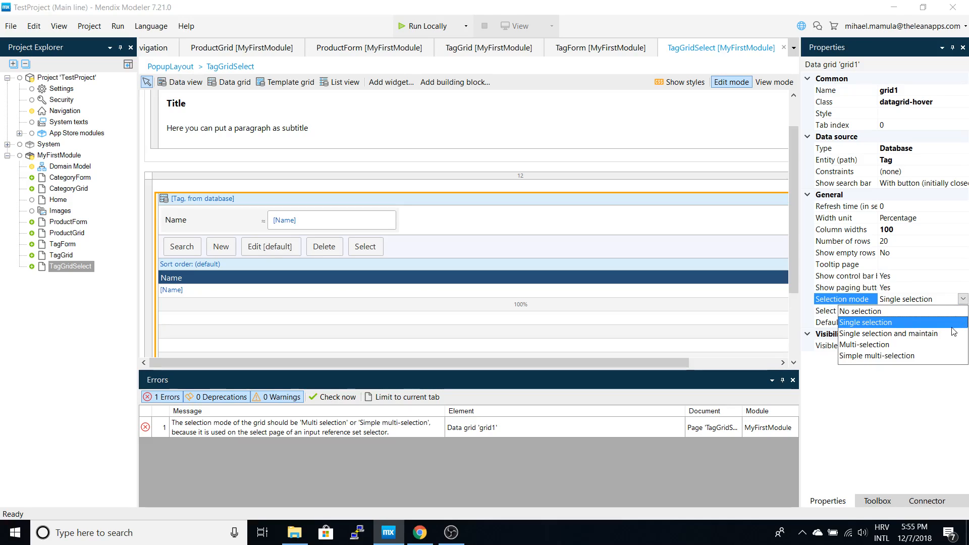
pyautogui.moveTo(391, 406)
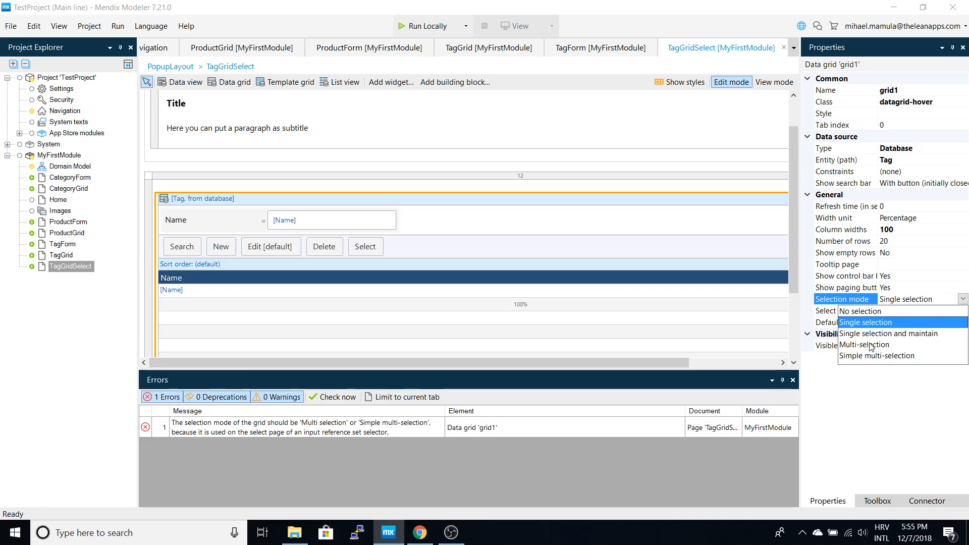
pyautogui.click(864, 345)
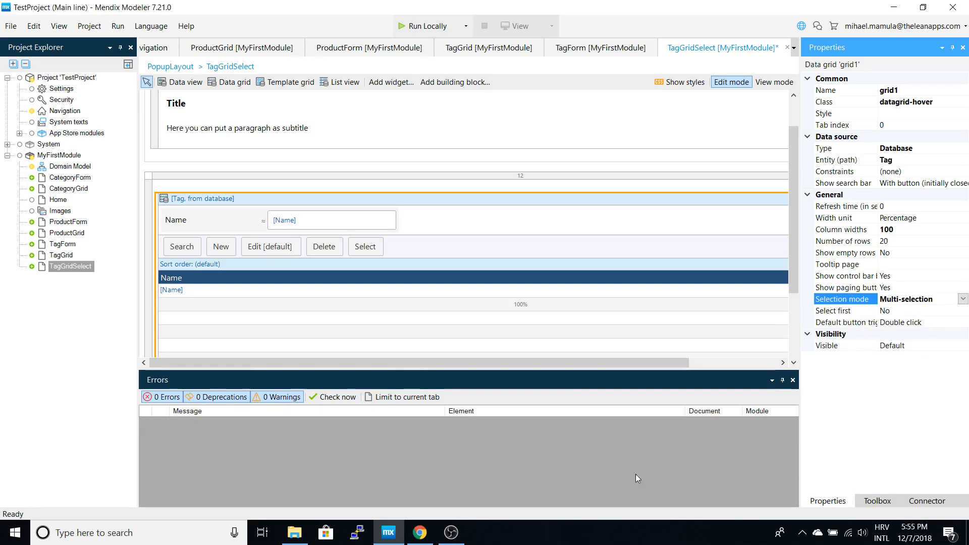
pyautogui.click(427, 26)
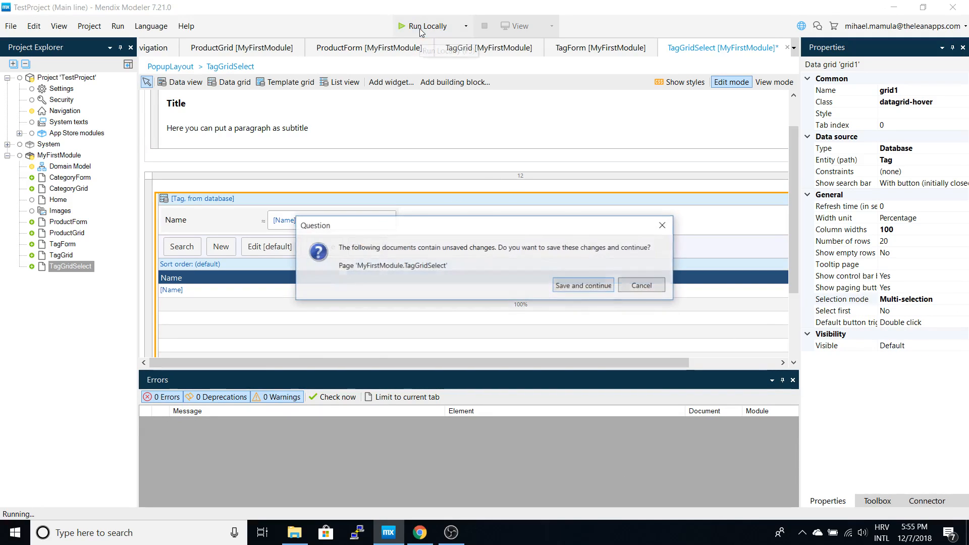
# Save the unsaved page changes and continue launching the app in Chrome.
pyautogui.click(583, 285)
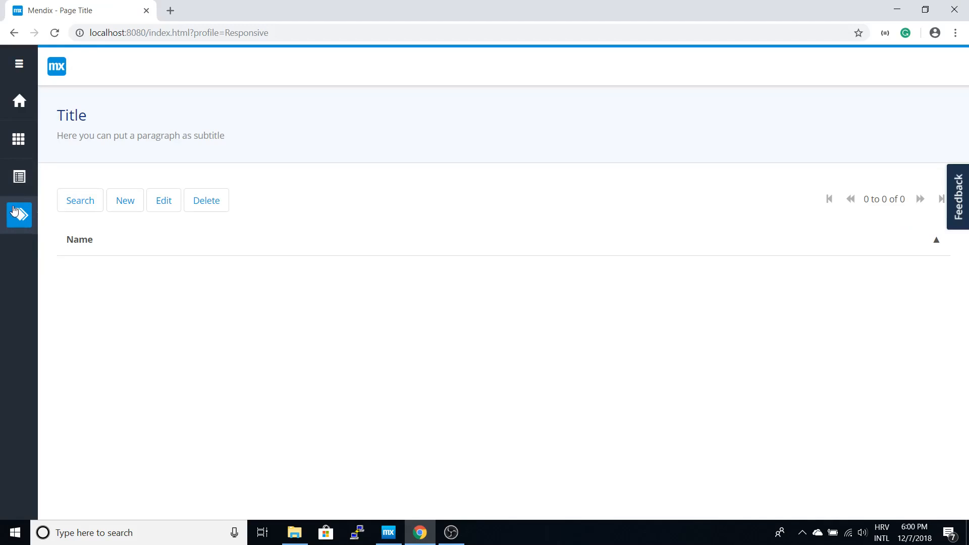
# Create and save two tags, BestBuy and Transportation, on the app's Tags page.
pyautogui.click(19, 176)
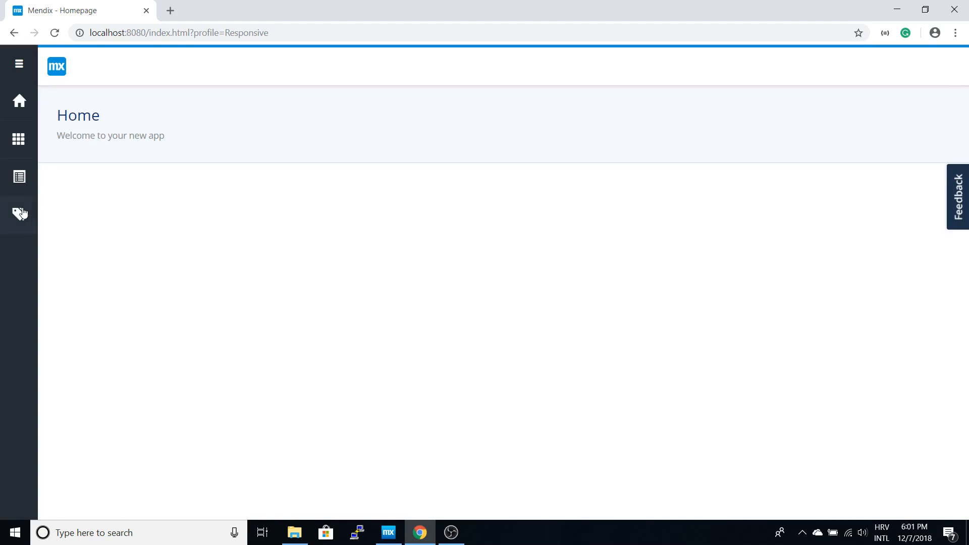
pyautogui.click(19, 214)
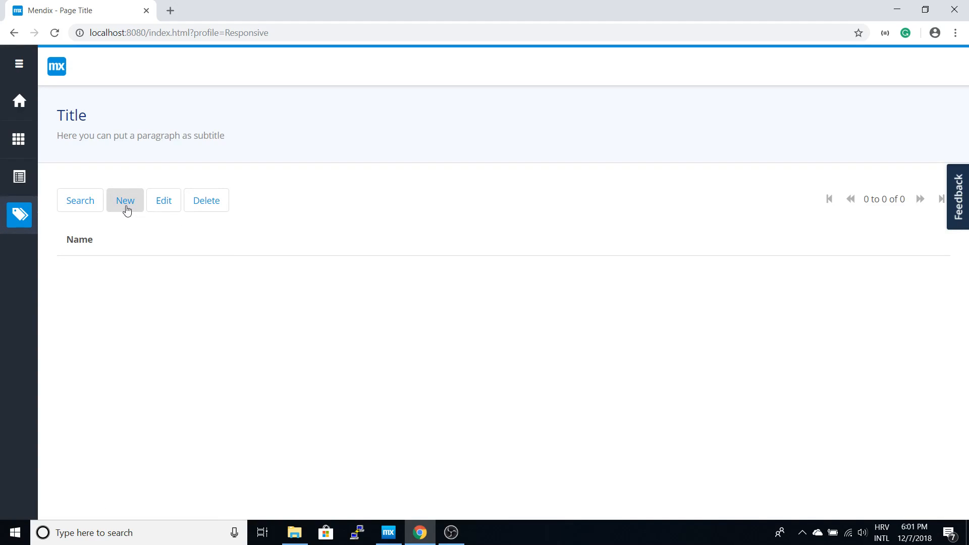
pyautogui.click(125, 200)
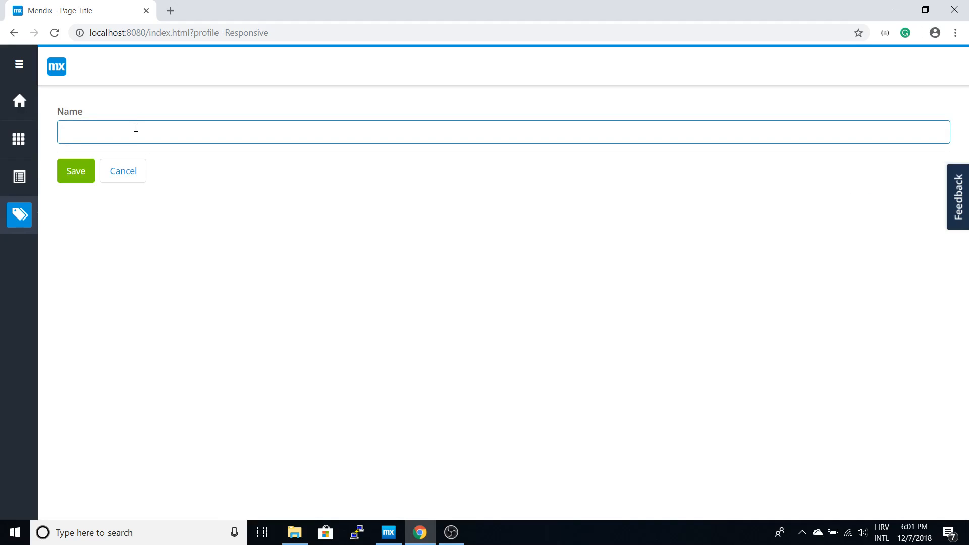
pyautogui.write('BestBy')
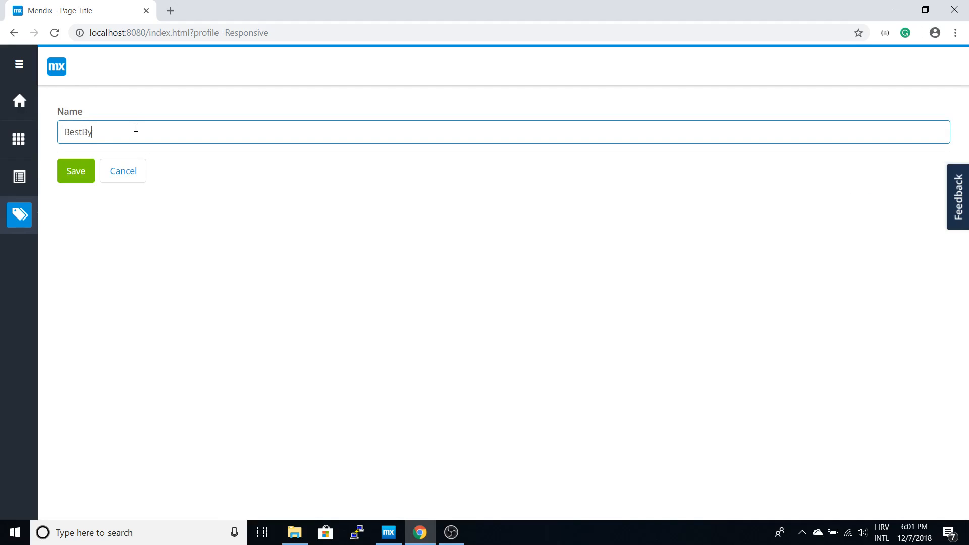
pyautogui.write('u')
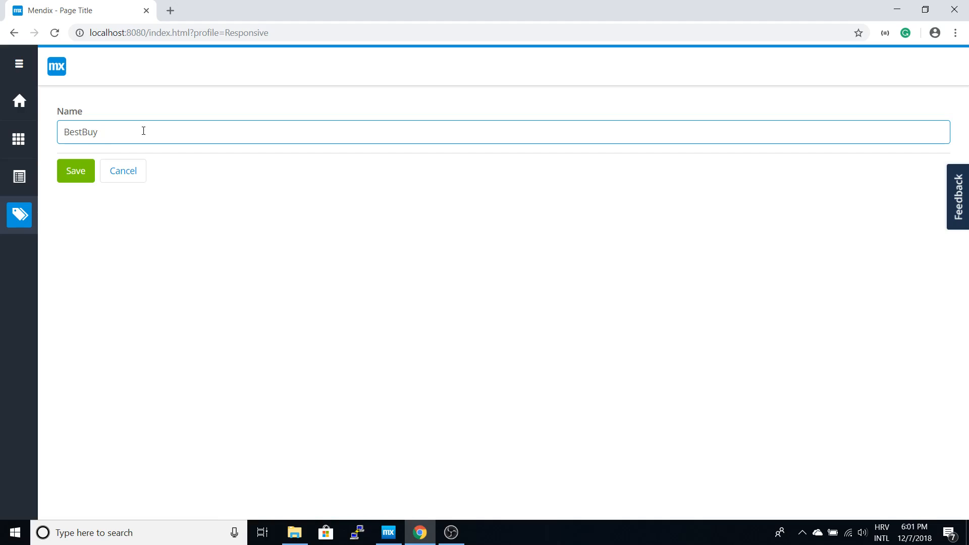
pyautogui.click(76, 170)
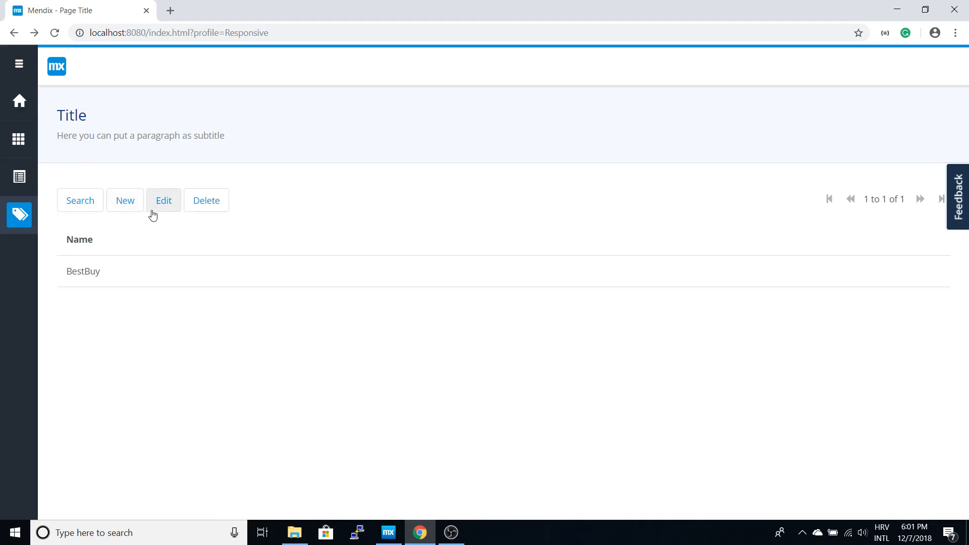
pyautogui.click(163, 200)
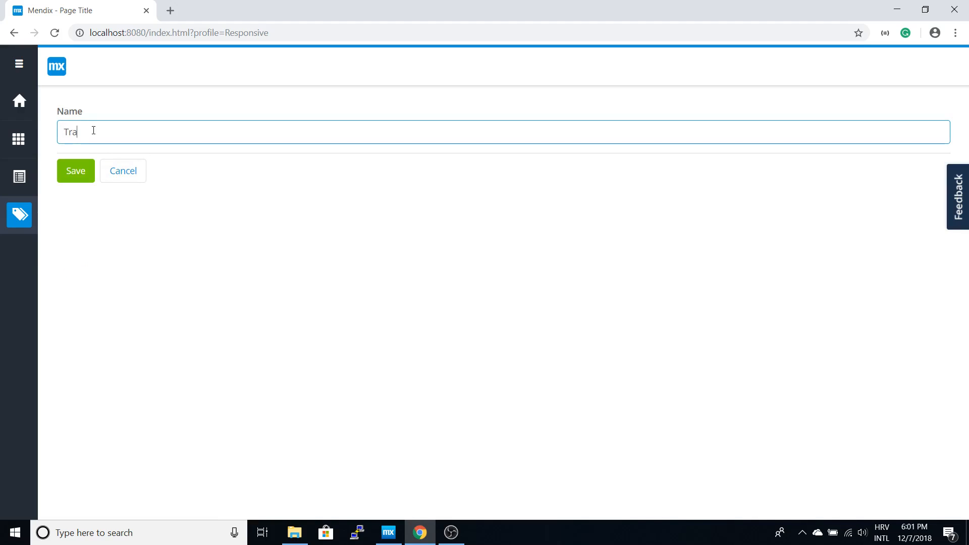
pyautogui.write('nsporta')
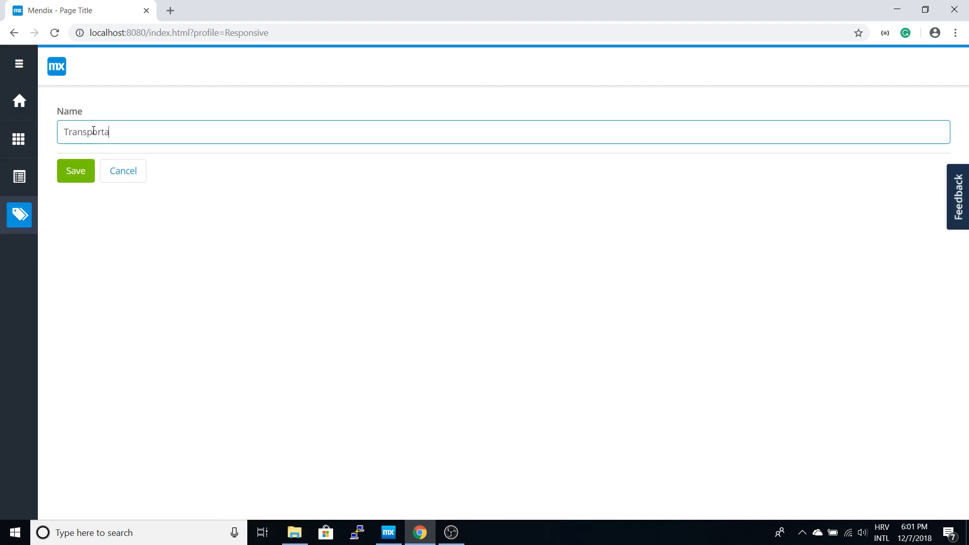
pyautogui.click(75, 170)
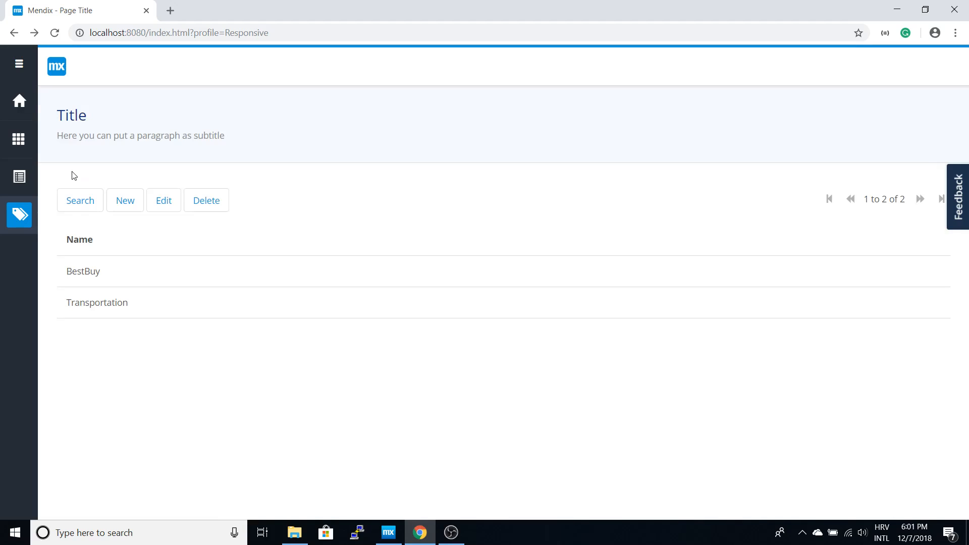
pyautogui.moveTo(19, 177)
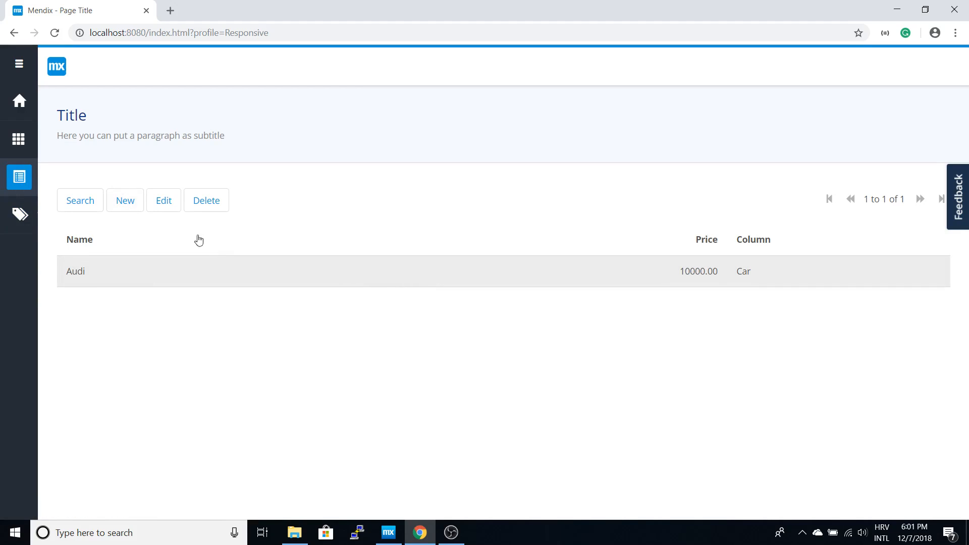
pyautogui.click(163, 200)
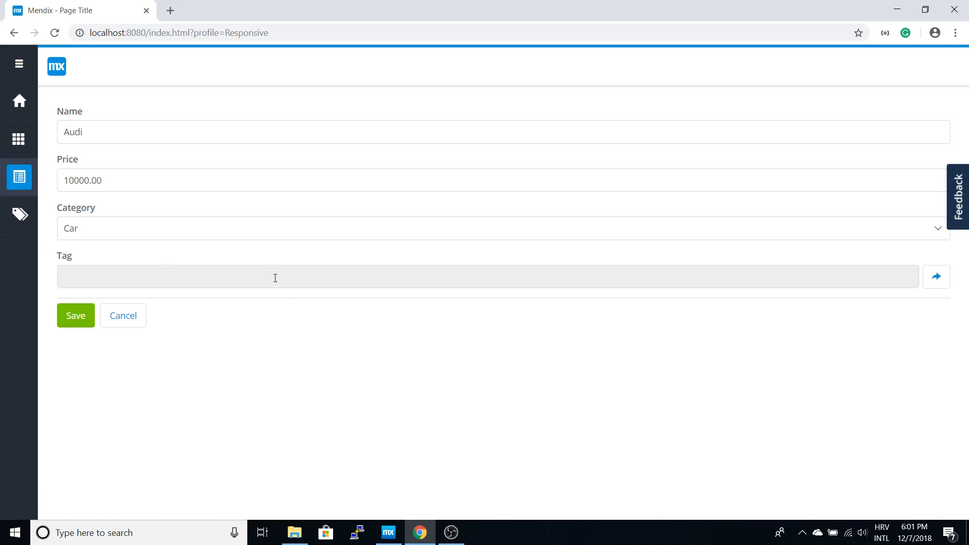
pyautogui.click(936, 276)
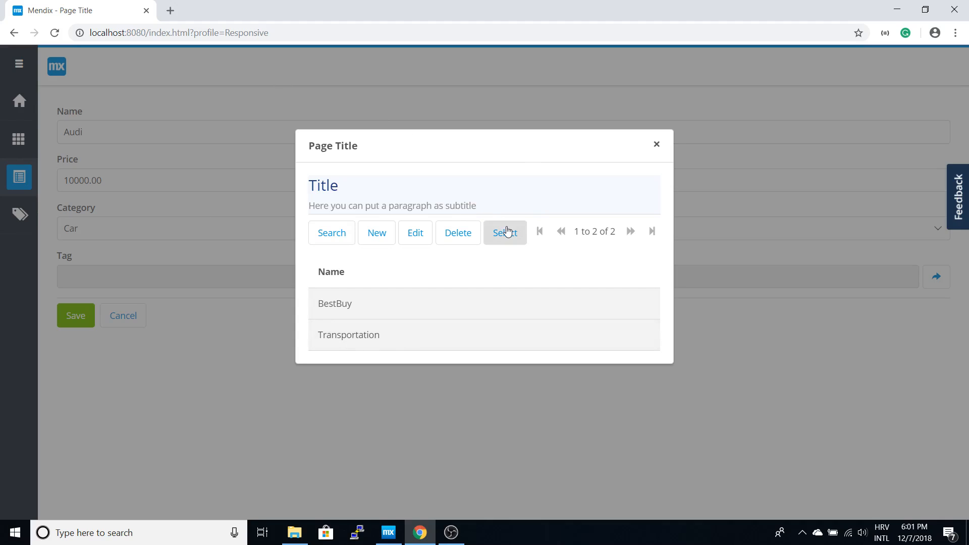
pyautogui.click(505, 232)
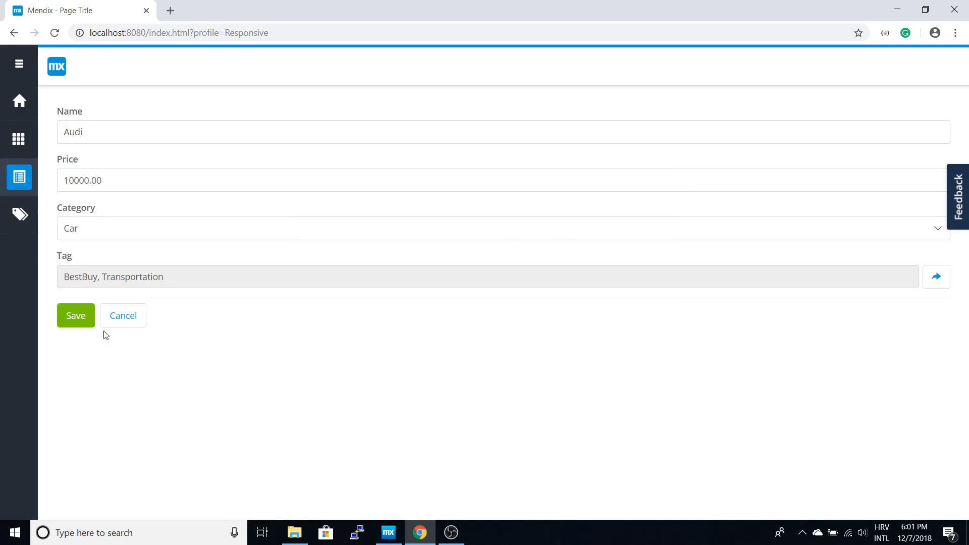
pyautogui.click(76, 315)
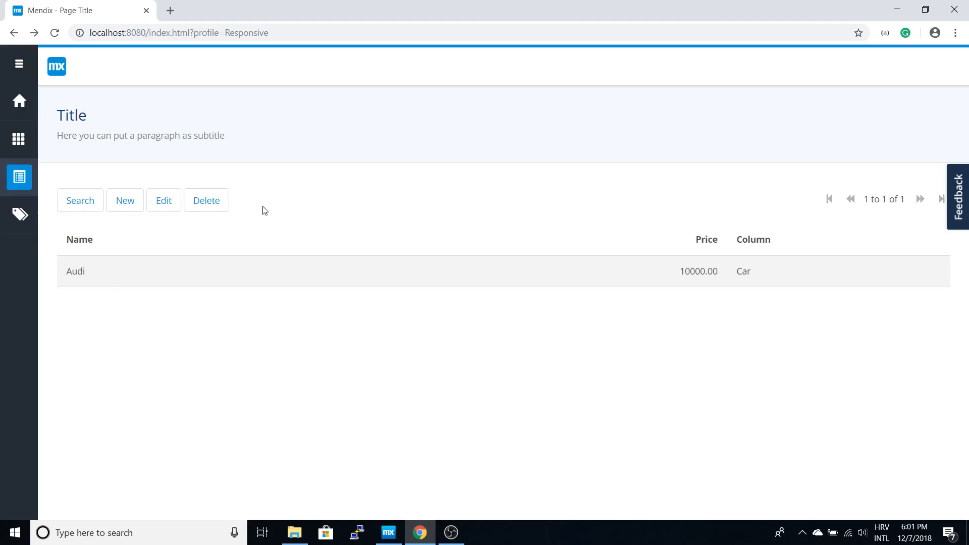
pyautogui.moveTo(227, 275)
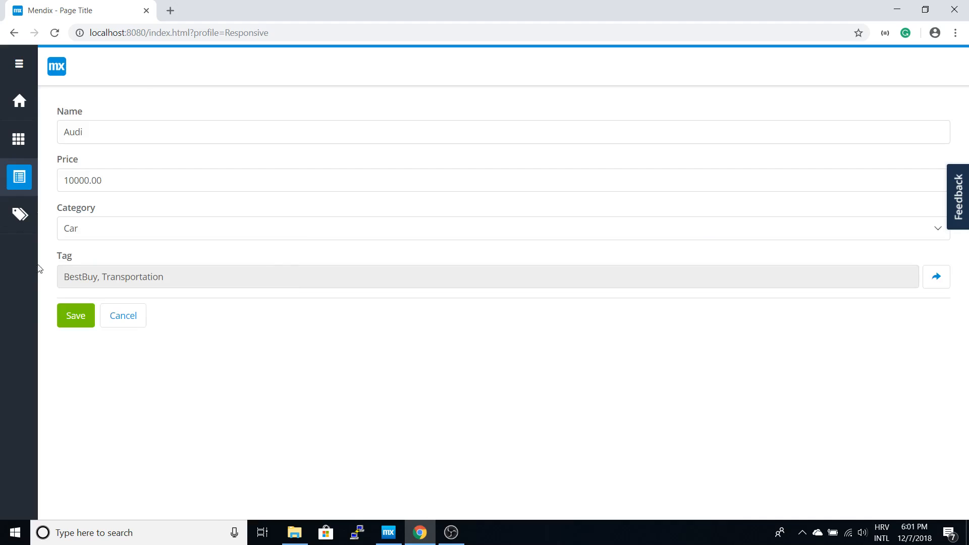
pyautogui.moveTo(46, 126)
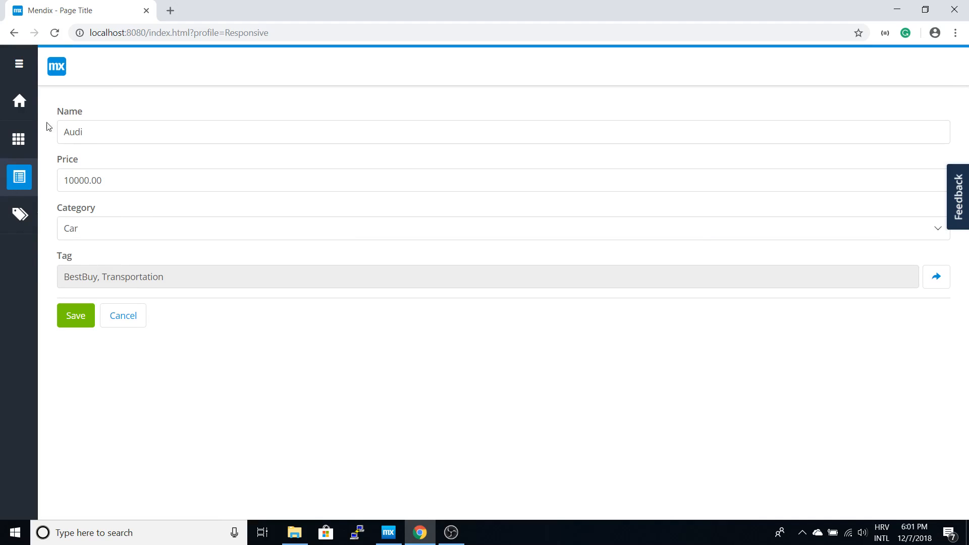
pyautogui.click(19, 101)
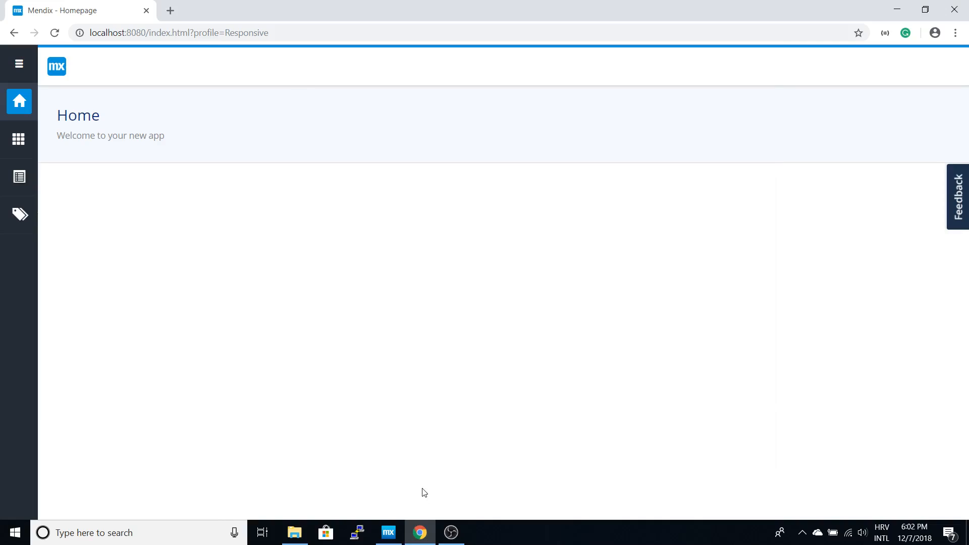
pyautogui.moveTo(391, 538)
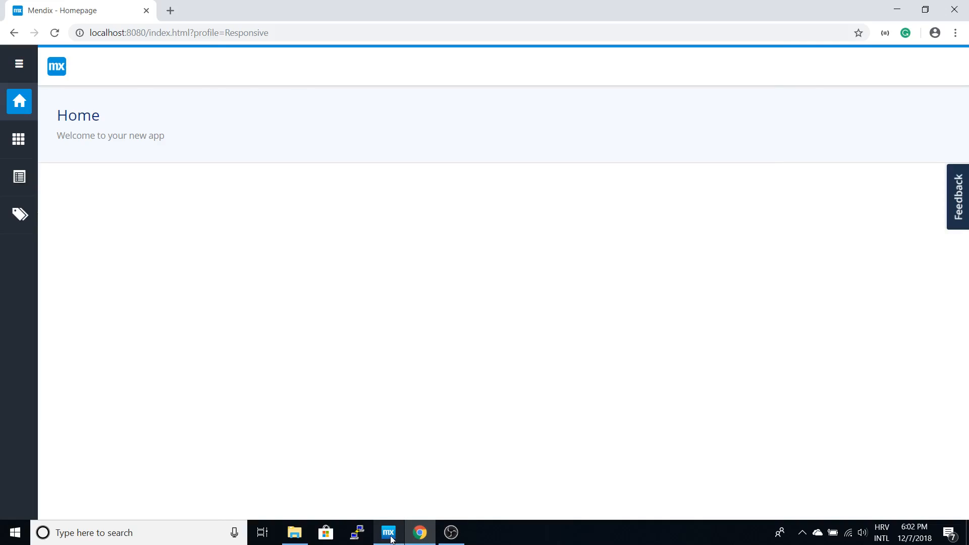
# Set project security to the Prototype / demo level and verify it in the dialog.
pyautogui.click(388, 532)
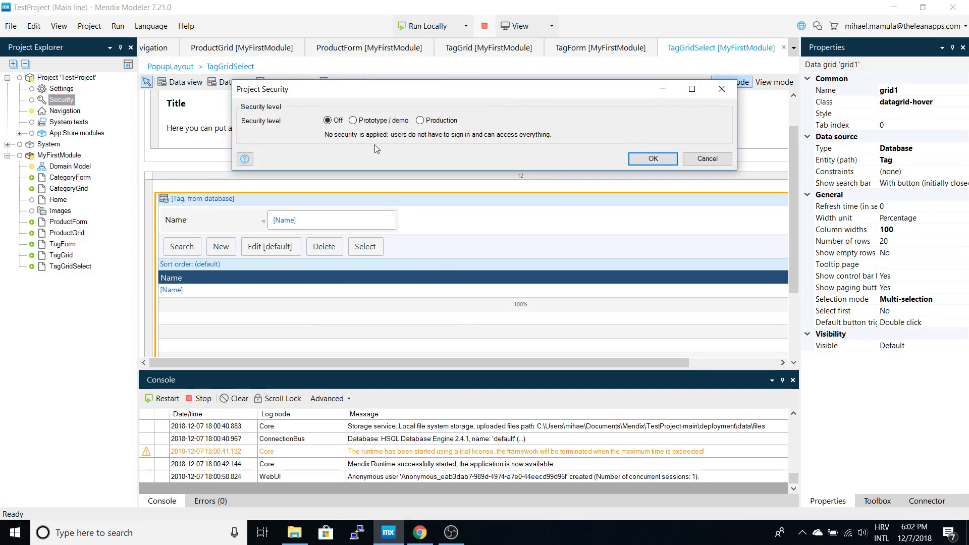
pyautogui.click(352, 120)
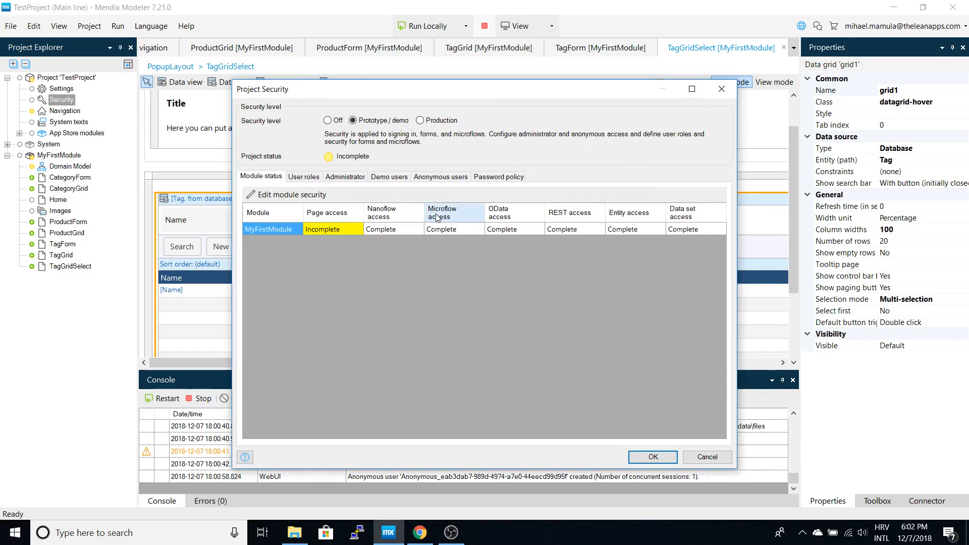
pyautogui.click(652, 457)
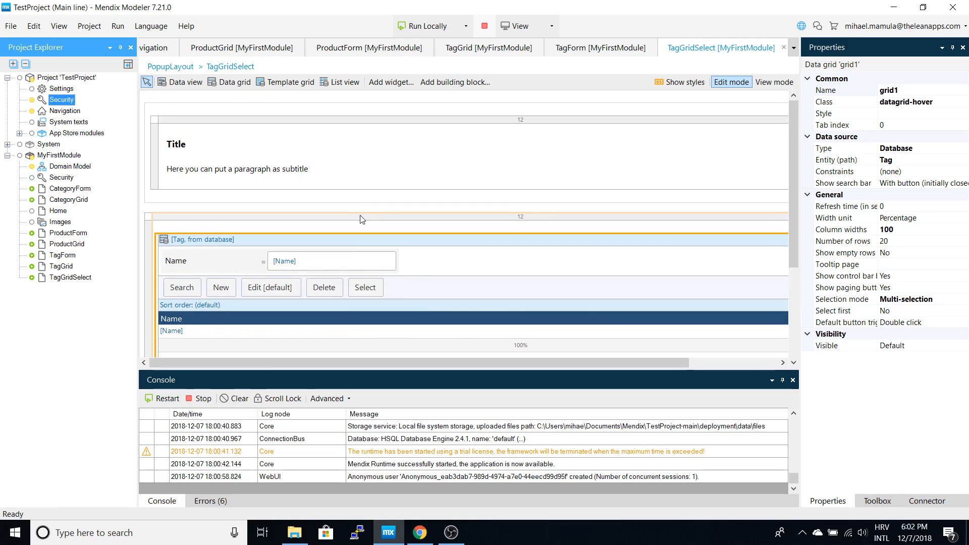
pyautogui.click(62, 100)
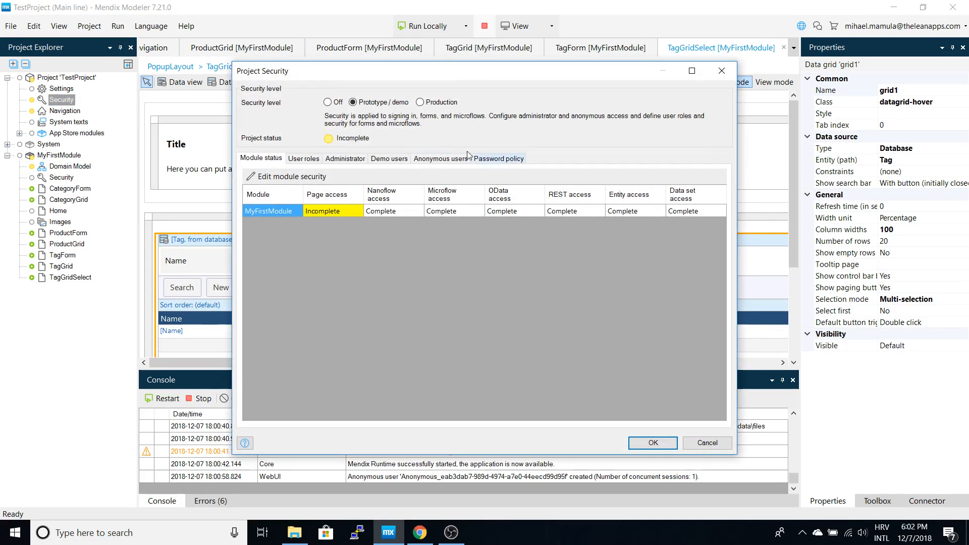
pyautogui.click(652, 443)
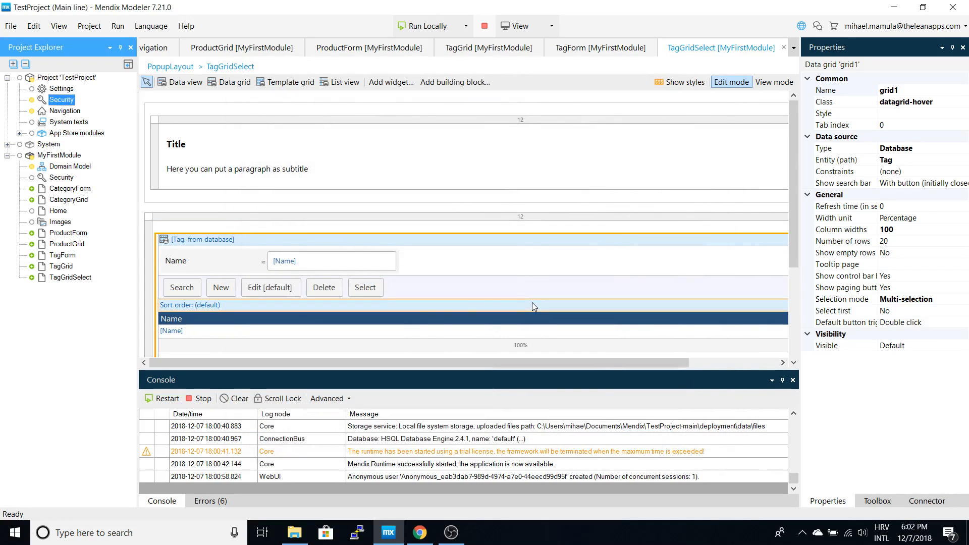
pyautogui.click(70, 188)
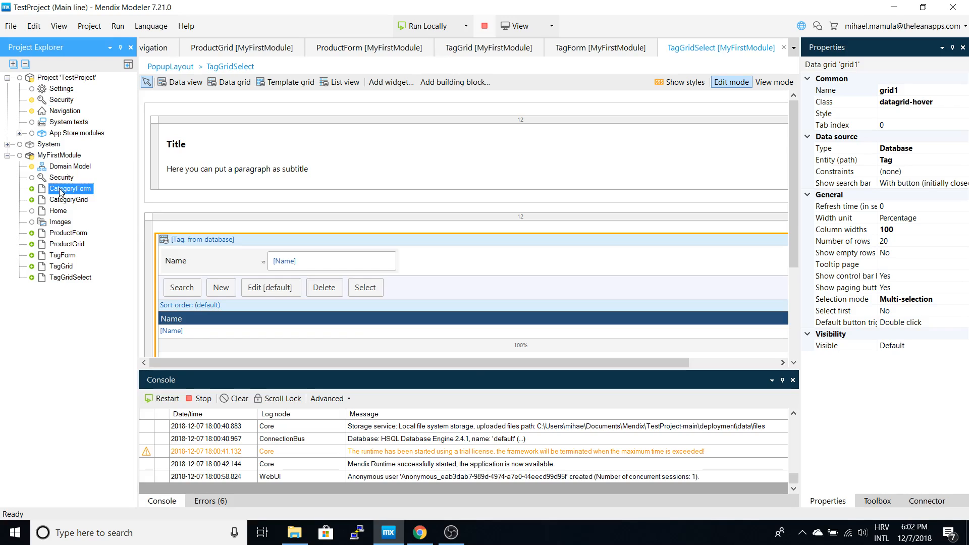
# Make the CategoryForm page visible for the User module role.
pyautogui.doubleClick(71, 188)
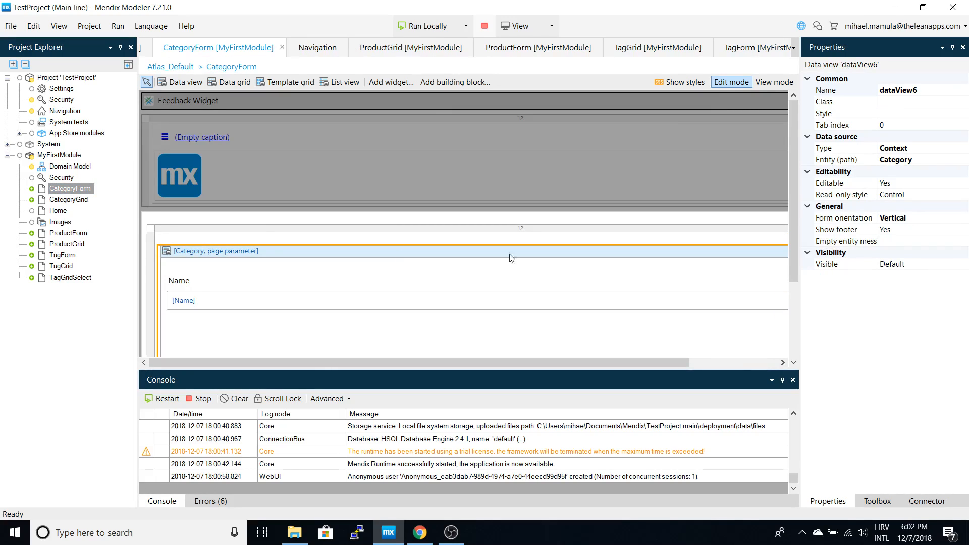
pyautogui.moveTo(892, 233)
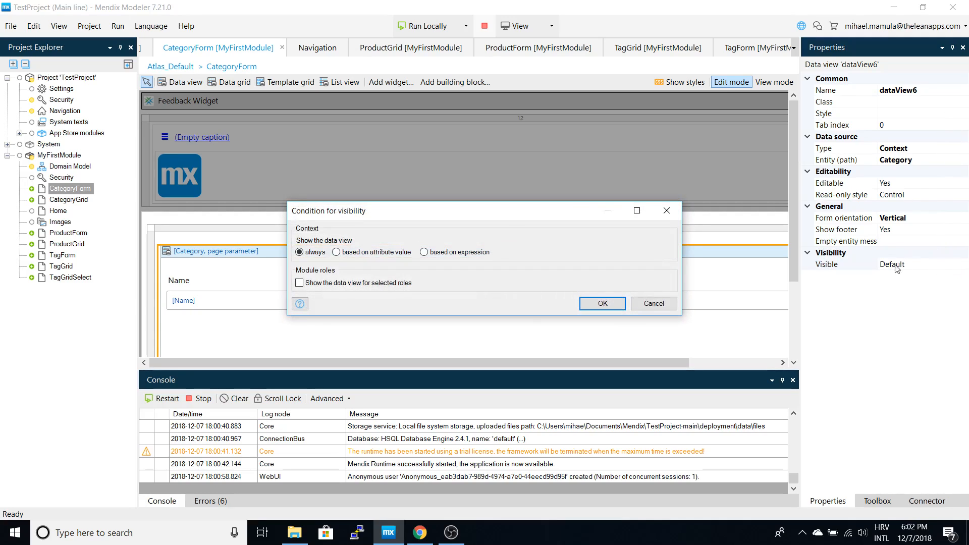
pyautogui.click(602, 303)
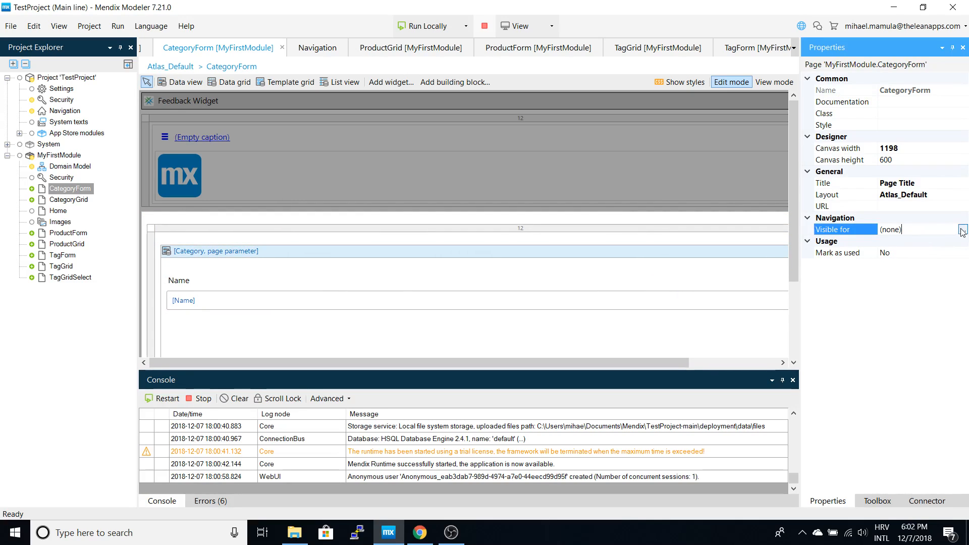
pyautogui.click(962, 229)
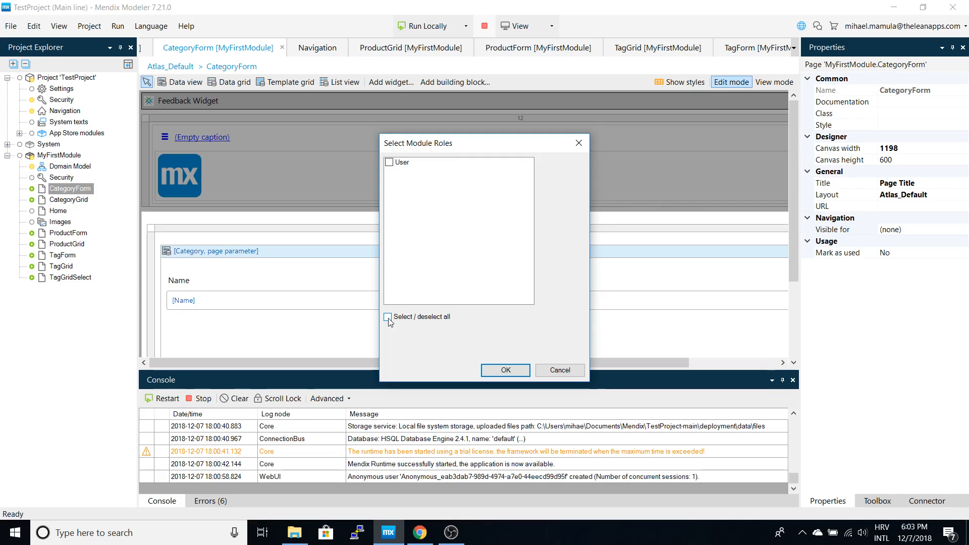
pyautogui.click(388, 317)
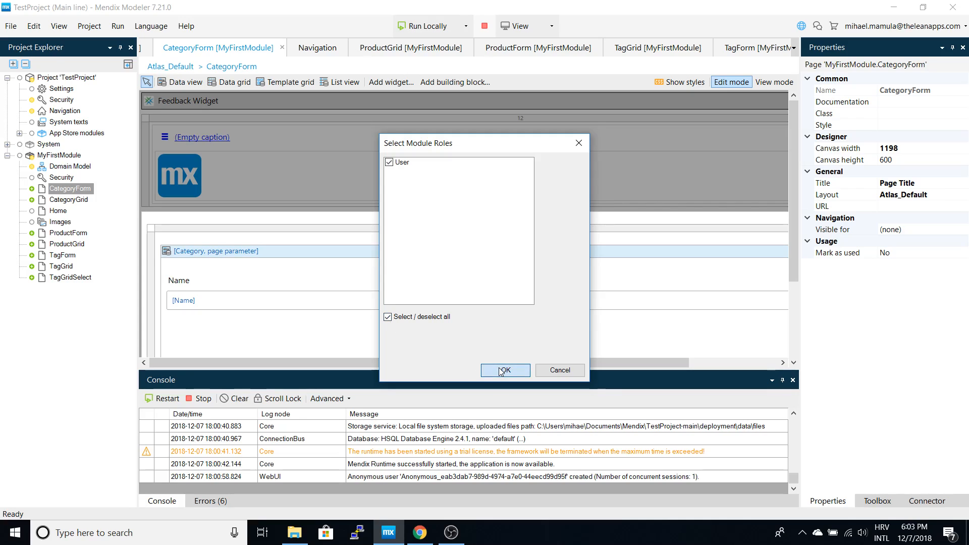
pyautogui.click(505, 369)
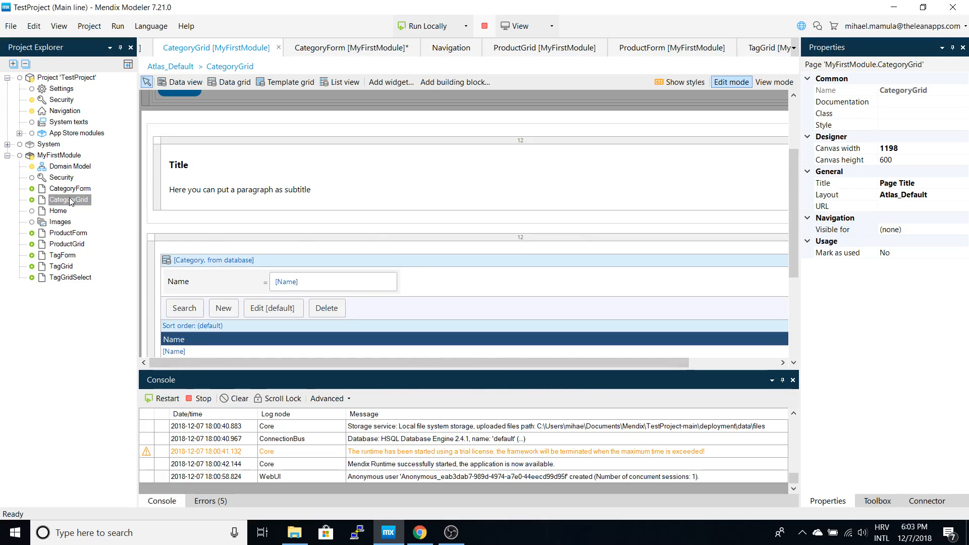
# Make CategoryGrid visible for the User role, then review the Home and ProductGrid pages.
pyautogui.click(466, 116)
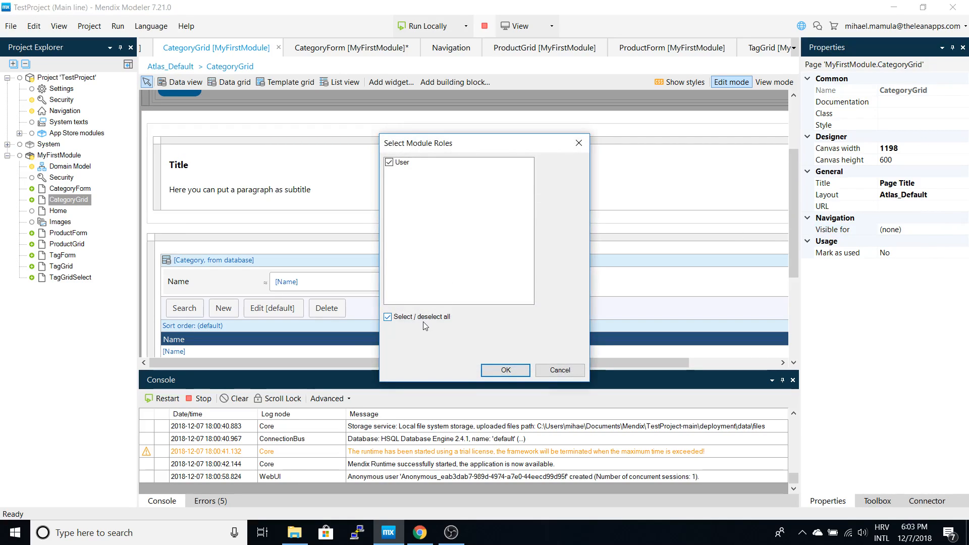
pyautogui.click(505, 370)
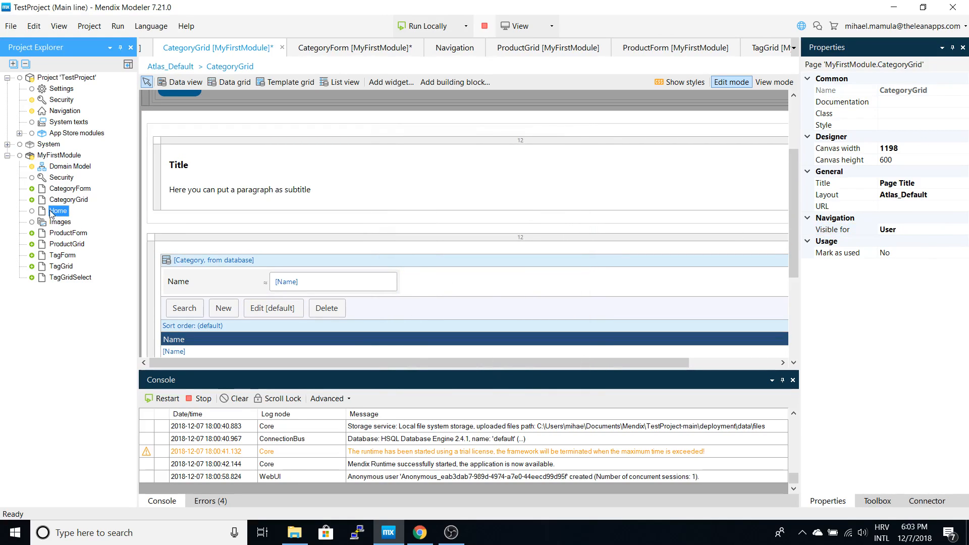
pyautogui.doubleClick(58, 211)
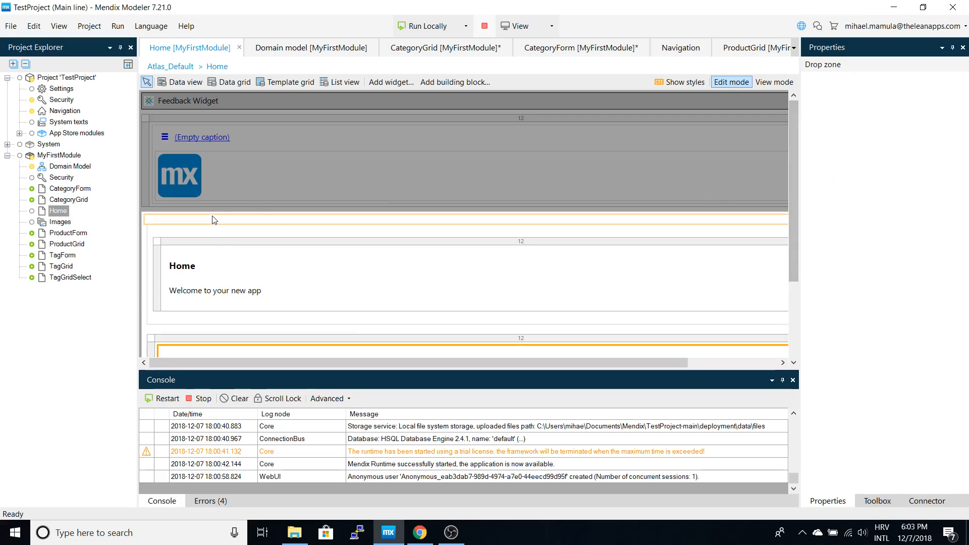
pyautogui.click(311, 234)
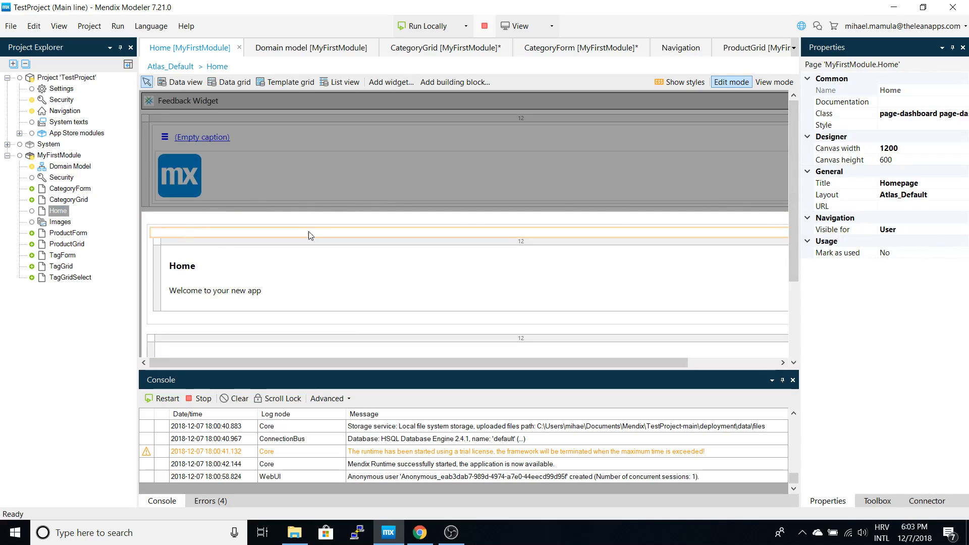
pyautogui.doubleClick(68, 233)
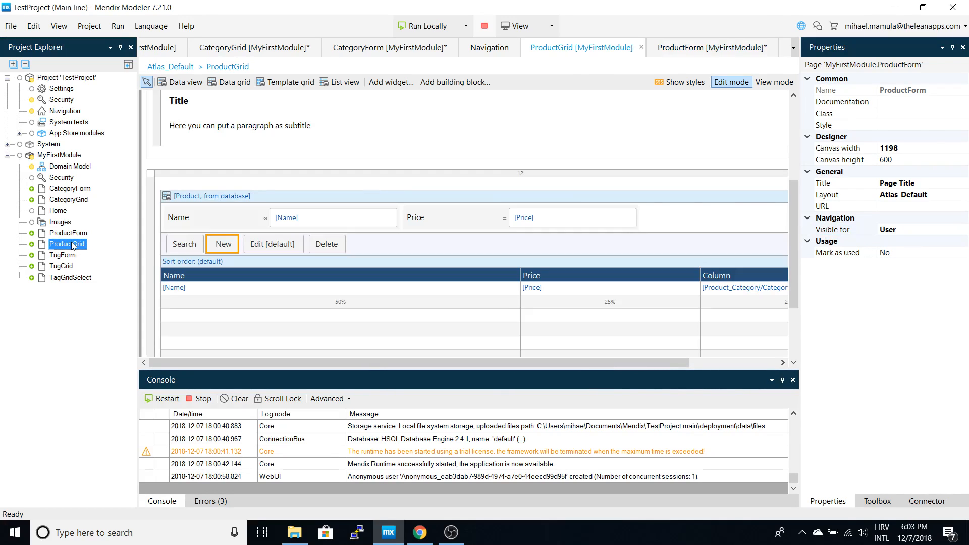
# Stop the app, save all changed pages, and rerun it locally in Chrome.
pyautogui.doubleClick(67, 277)
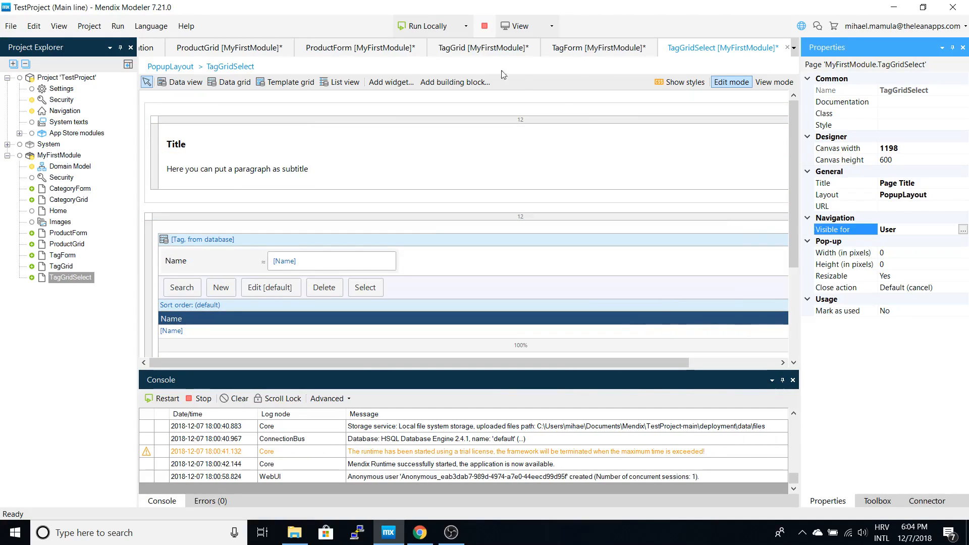
pyautogui.moveTo(485, 26)
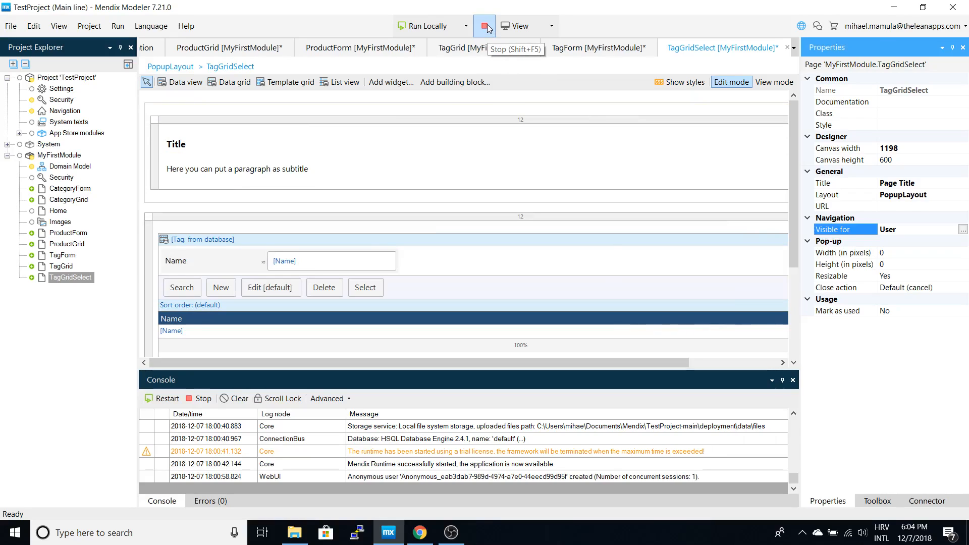
pyautogui.click(483, 26)
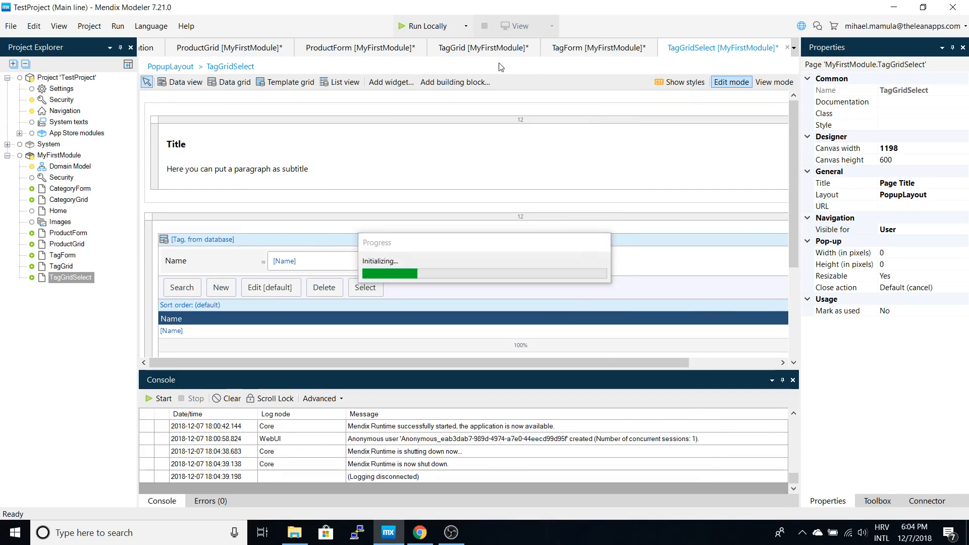
pyautogui.click(426, 25)
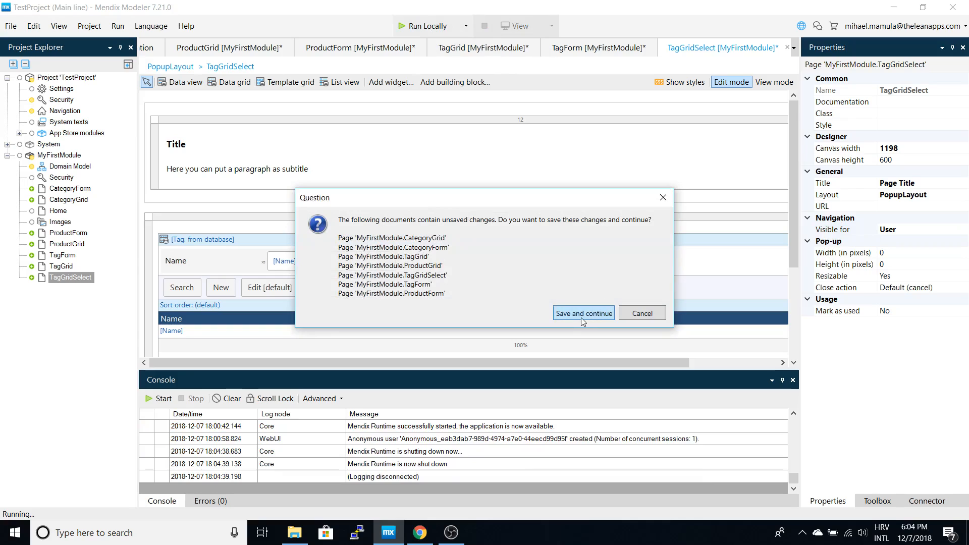
pyautogui.click(583, 313)
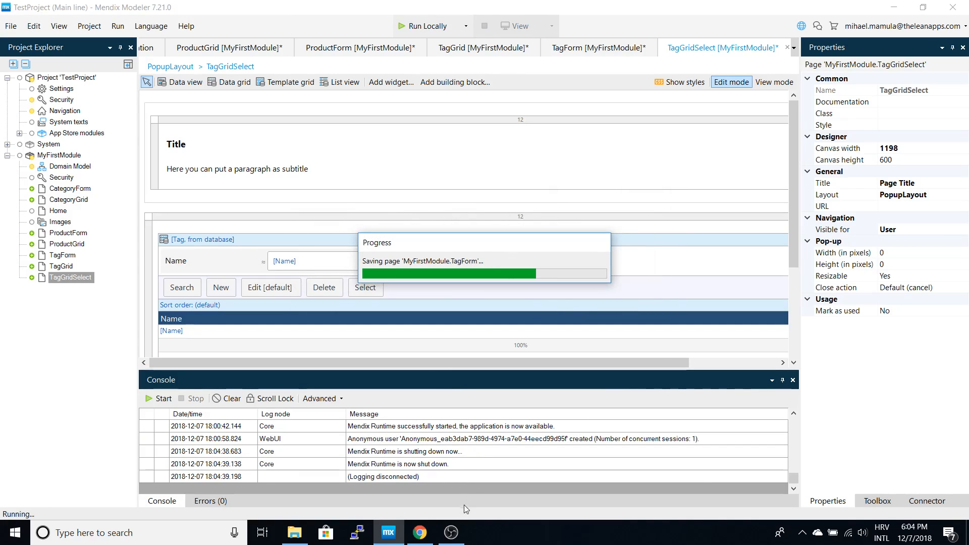
pyautogui.moveTo(419, 533)
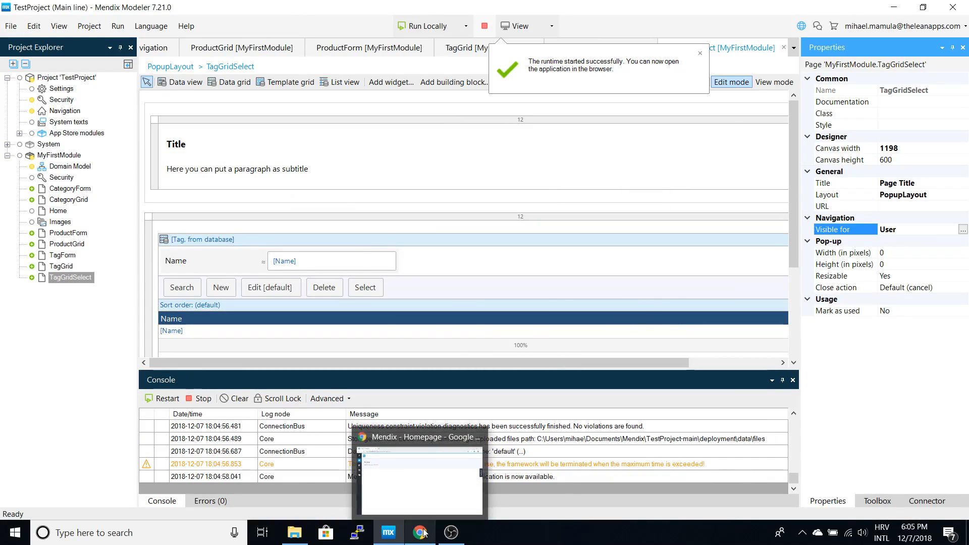
pyautogui.click(419, 532)
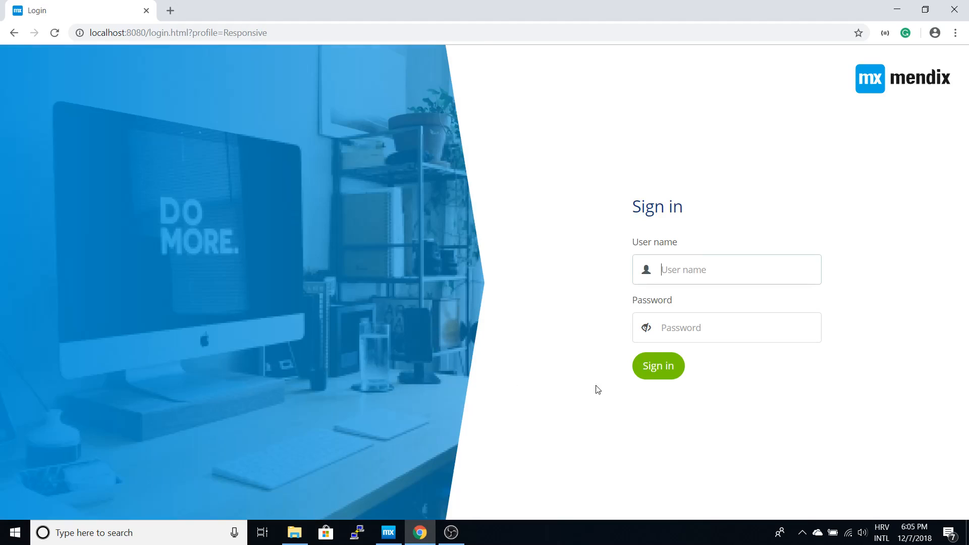
# Sign in to the app as MxAdmin with the admin password.
pyautogui.click(727, 270)
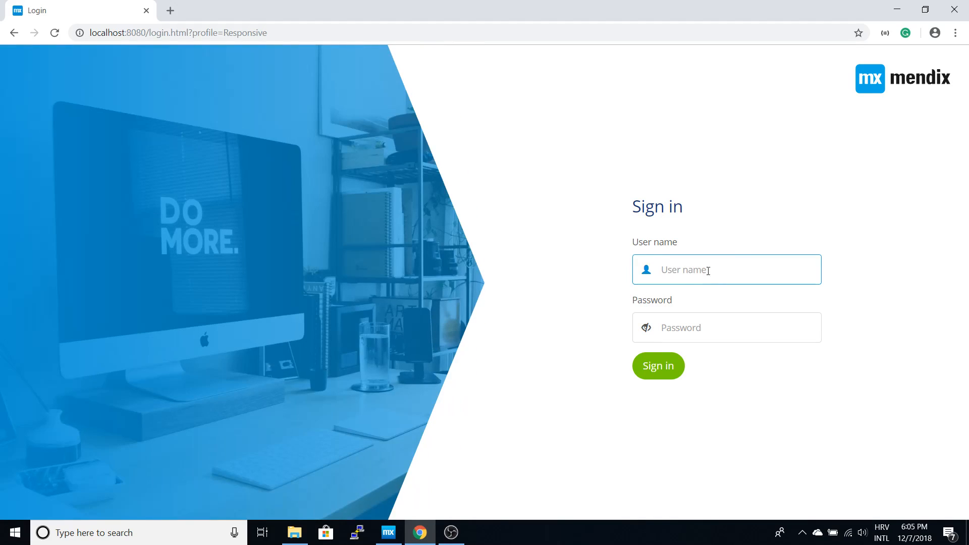
pyautogui.write('MxAdmin')
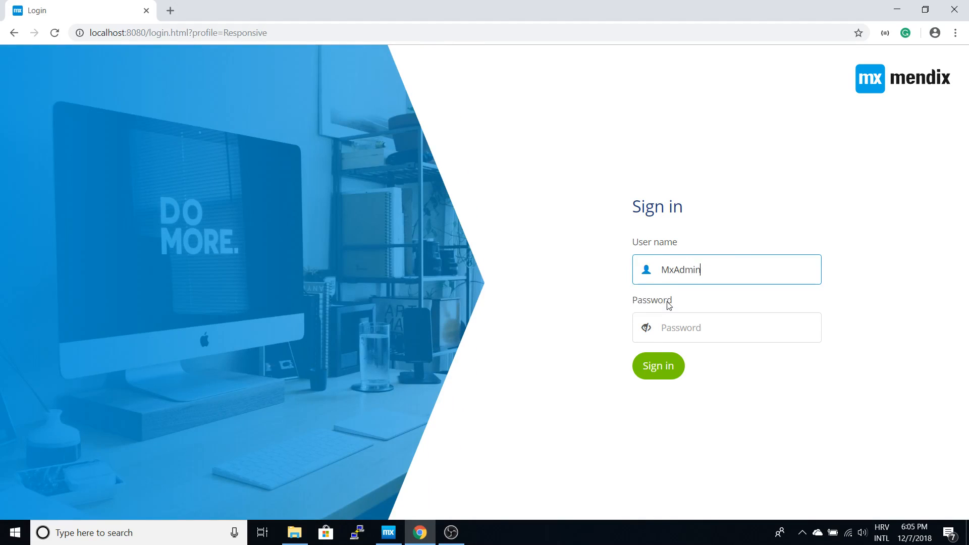
pyautogui.click(658, 366)
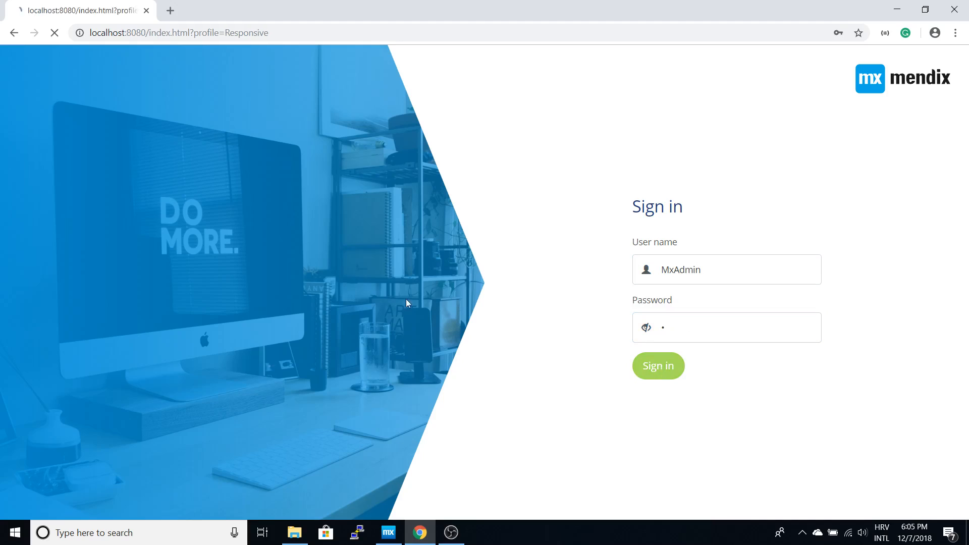